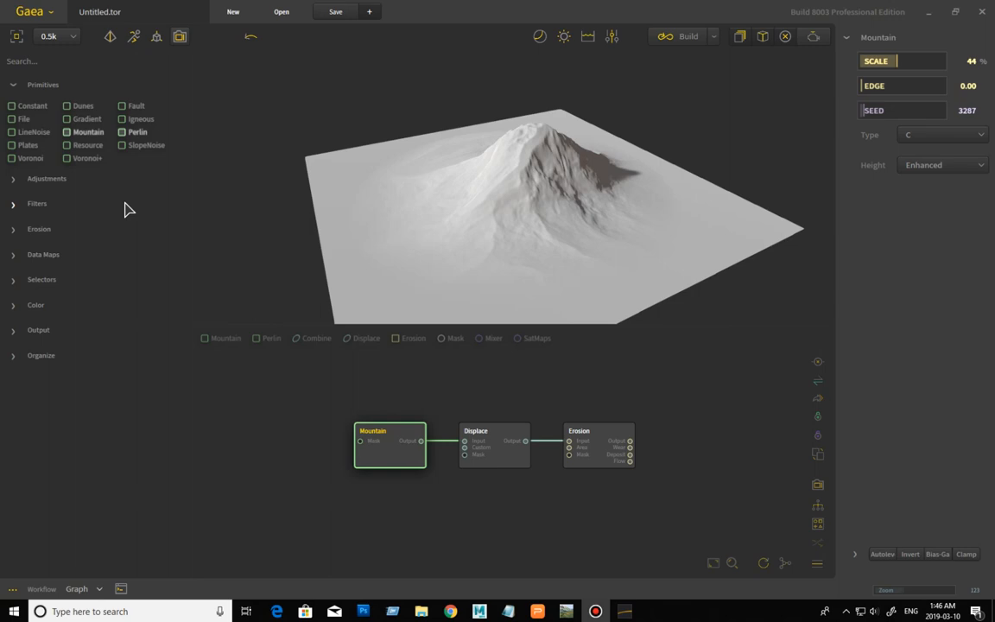
mouse_move(107, 188)
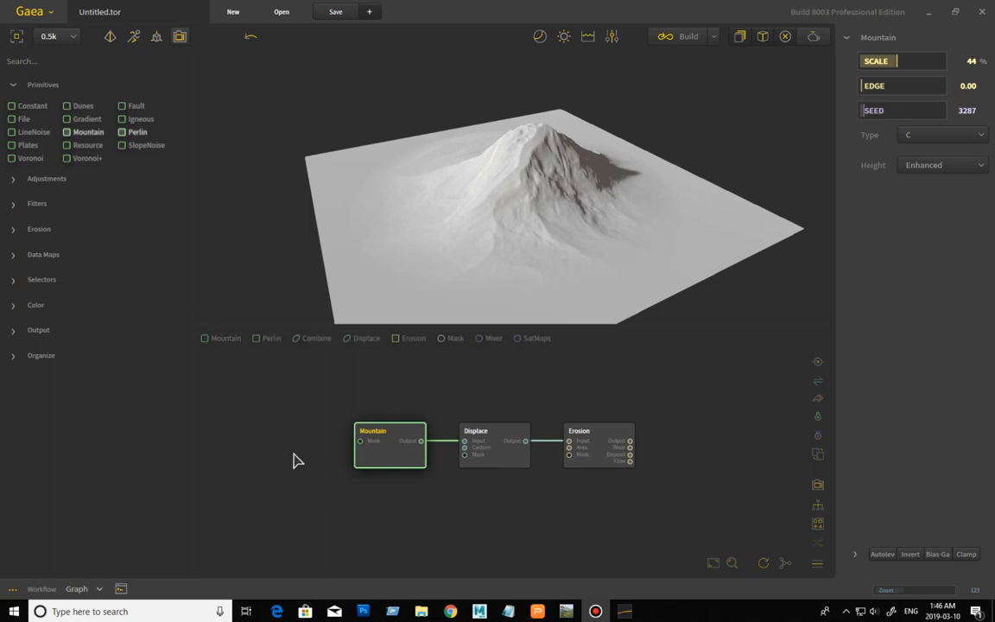
mouse_move(302, 425)
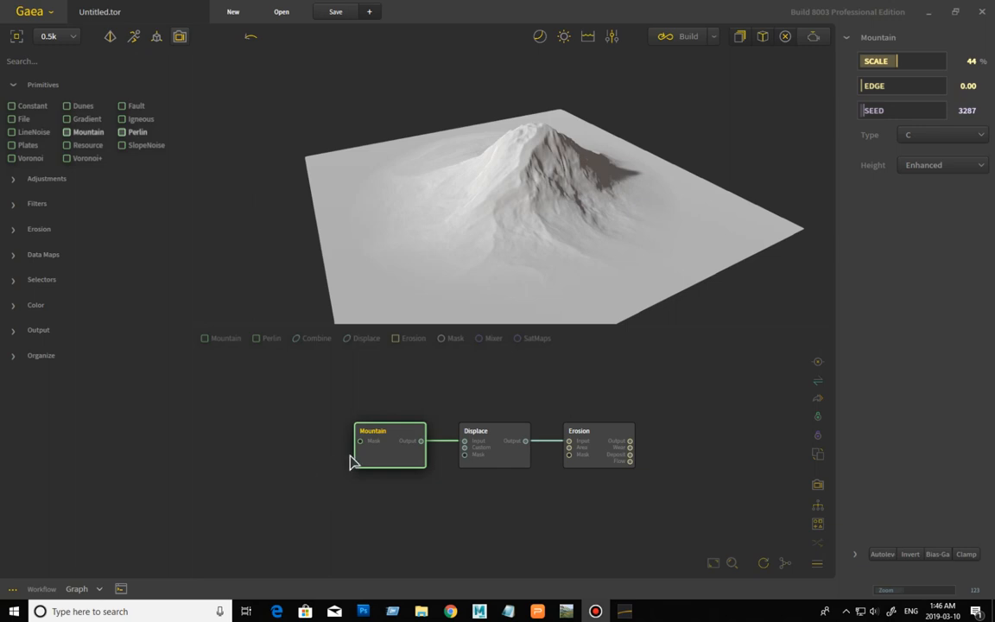
- Nudge the Mountain node left and reconnect its output to Displace
left_click_drag(388, 443, 358, 444)
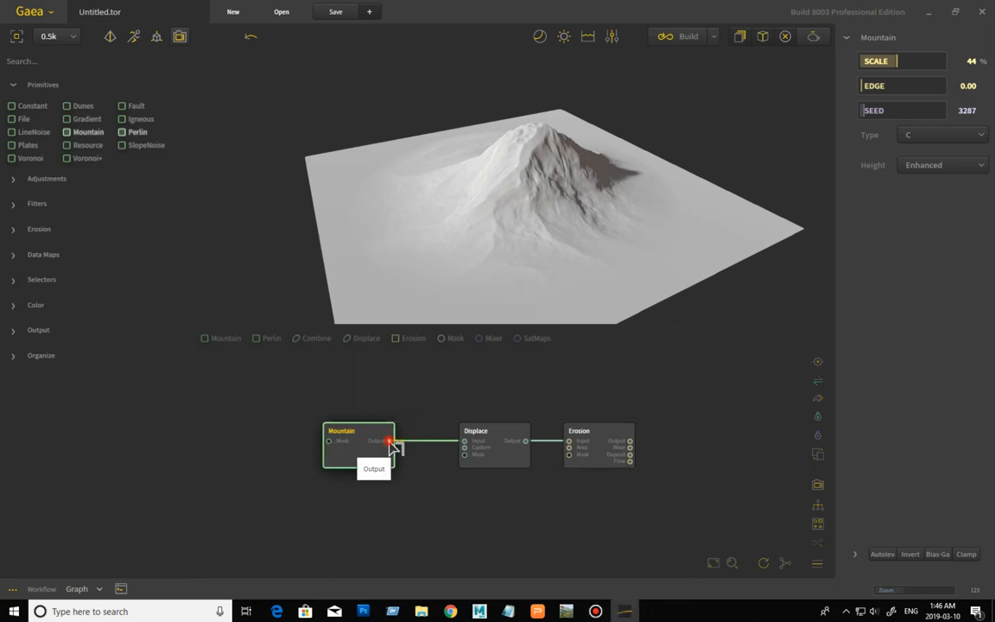
left_click_drag(390, 441, 470, 460)
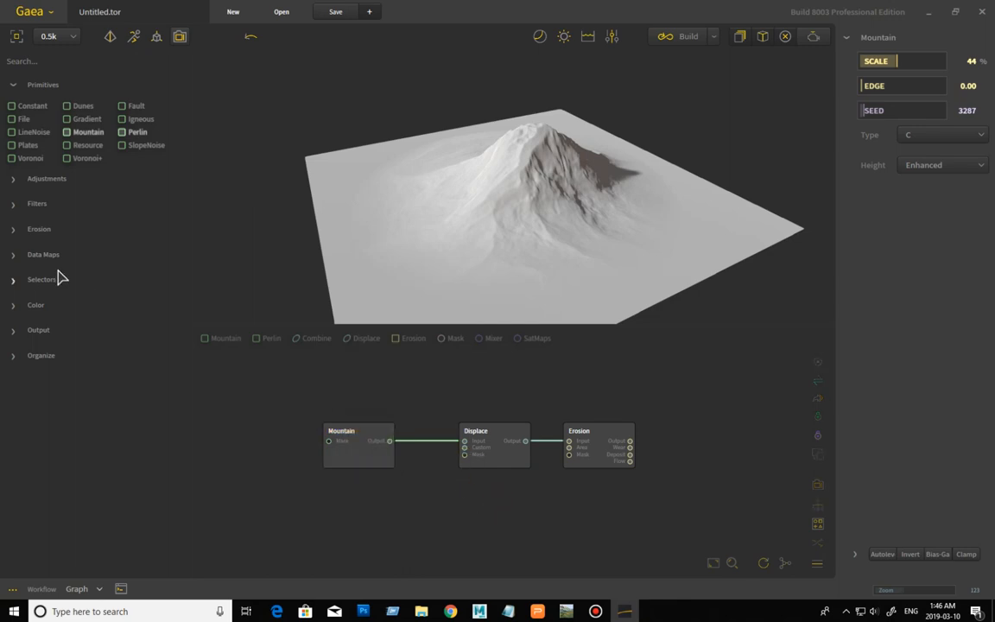
- Browse the Adjustments and Erosion node libraries, adding Displace and Erosion after Mountain
left_click(36, 204)
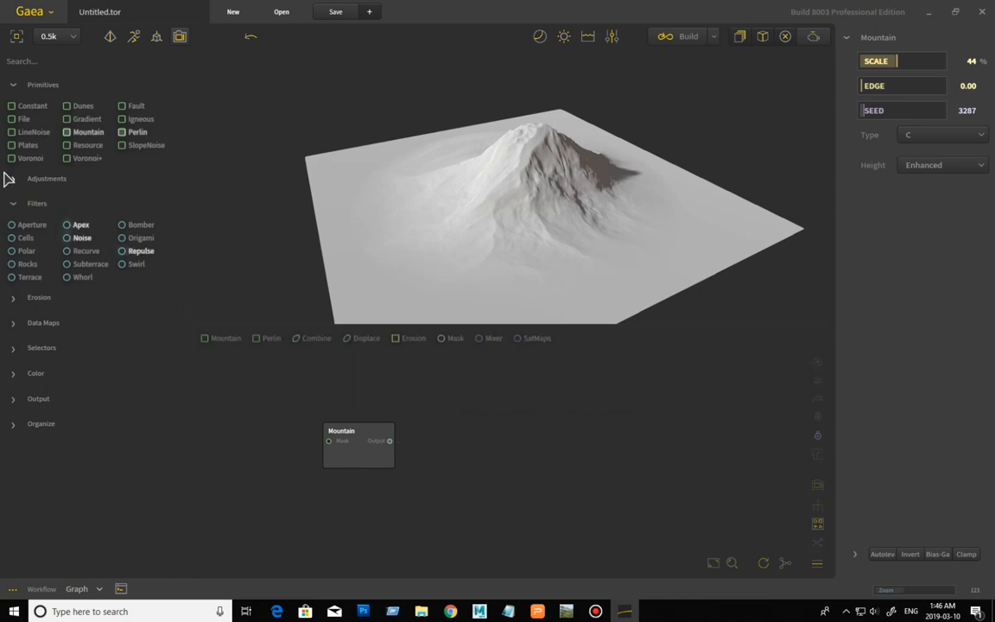
left_click(45, 178)
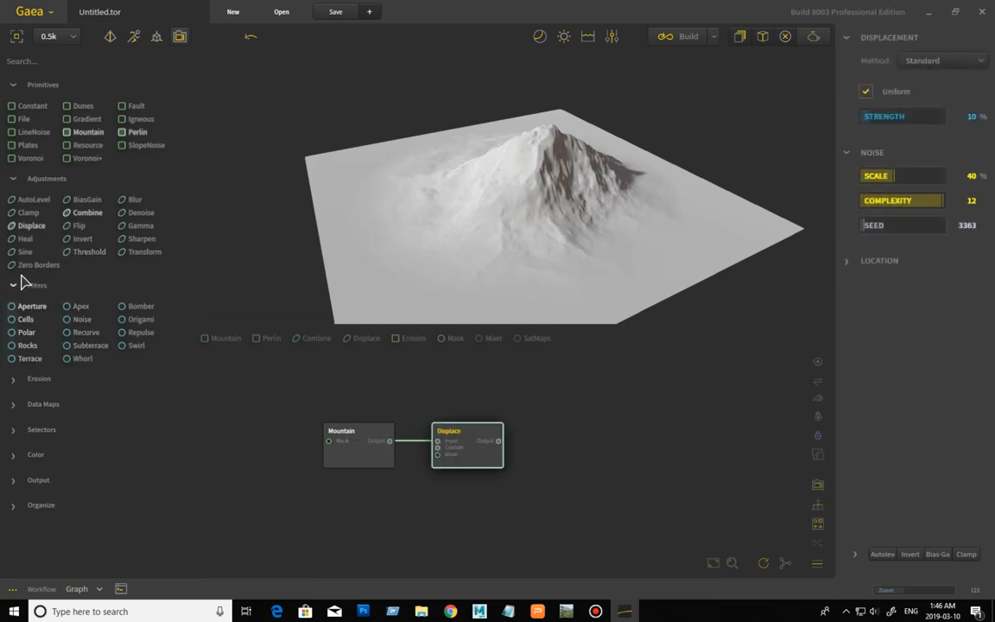
left_click(14, 285)
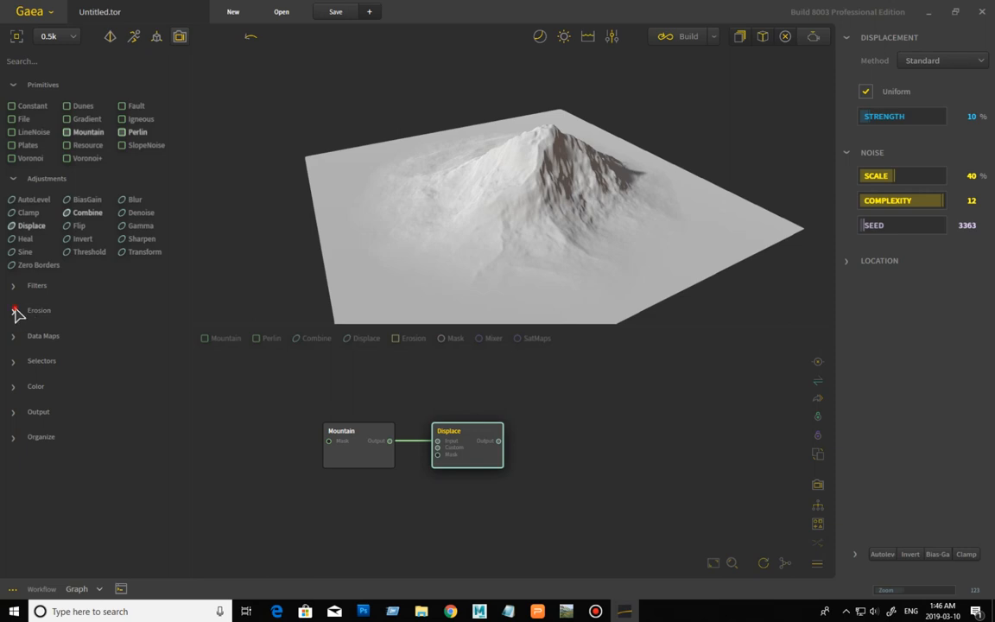
left_click(14, 311)
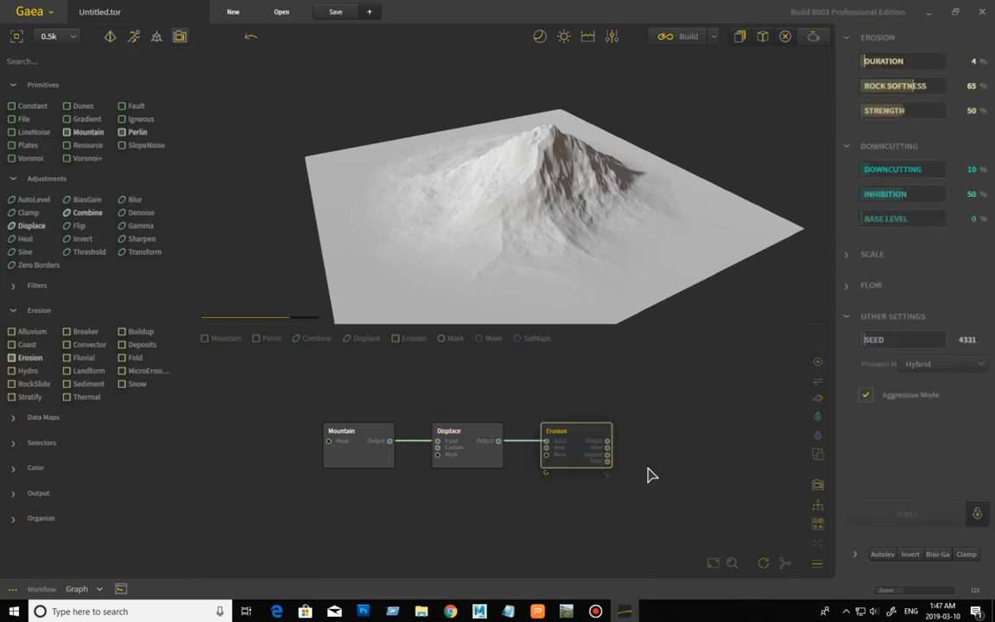
left_click(574, 432)
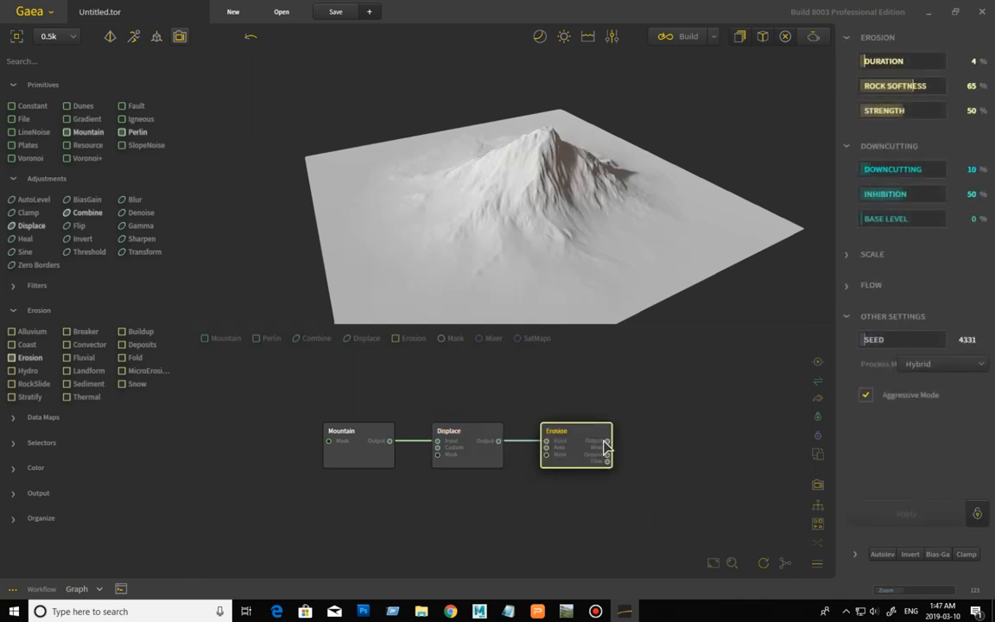
mouse_move(407, 412)
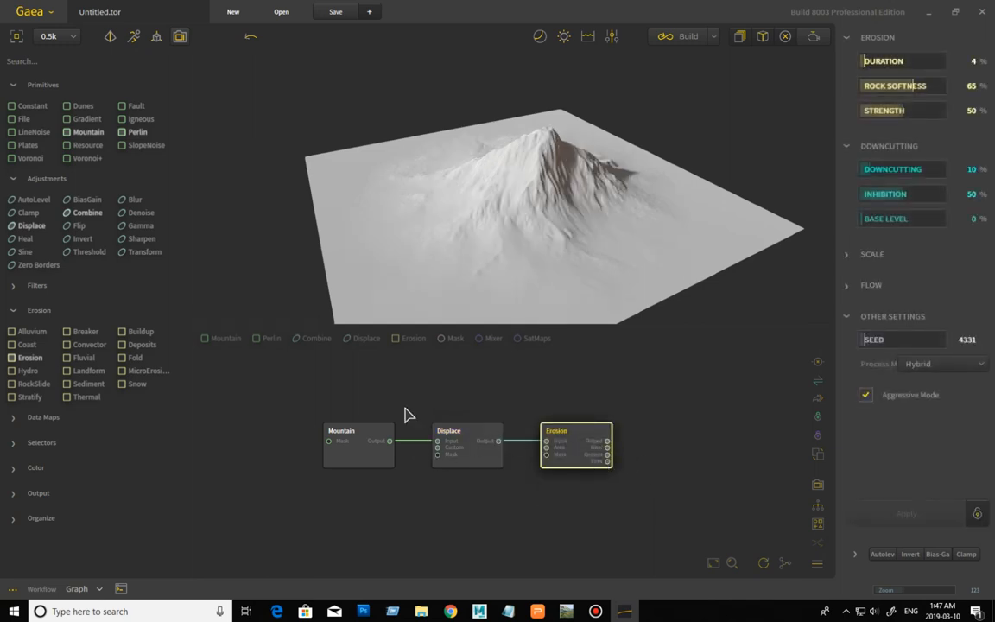
left_click(14, 178)
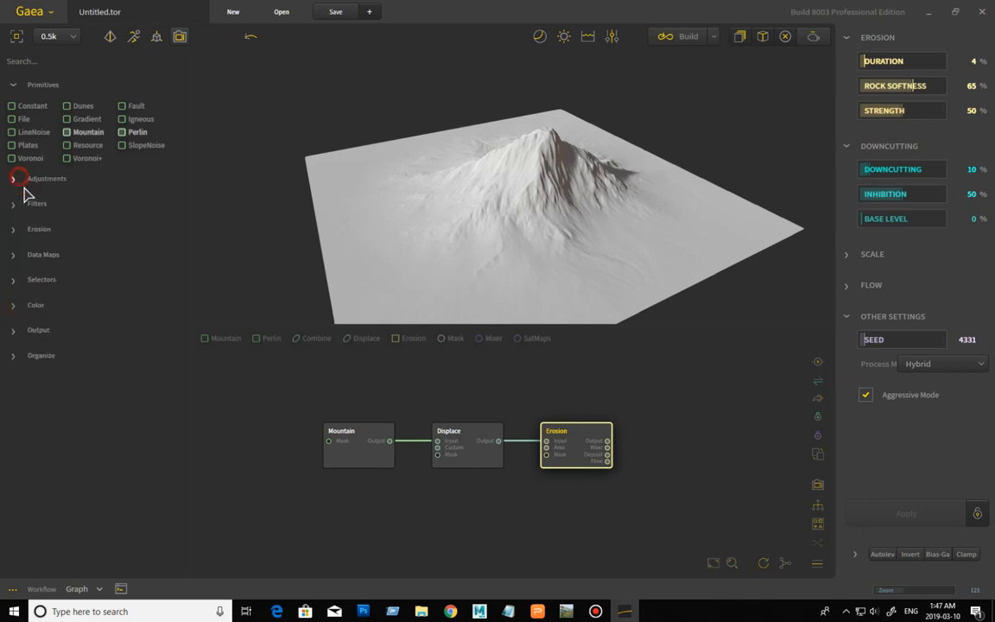
left_click(82, 588)
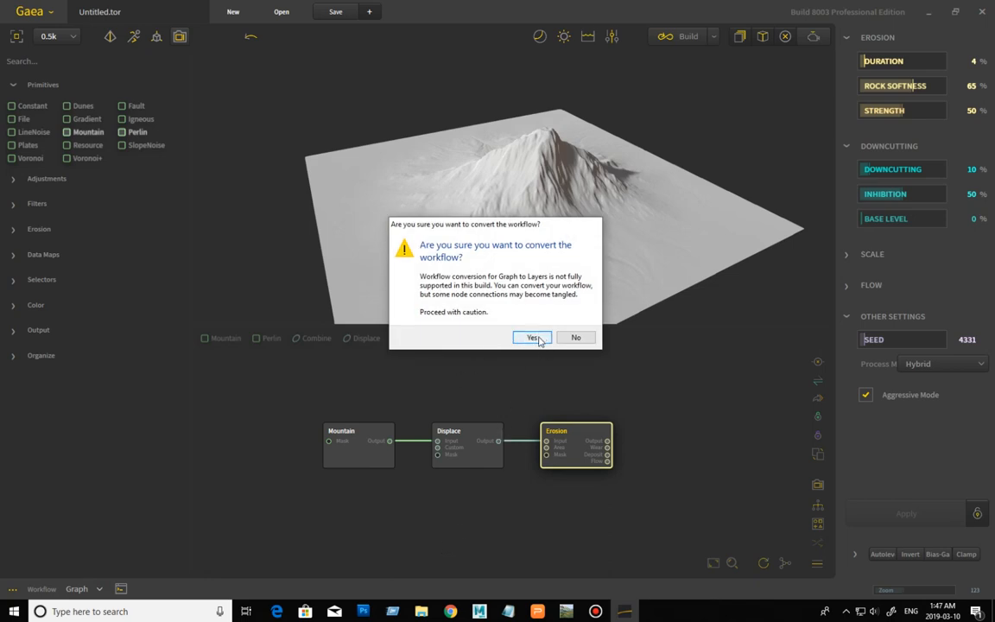
- Confirm conversion to Layers, inspect Mountain and Erosion layers, and delete the Erosion layer
left_click(531, 337)
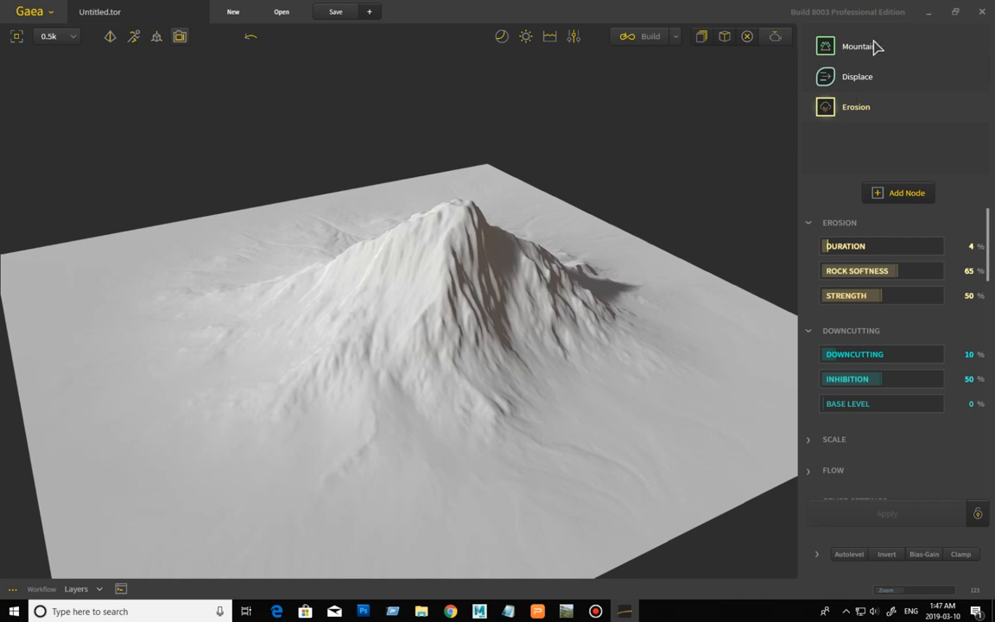
left_click(859, 44)
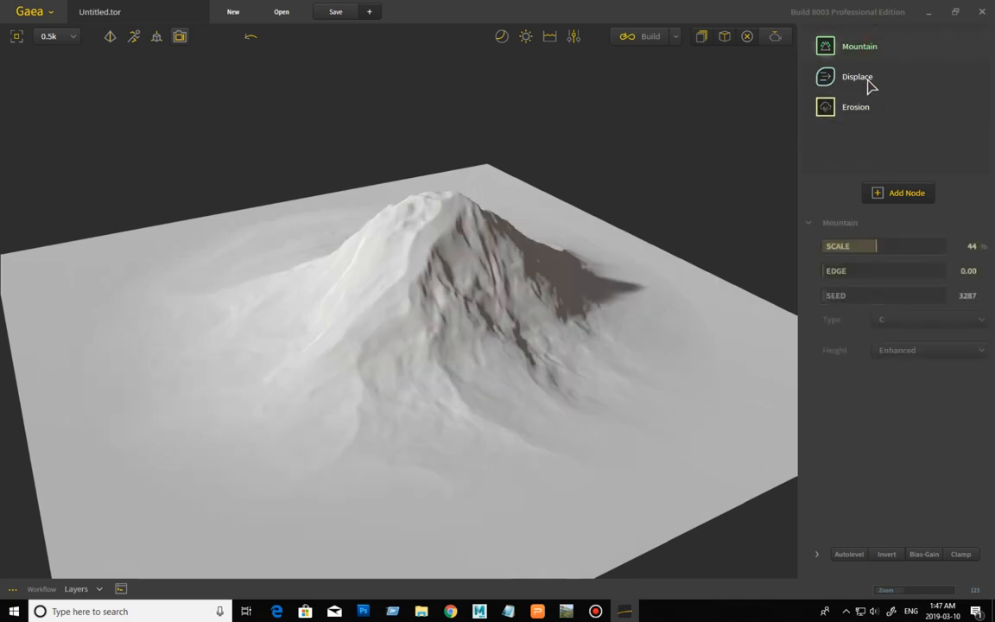
left_click(853, 107)
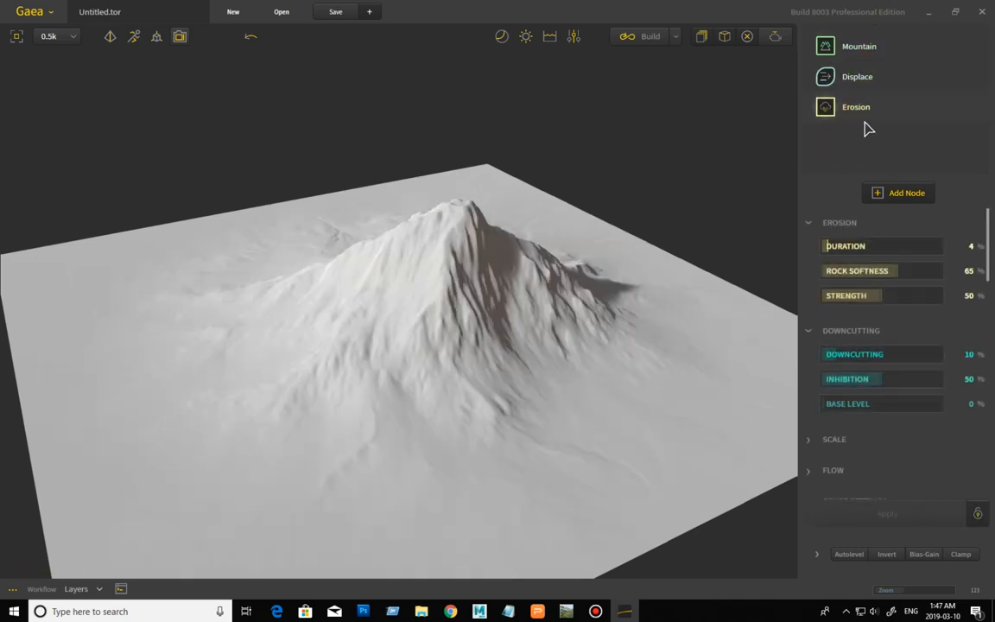
right_click(857, 107)
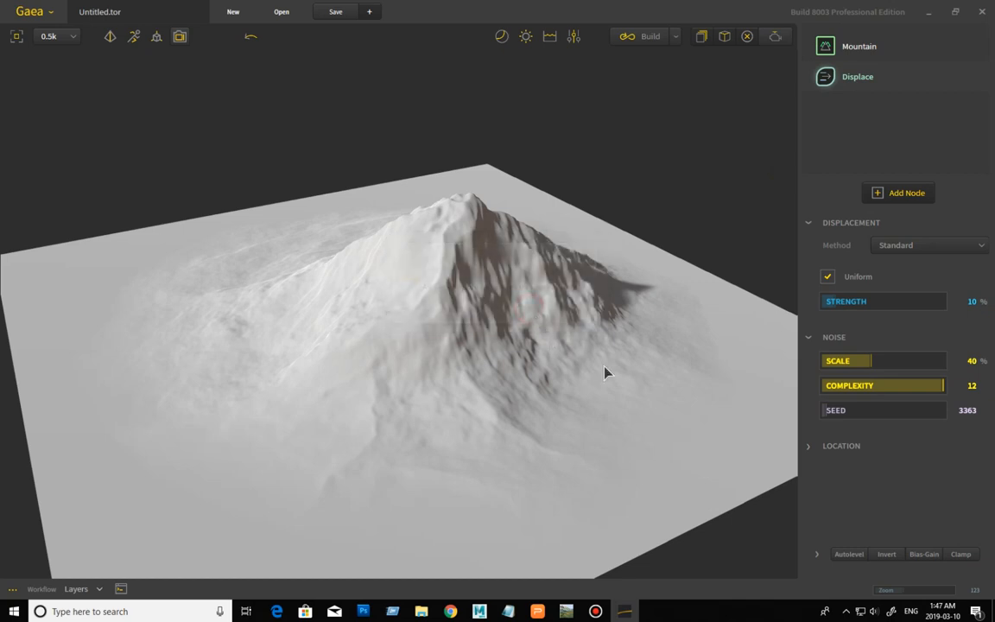
mouse_move(655, 311)
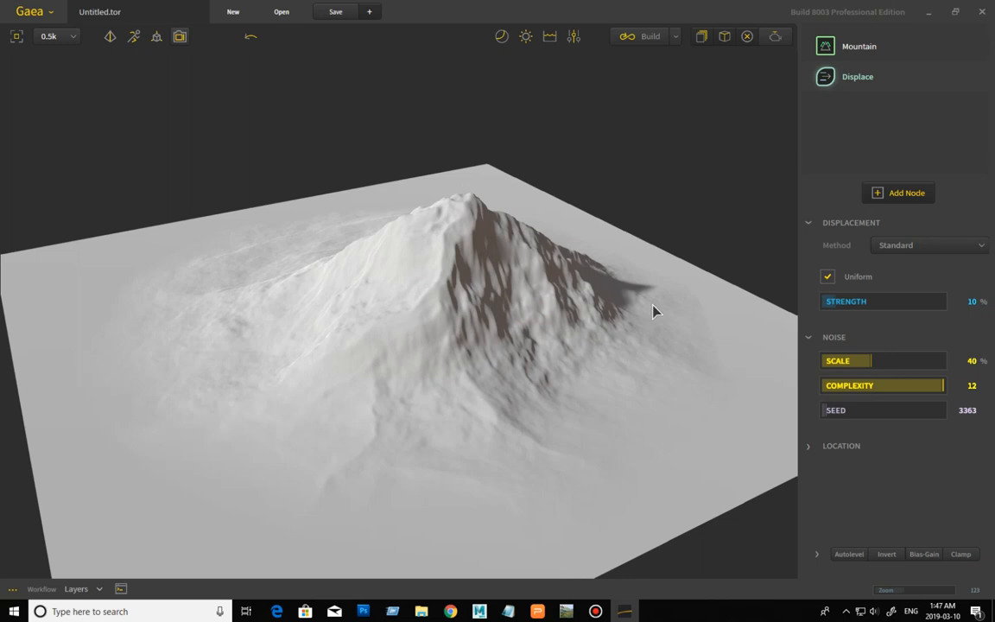
- Stack a Displace layer and an Erosion layer above Mountain via Add Node, showing Erosion's settings
left_click(859, 47)
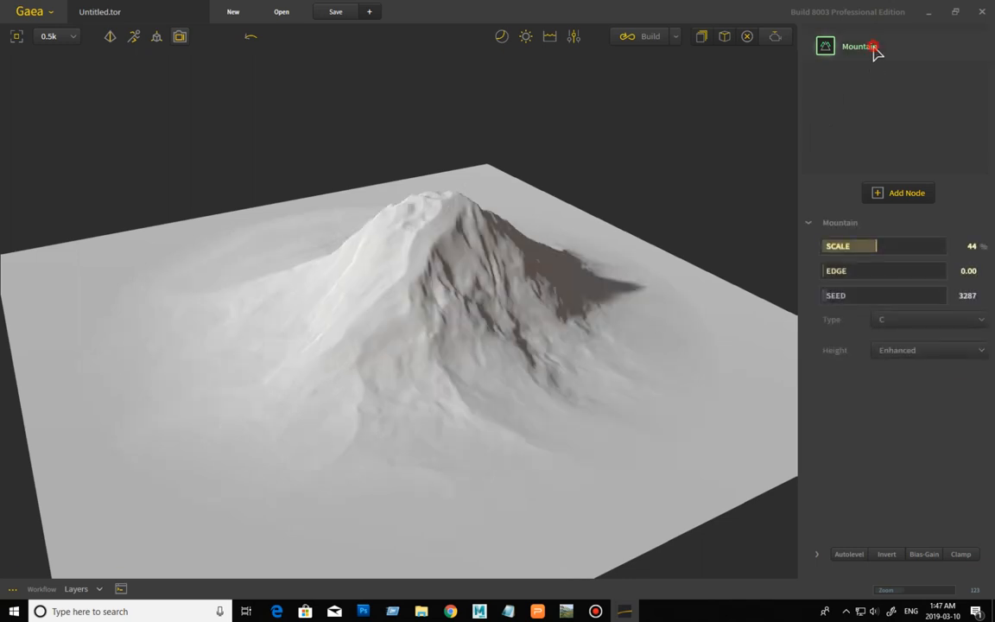
left_click(899, 193)
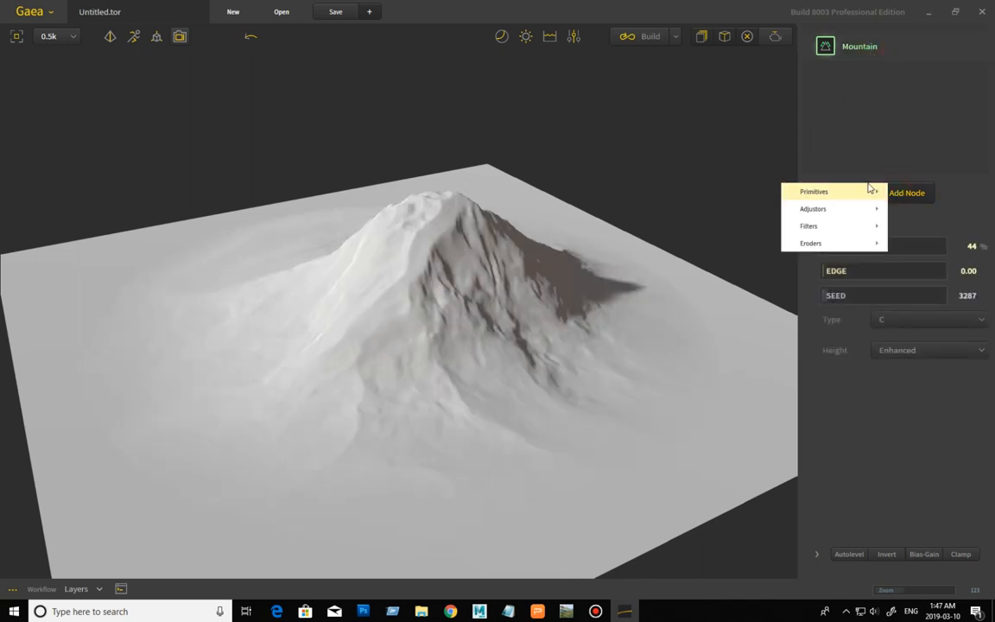
left_click(814, 192)
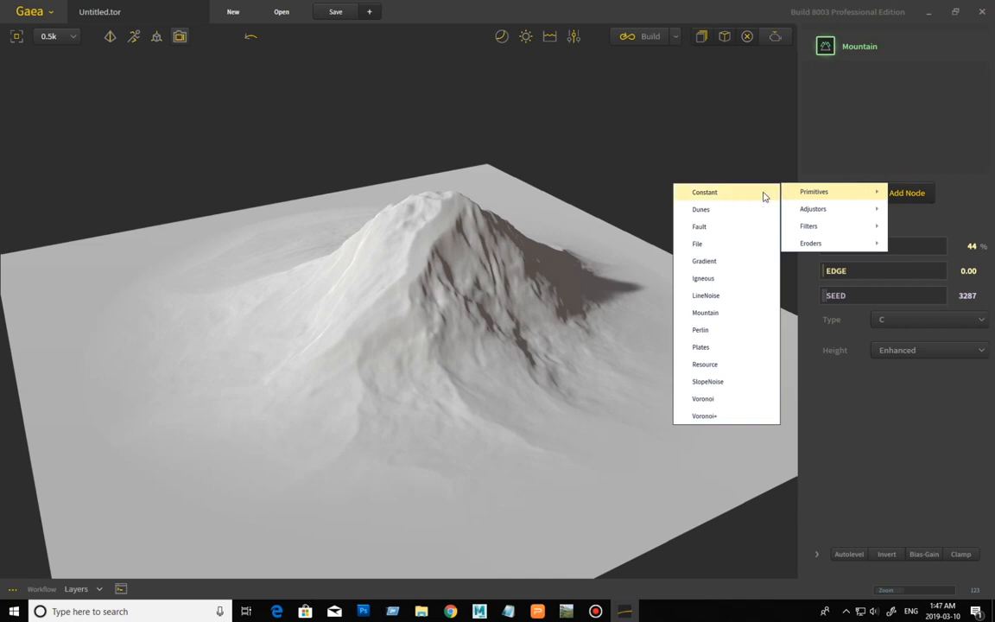
mouse_move(822, 214)
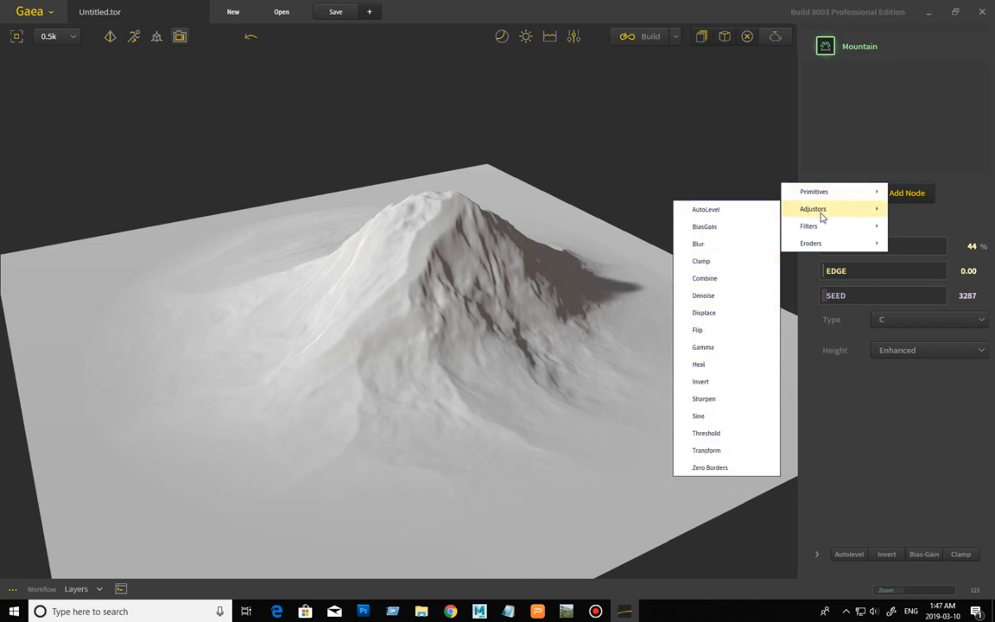
left_click(722, 311)
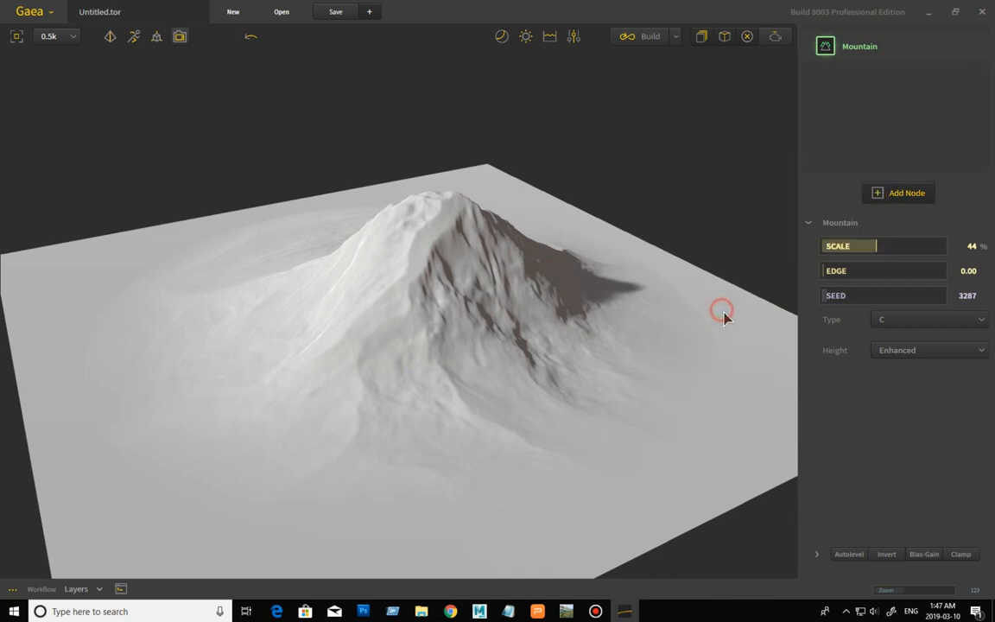
left_click(899, 194)
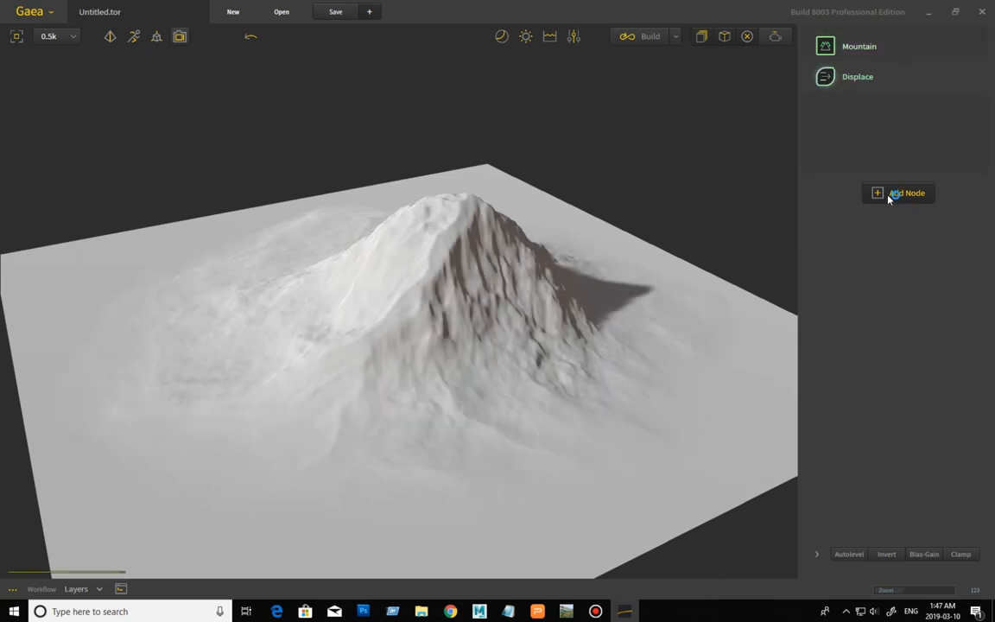
left_click(899, 192)
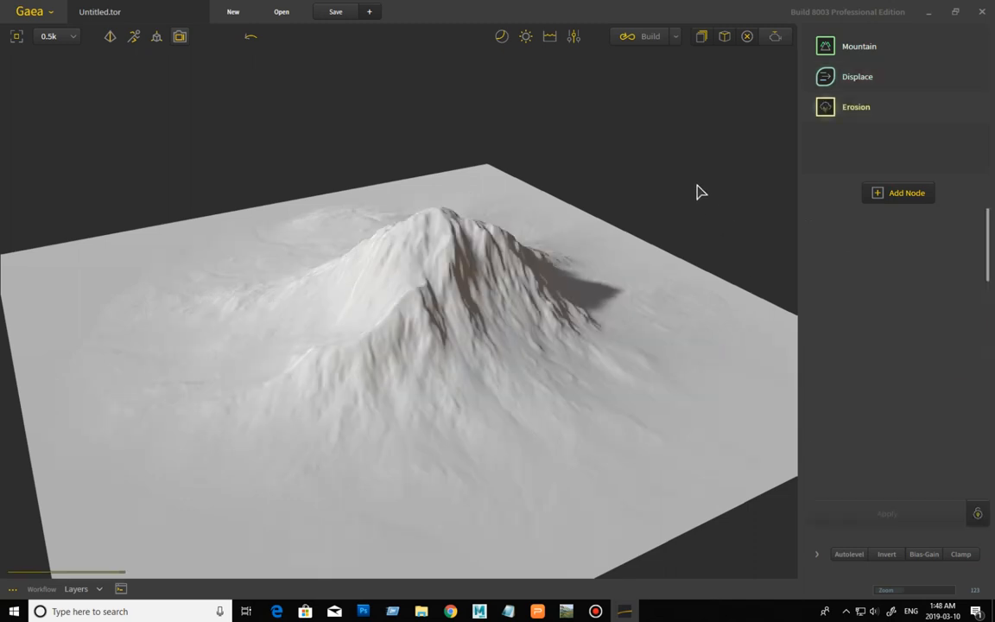
left_click(855, 107)
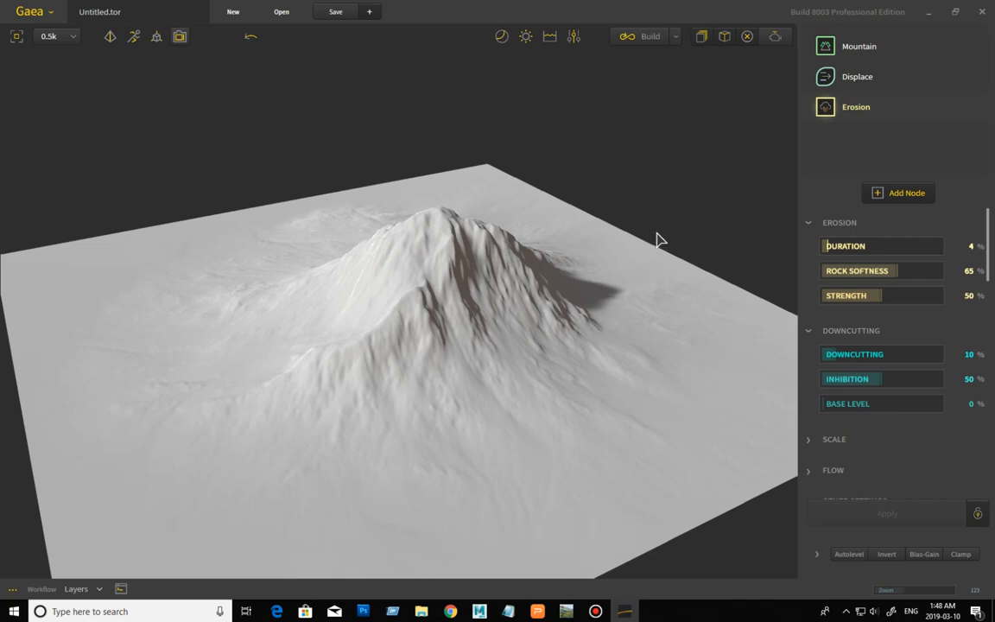
mouse_move(877, 49)
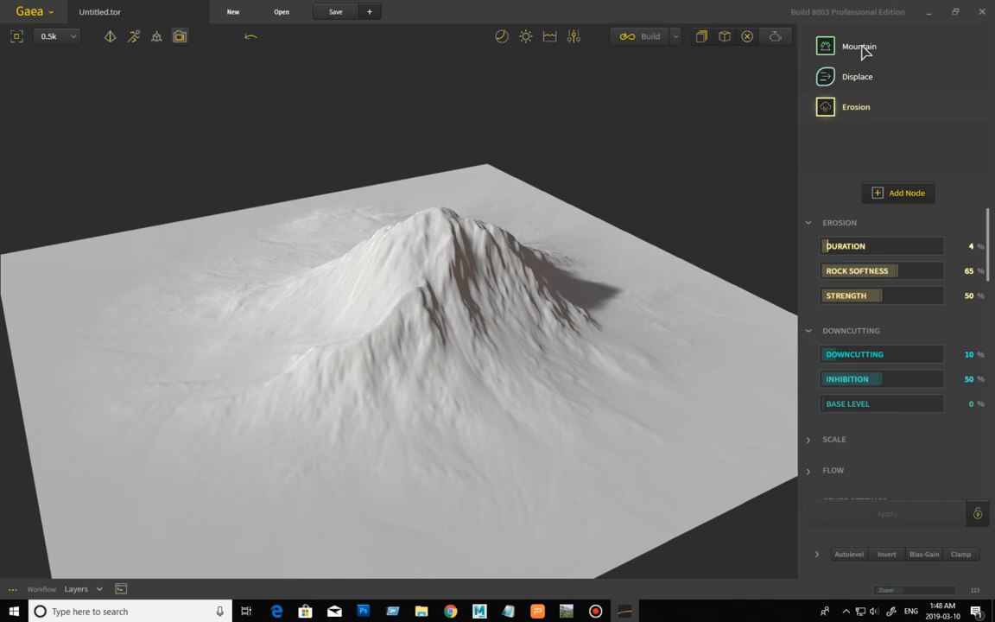
mouse_move(871, 140)
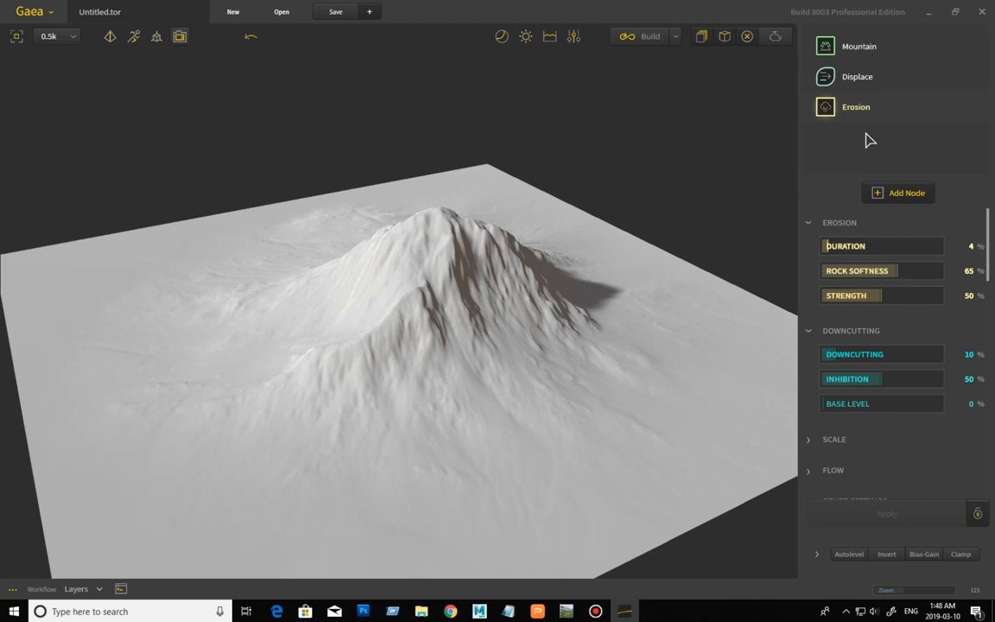
right_click(857, 107)
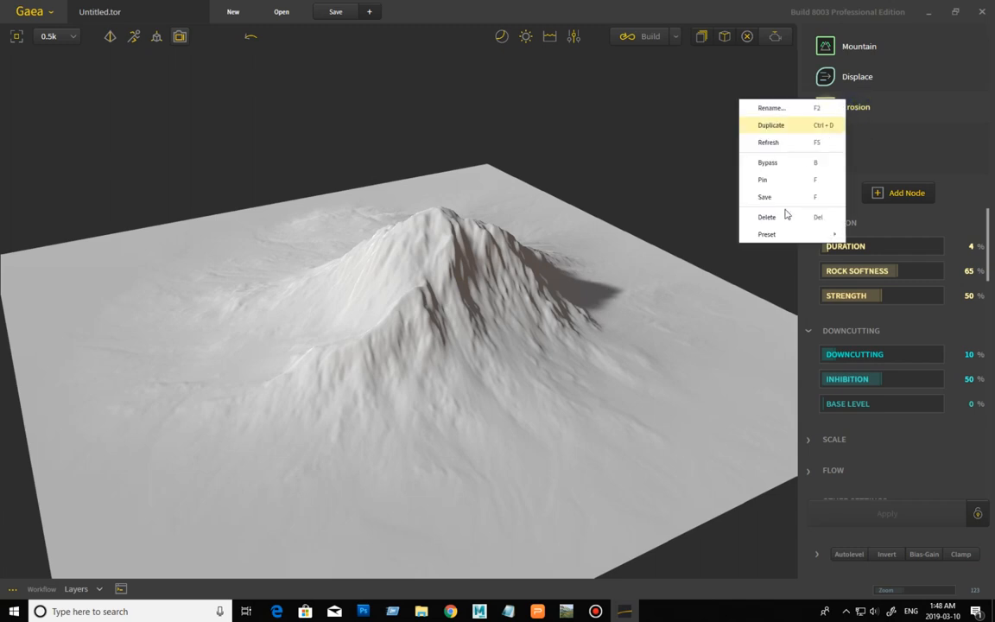
left_click(743, 92)
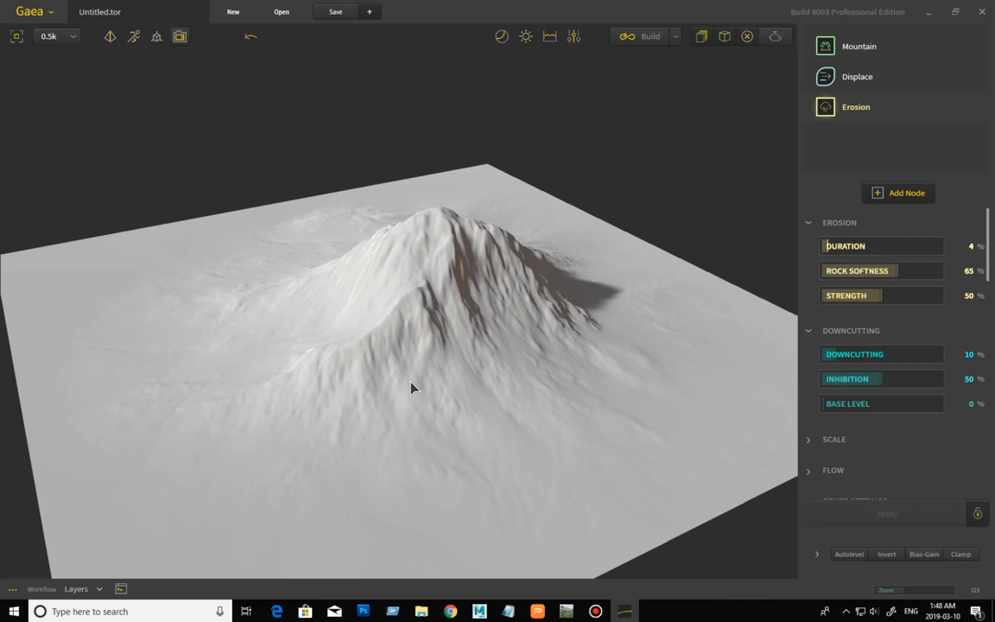
mouse_move(840, 55)
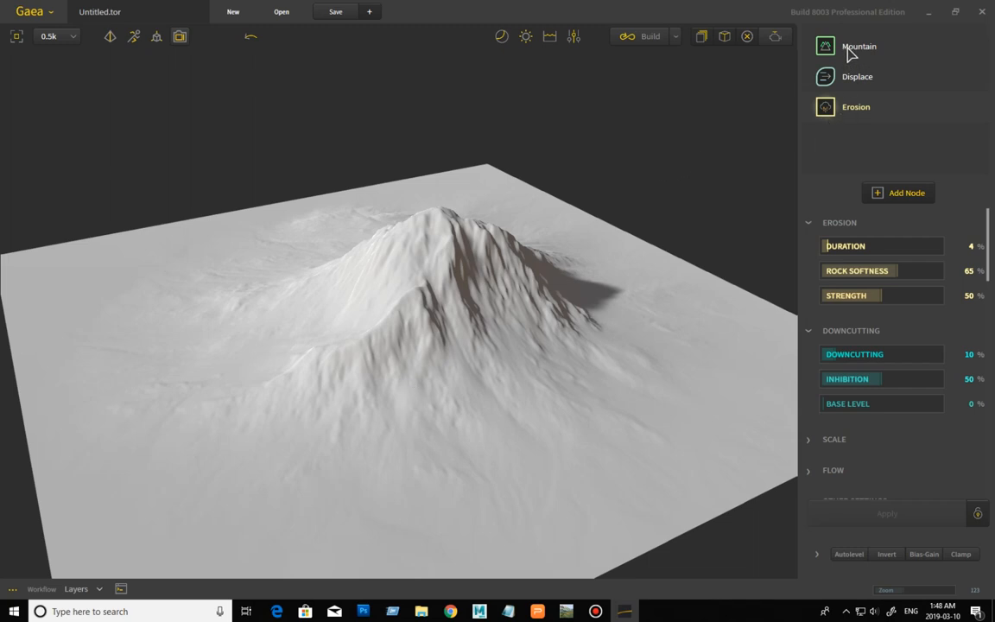
mouse_move(892, 69)
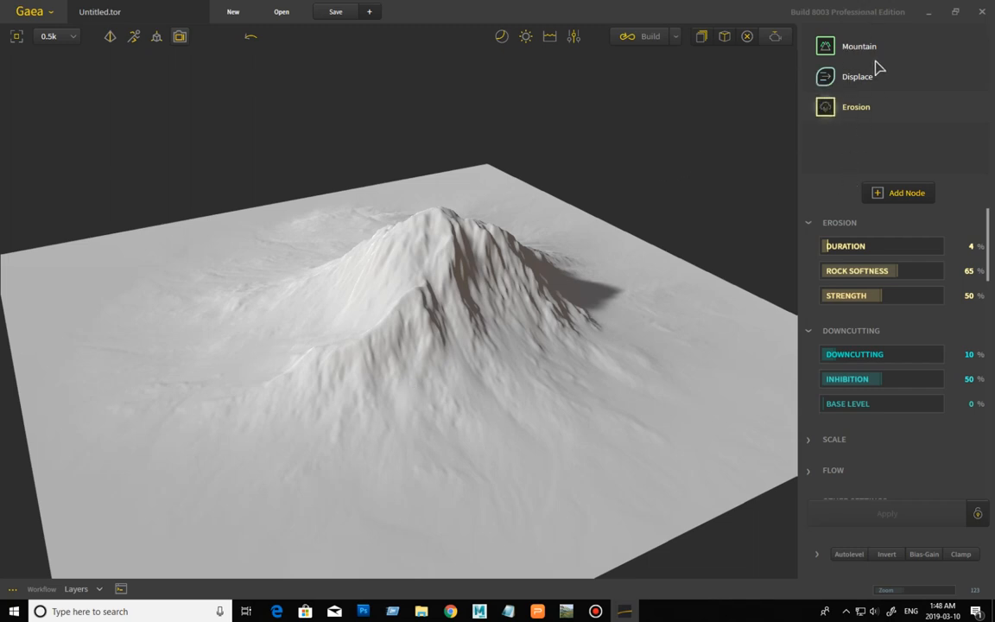
mouse_move(185, 543)
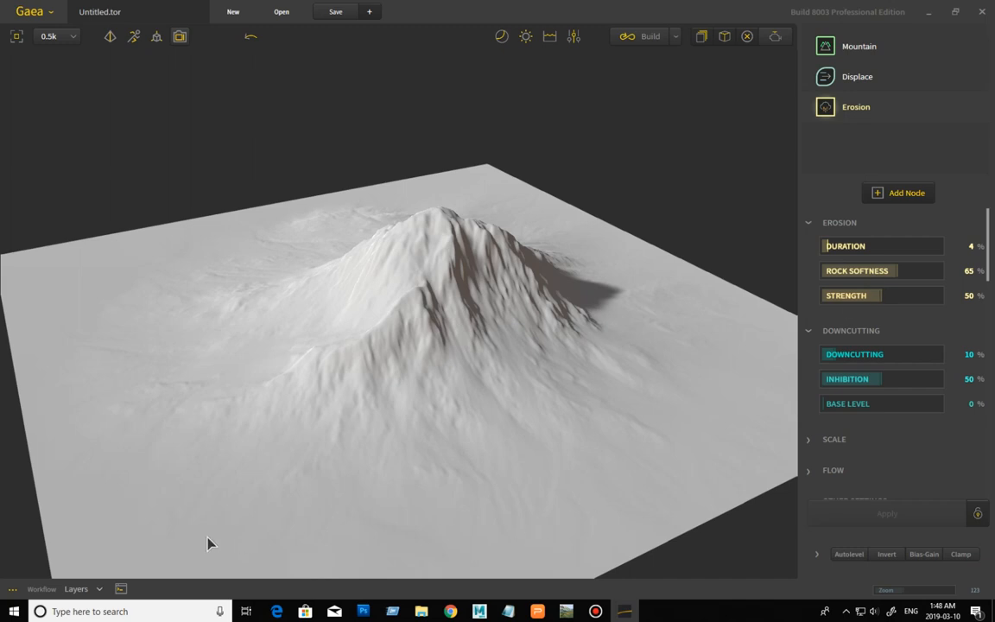
mouse_move(778, 257)
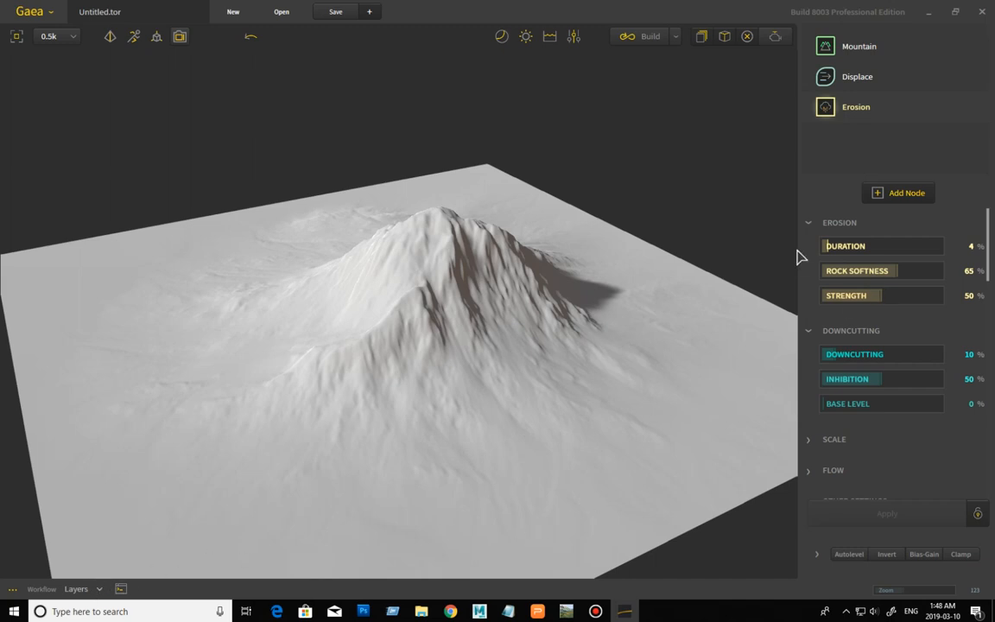
mouse_move(854, 166)
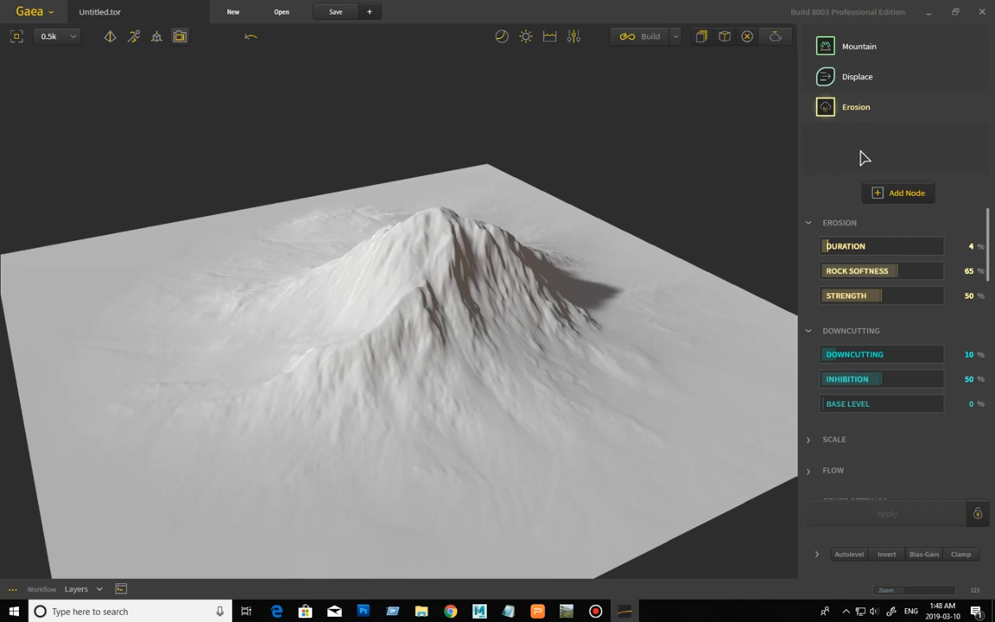
mouse_move(591, 338)
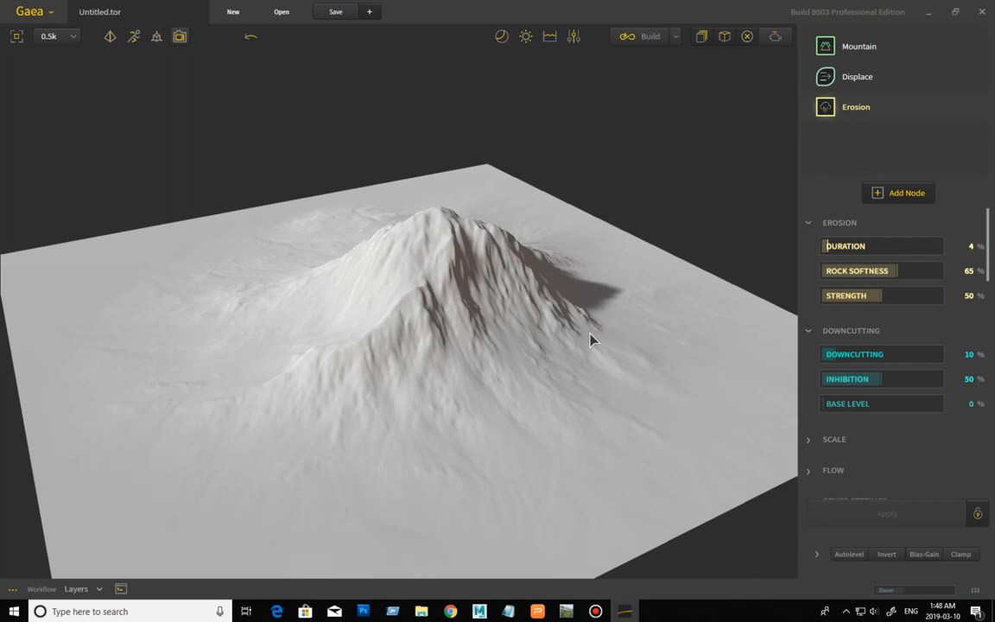
left_click(79, 587)
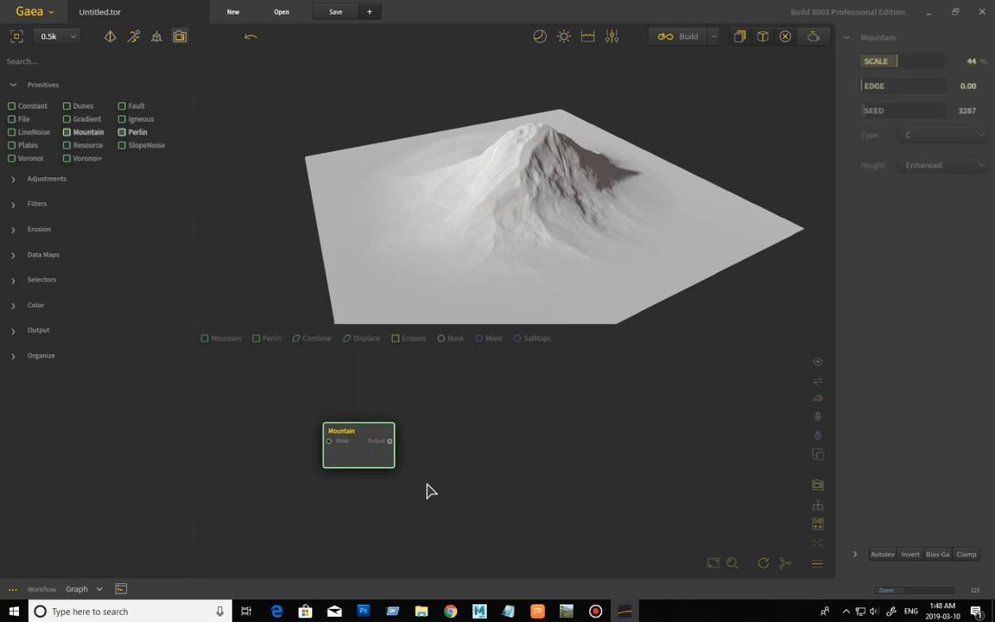
left_click_drag(359, 446, 484, 428)
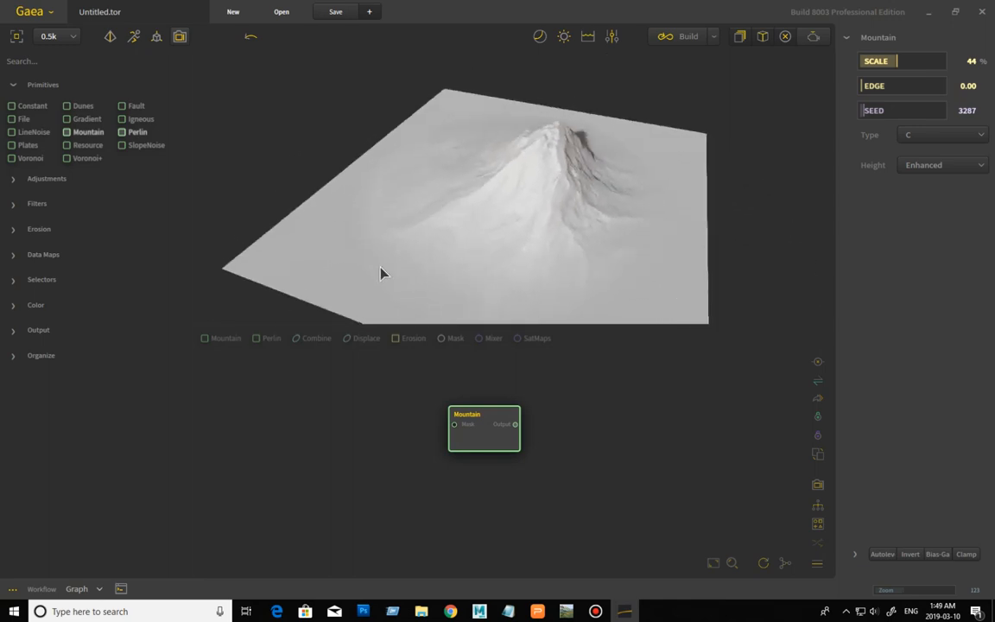
mouse_move(545, 523)
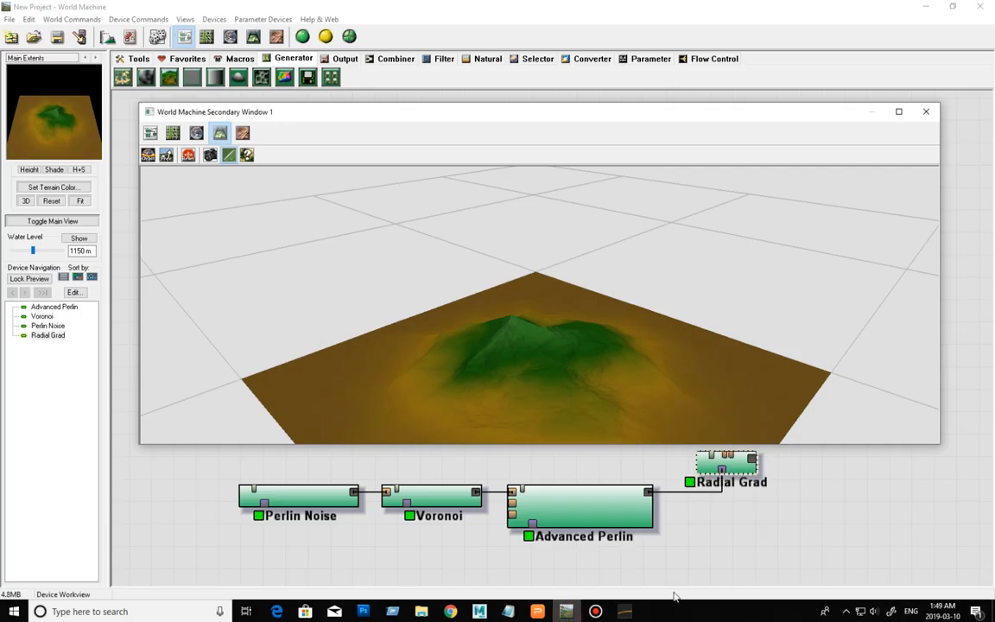
mouse_move(385, 563)
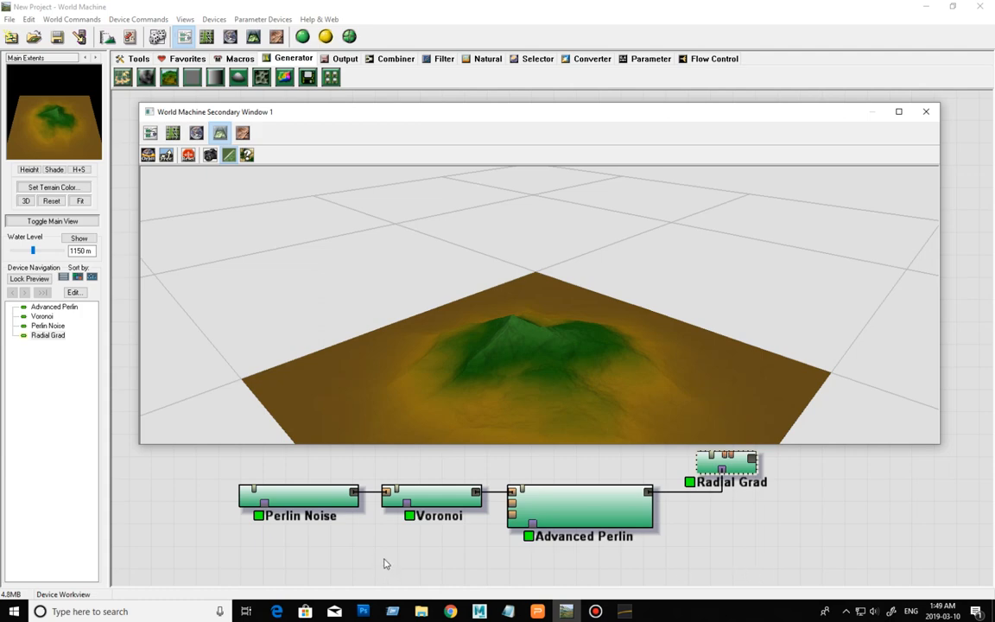
left_click(299, 496)
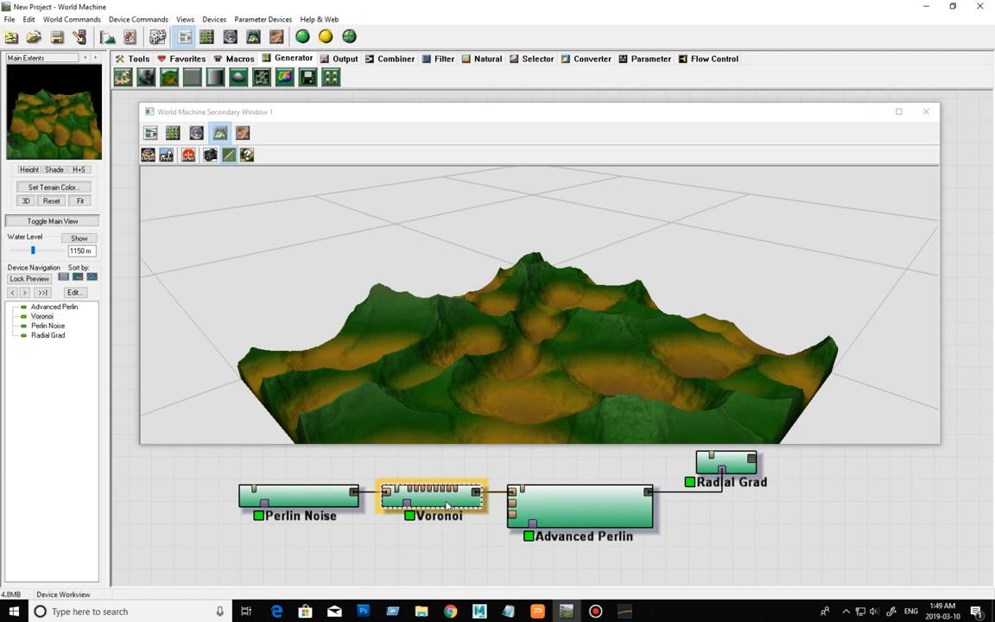
left_click(584, 509)
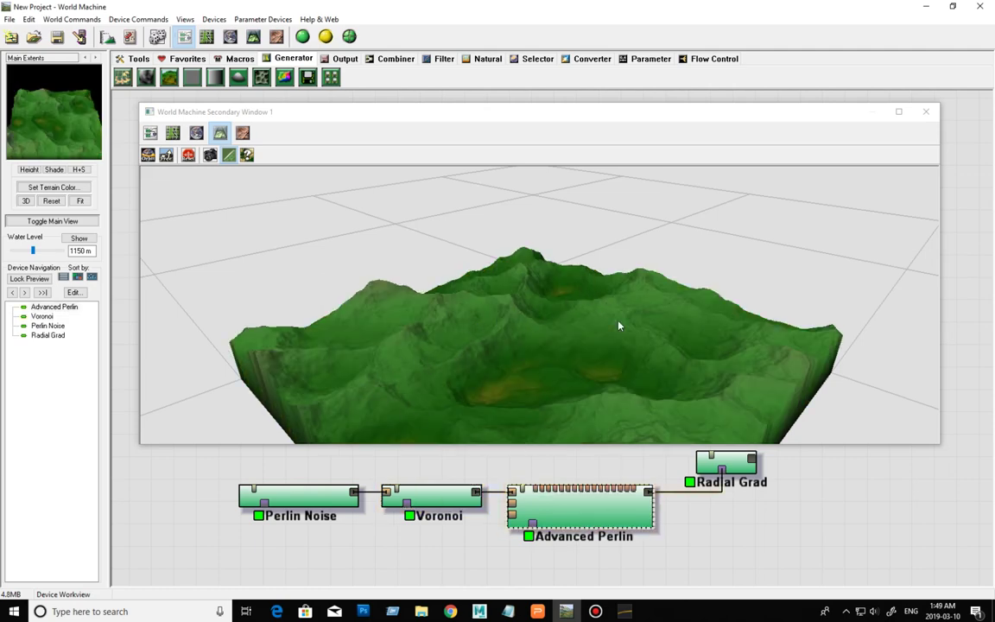
mouse_move(586, 379)
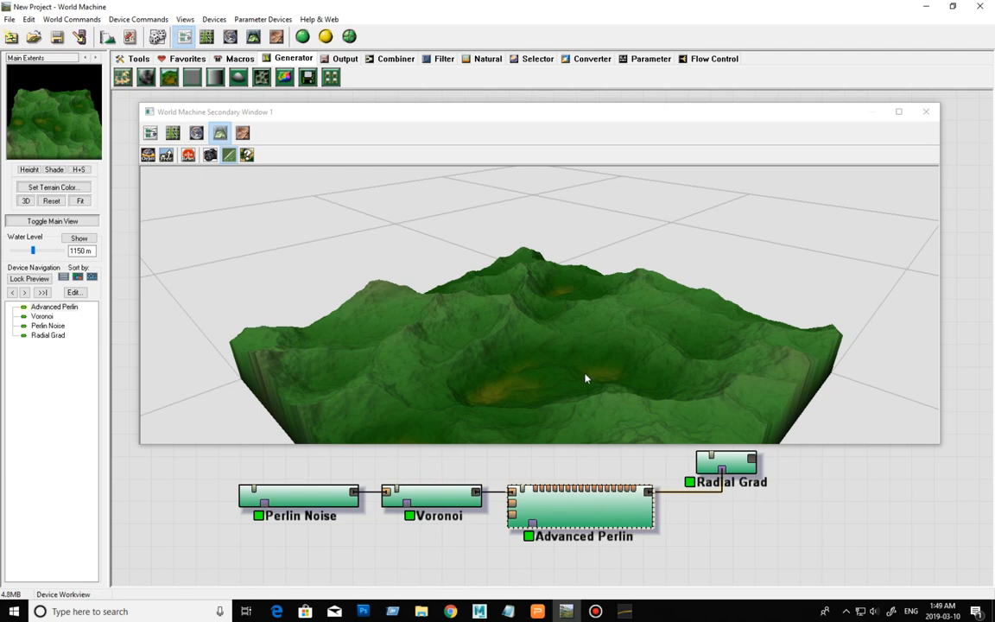
left_click(727, 463)
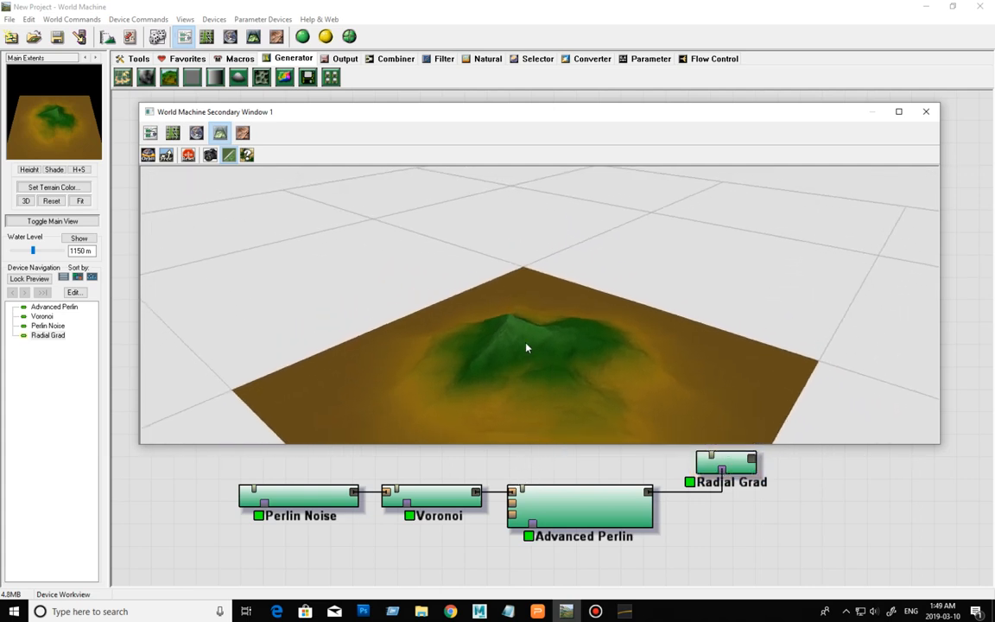
left_click_drag(527, 347, 488, 301)
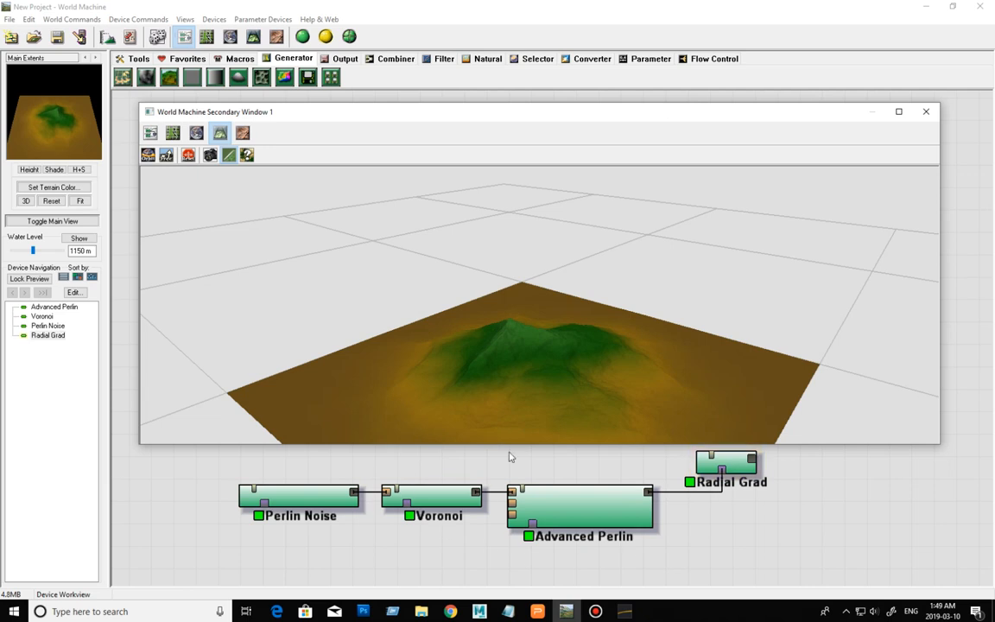
left_click(587, 522)
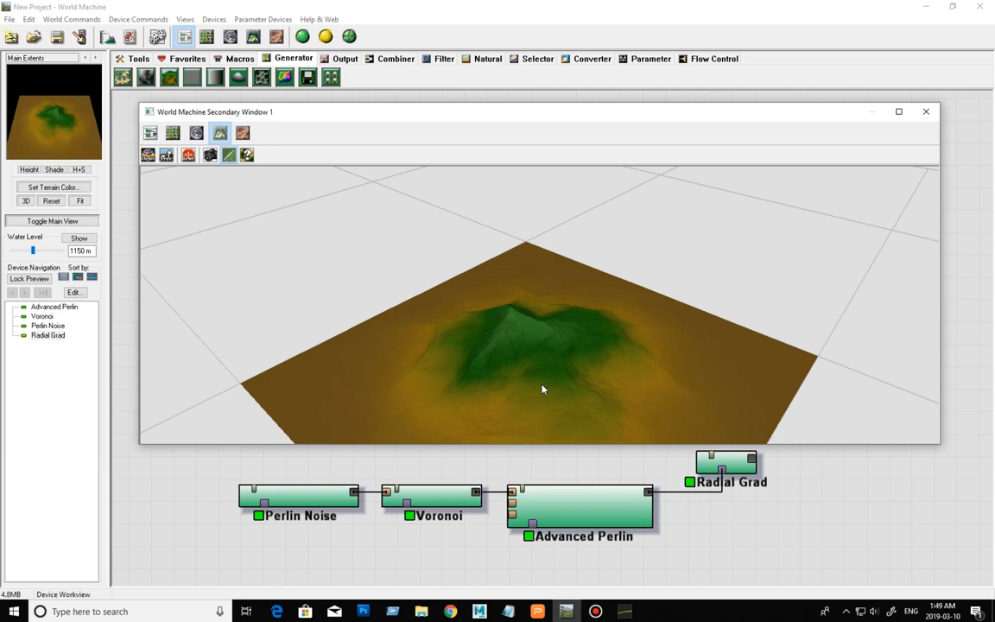
mouse_move(511, 356)
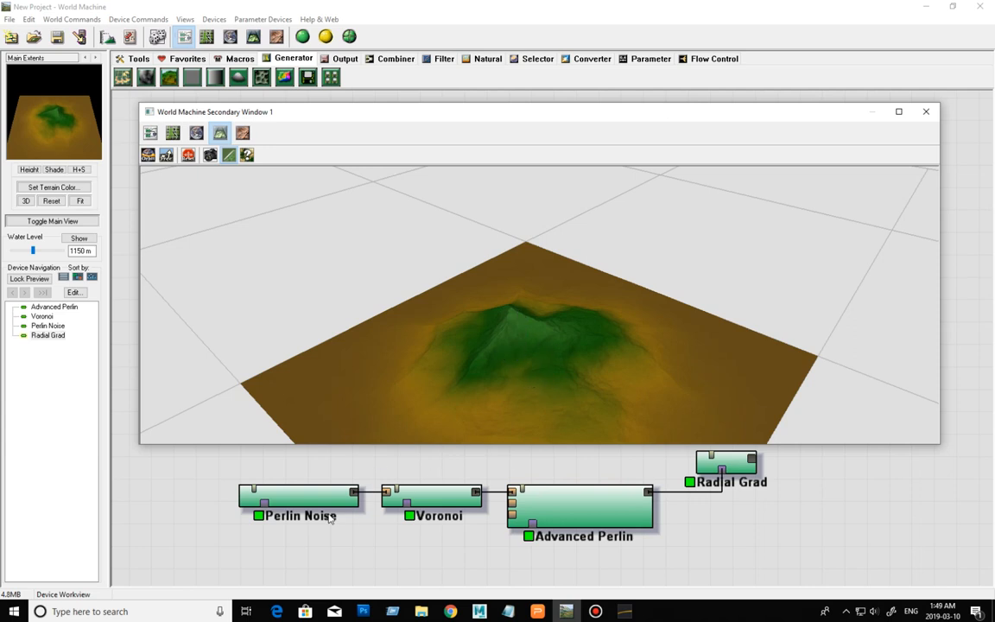
left_click(596, 515)
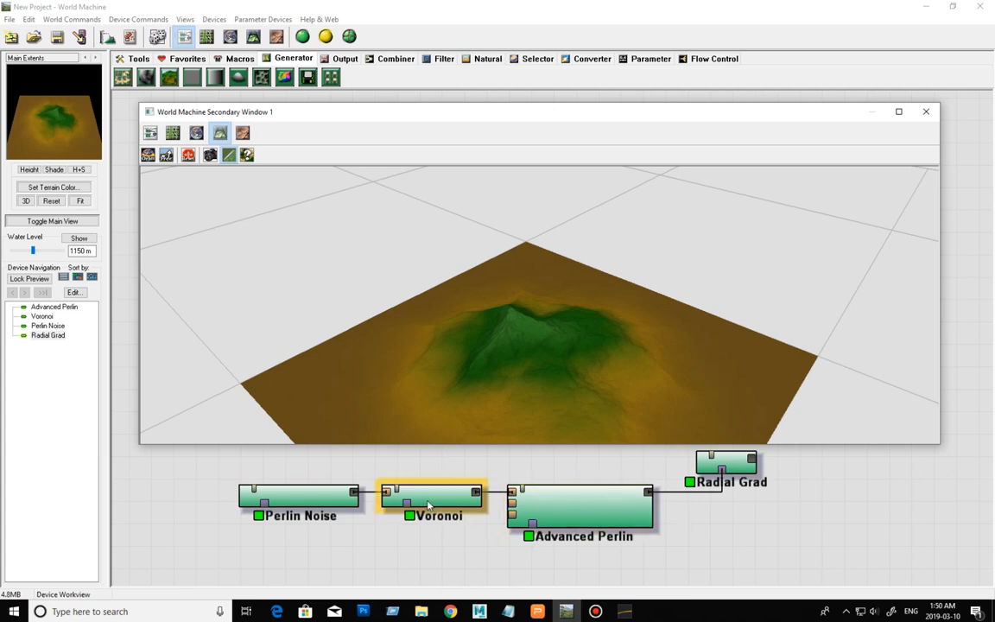
left_click(598, 519)
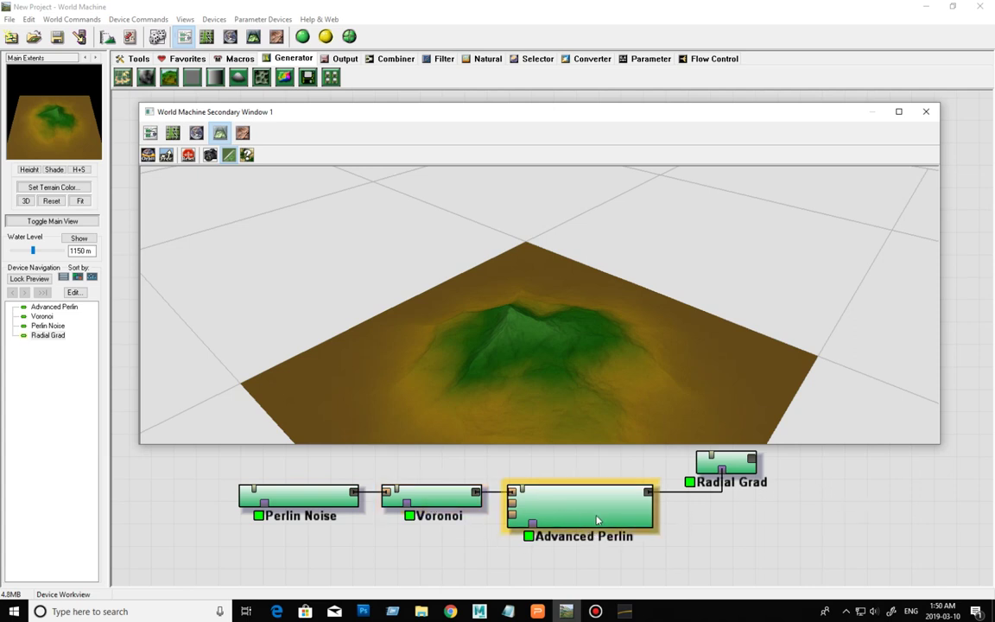
left_click(311, 505)
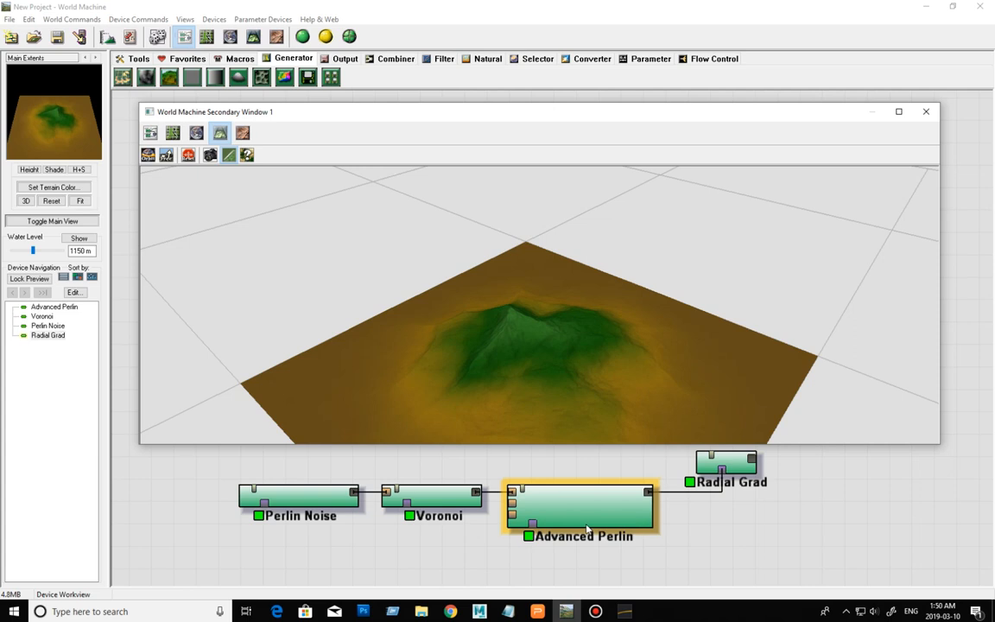
mouse_move(586, 515)
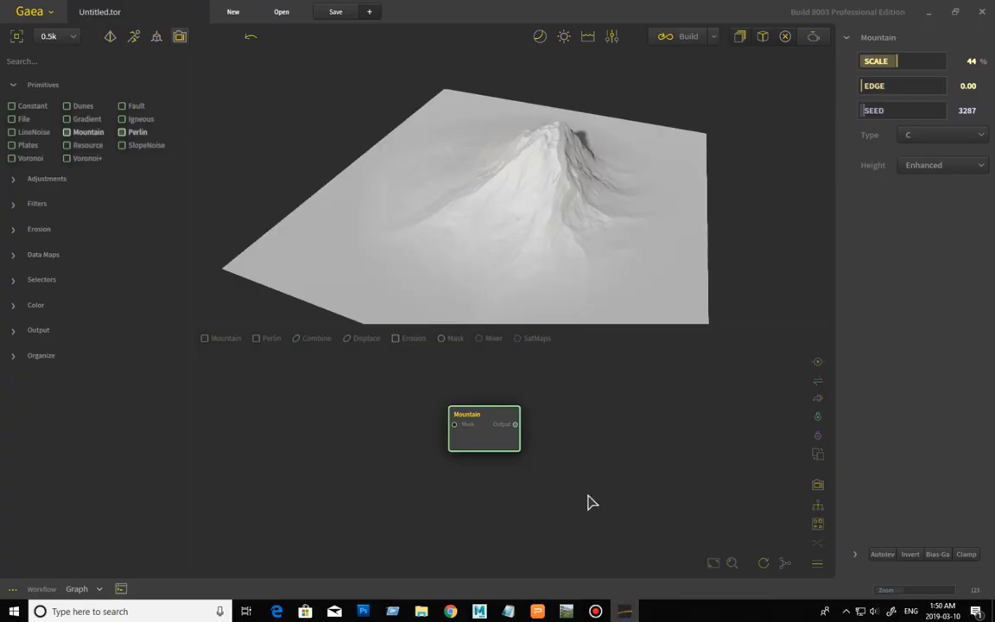
- Orbit the Mountain preview and push its Scale up through 27%, 34%, 42% to 96%
left_click_drag(593, 503, 648, 203)
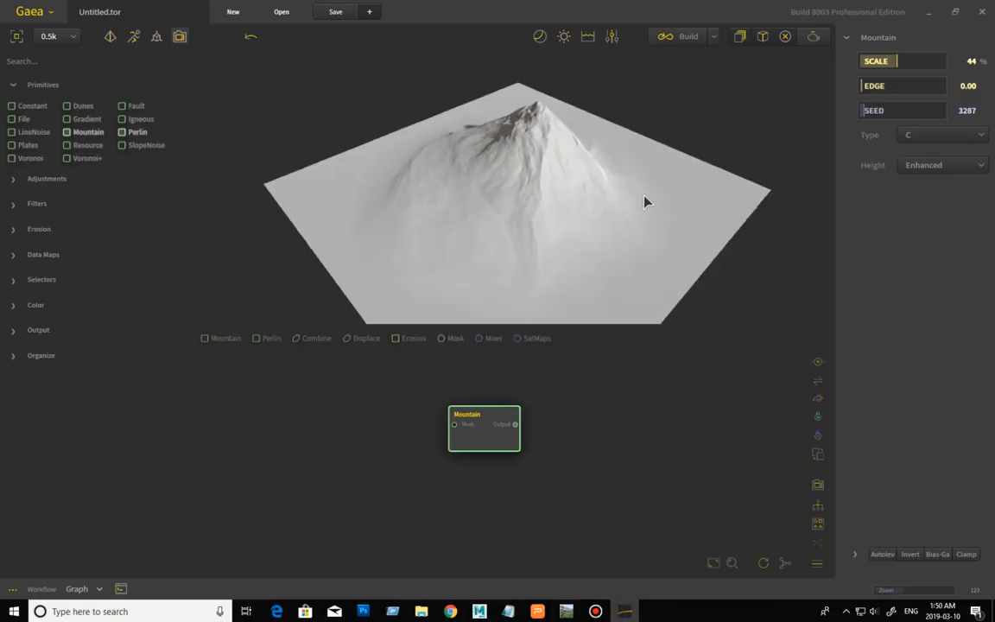
left_click_drag(643, 202, 597, 206)
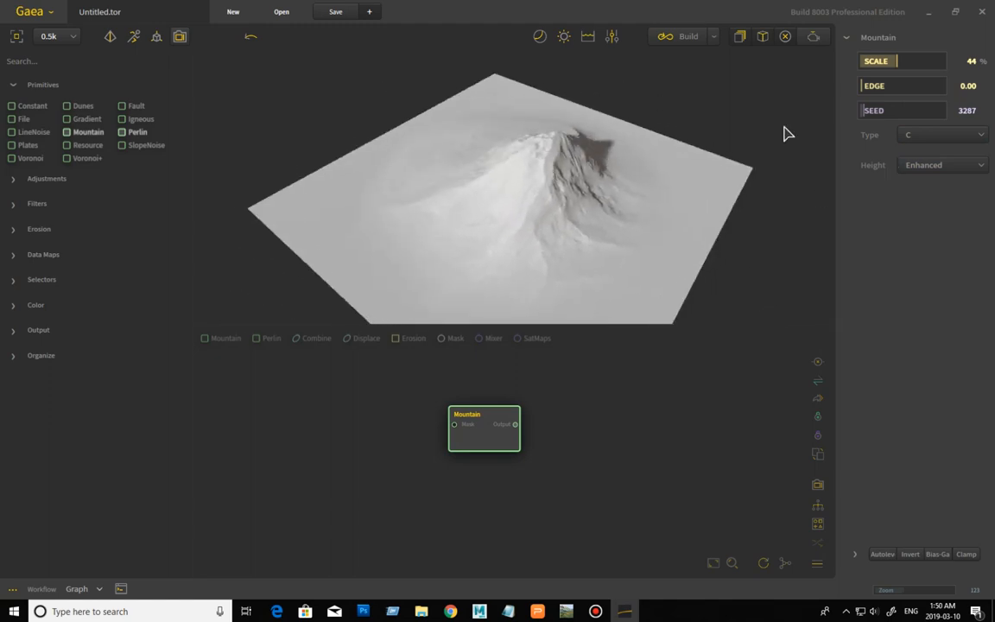
left_click_drag(897, 60, 929, 61)
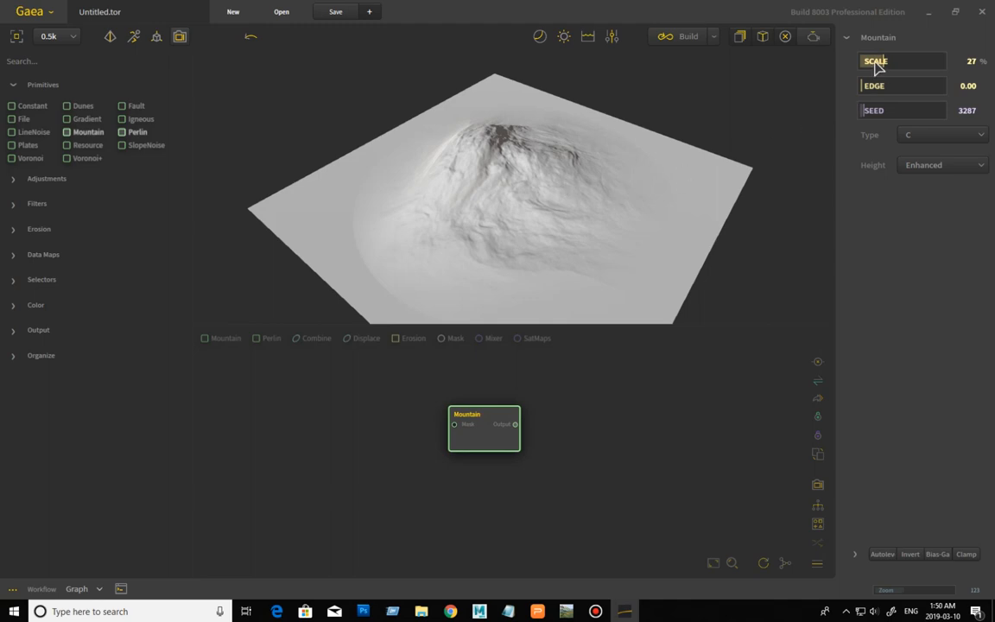
left_click_drag(898, 61, 878, 60)
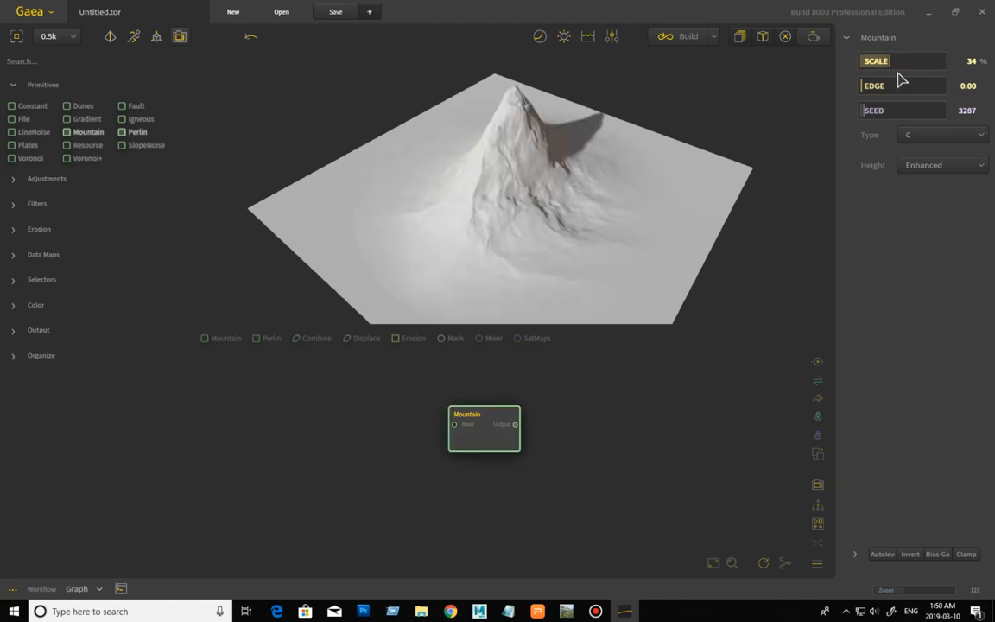
left_click_drag(899, 61, 924, 61)
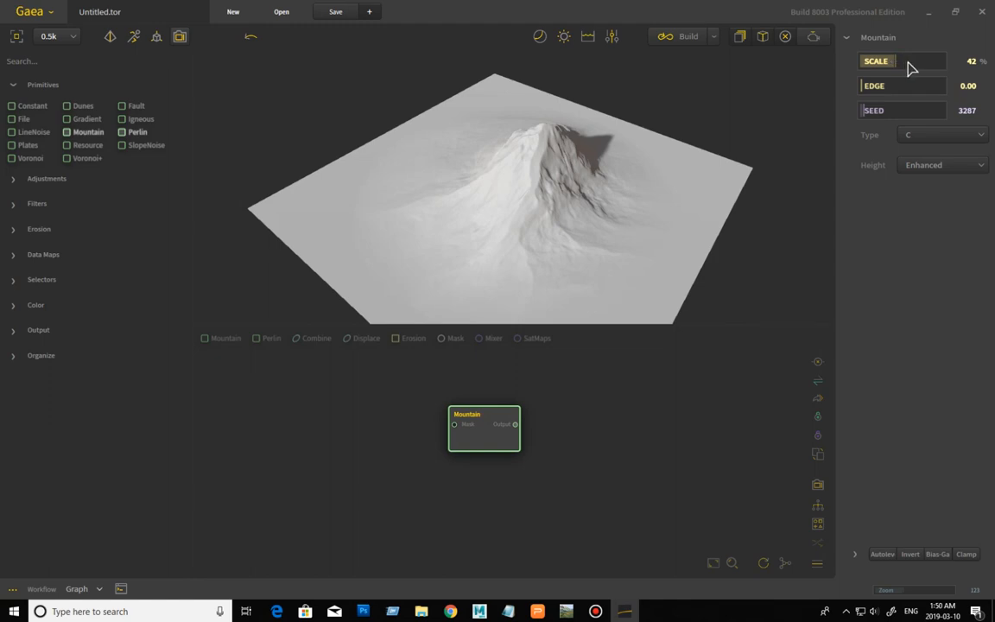
left_click_drag(899, 61, 913, 61)
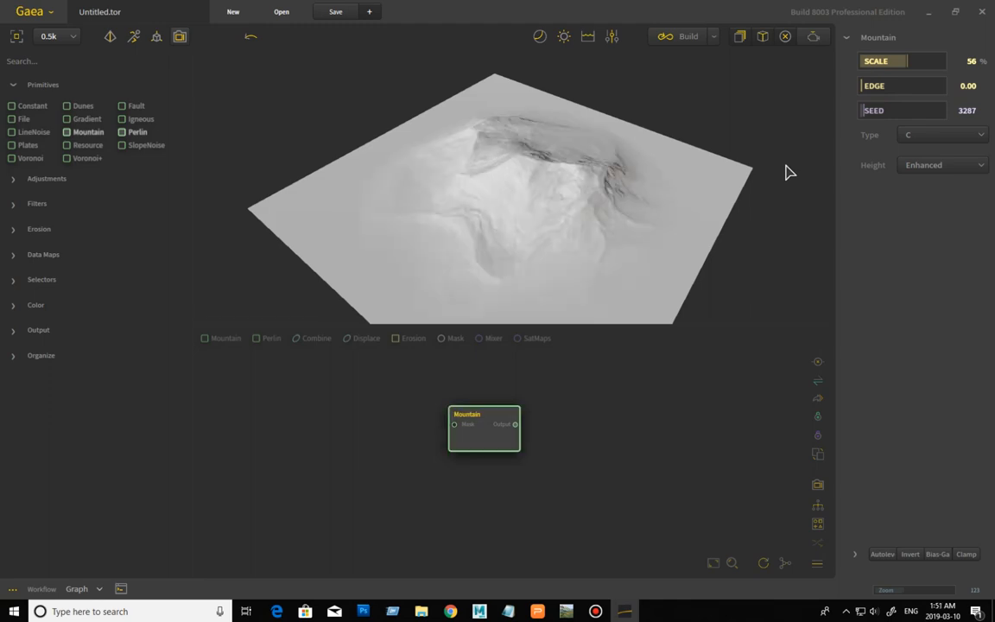
mouse_move(525, 188)
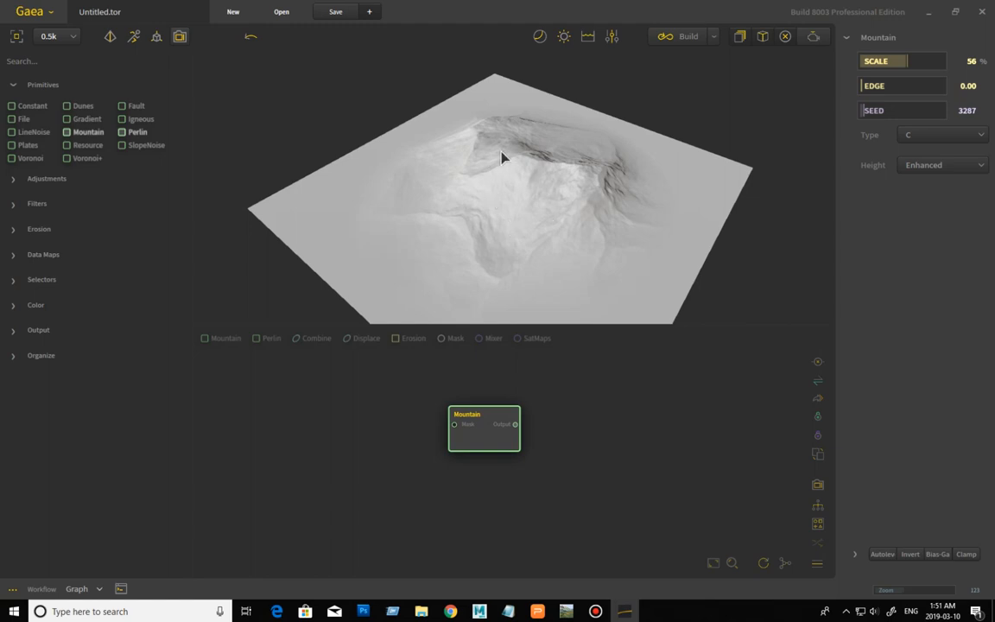
mouse_move(497, 183)
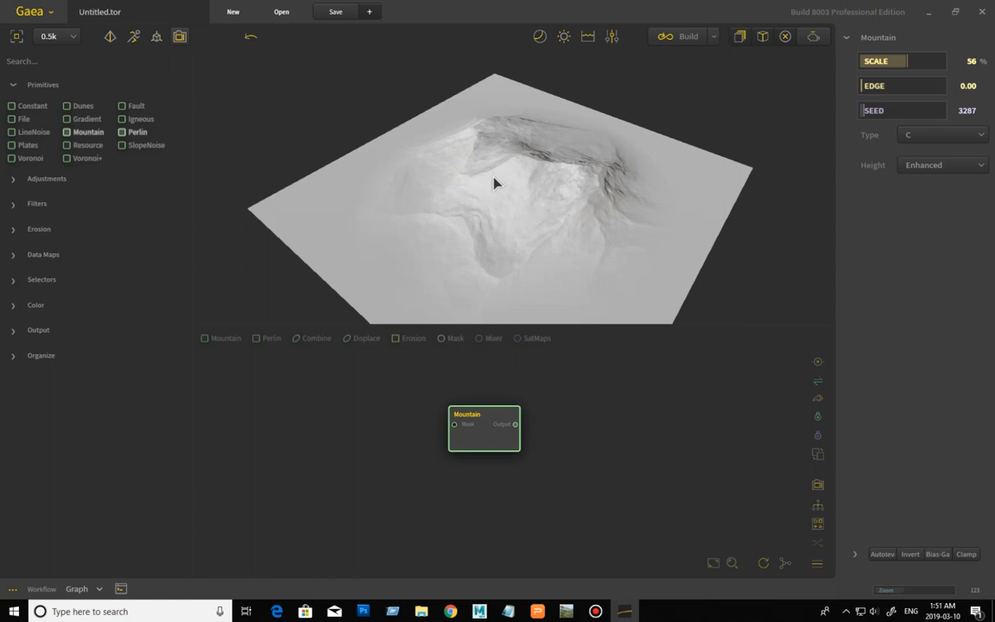
mouse_move(905, 117)
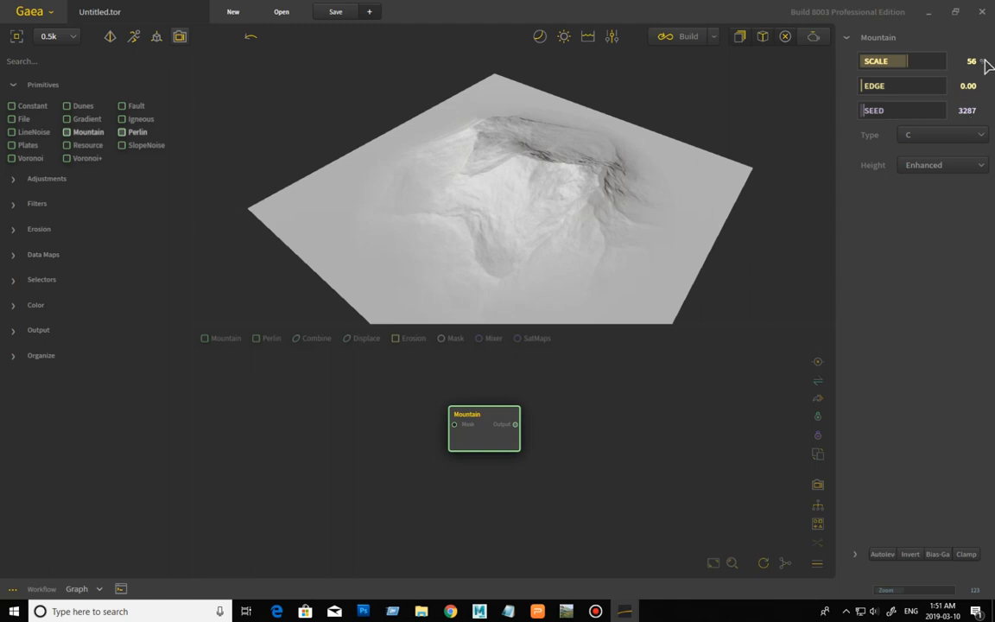
mouse_move(567, 255)
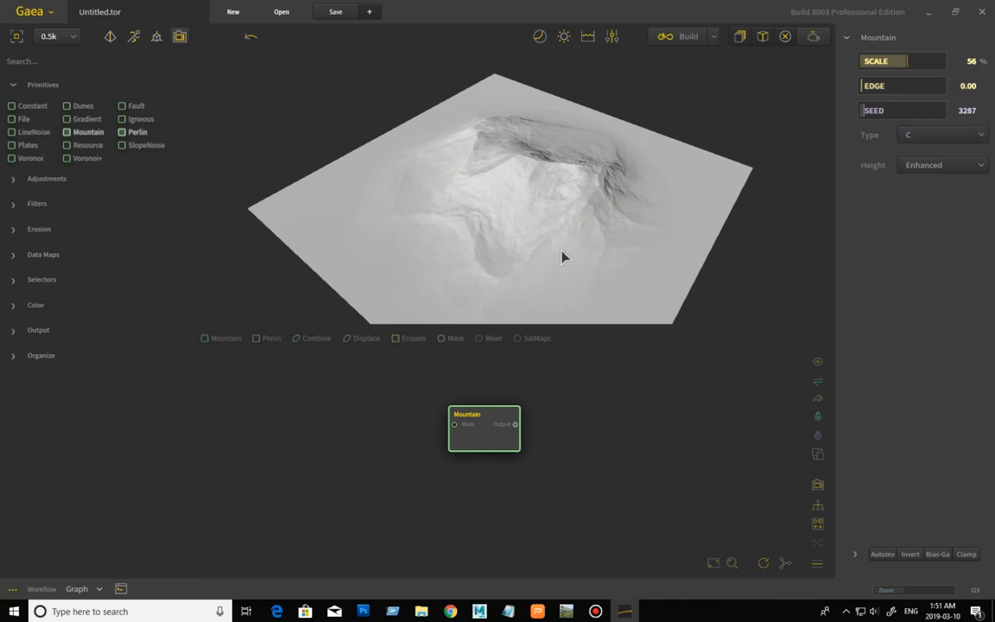
mouse_move(581, 256)
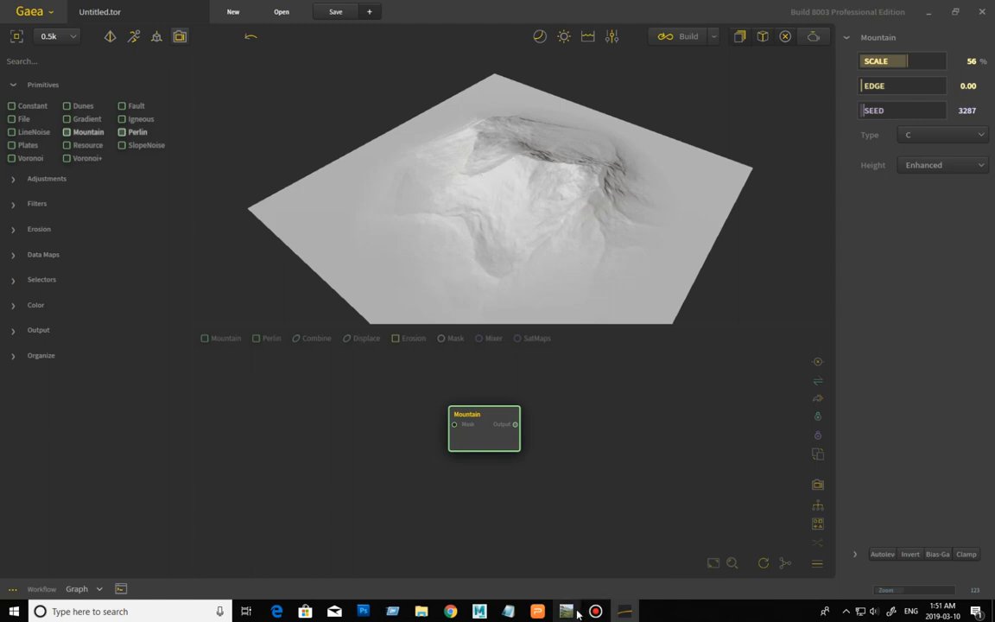
left_click(569, 608)
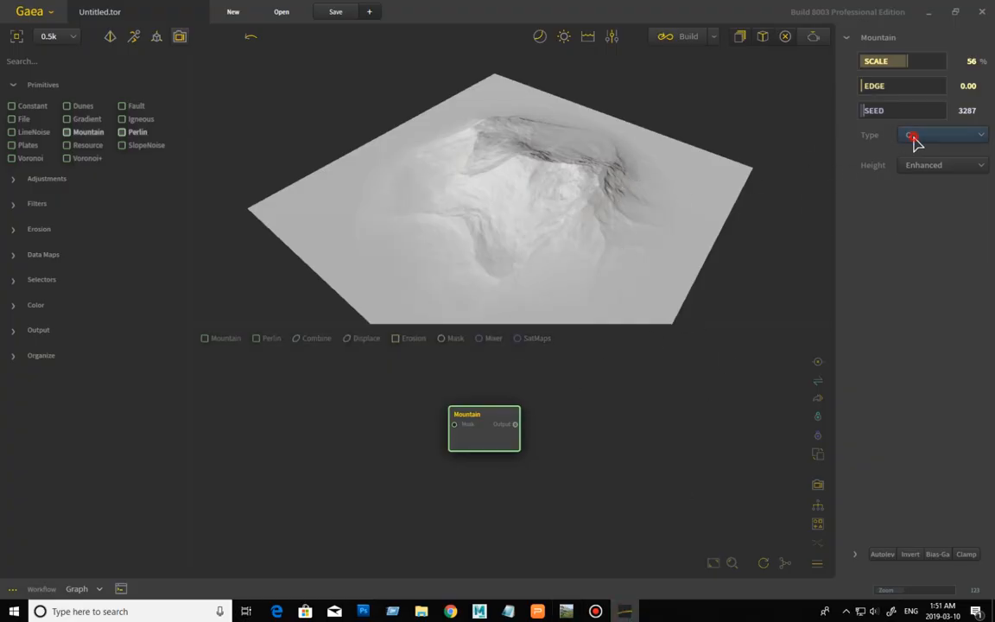
left_click(941, 135)
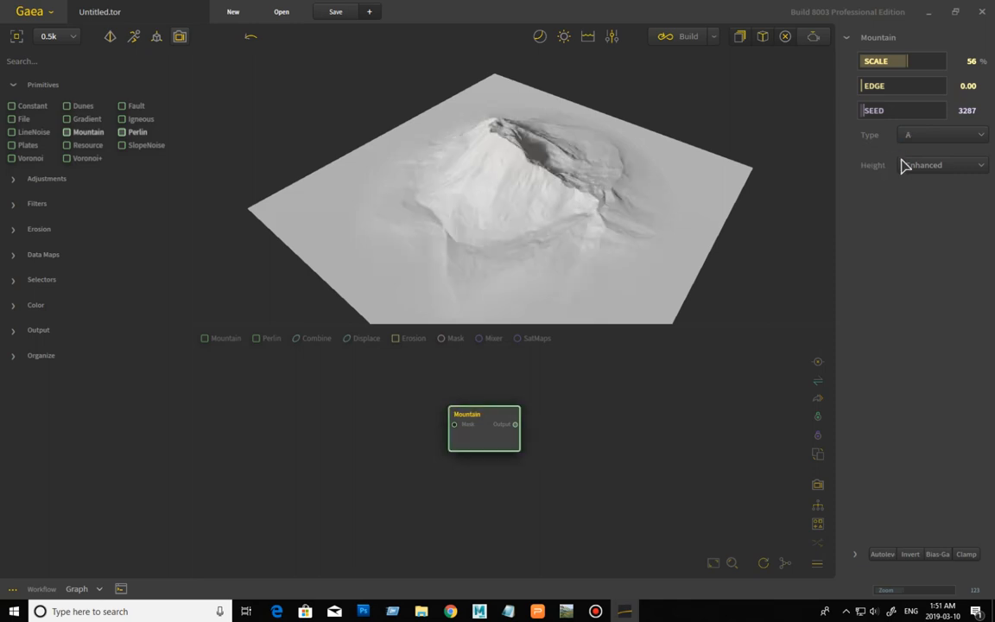
left_click(946, 135)
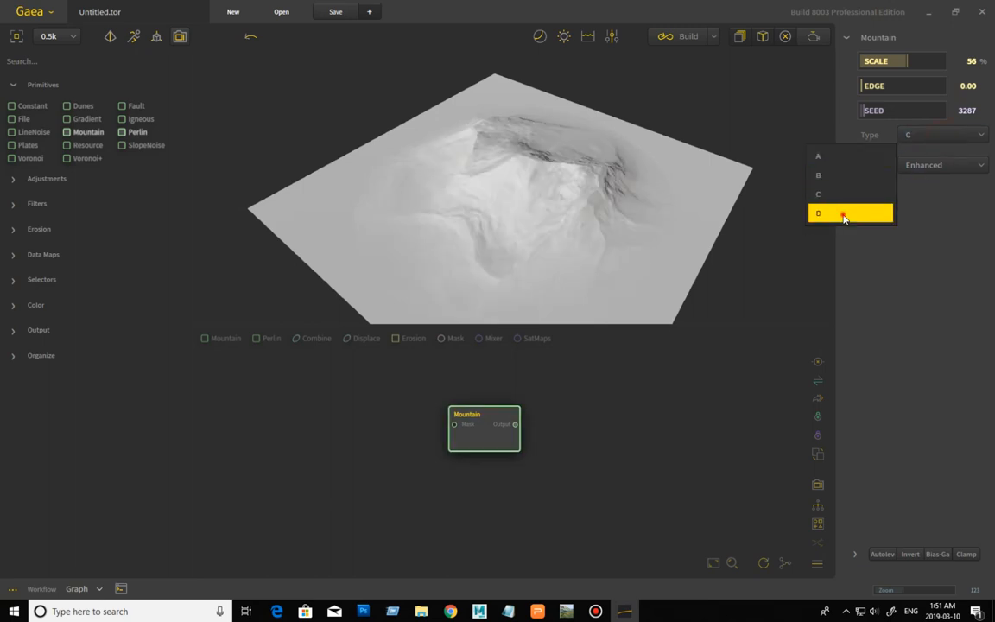
left_click(843, 214)
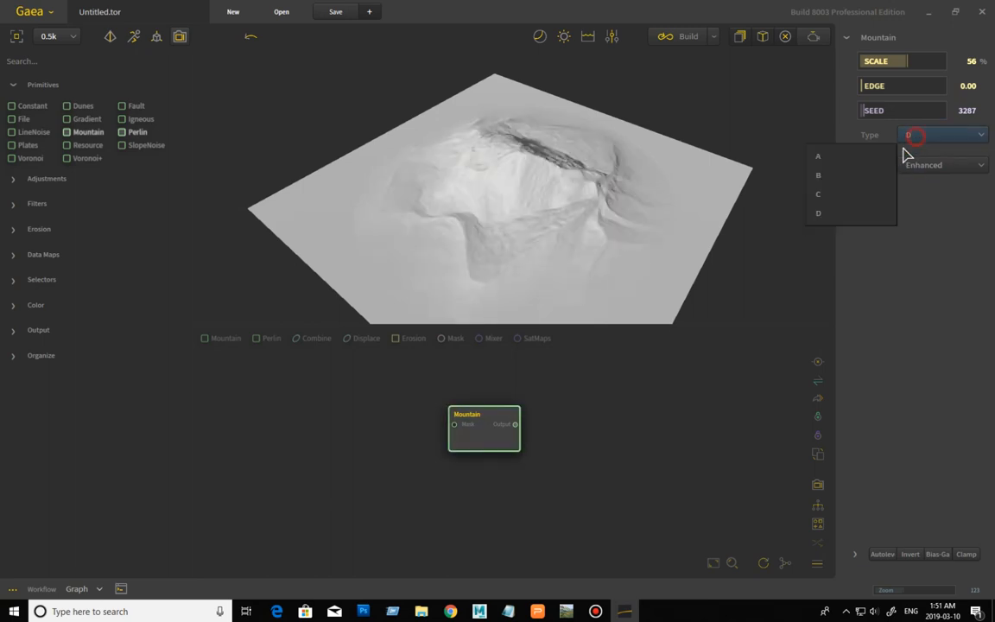
left_click(817, 156)
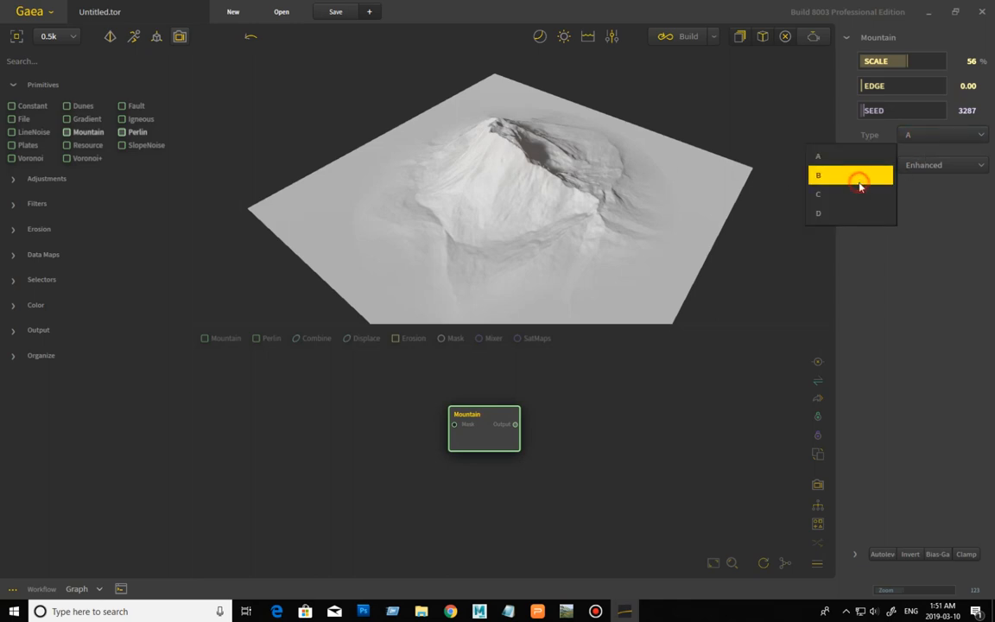
left_click(819, 176)
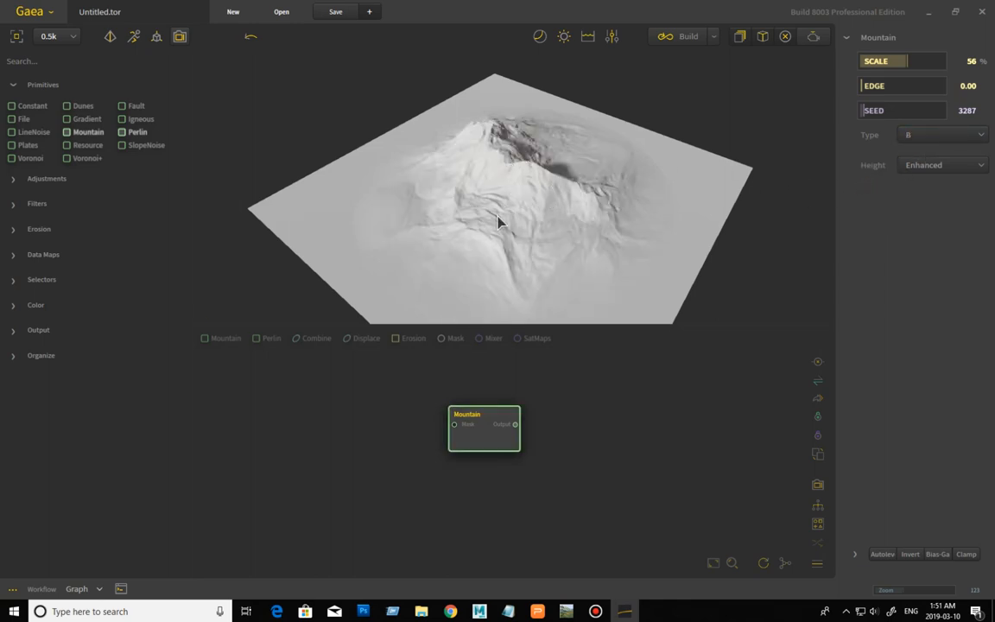
left_click(942, 135)
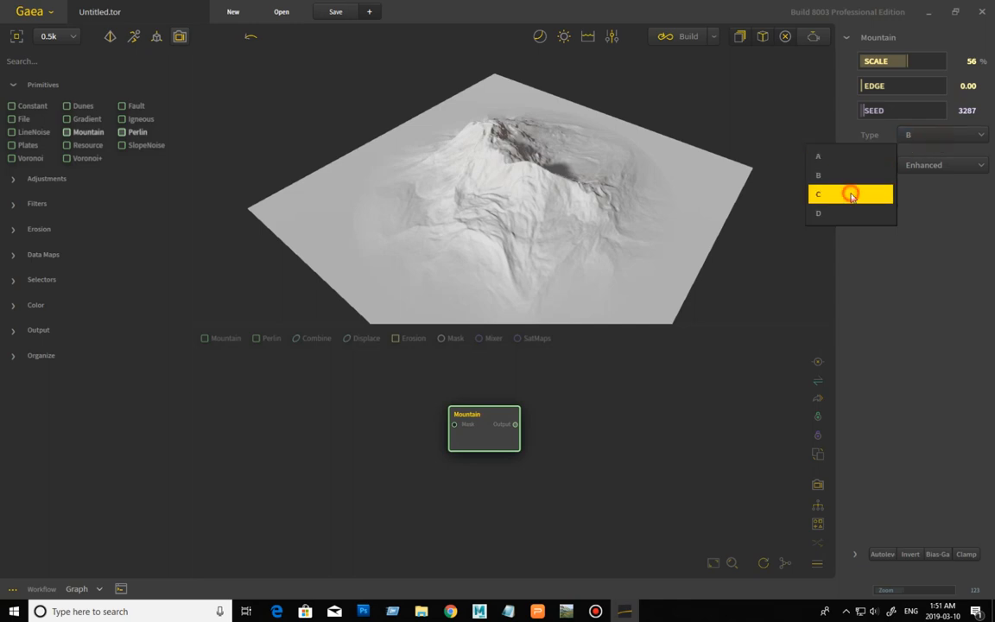
left_click(850, 193)
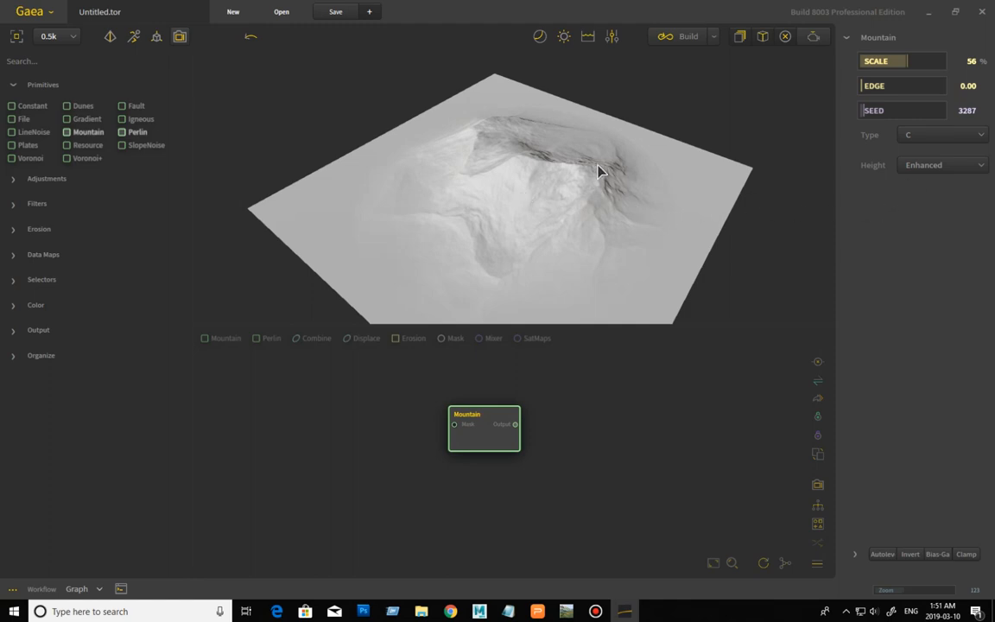
left_click(942, 164)
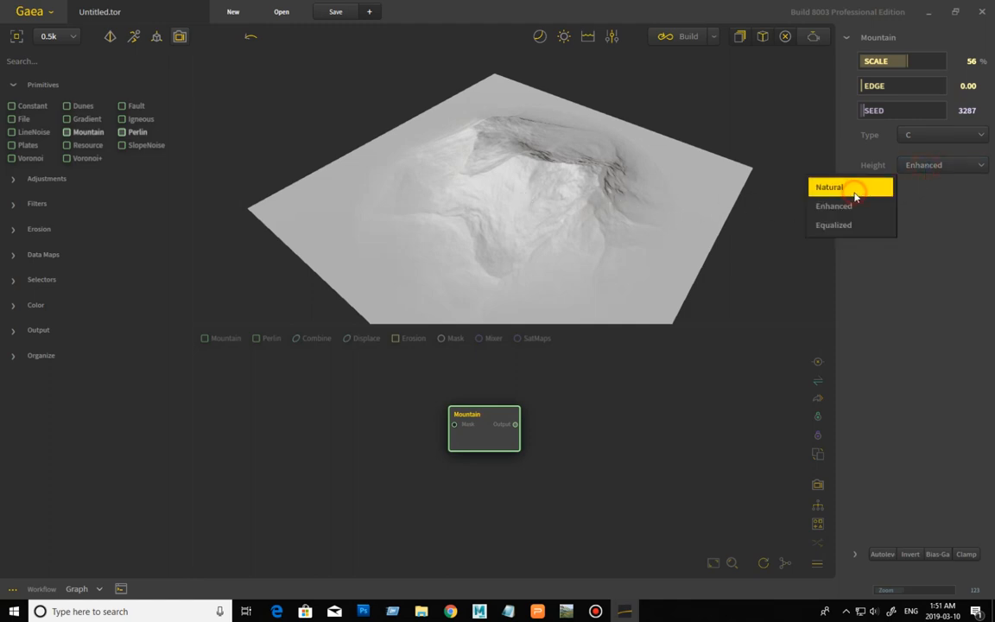
left_click(850, 187)
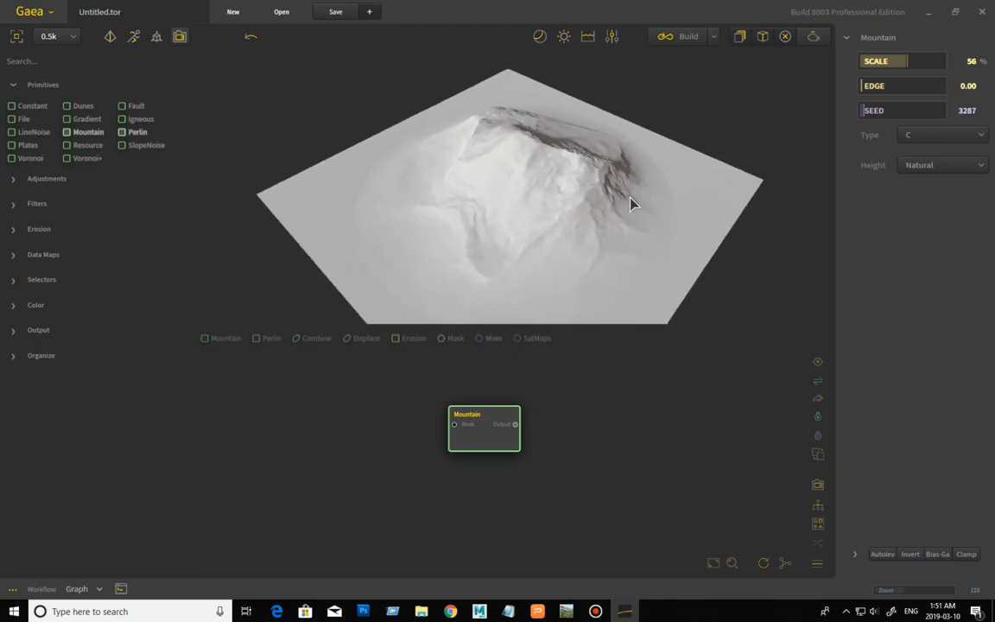
left_click_drag(630, 204, 805, 204)
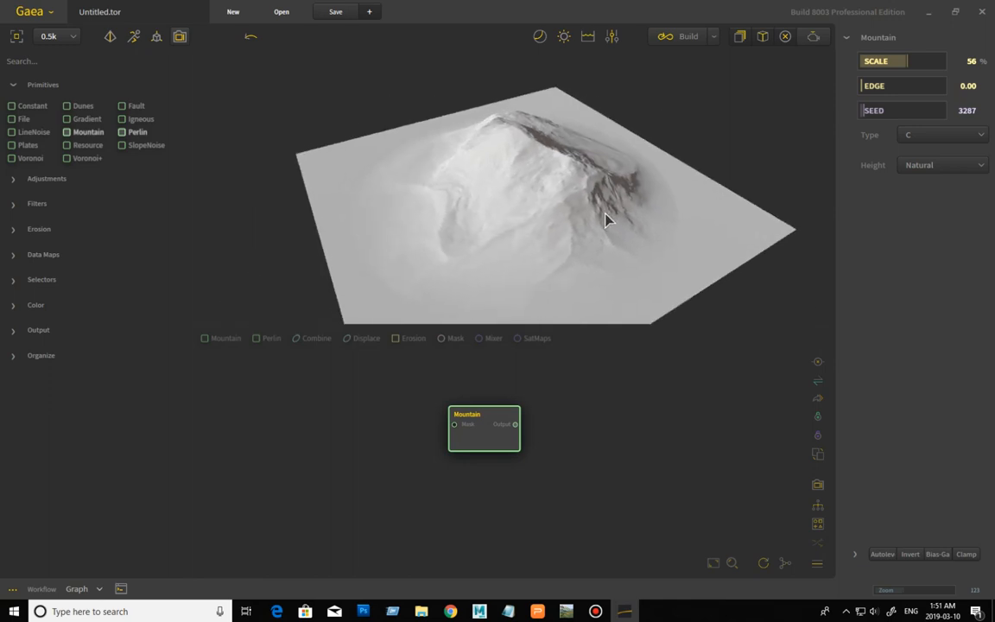
left_click(944, 166)
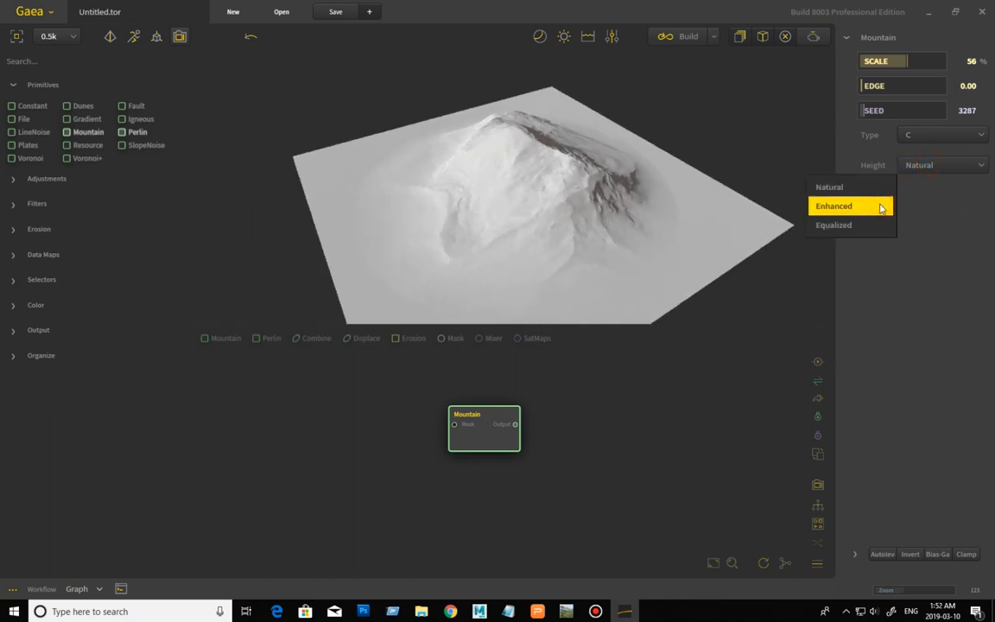
left_click(847, 207)
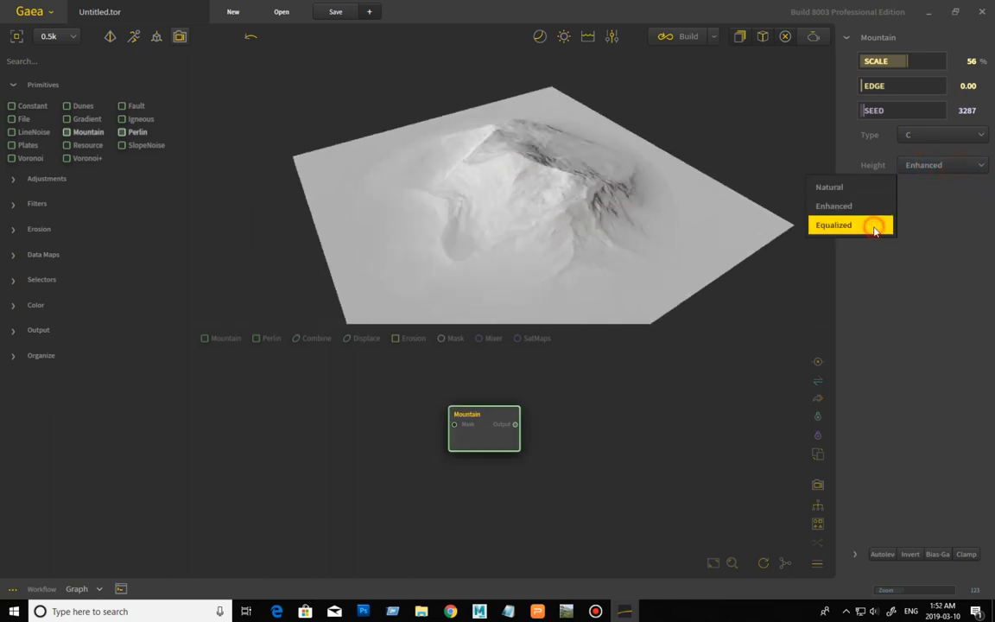
left_click(850, 226)
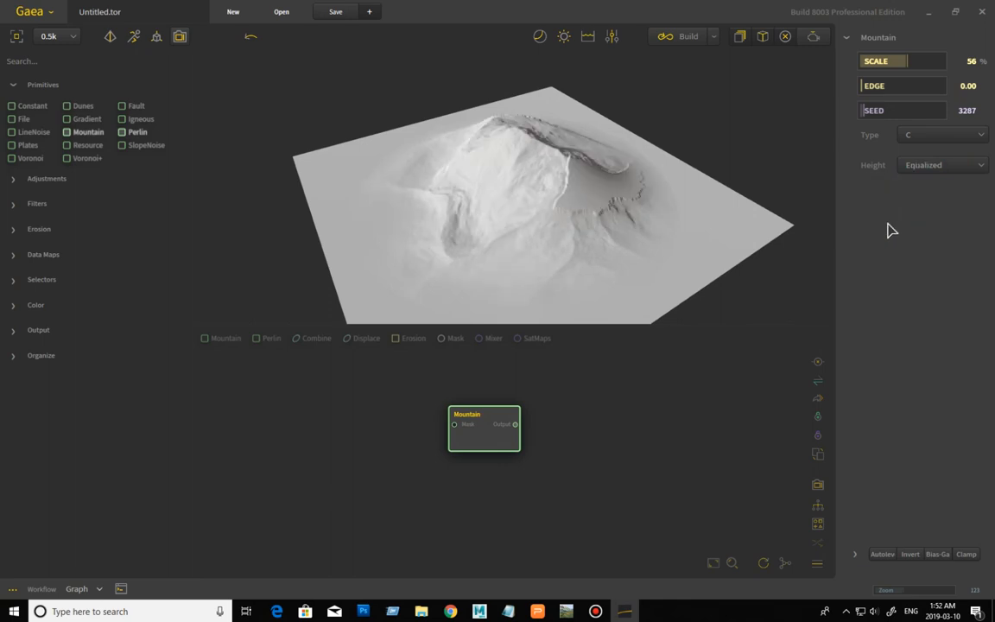
left_click(944, 166)
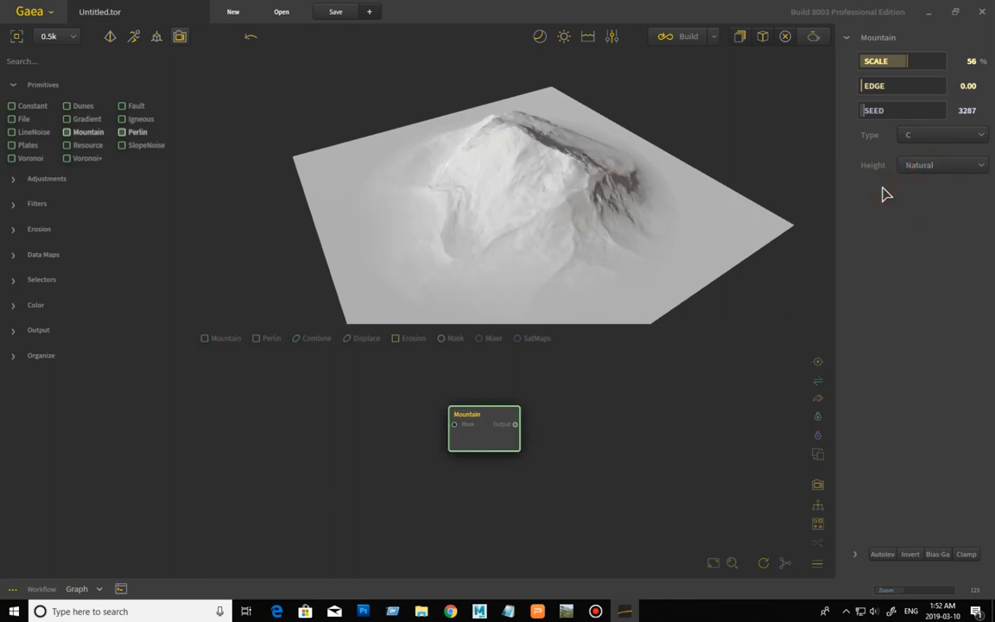
left_click(943, 166)
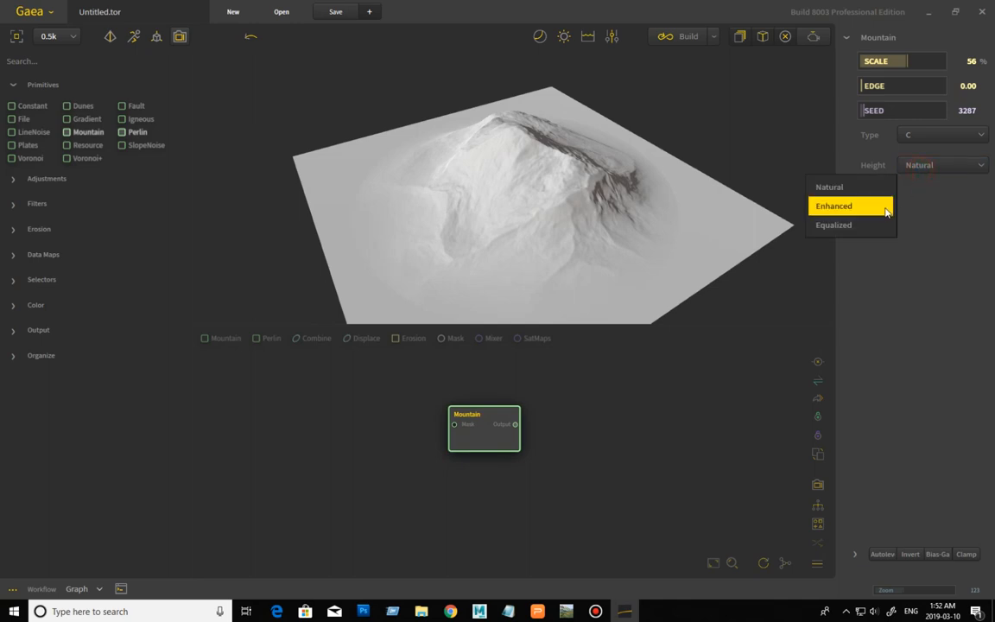
left_click(833, 224)
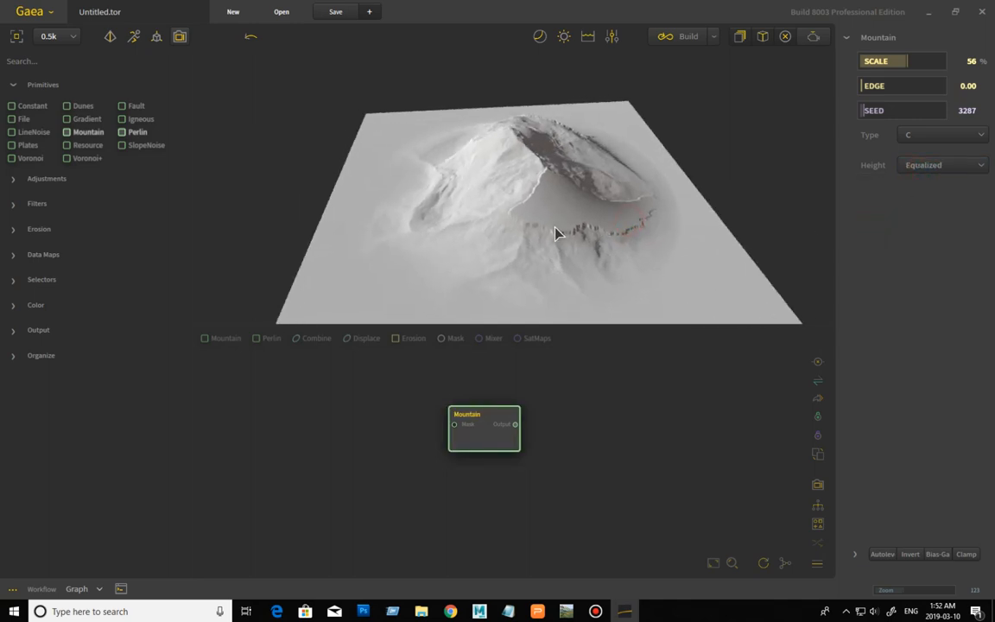
left_click_drag(556, 234, 527, 216)
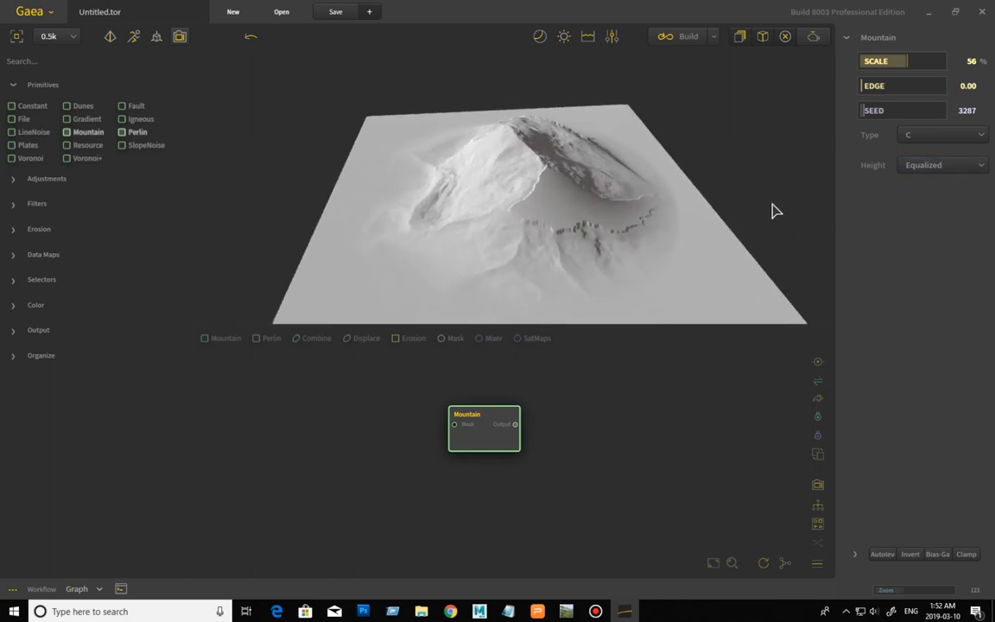
left_click(944, 166)
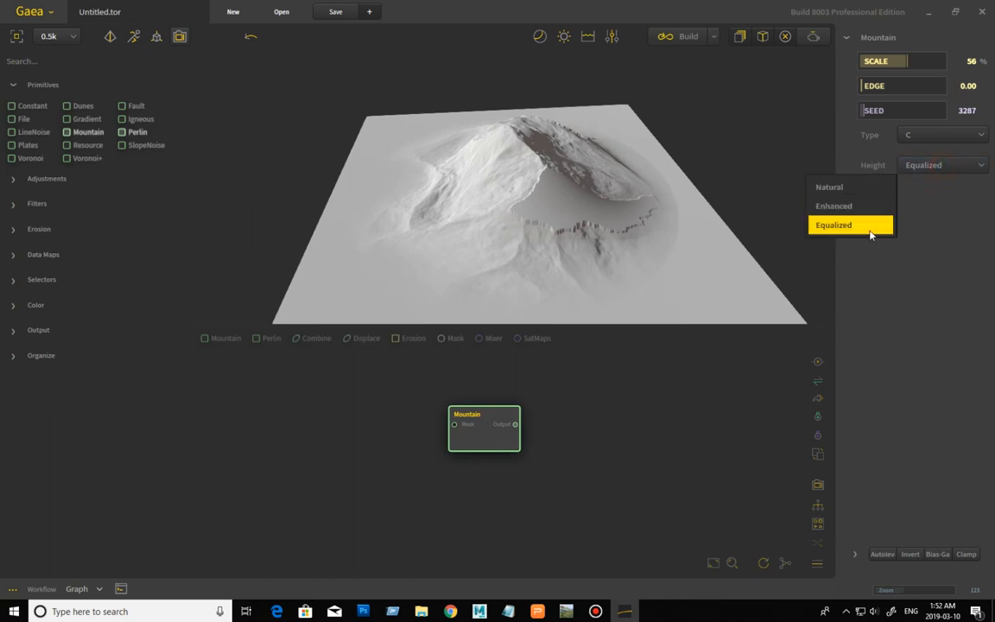
mouse_move(851, 206)
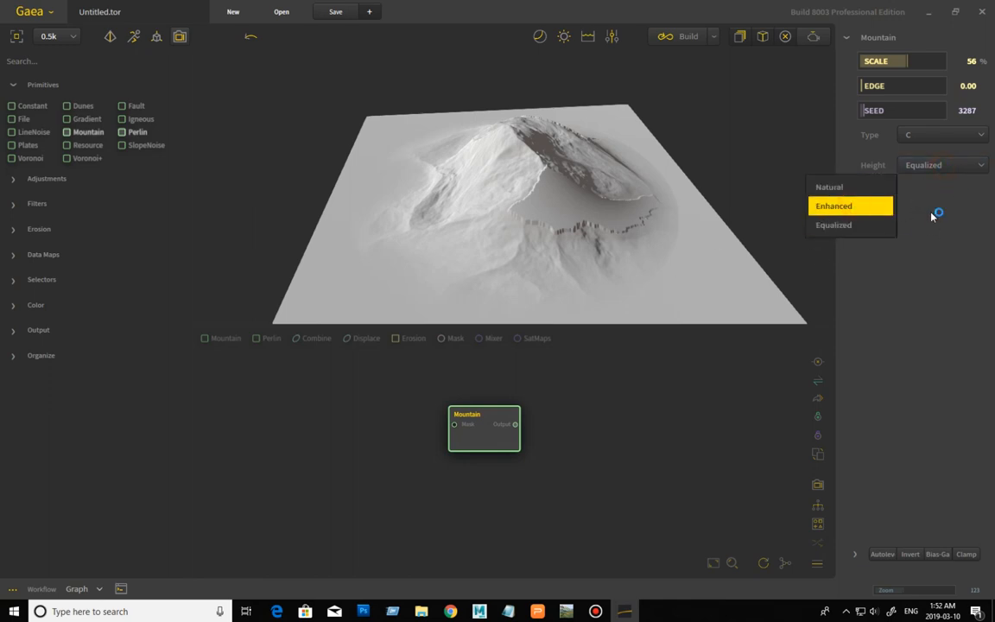
left_click(848, 206)
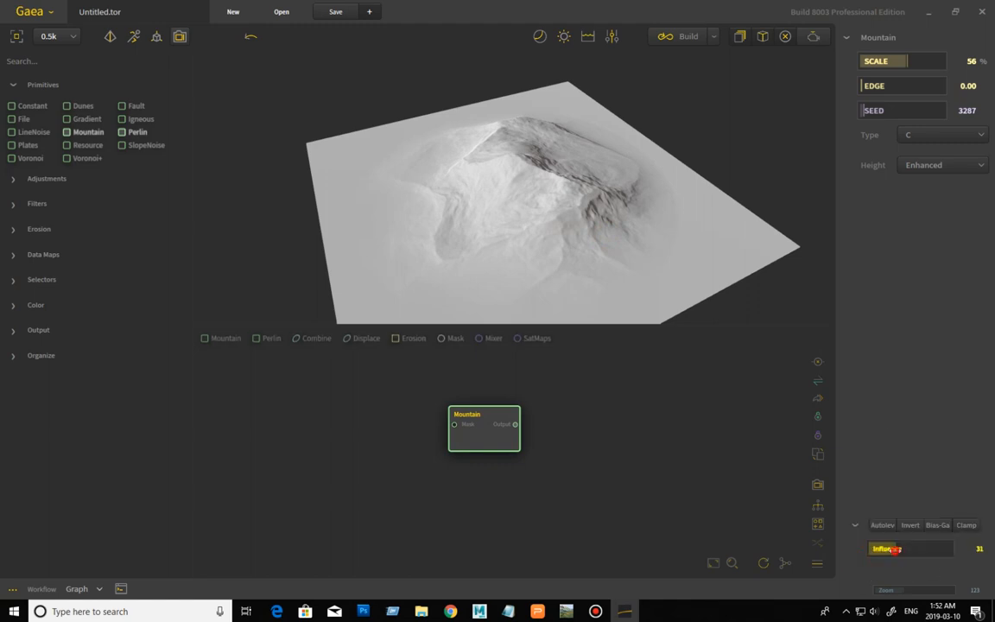
- Lower the mountain's overall height and show its heightmap in the 2D Map Viewer
left_click_drag(882, 549, 947, 550)
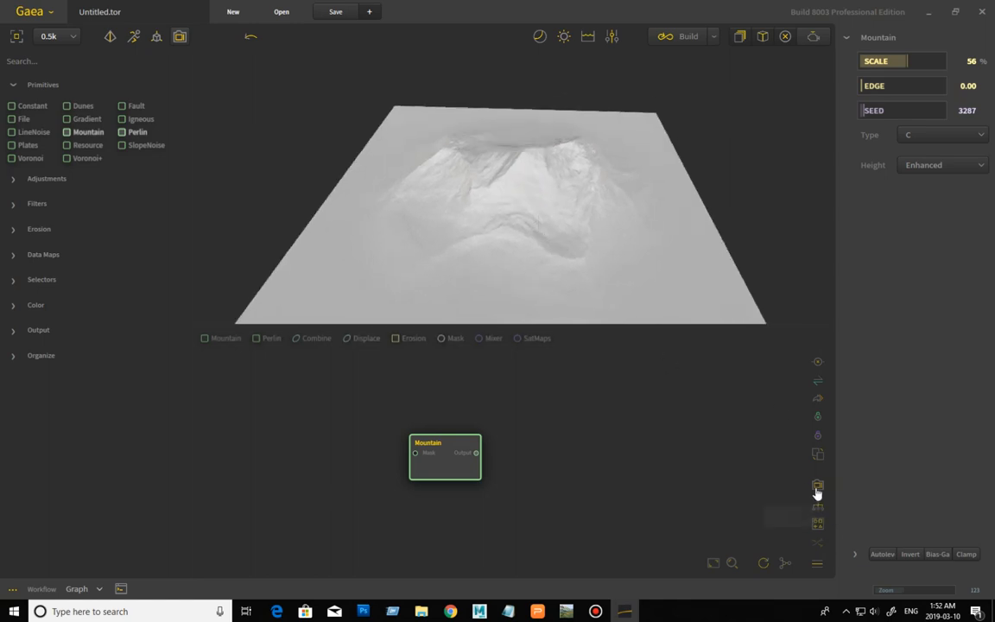
left_click(817, 486)
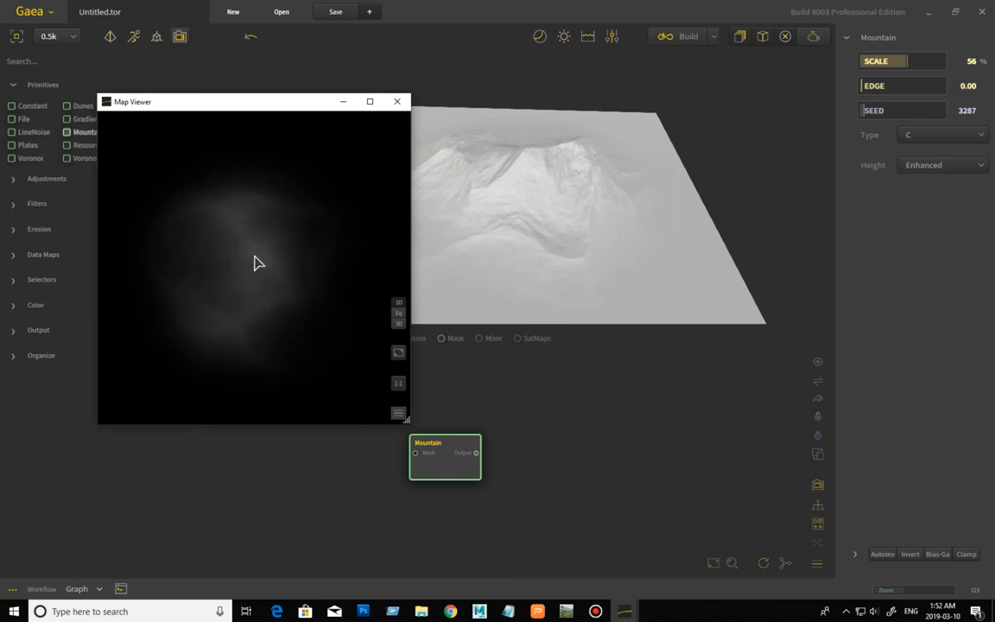
mouse_move(268, 265)
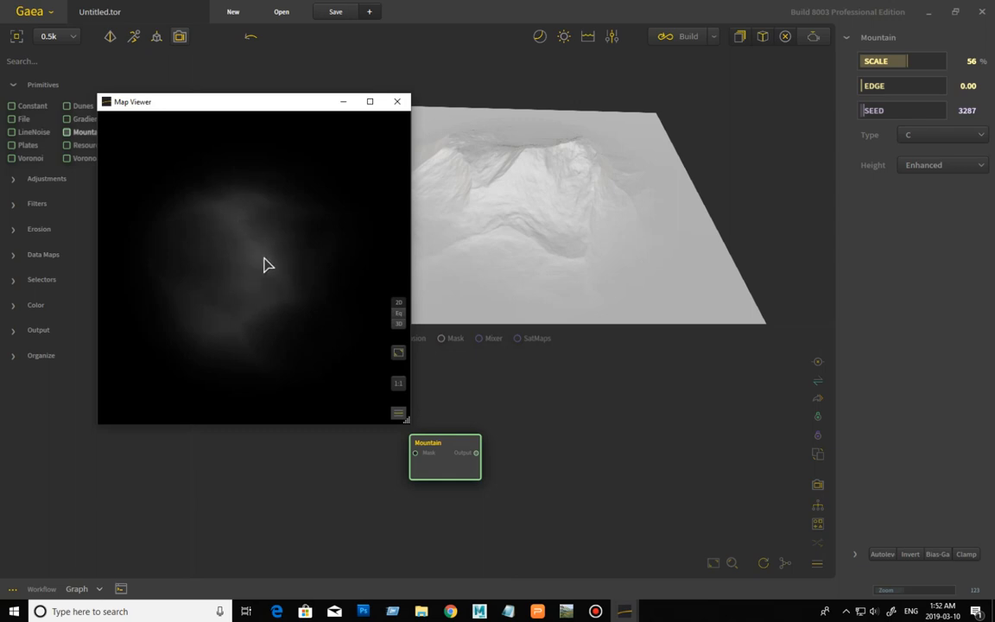
mouse_move(262, 263)
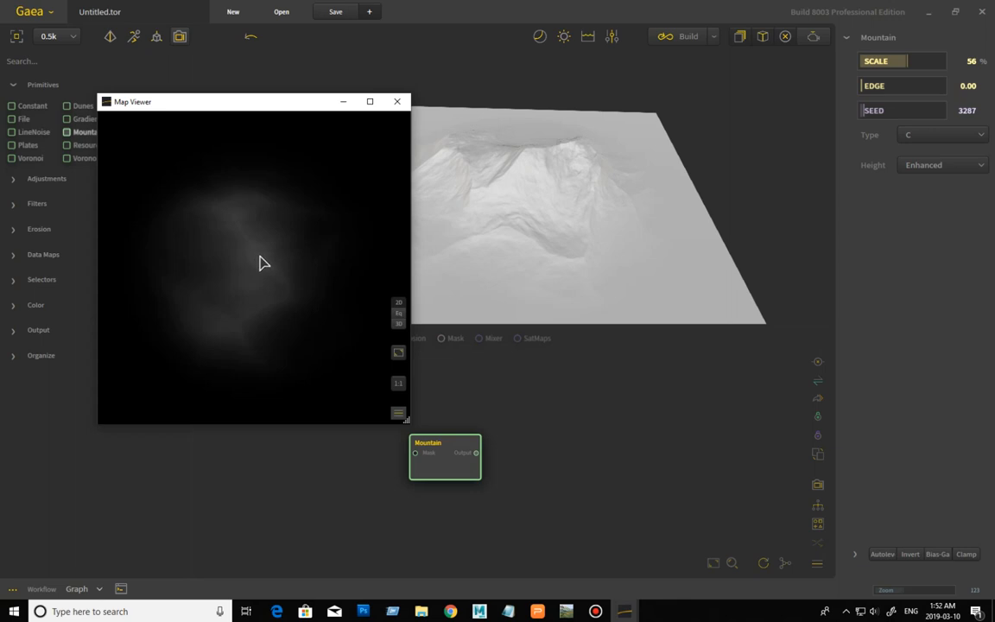
mouse_move(532, 157)
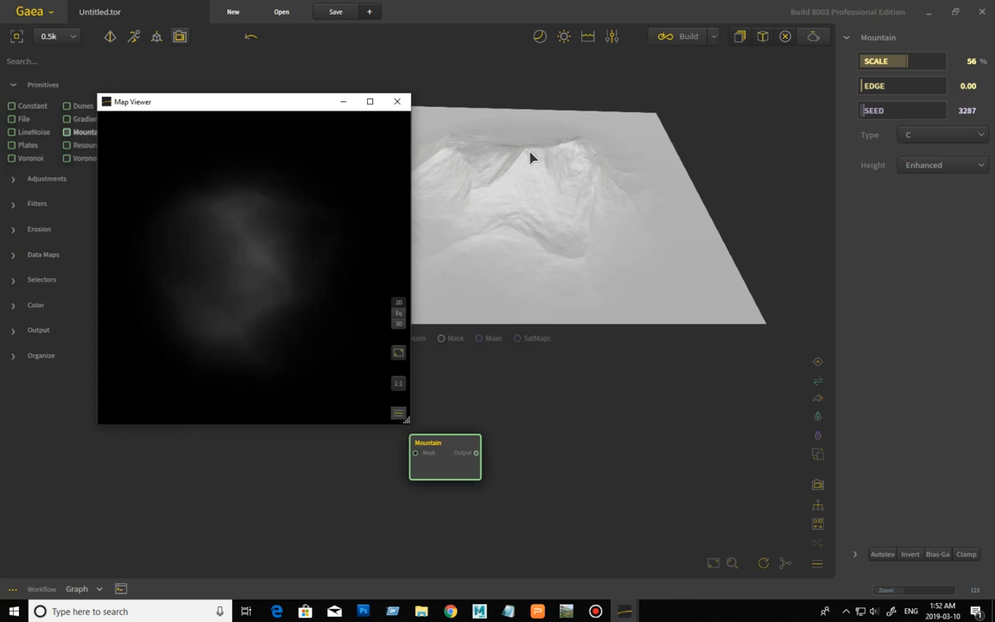
mouse_move(689, 307)
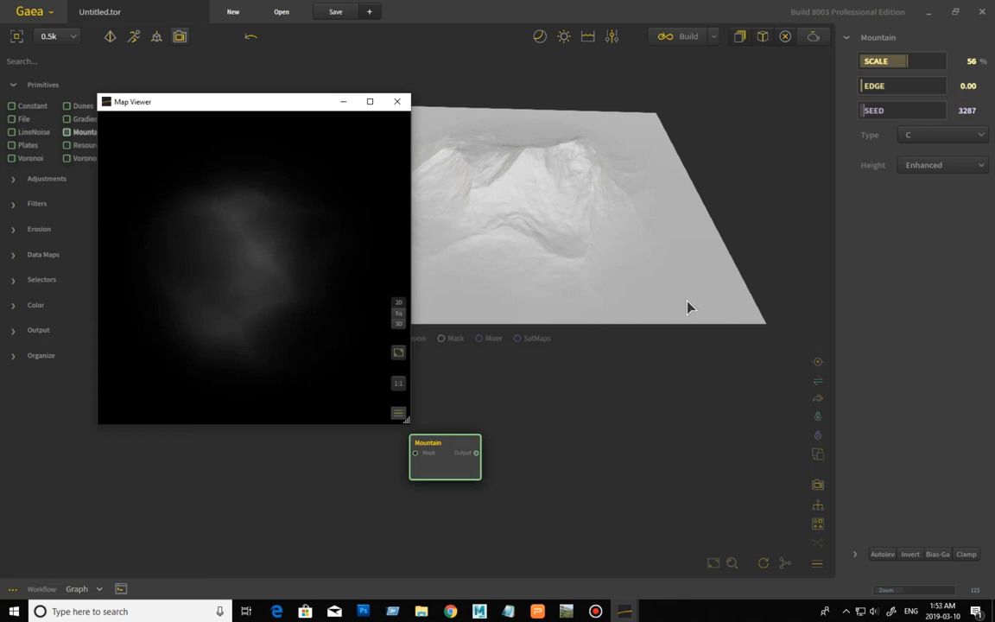
mouse_move(311, 310)
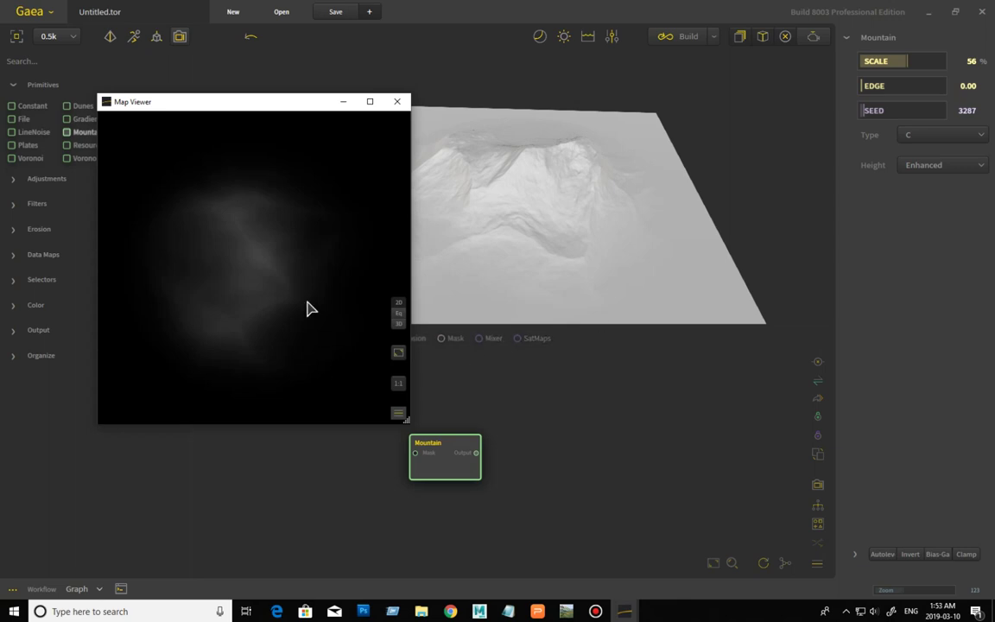
mouse_move(187, 301)
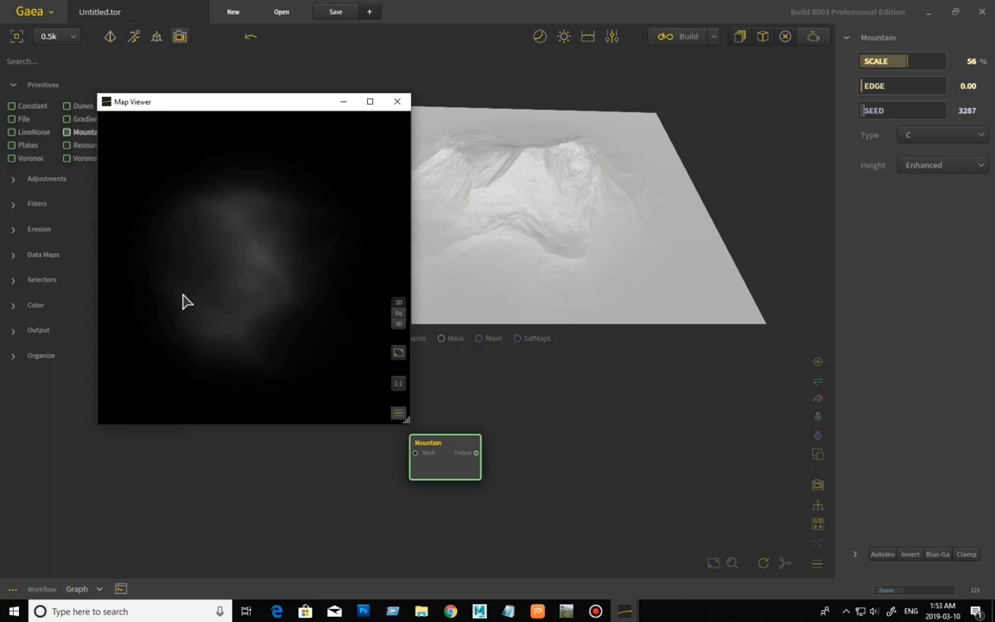
mouse_move(286, 266)
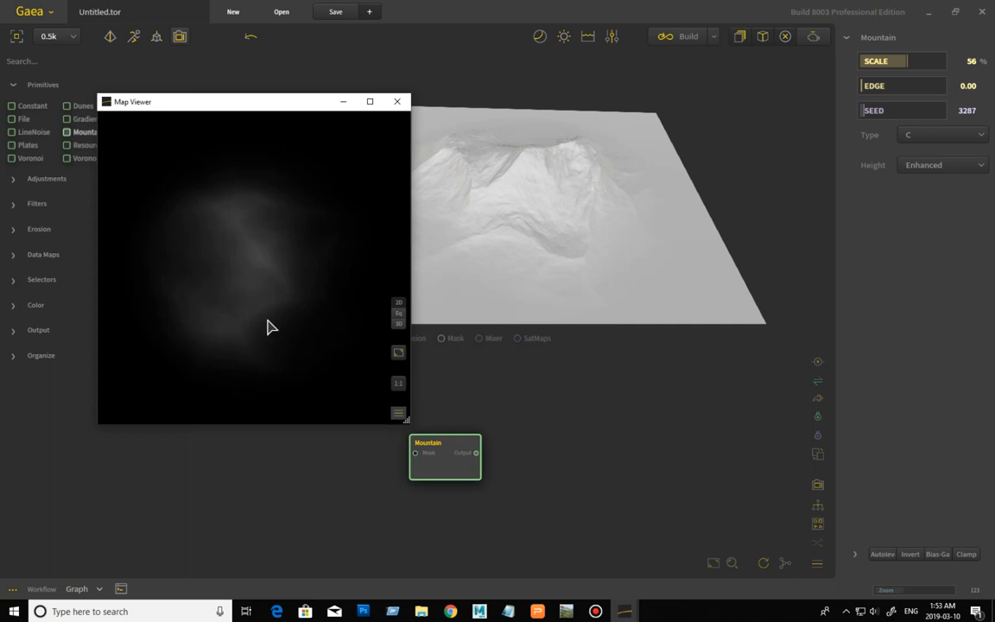
mouse_move(249, 269)
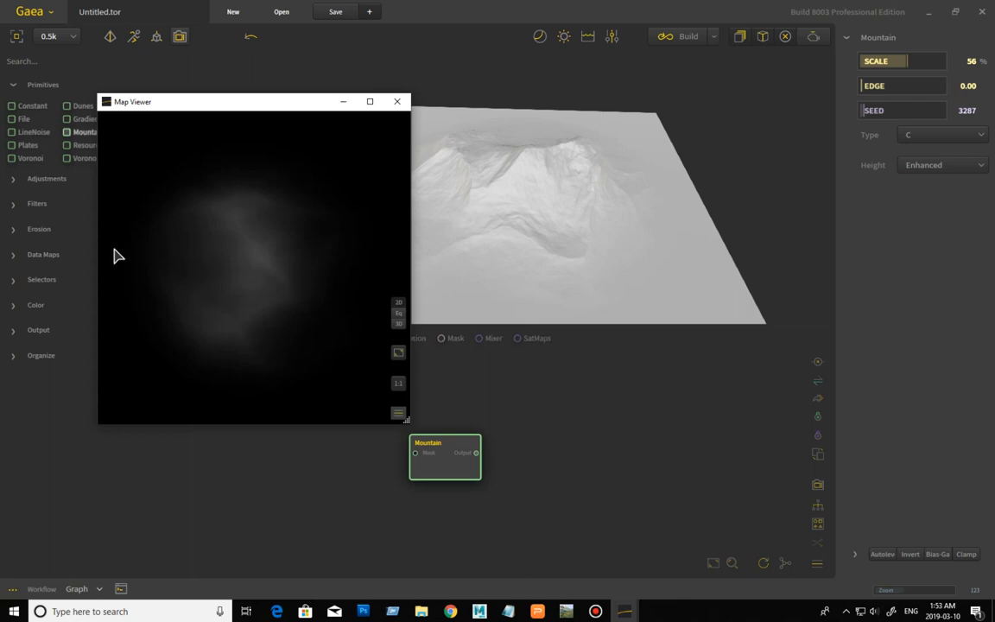
mouse_move(17, 210)
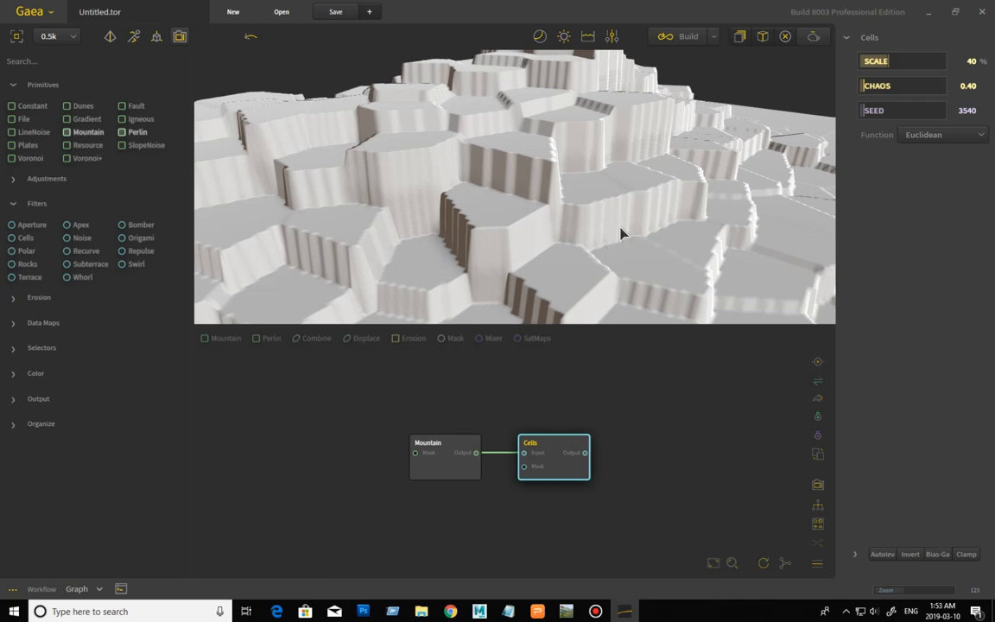
mouse_move(255, 180)
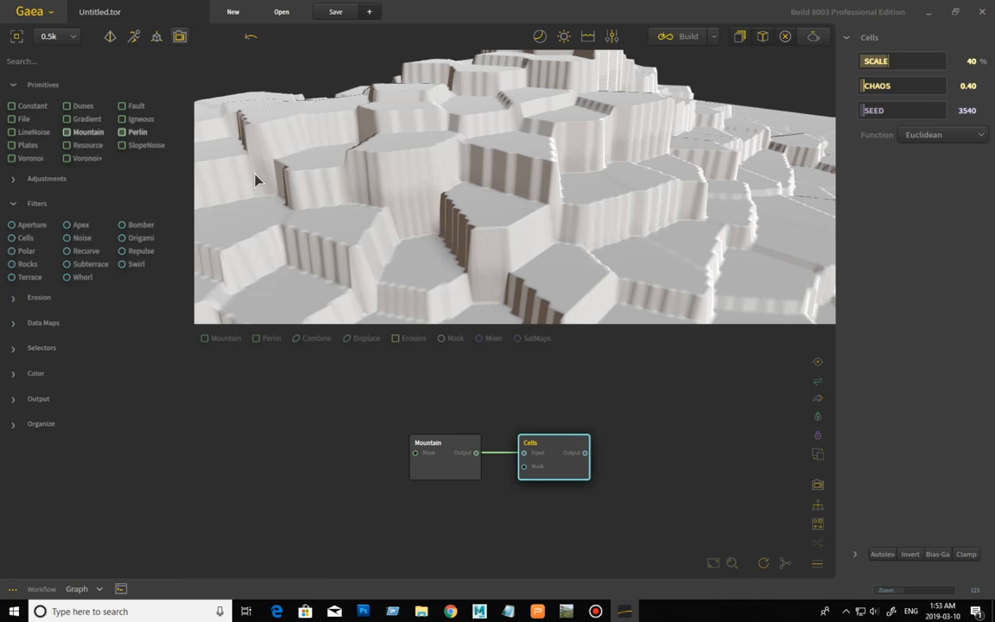
mouse_move(642, 233)
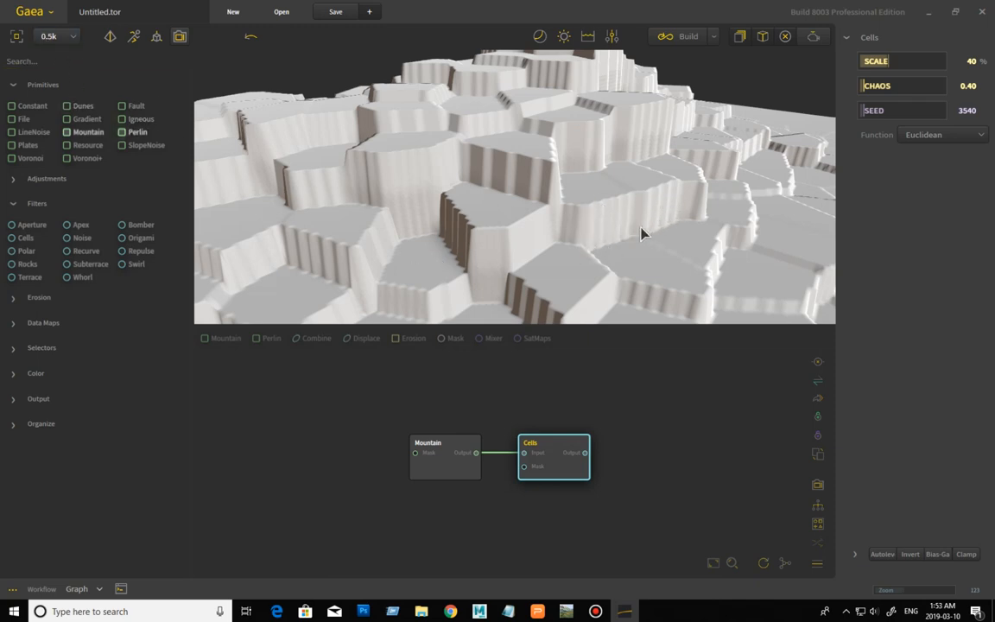
mouse_move(612, 256)
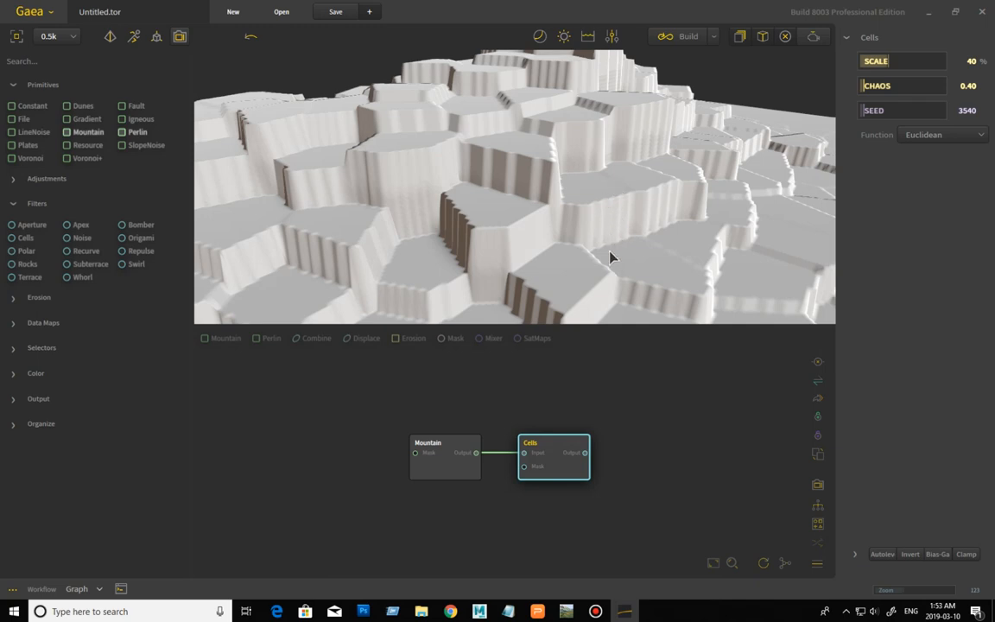
mouse_move(630, 242)
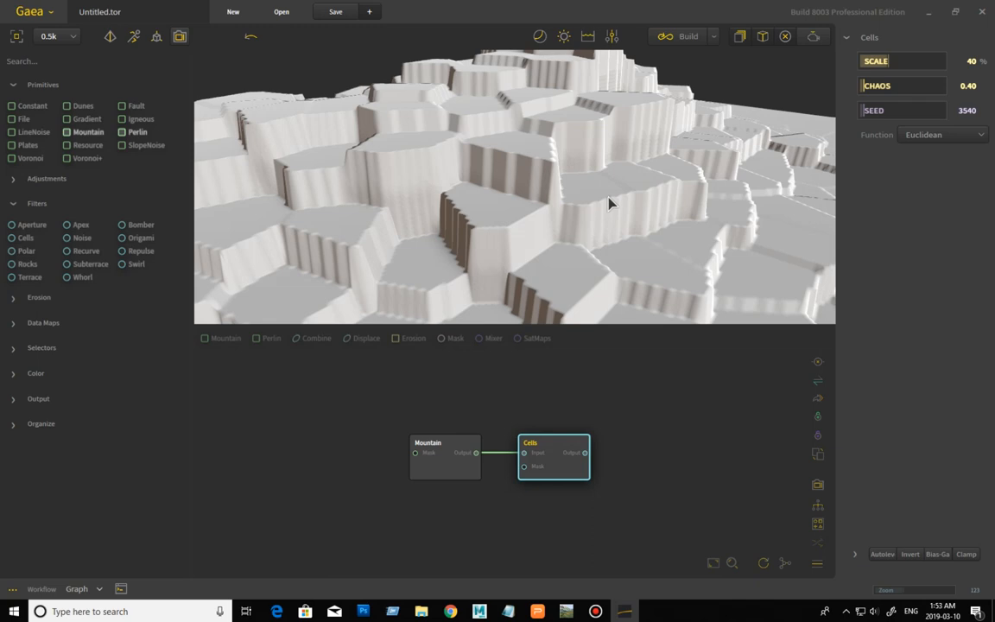
mouse_move(646, 188)
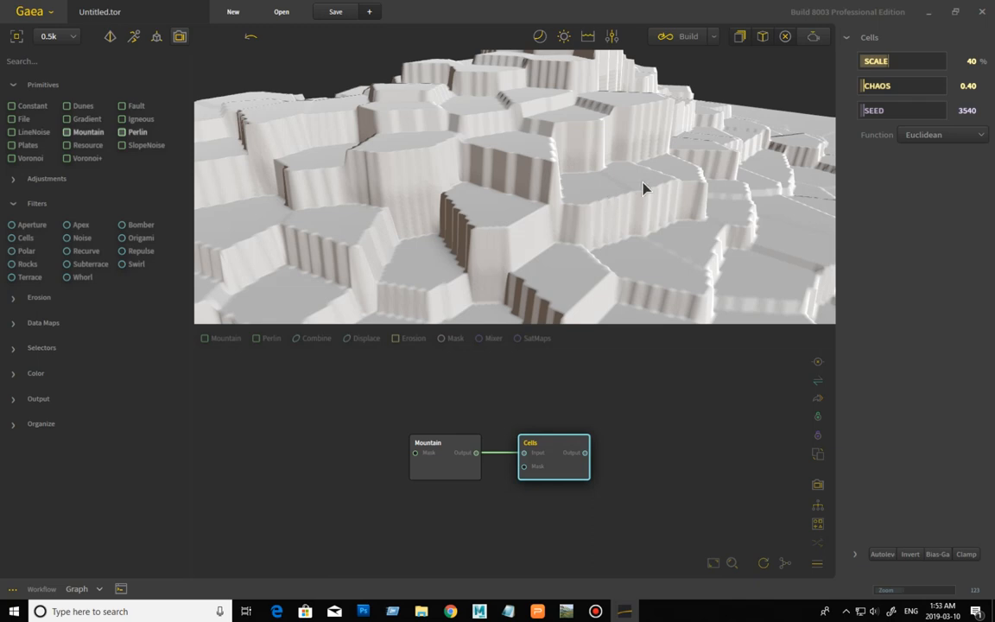
mouse_move(622, 230)
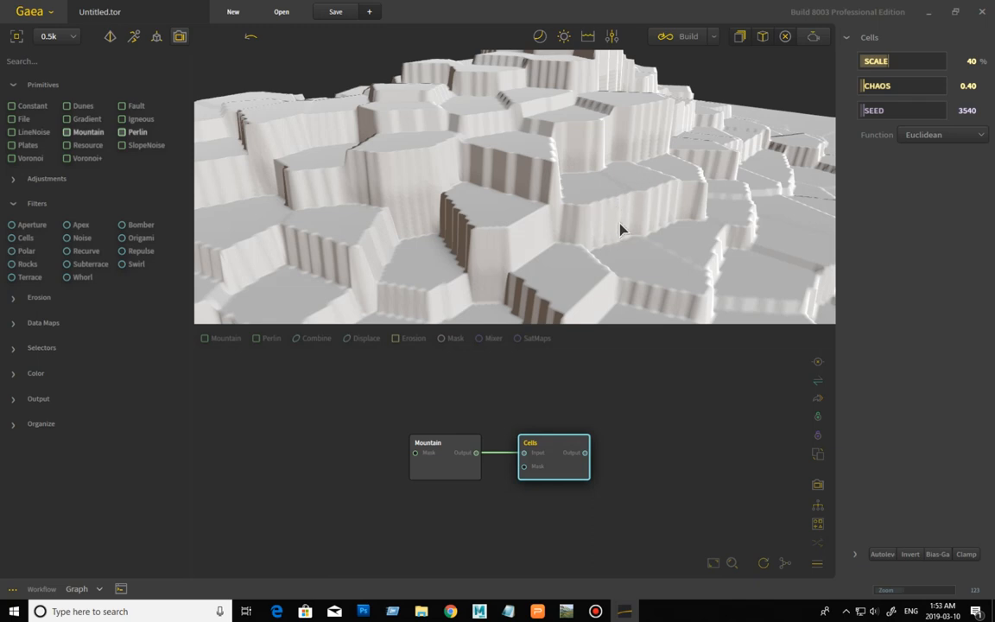
mouse_move(643, 211)
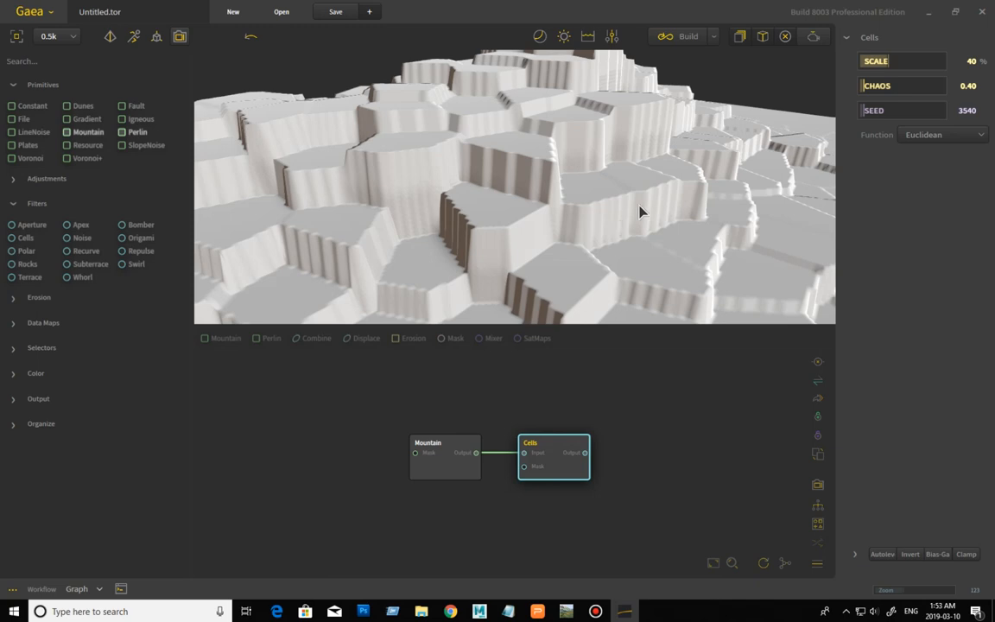
mouse_move(629, 245)
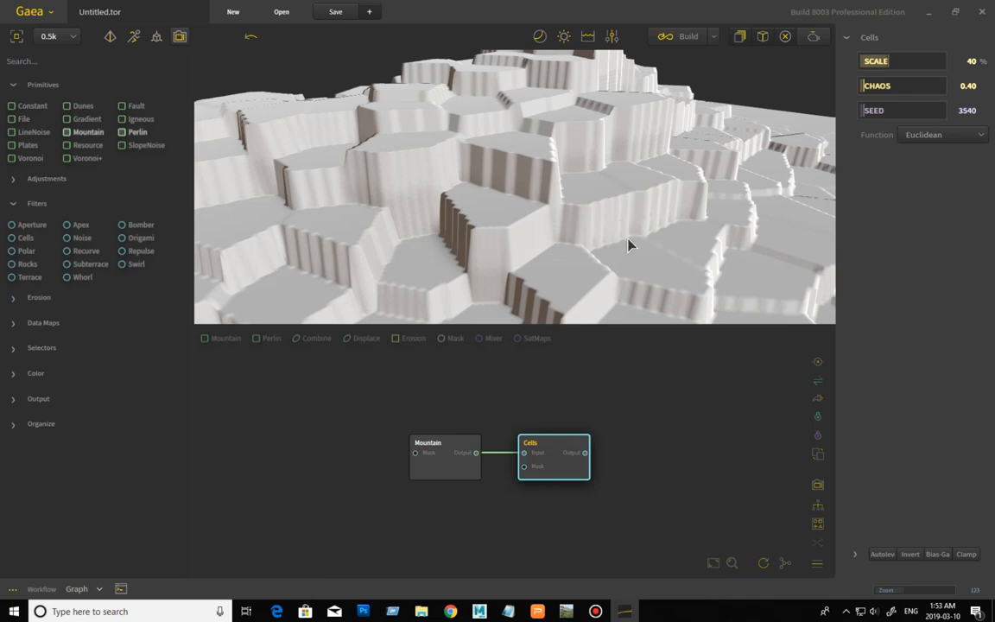
mouse_move(617, 214)
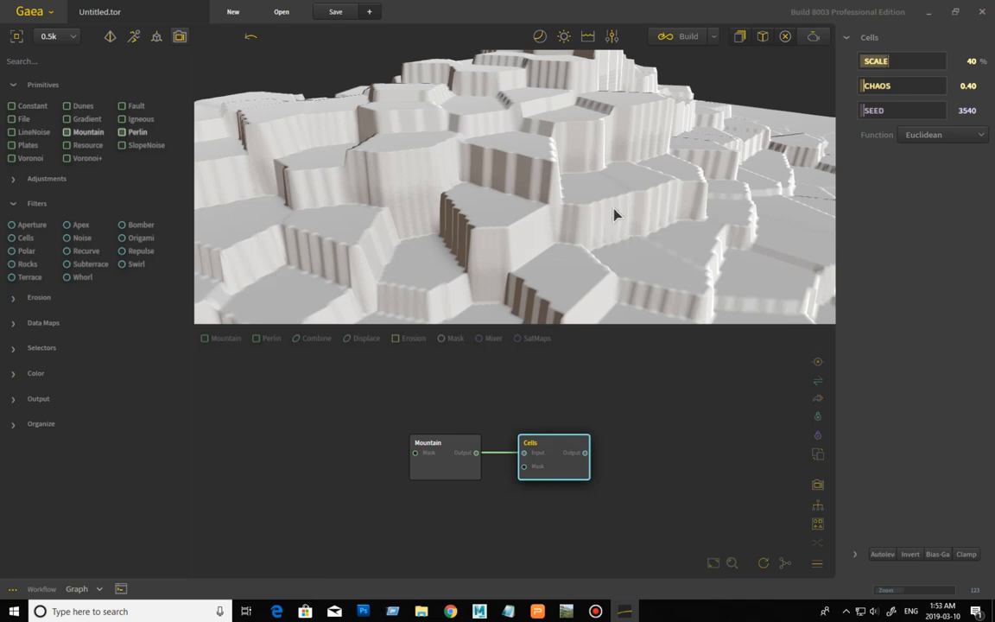
mouse_move(605, 249)
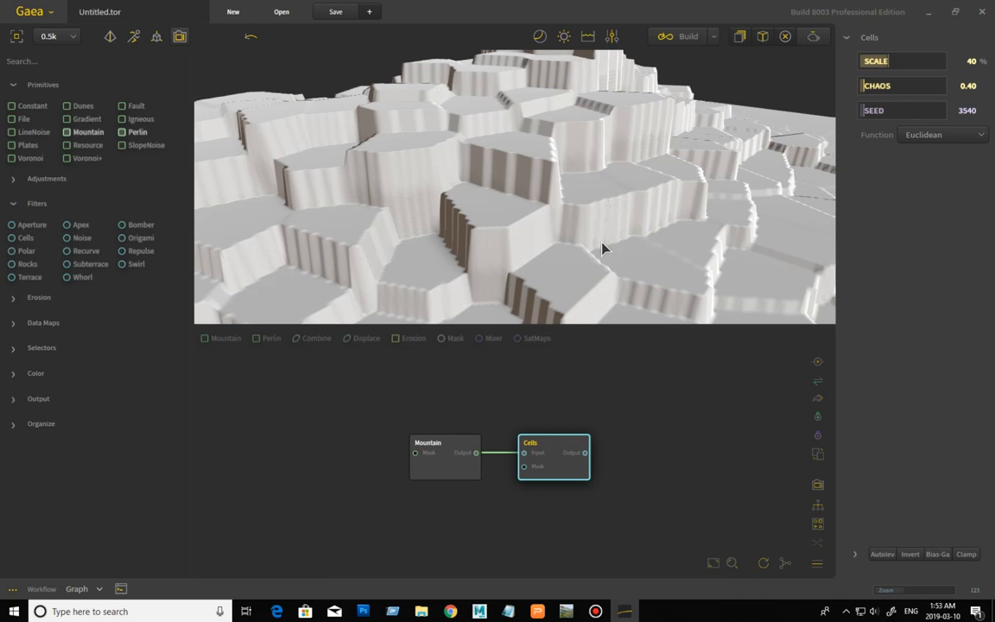
mouse_move(501, 166)
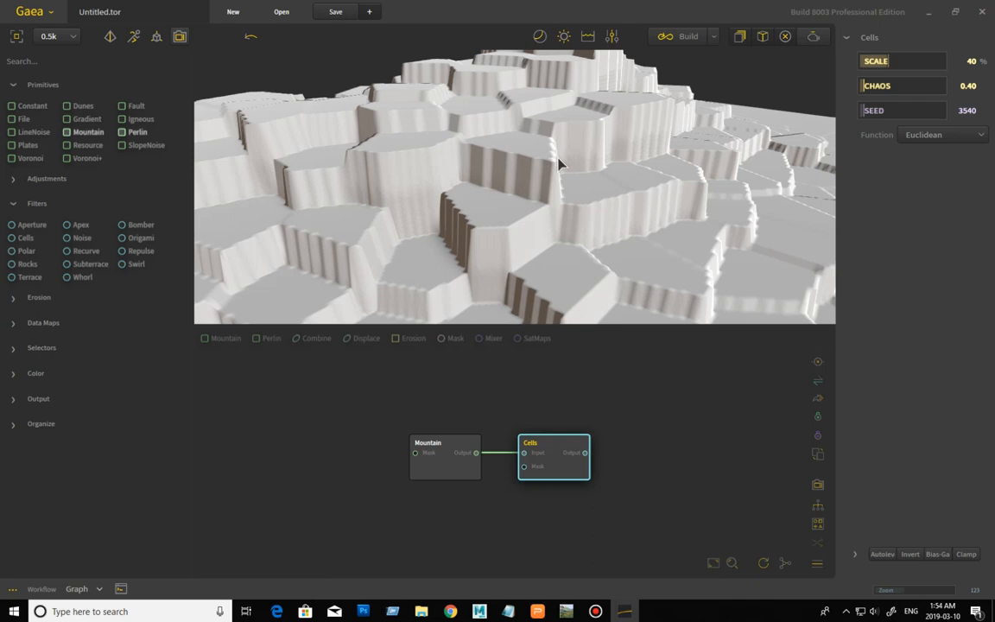
mouse_move(641, 138)
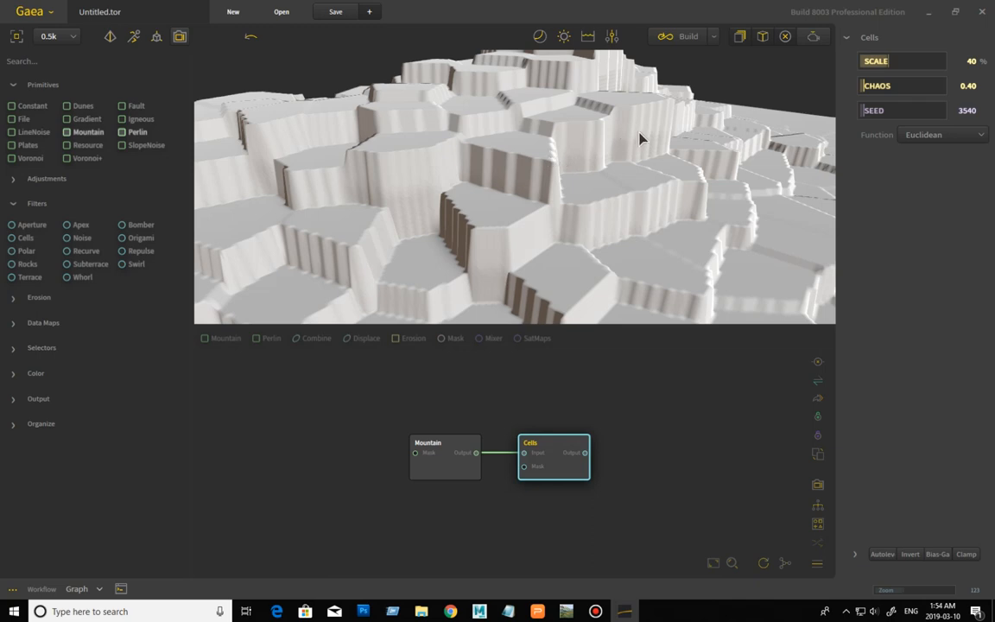
mouse_move(542, 224)
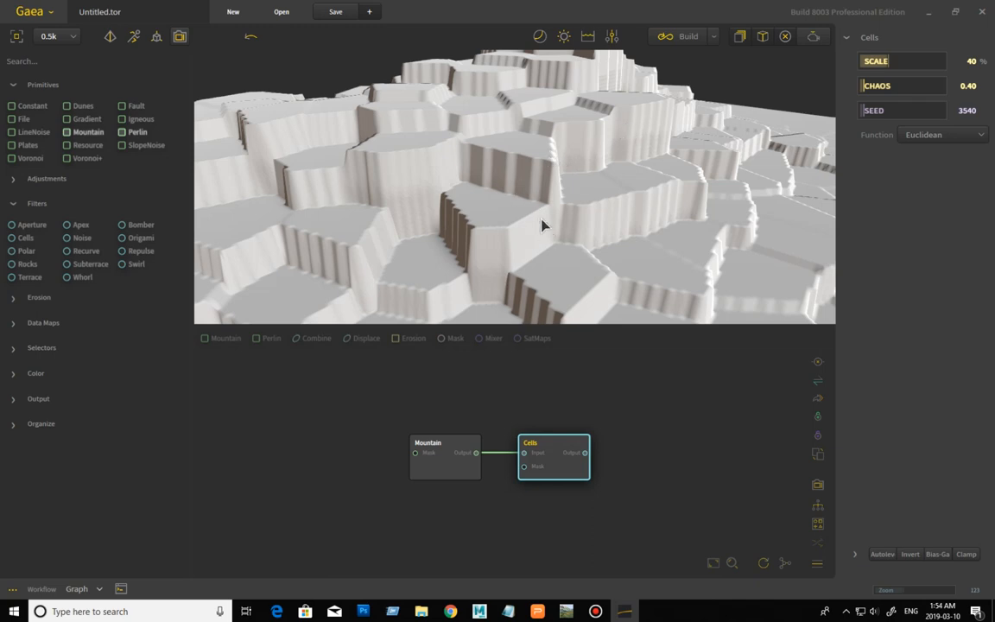
mouse_move(616, 280)
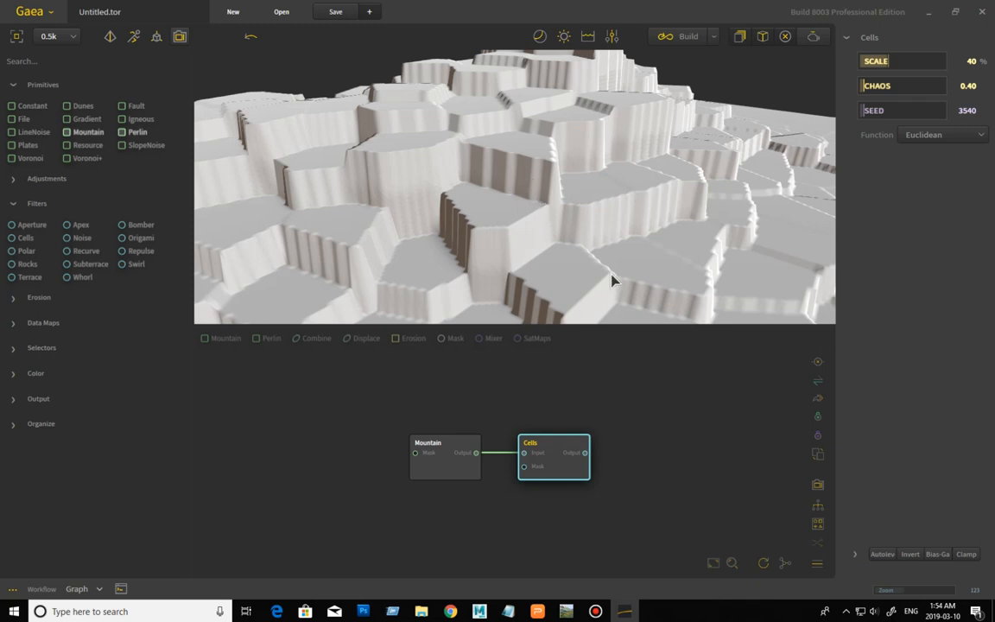
mouse_move(653, 218)
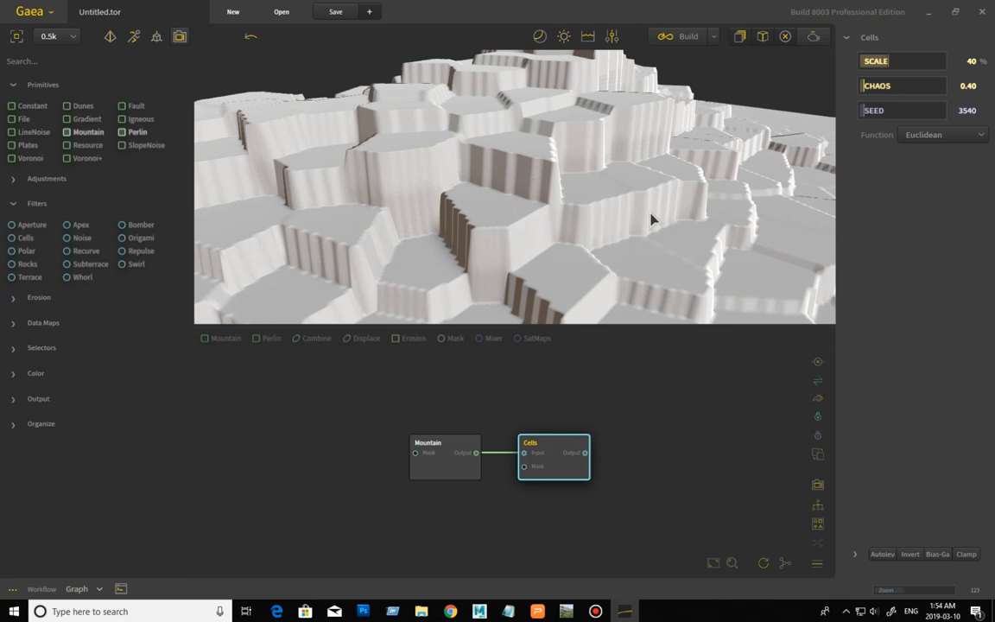
mouse_move(633, 209)
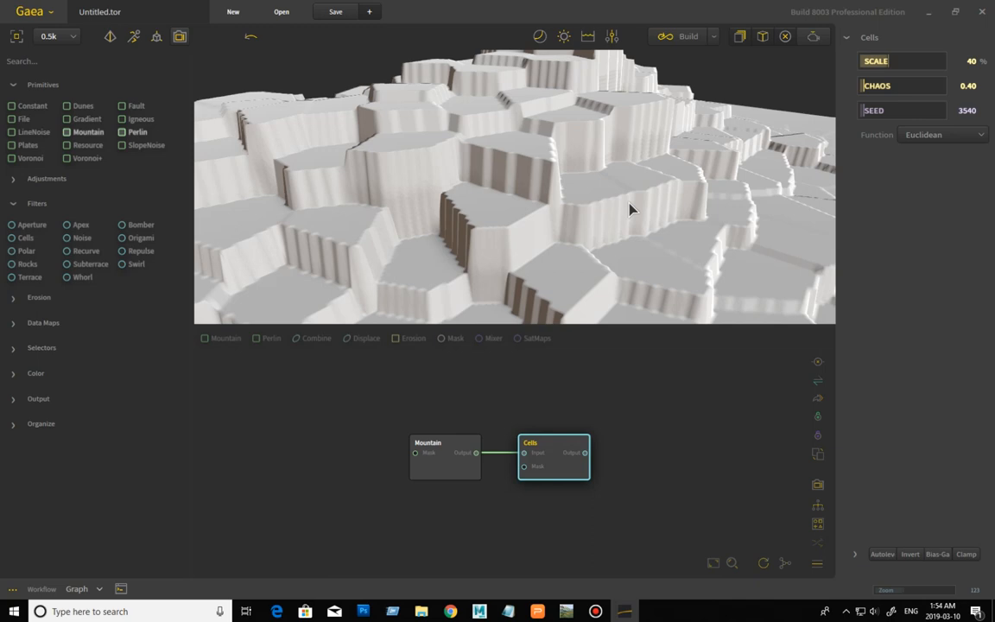
mouse_move(627, 194)
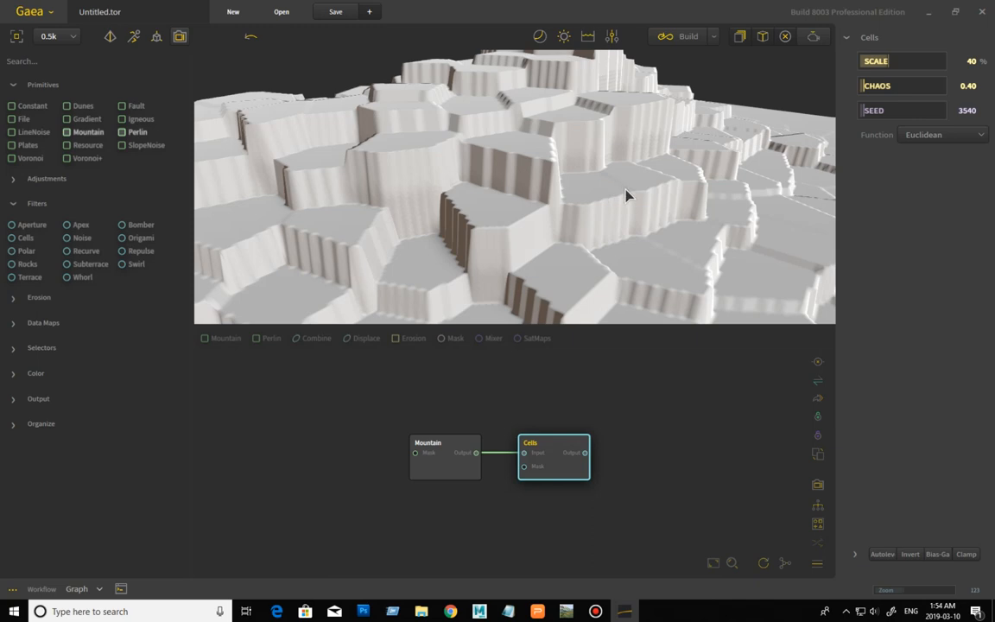
mouse_move(621, 233)
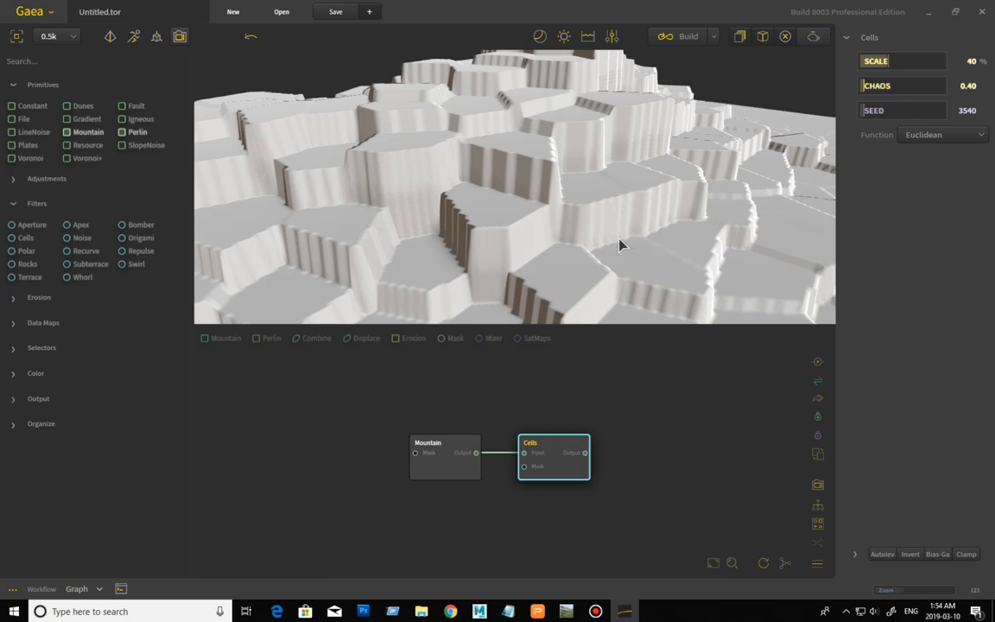
mouse_move(629, 239)
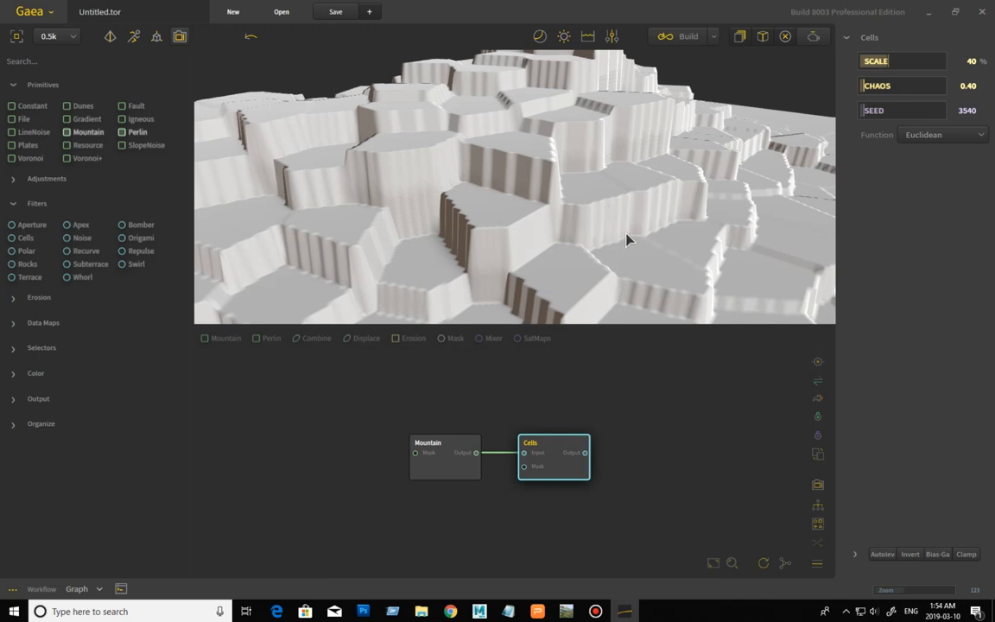
mouse_move(629, 227)
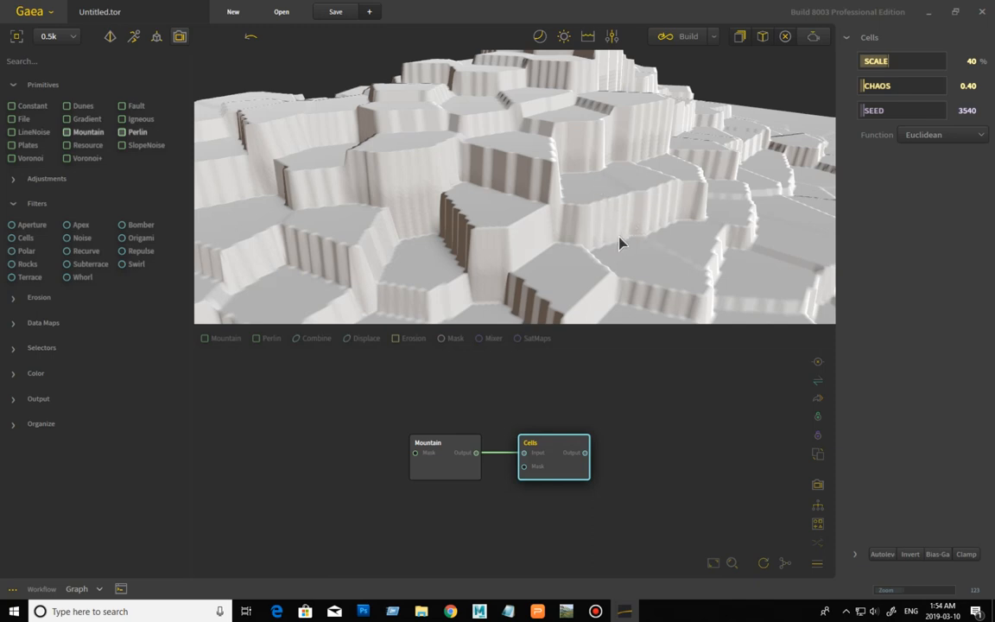
mouse_move(615, 228)
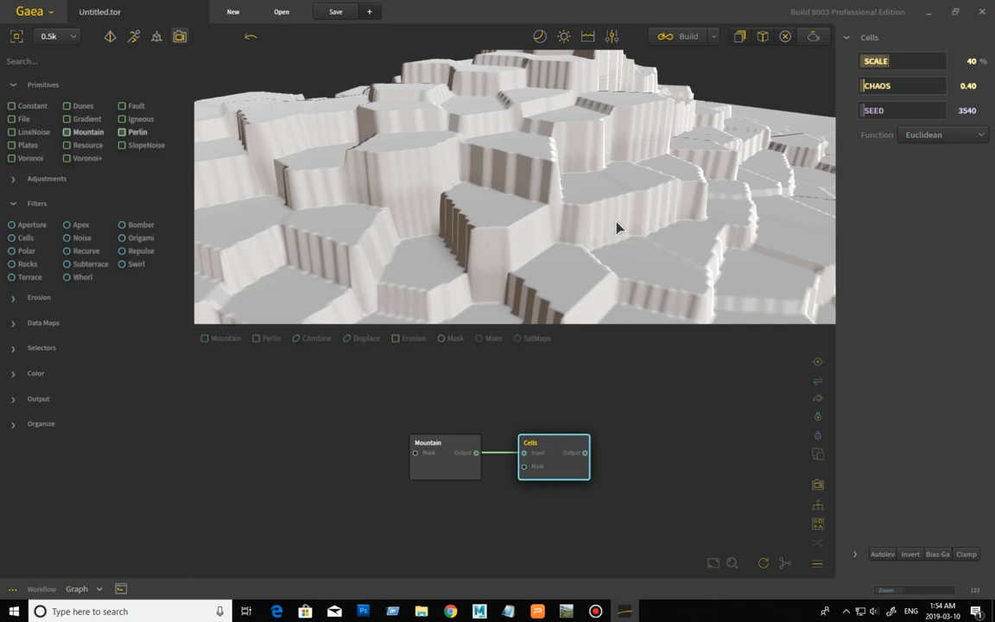
mouse_move(599, 242)
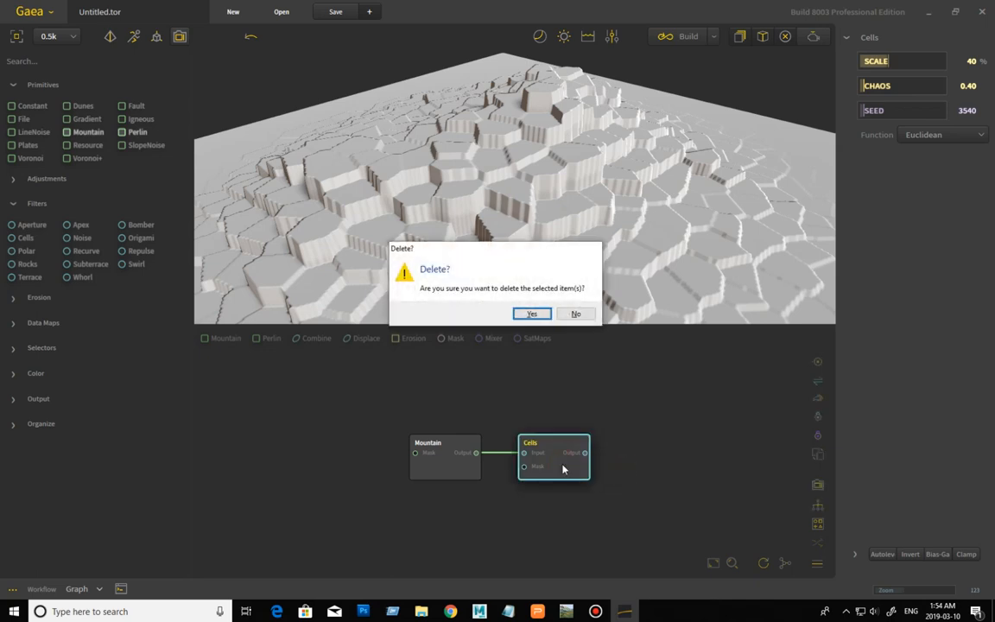
left_click(575, 315)
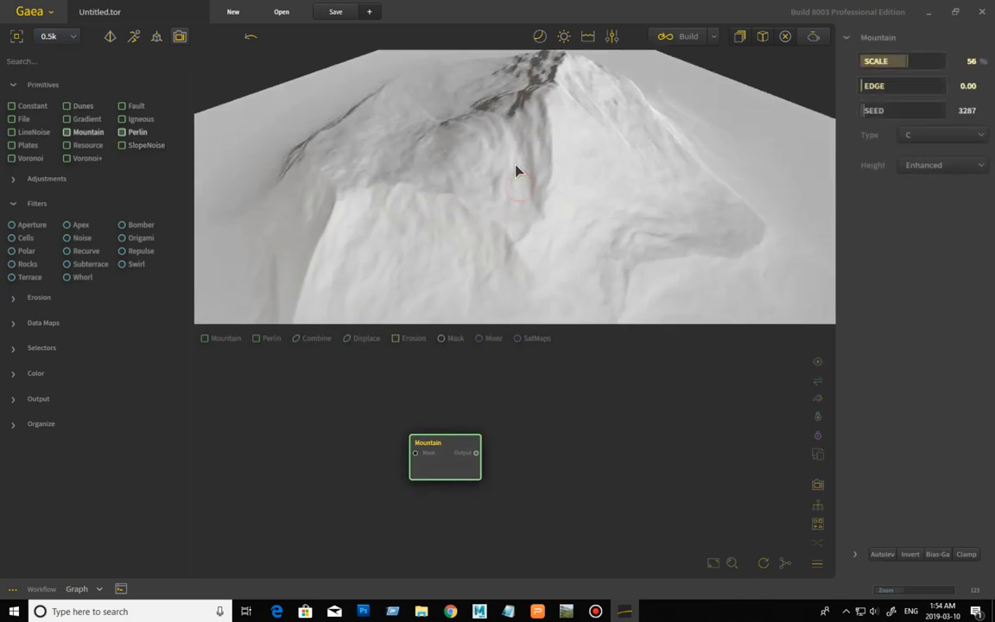
- Raise the preview resolution from the dropdown to 1k
left_click(72, 38)
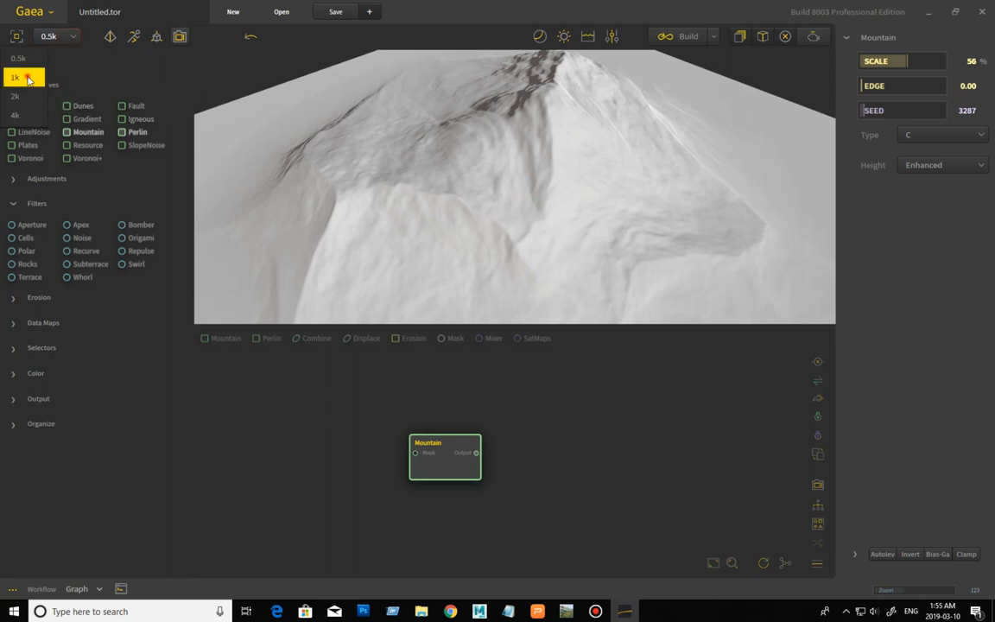
left_click(16, 80)
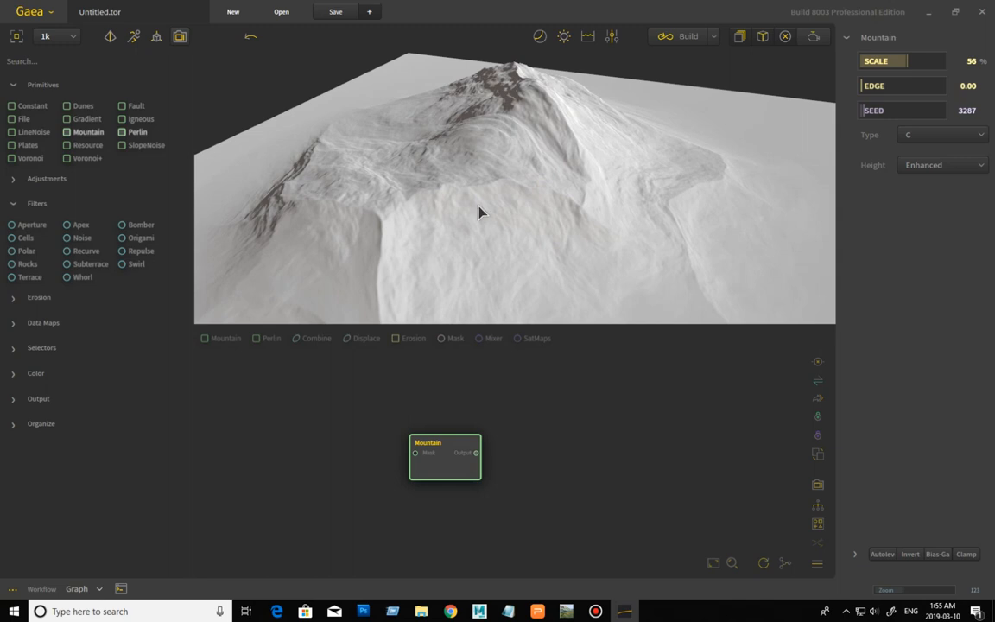
mouse_move(488, 256)
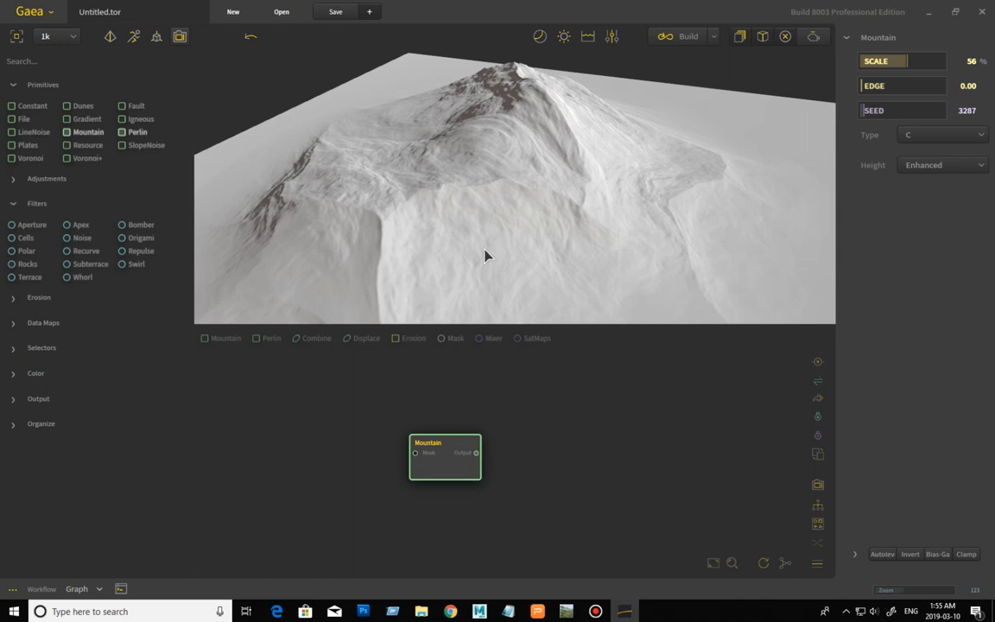
mouse_move(493, 214)
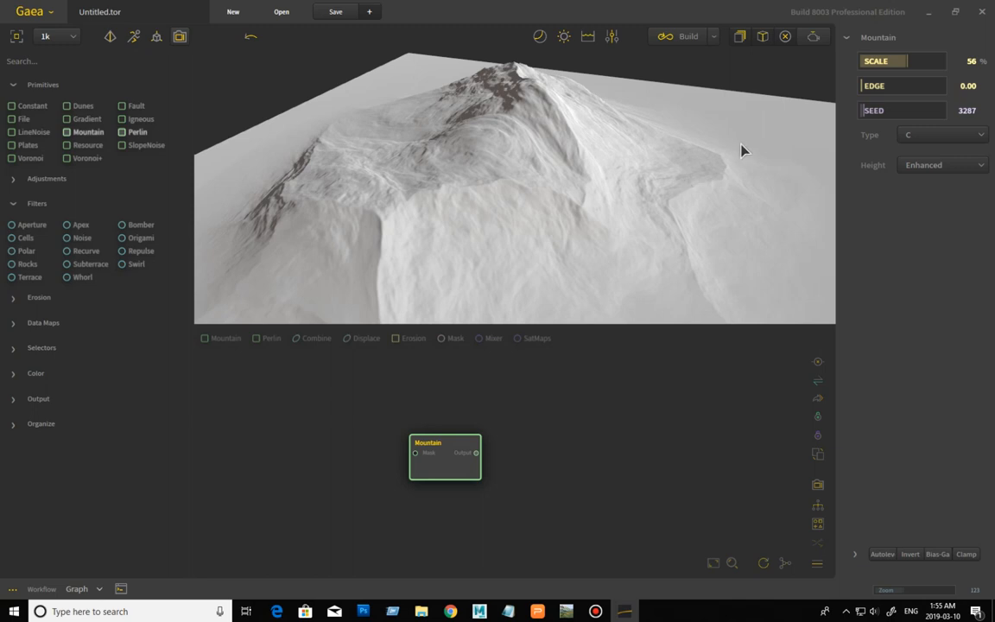
mouse_move(58, 181)
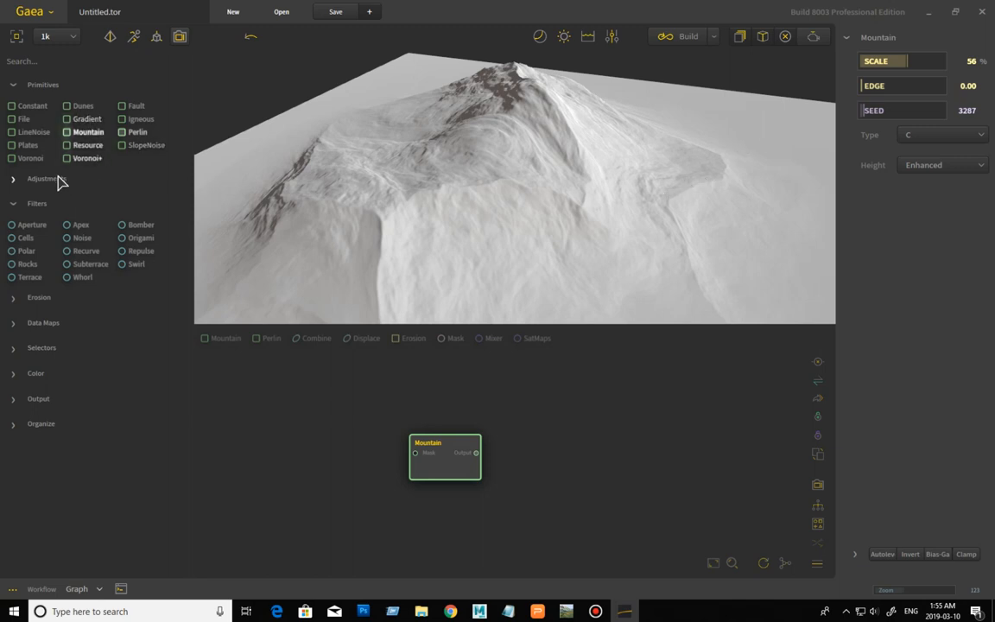
mouse_move(33, 173)
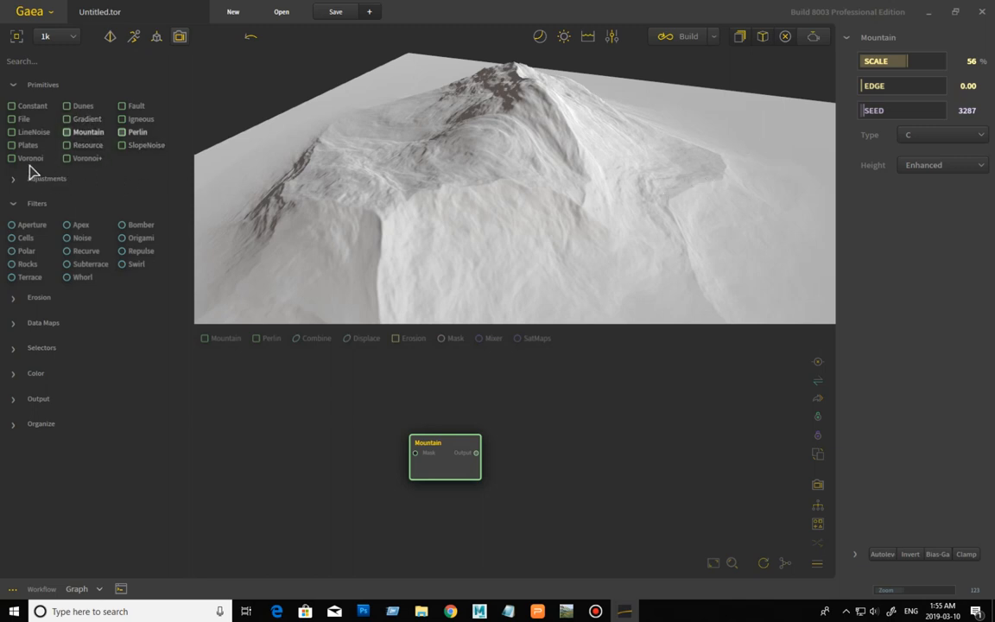
mouse_move(31, 159)
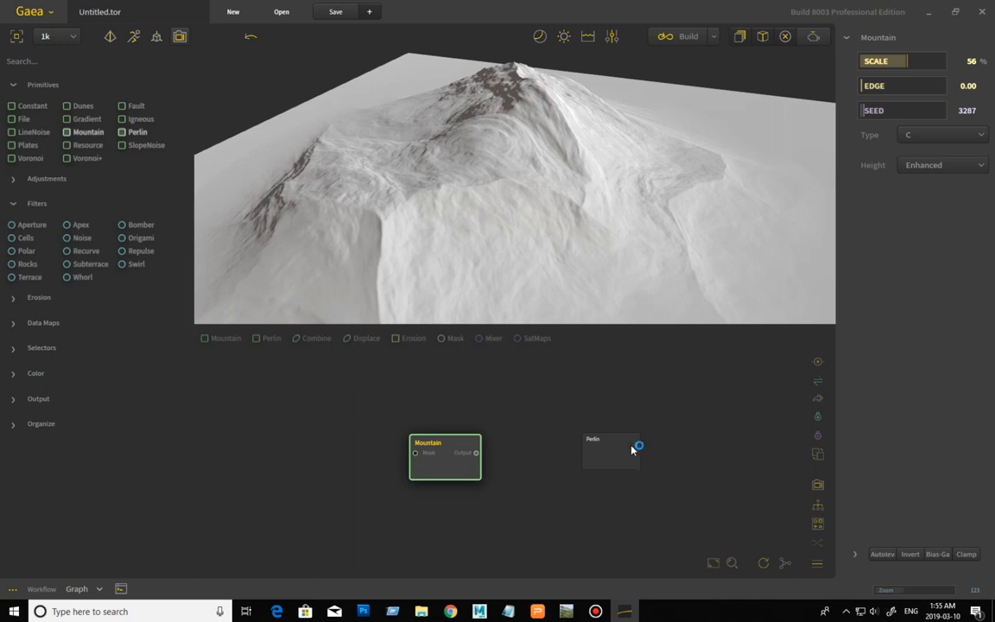
- Select the new Perlin node and orbit to view its ridged noise terrain head-on
left_click(610, 451)
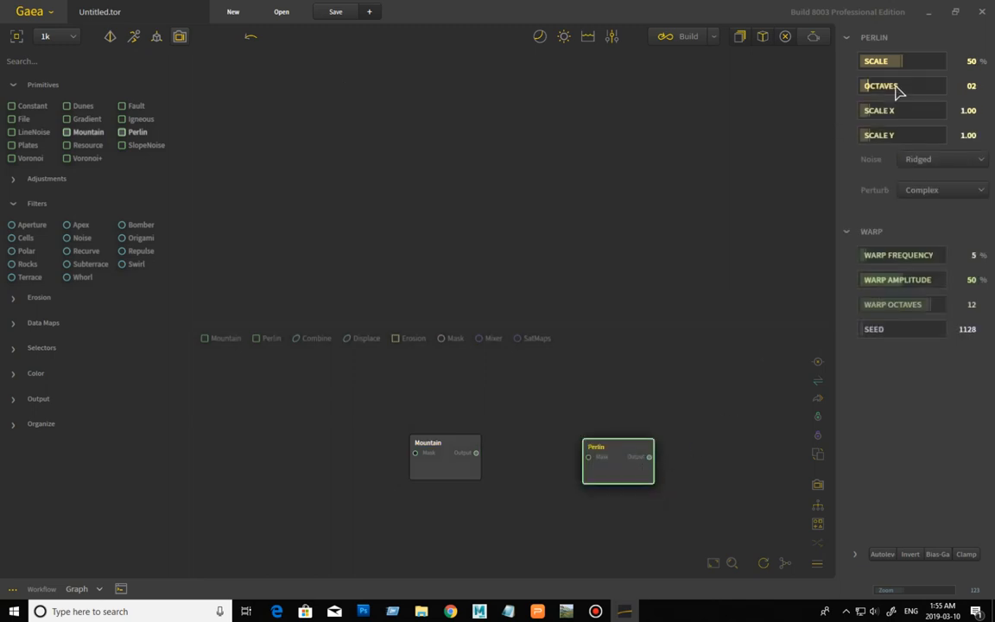
mouse_move(618, 221)
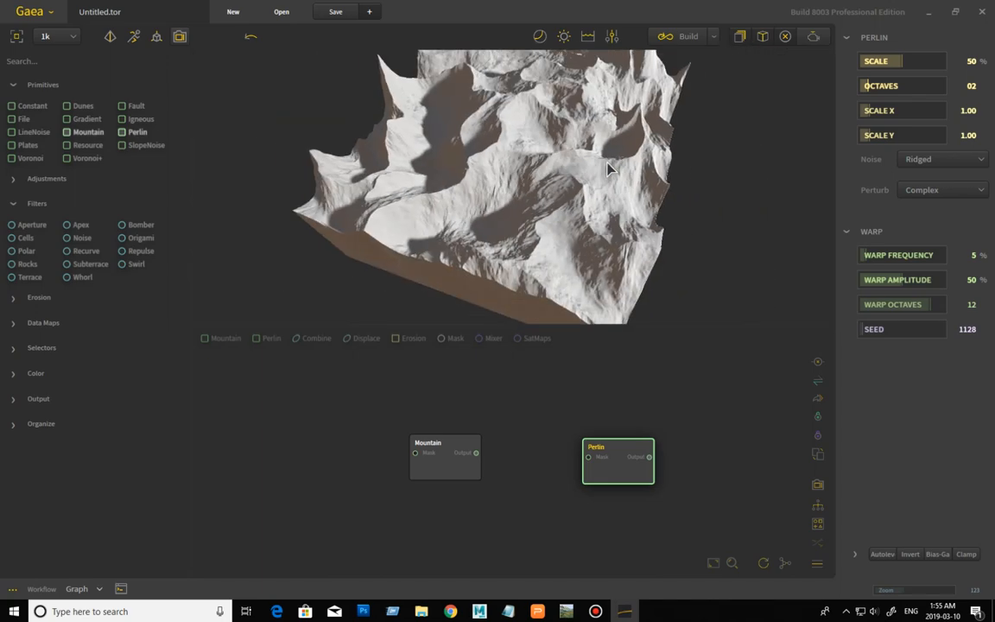
left_click_drag(605, 173, 630, 176)
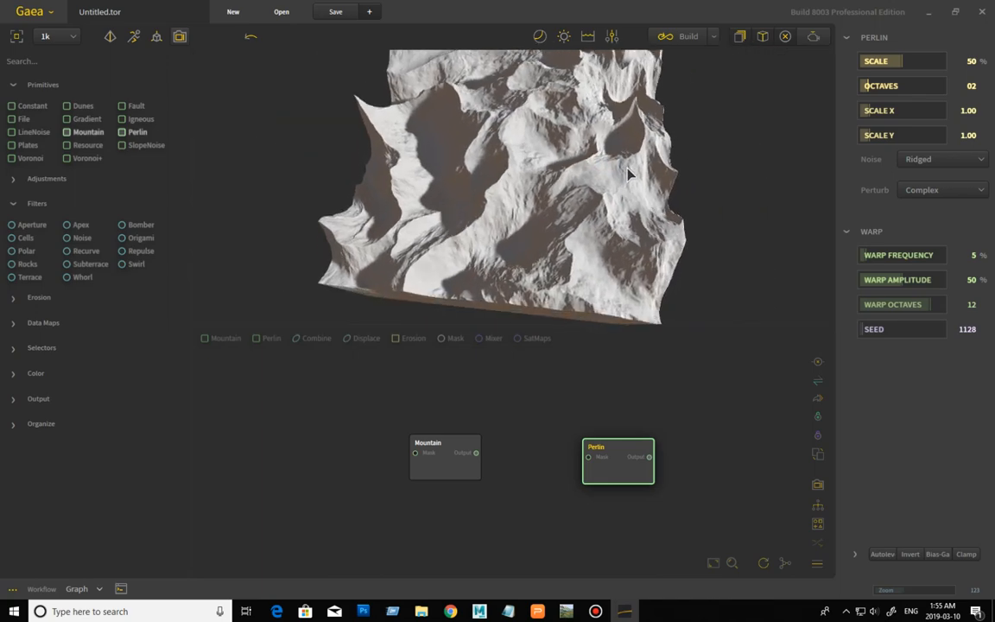
mouse_move(879, 103)
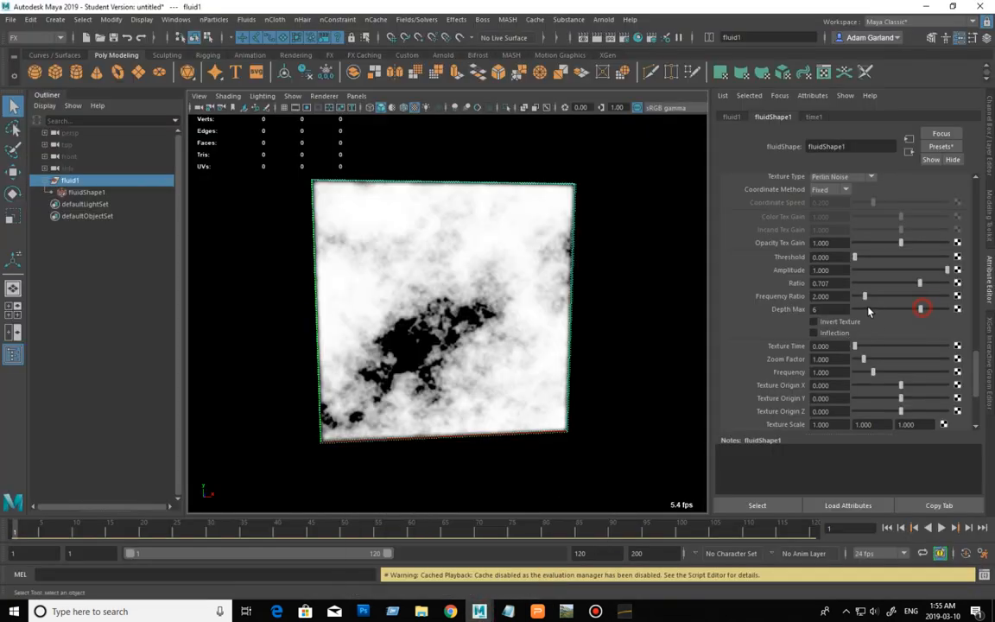
- In Maya, lower then raise fluidShape1's noise depth for finer cloud detail, then return to Gaea
left_click_drag(923, 309, 867, 310)
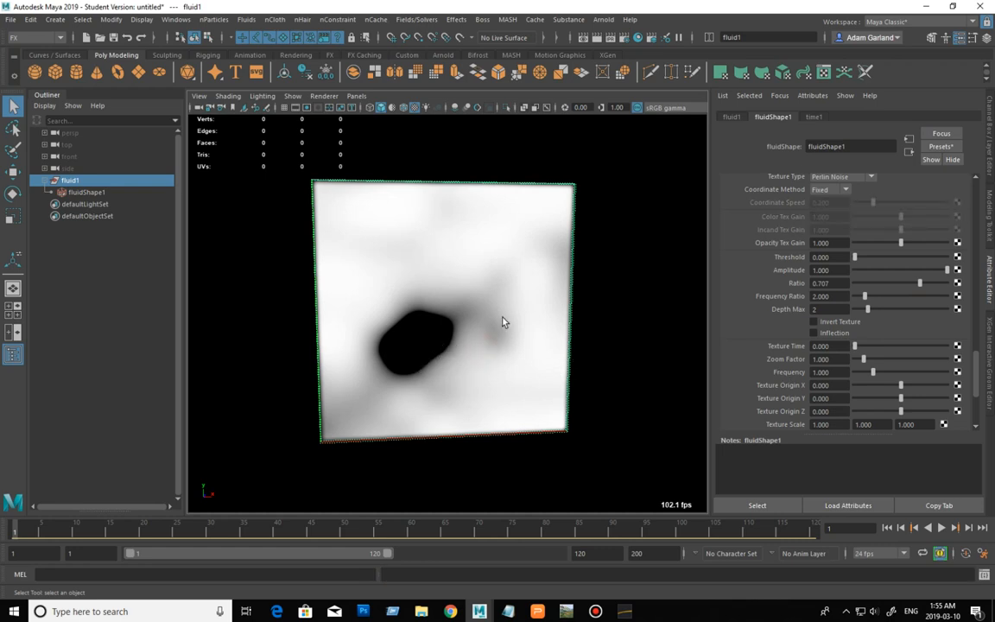
mouse_move(467, 392)
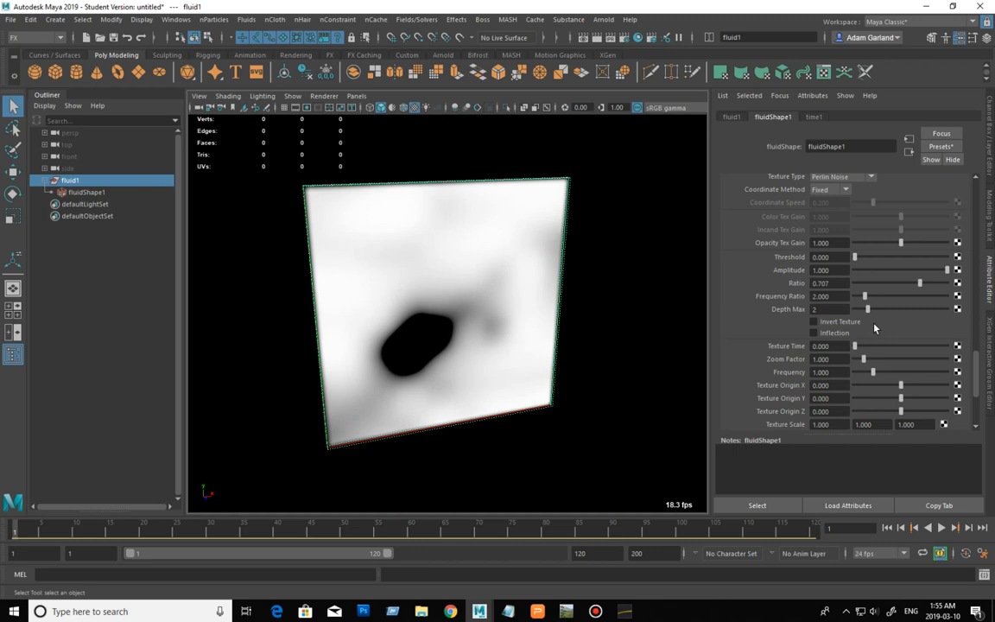
mouse_move(914, 325)
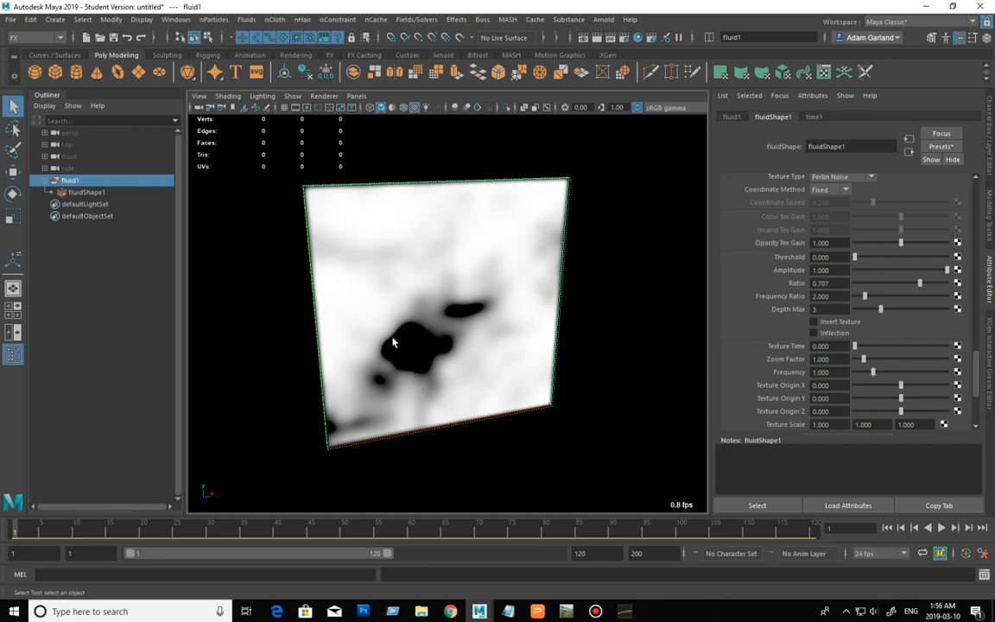
mouse_move(439, 343)
type("4")
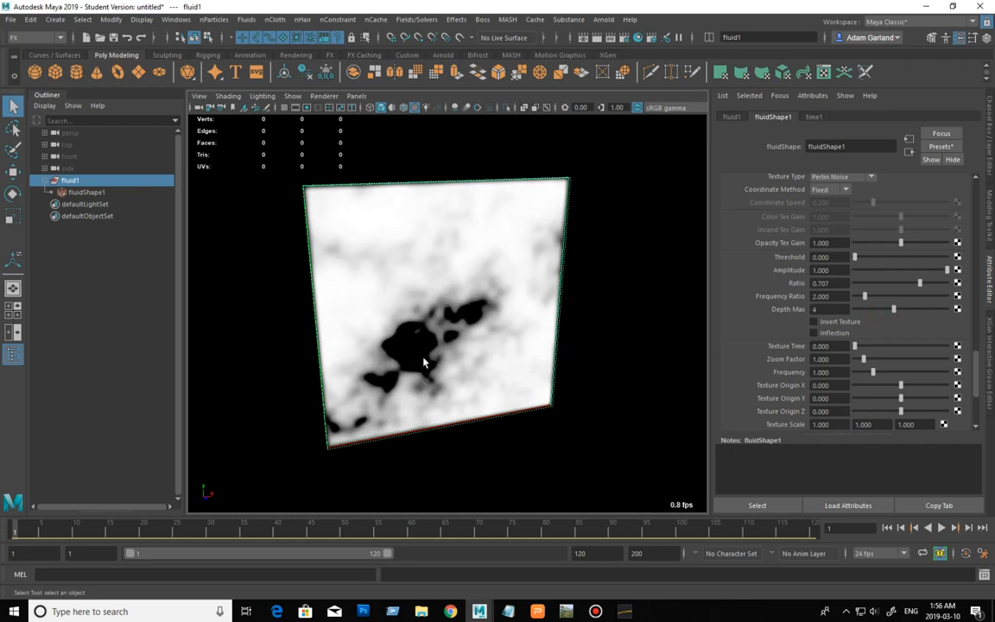
mouse_move(406, 377)
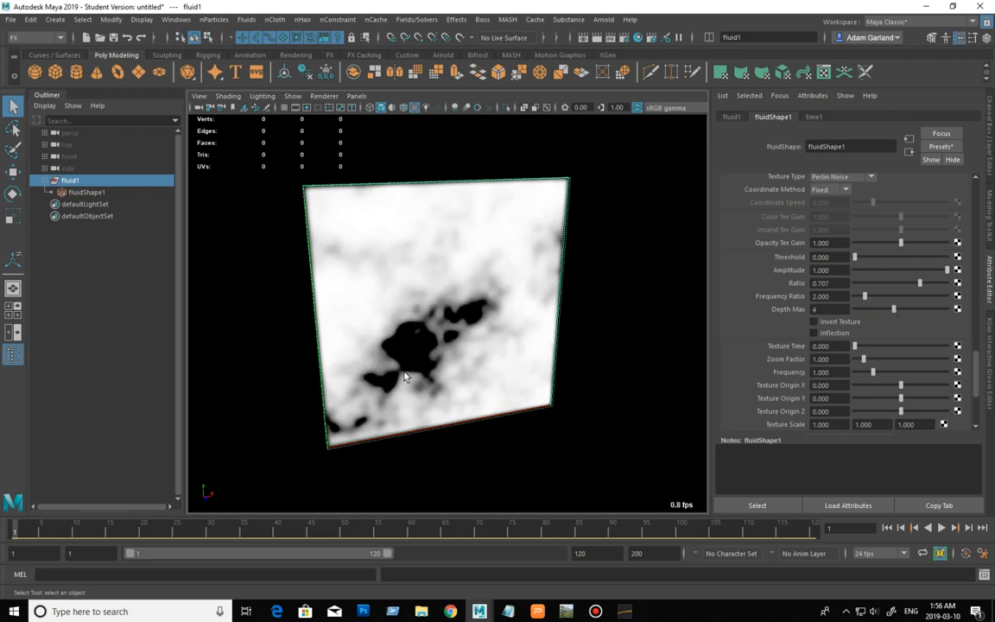
mouse_move(439, 315)
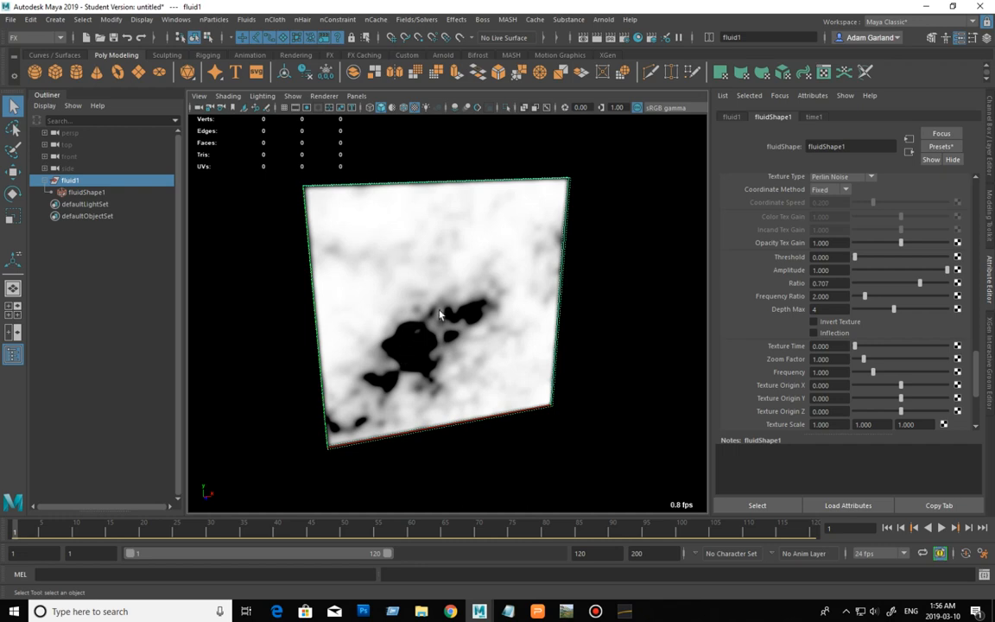
mouse_move(646, 324)
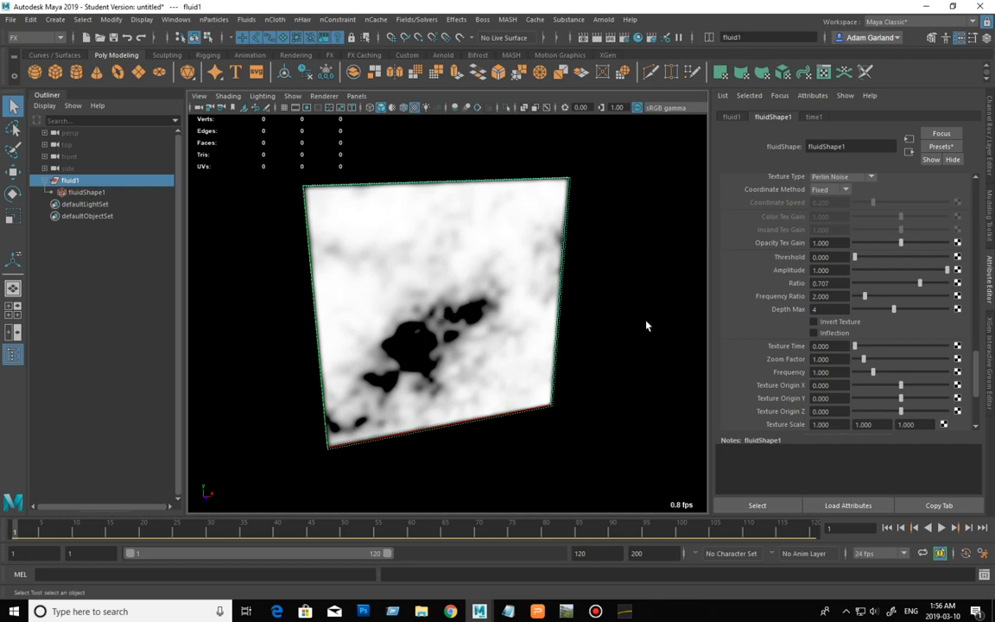
left_click_drag(895, 310, 919, 310)
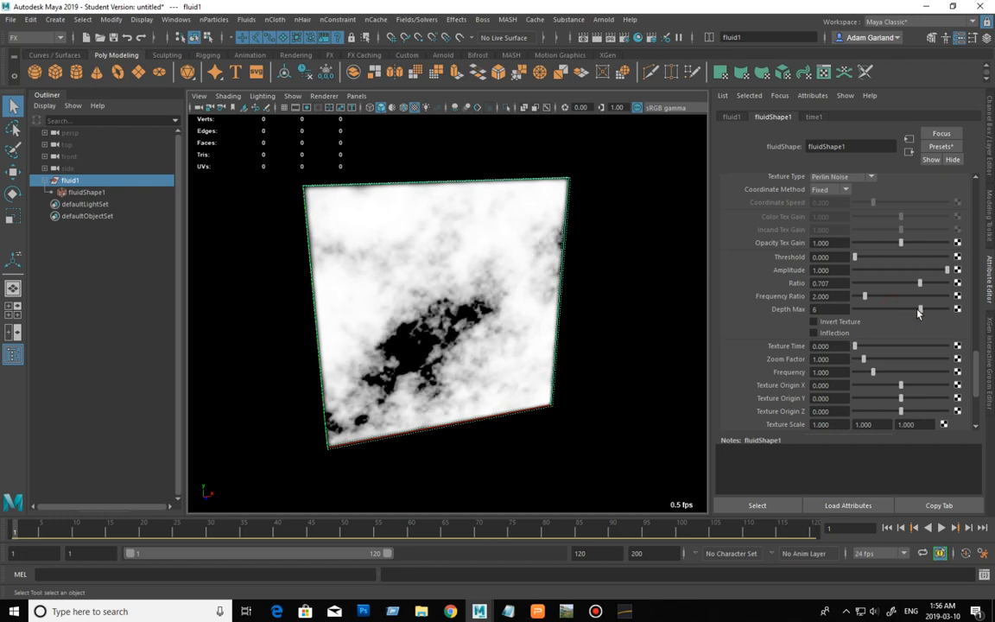
left_click_drag(920, 309, 944, 309)
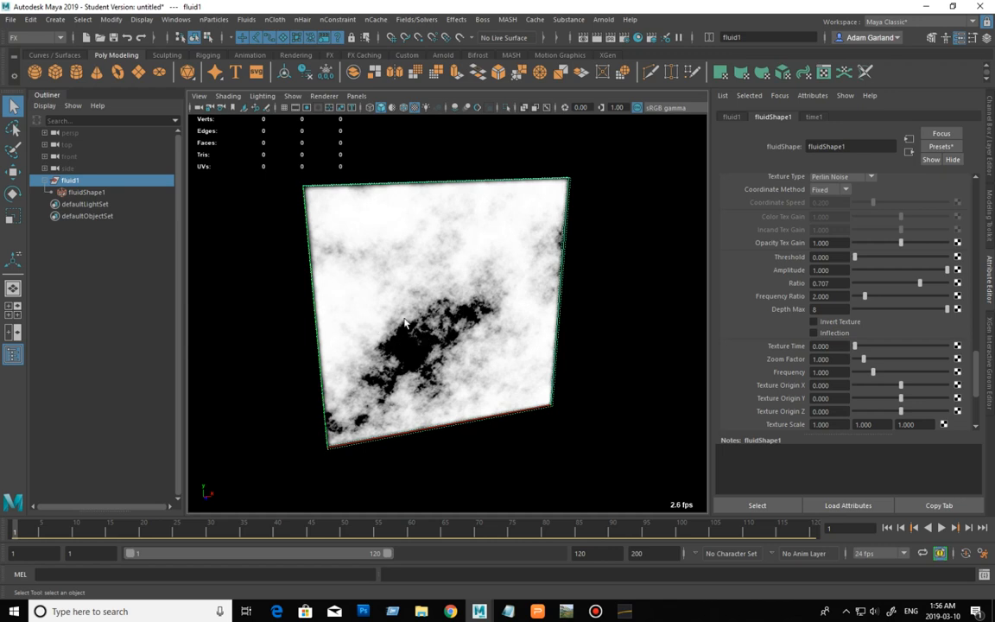
mouse_move(456, 356)
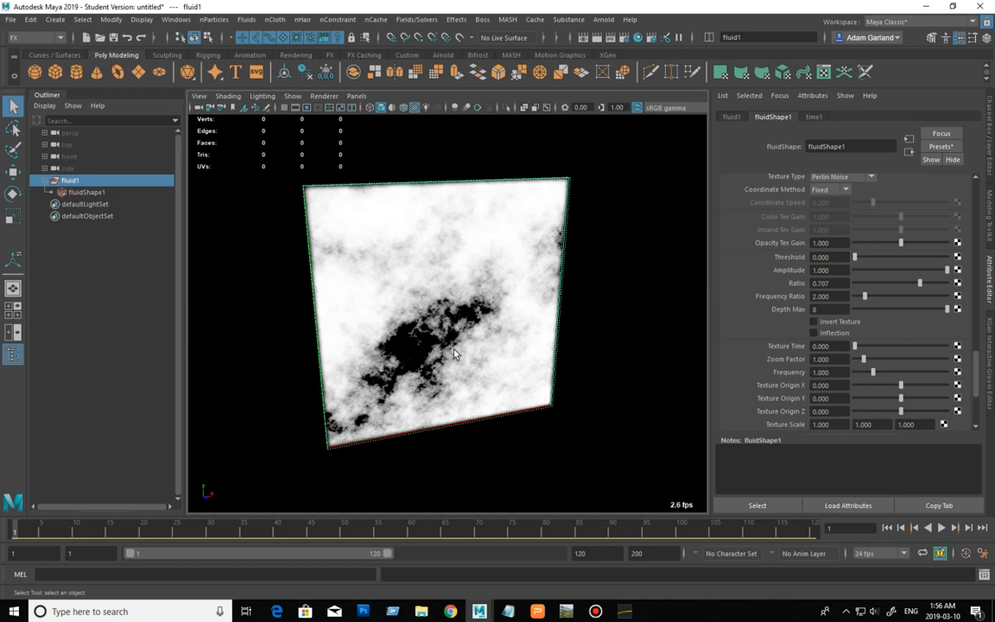
mouse_move(444, 350)
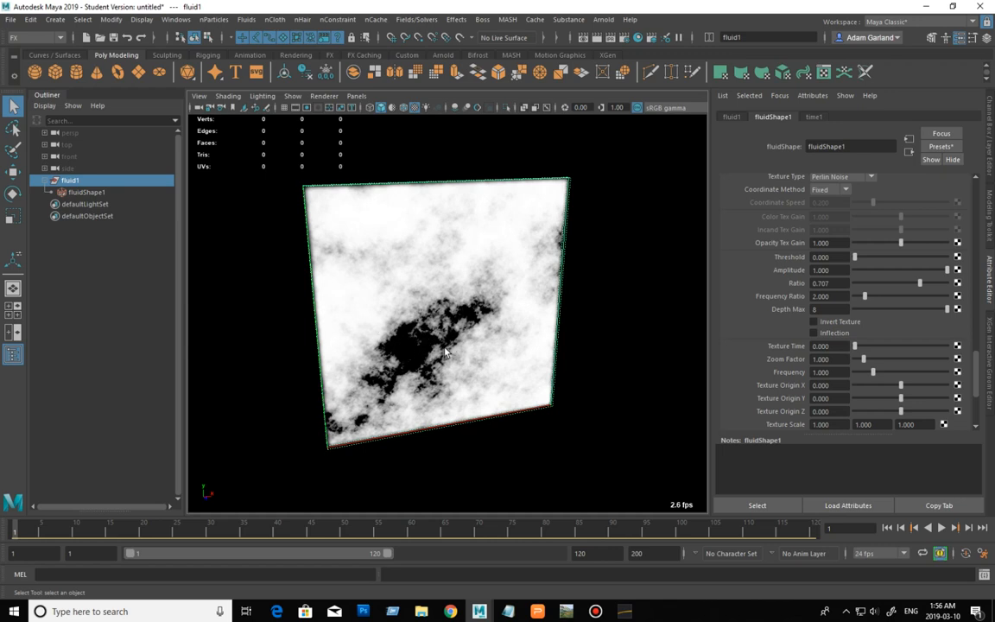
left_click(622, 608)
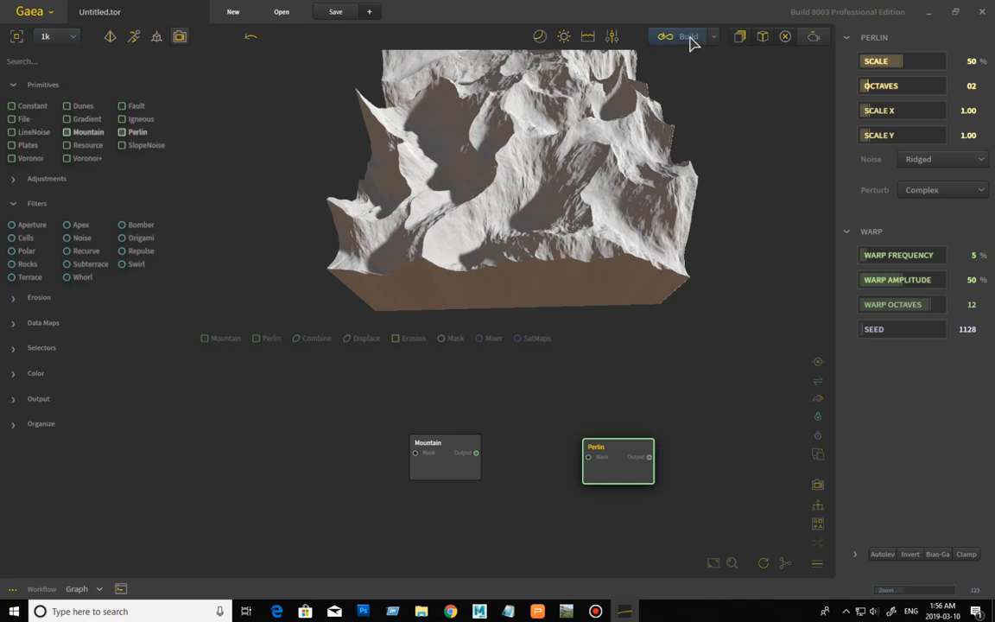
left_click(688, 36)
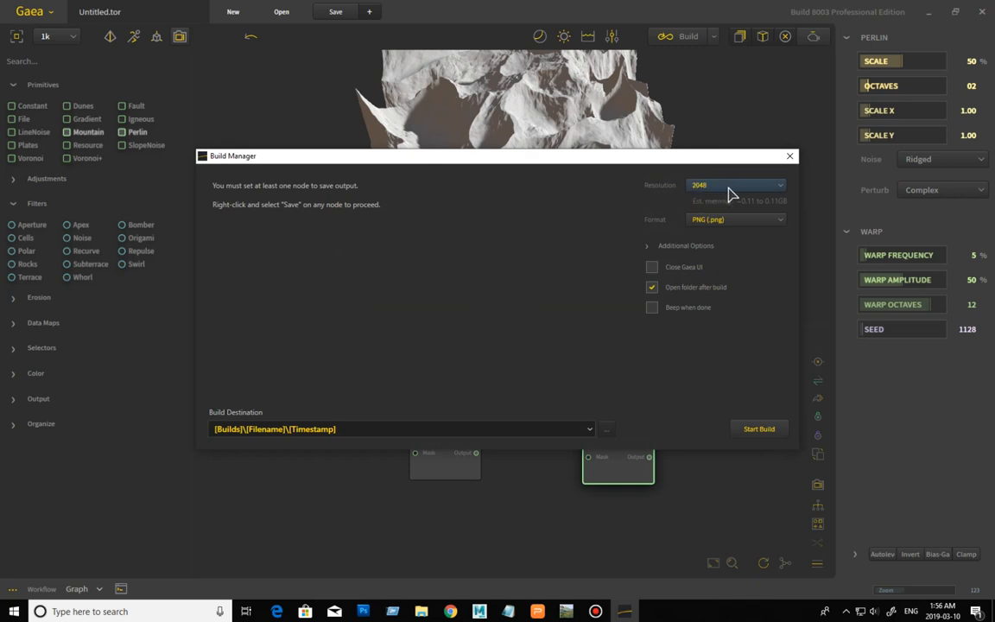
left_click(788, 156)
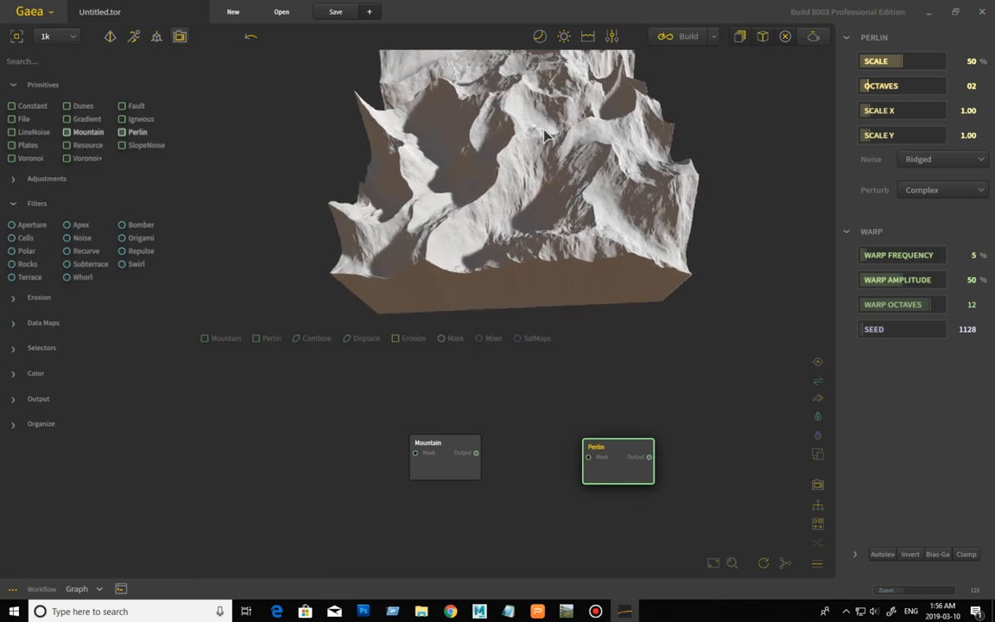
left_click_drag(544, 135, 639, 207)
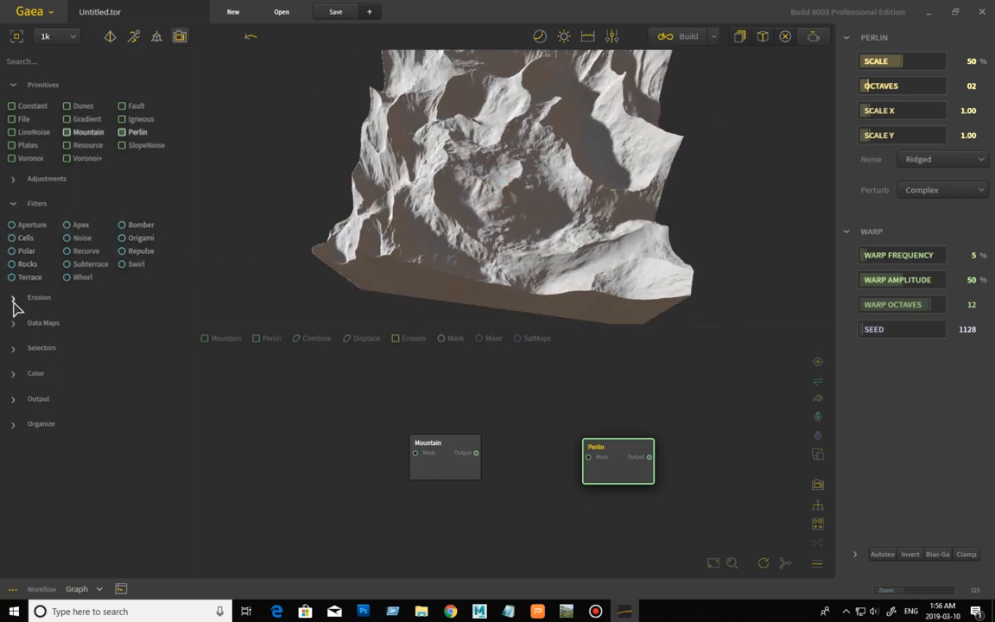
left_click(10, 297)
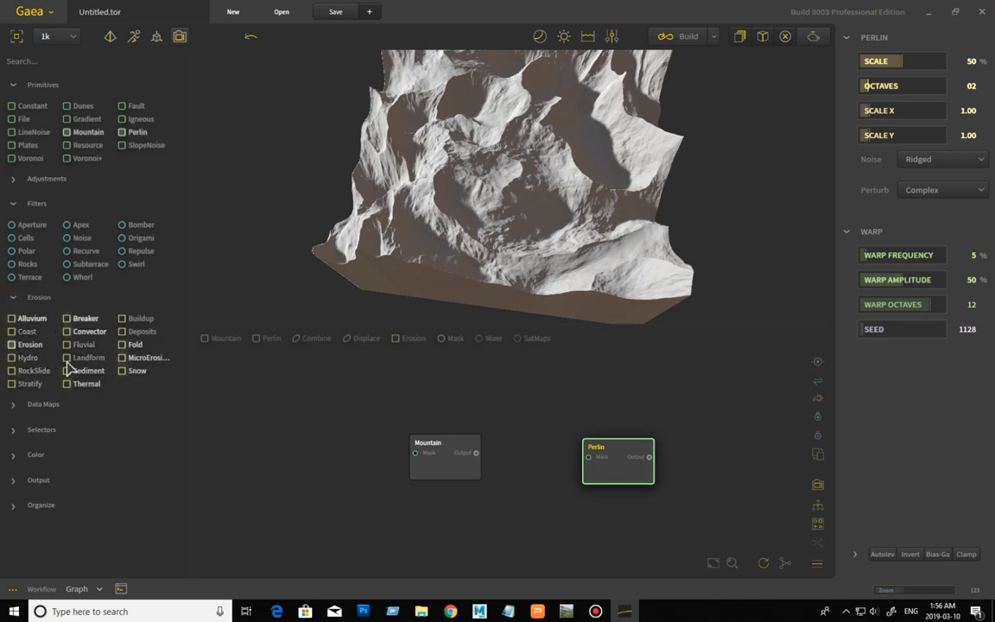
left_click(14, 297)
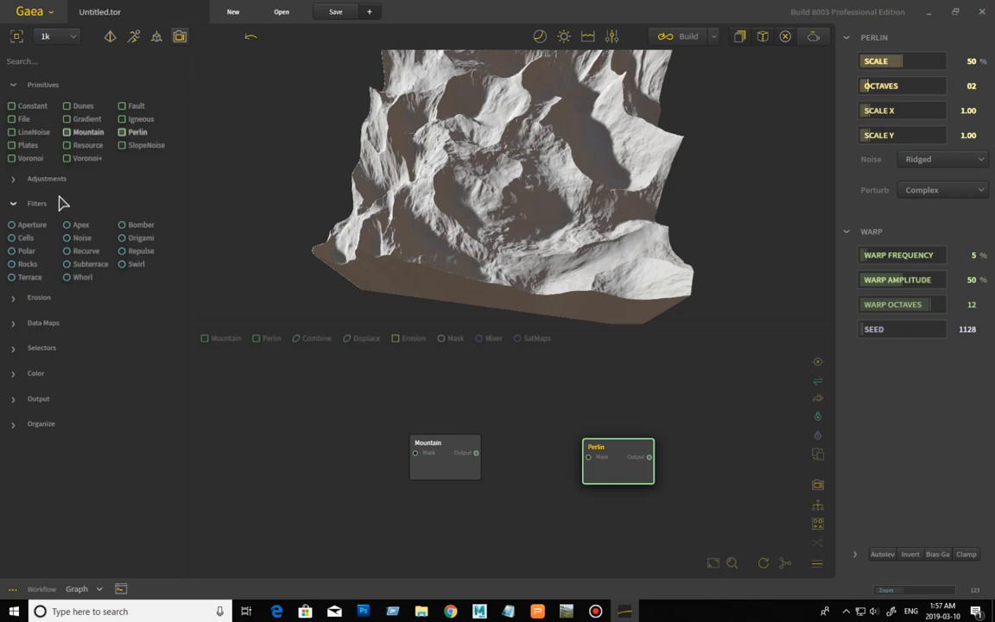
mouse_move(568, 286)
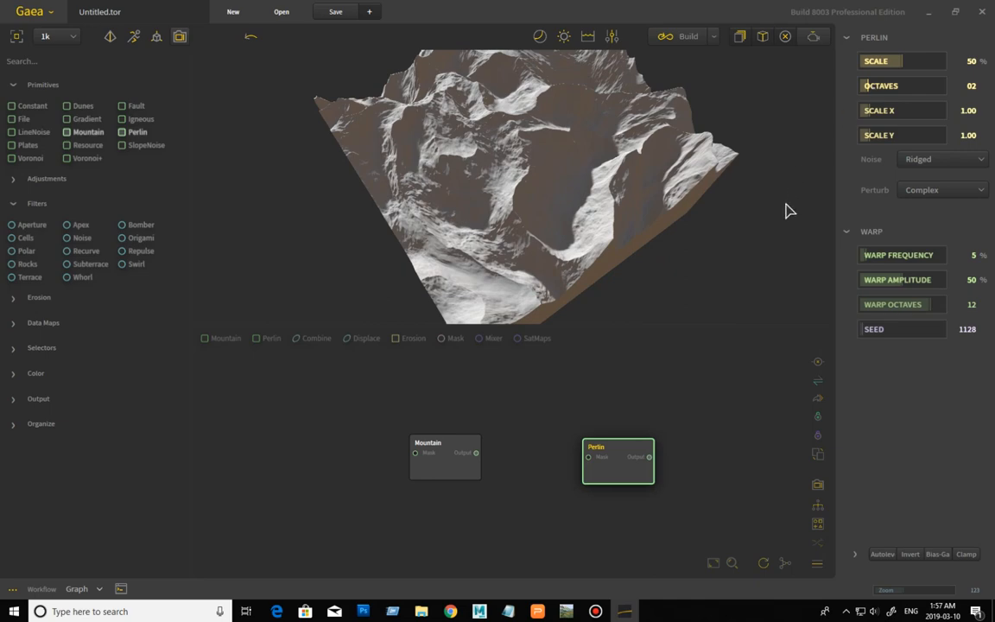
mouse_move(459, 189)
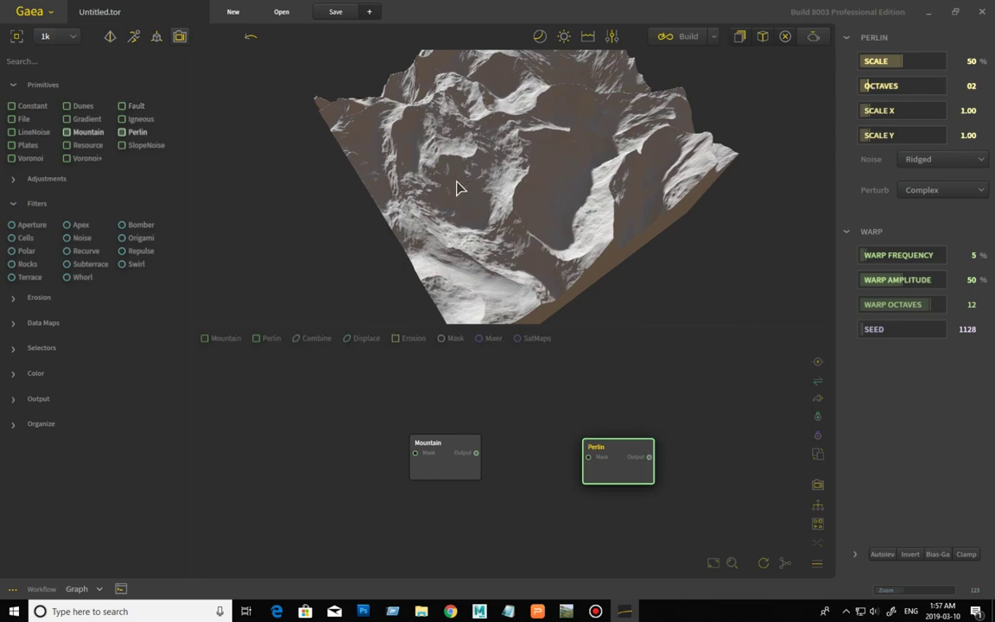
left_click_drag(458, 189, 515, 142)
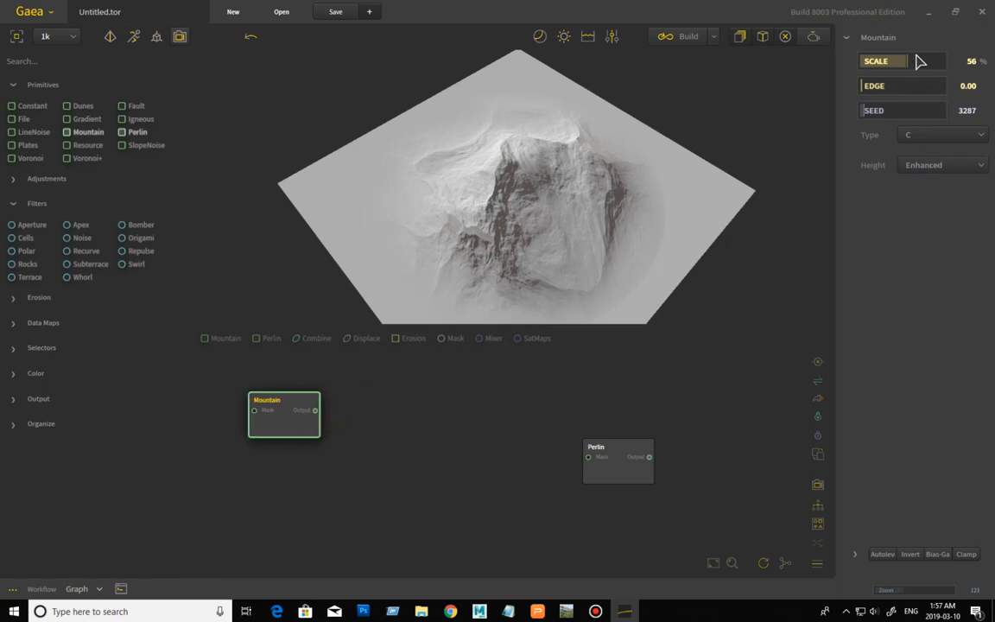
mouse_move(625, 484)
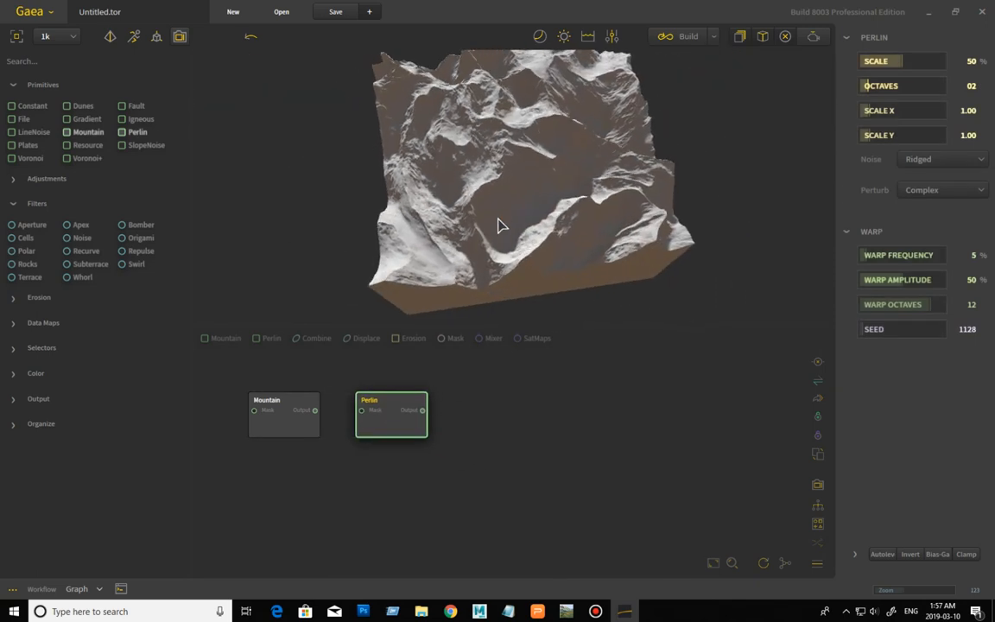
- Orbit the preview around the Perlin terrain to see it from another side
left_click_drag(501, 225, 557, 297)
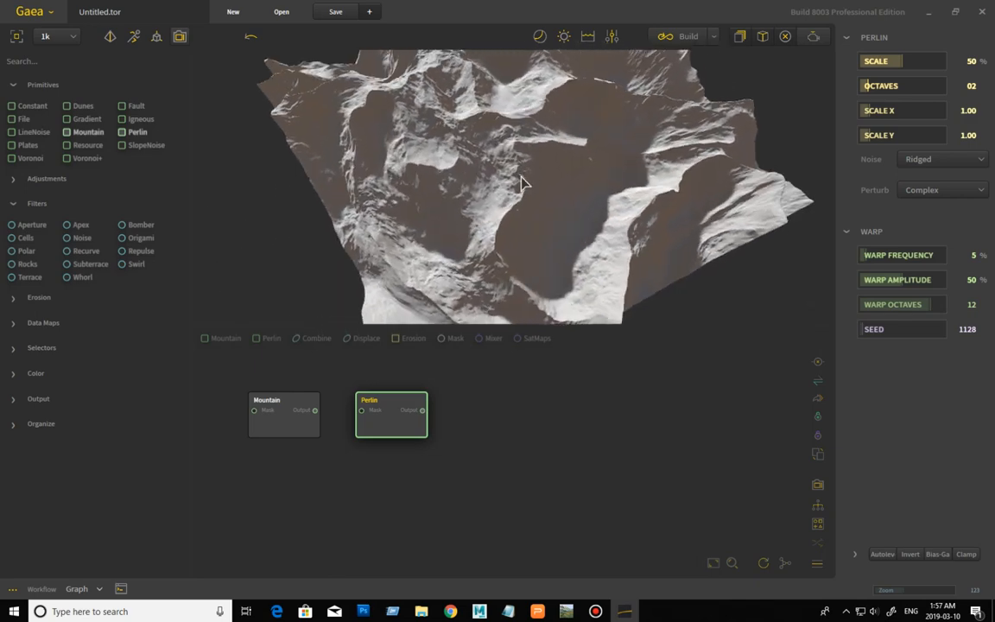
left_click_drag(522, 181, 604, 218)
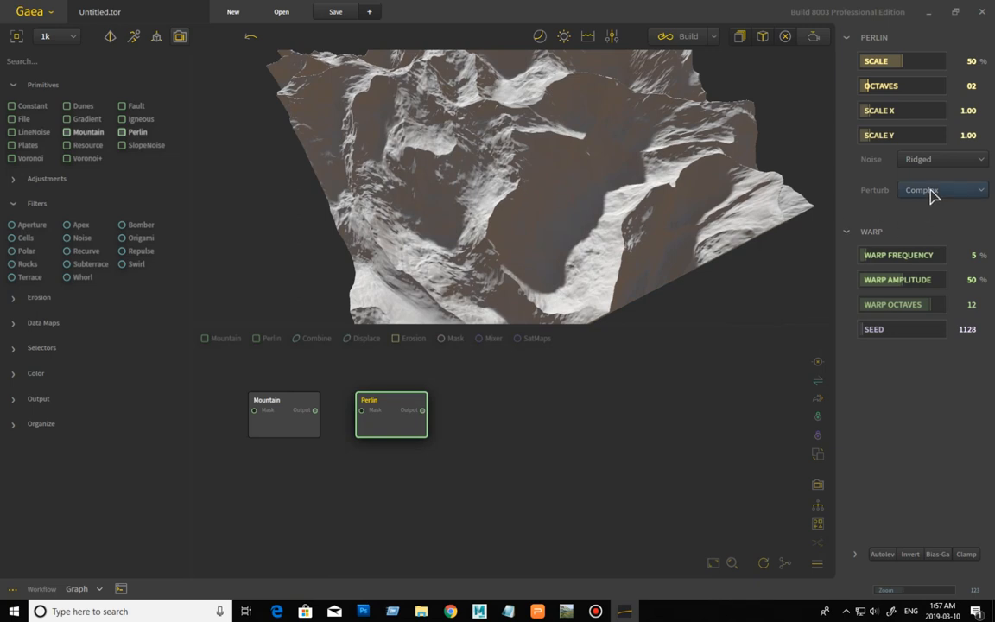
- Try the Perlin noise with no perturbation, then switch its type to FBM and on to Billowy
left_click(942, 188)
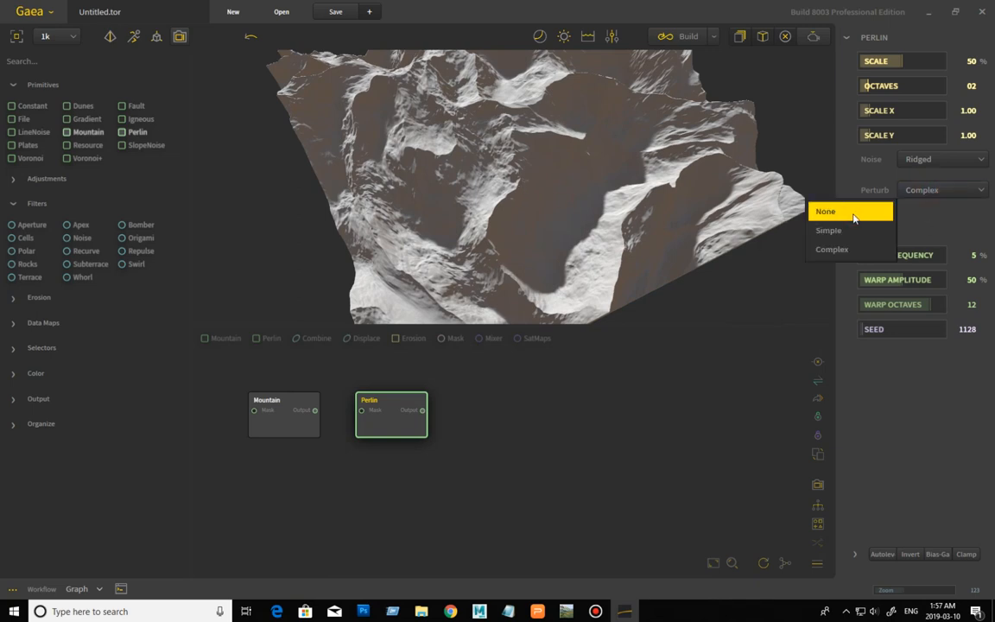
left_click(826, 211)
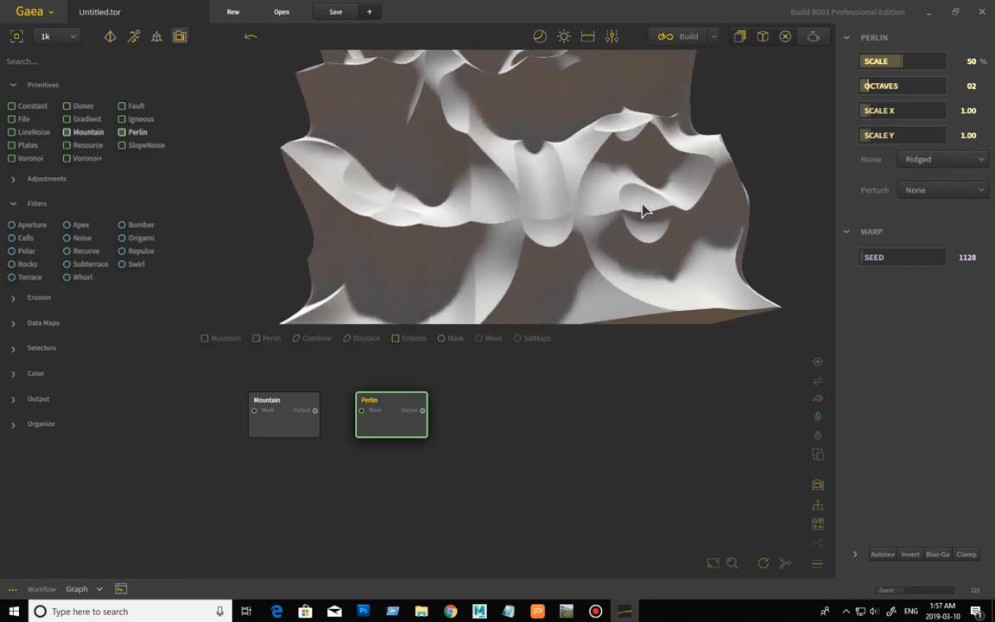
left_click(942, 159)
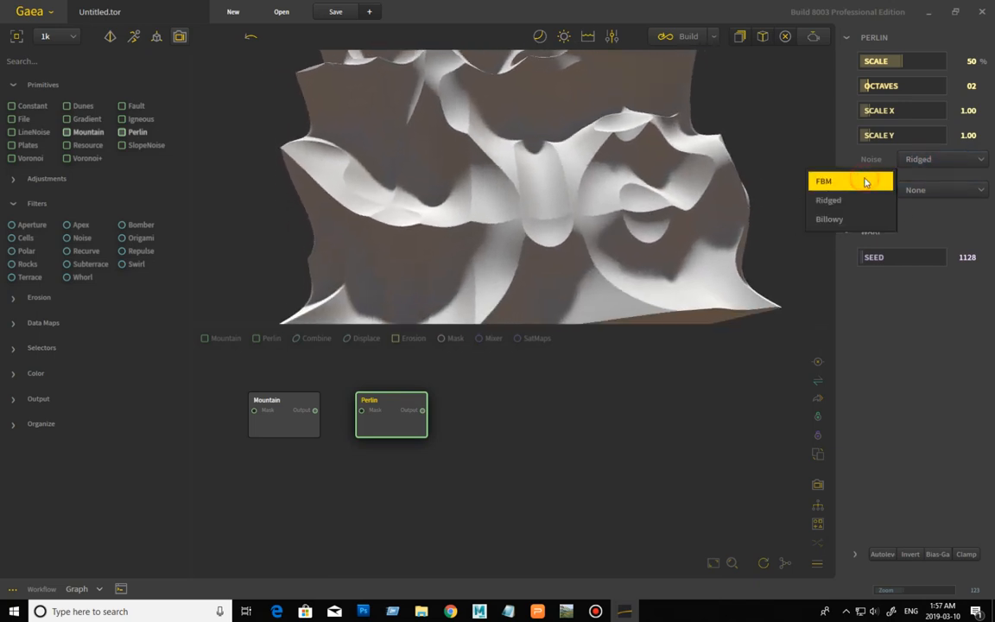
left_click(823, 181)
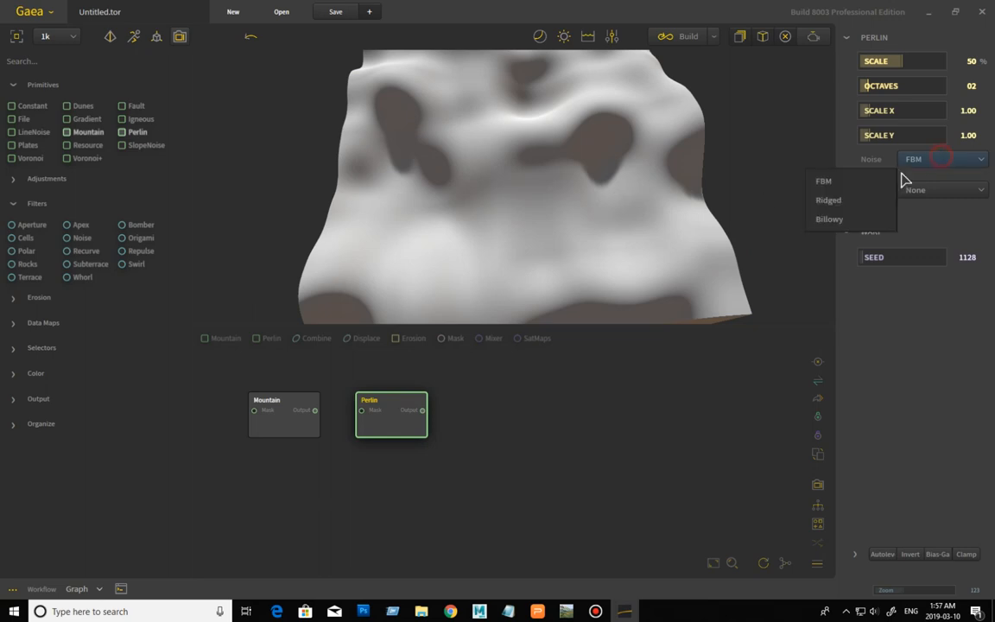
left_click(829, 218)
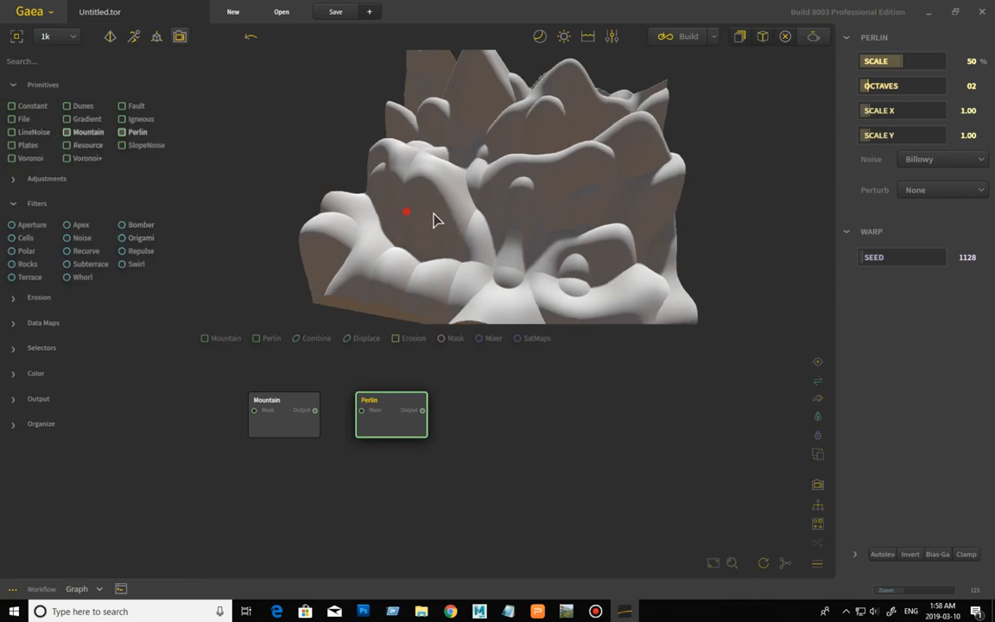
- Inspect the billowy terrain and set its perturbation back to Complex
left_click_drag(408, 212, 467, 216)
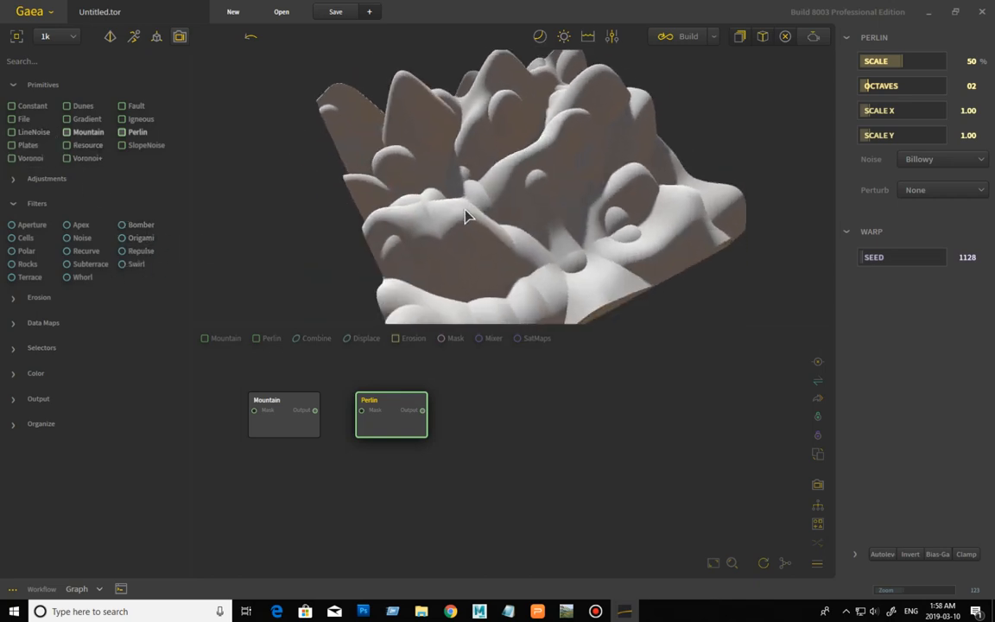
left_click(944, 188)
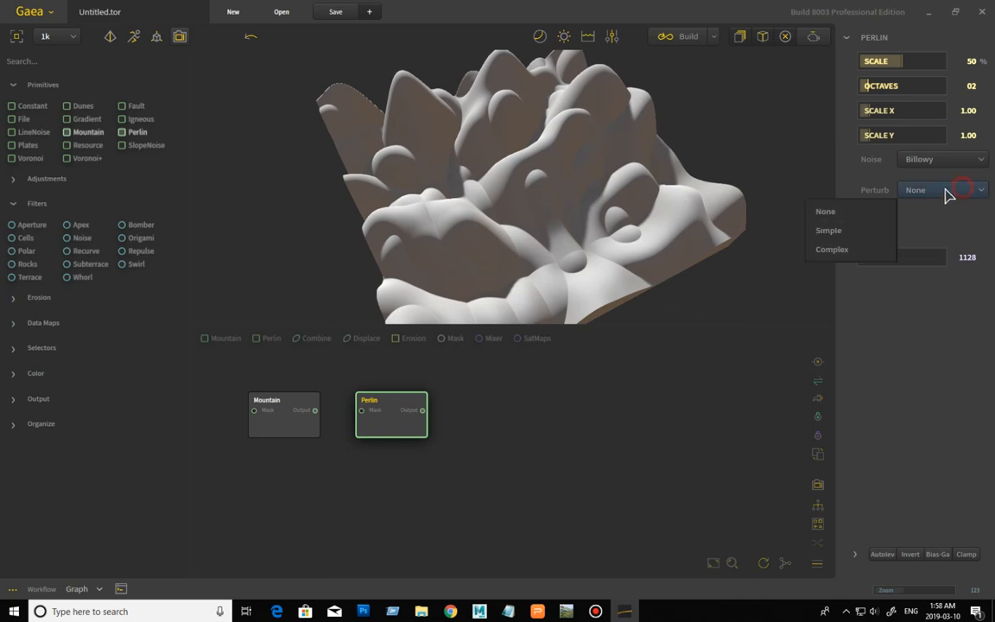
mouse_move(851, 249)
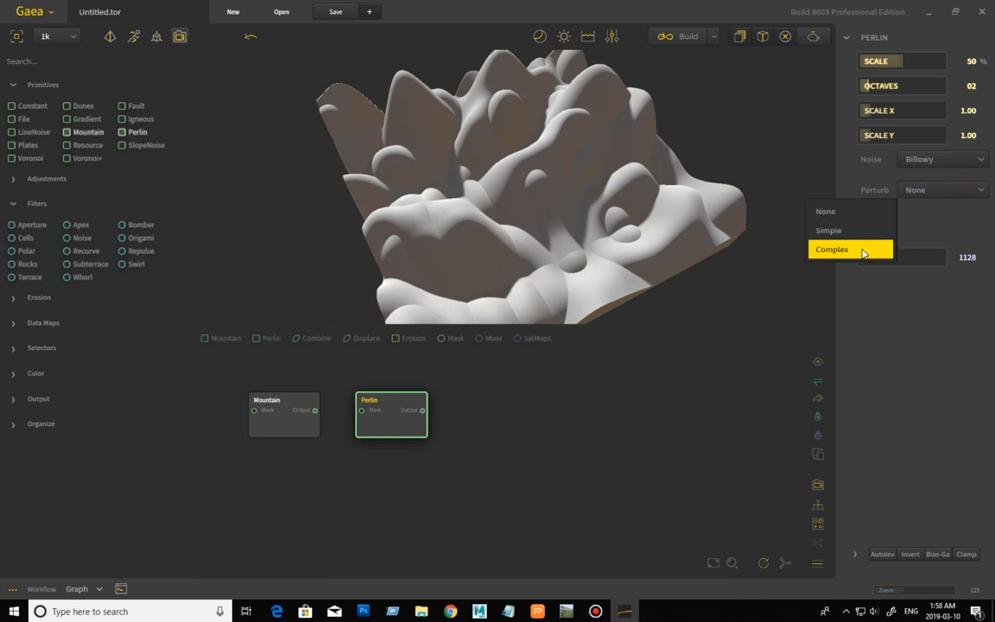
left_click(832, 249)
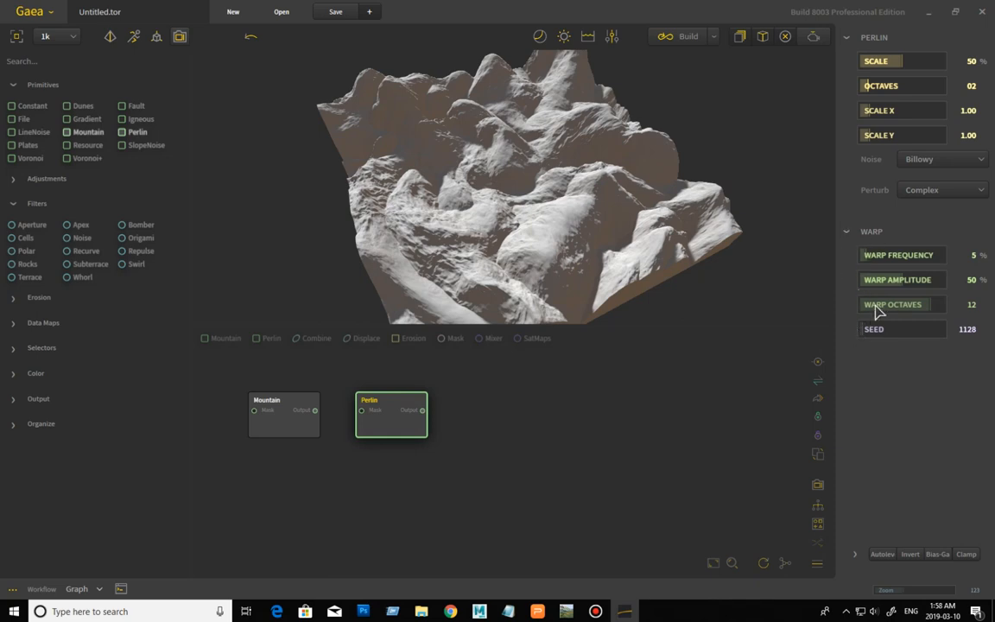
mouse_move(909, 285)
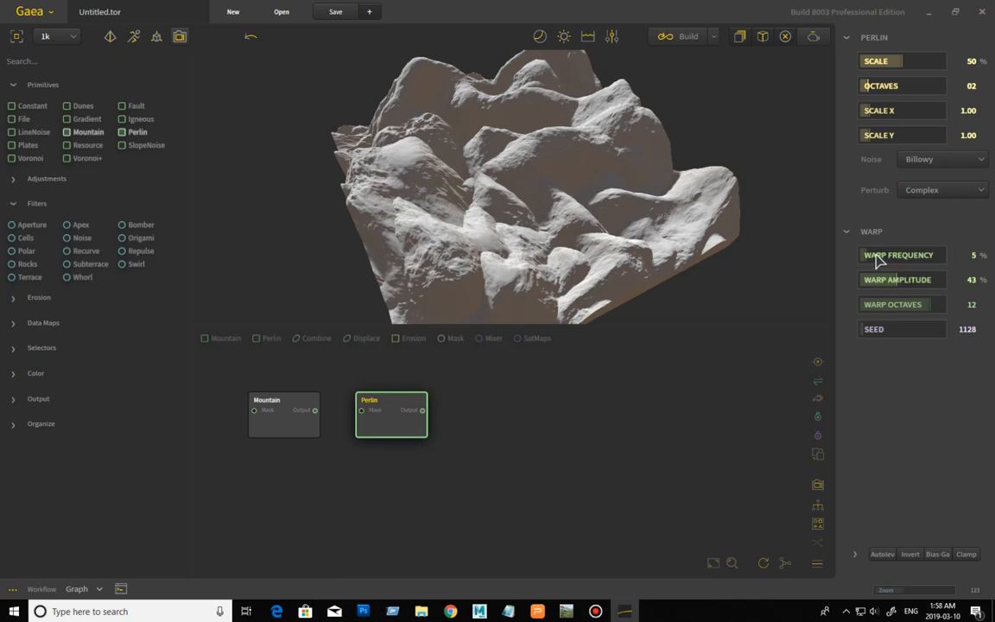
- Lower the Perlin warp amplitude to 43% and return warp octaves to 12
left_click_drag(881, 254, 971, 254)
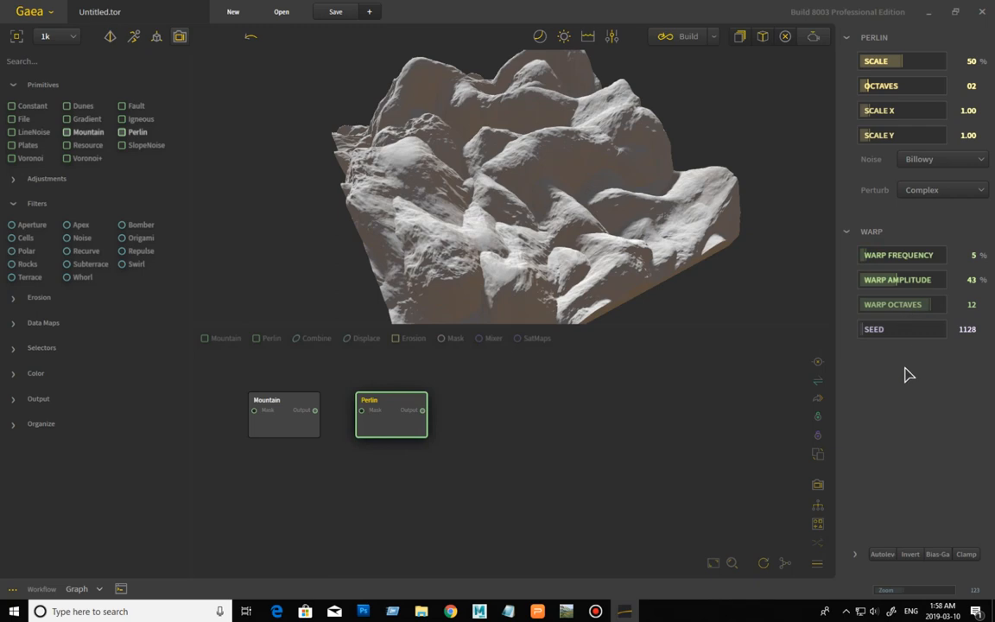
mouse_move(905, 304)
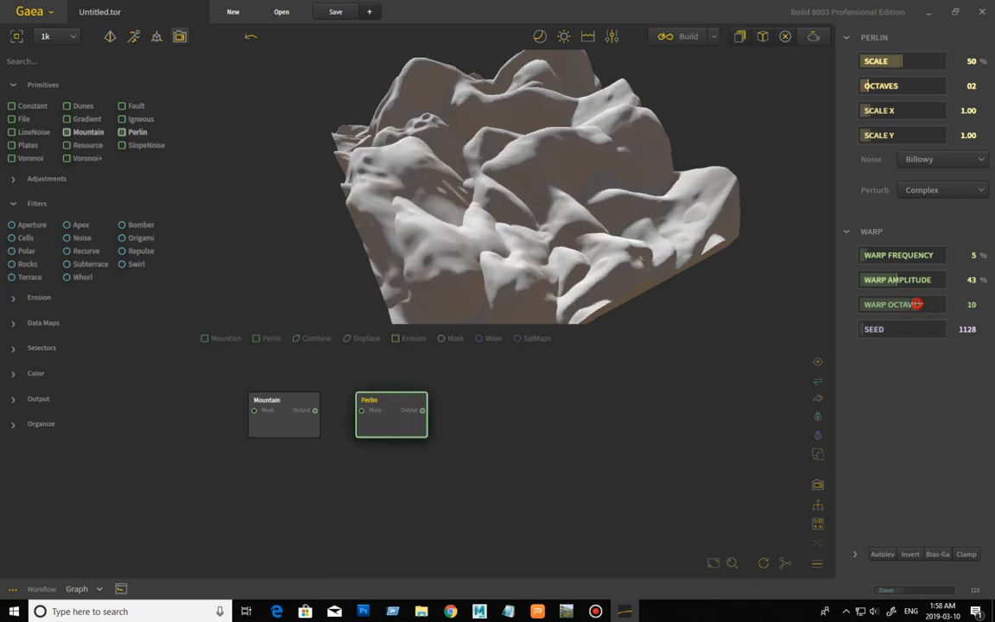
left_click(916, 304)
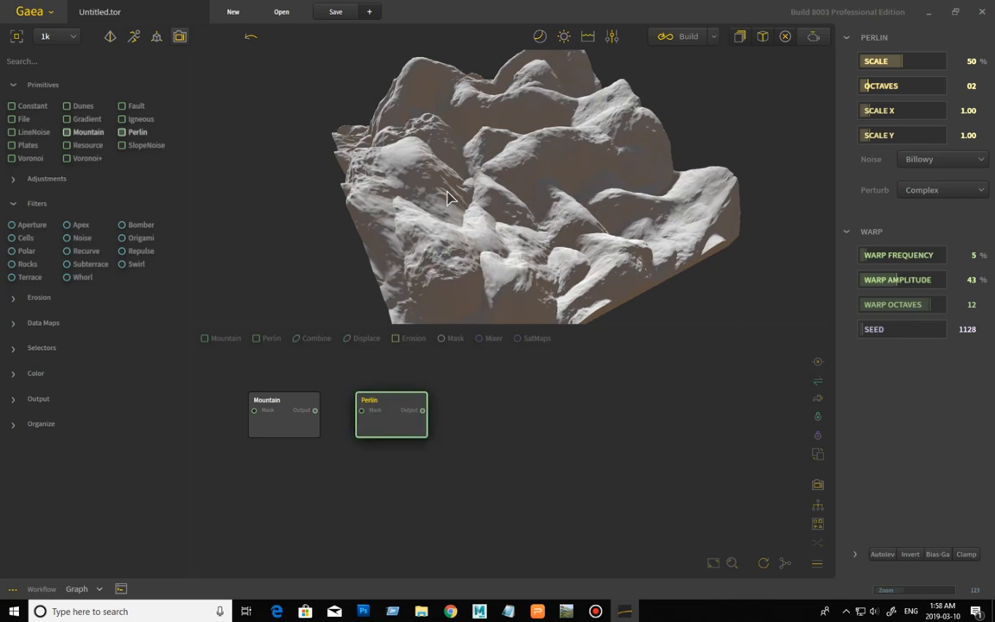
mouse_move(490, 207)
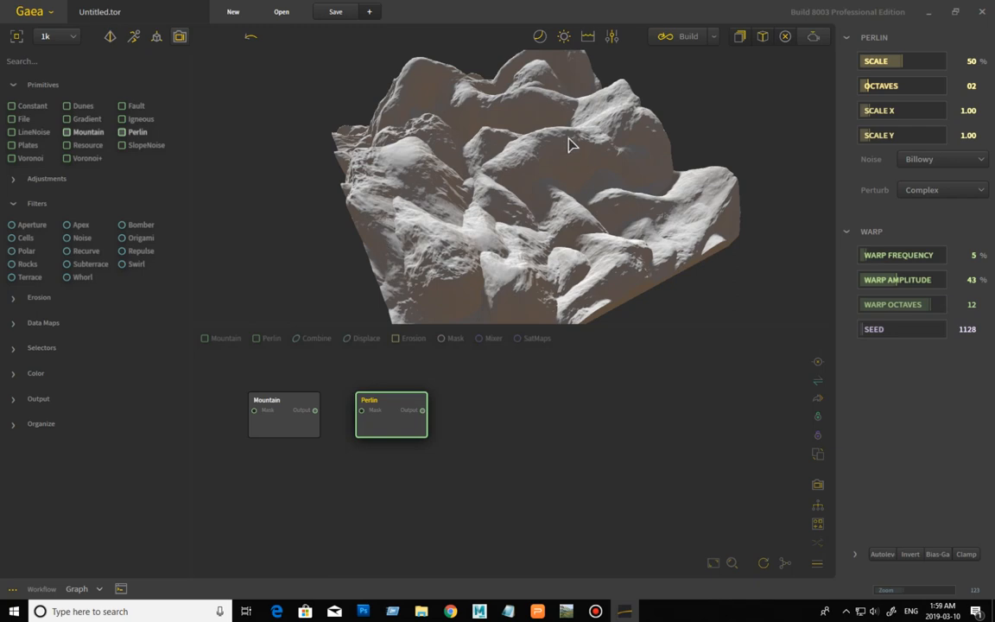
mouse_move(581, 200)
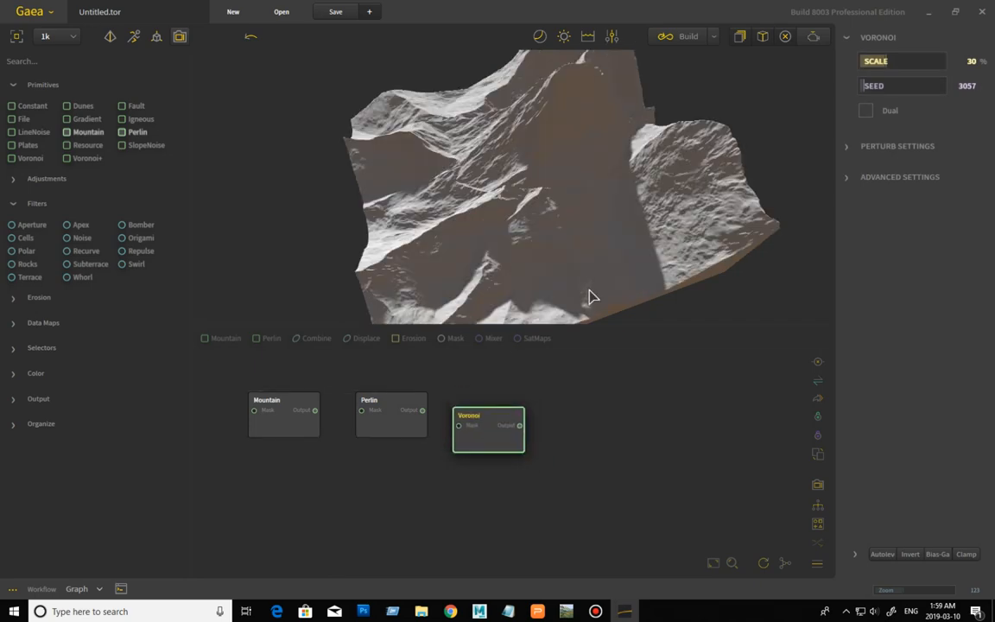
- Try the Voronoi Dual option on and off, then expand its perturbation settings
left_click_drag(594, 298, 600, 155)
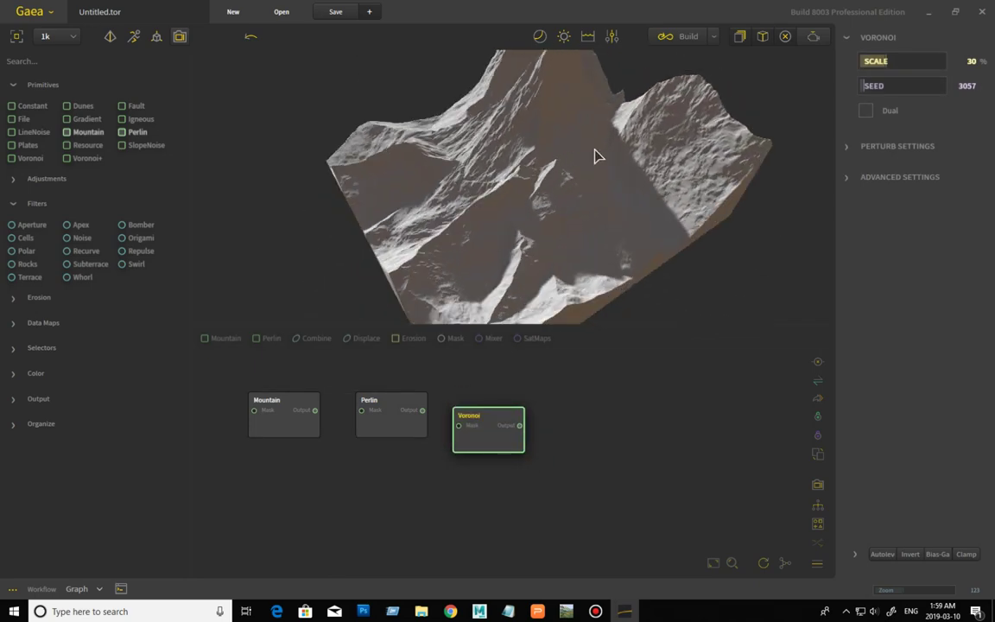
left_click(864, 111)
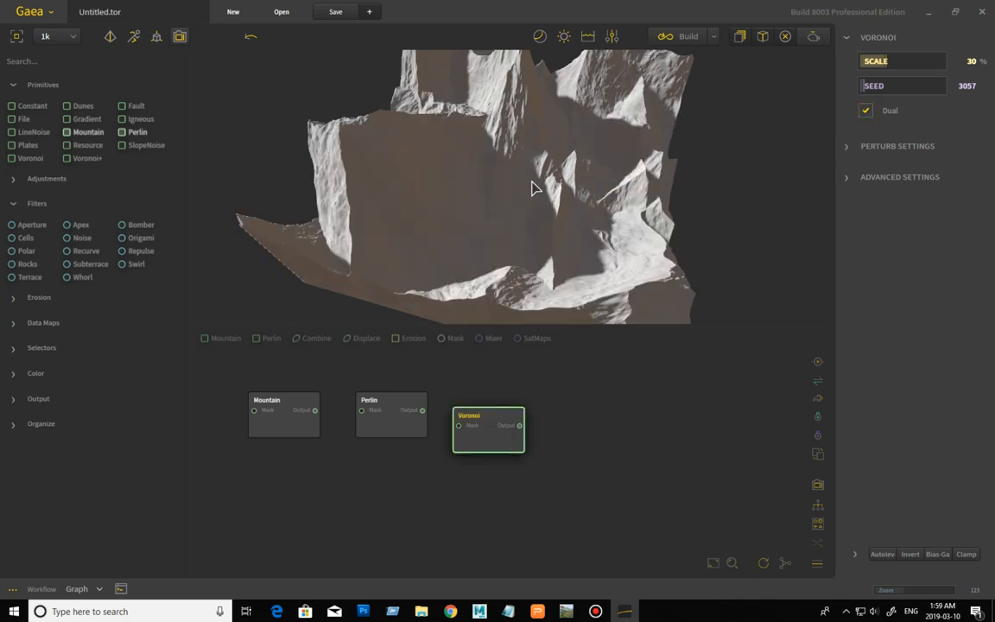
left_click(866, 111)
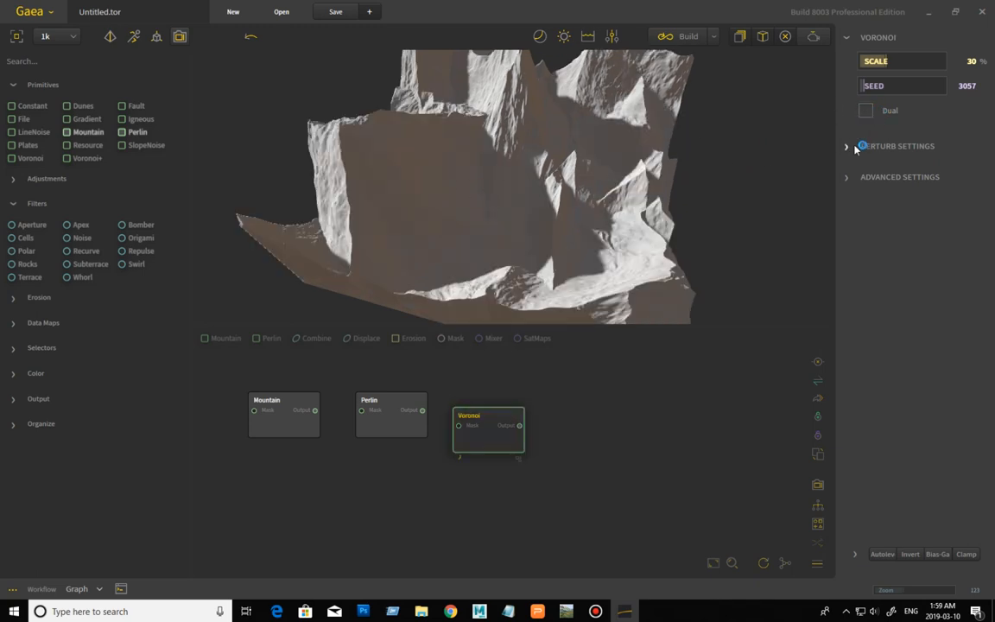
left_click(846, 145)
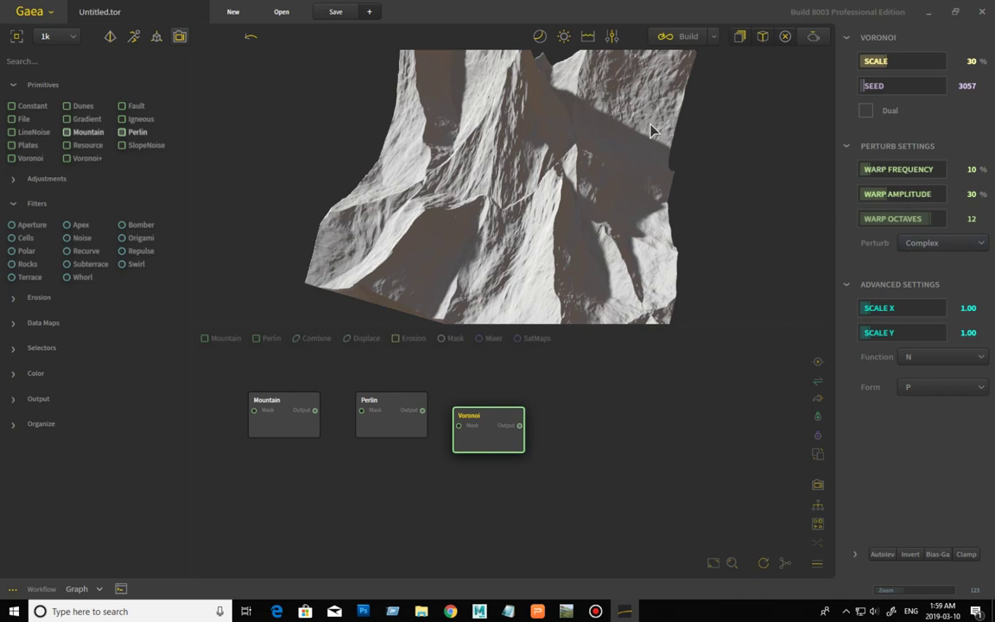
mouse_move(875, 125)
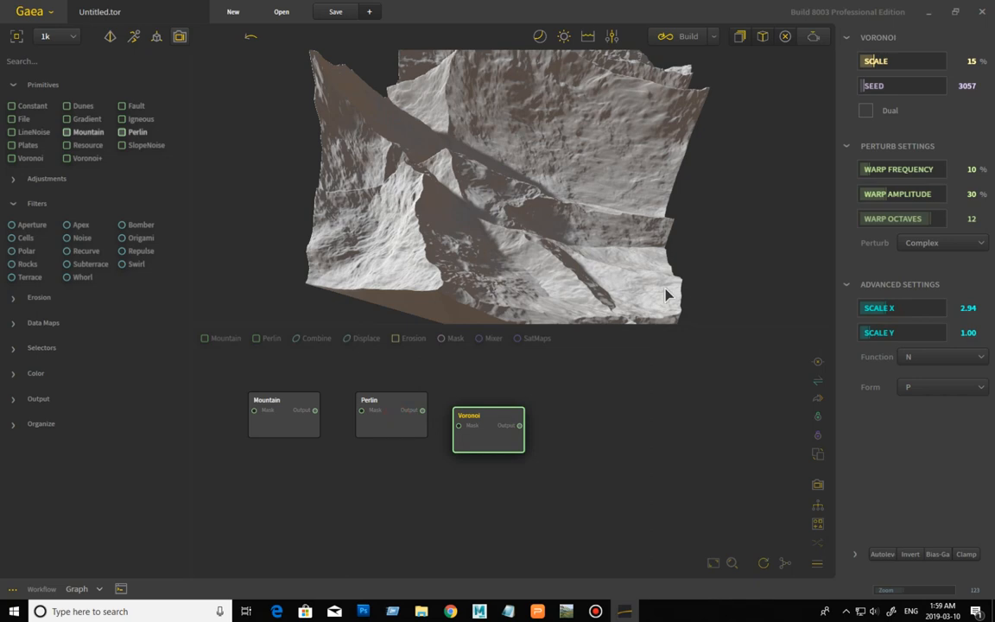
- Compare against the Perlin node's terrain, then return to the Voronoi node's settings
left_click(391, 414)
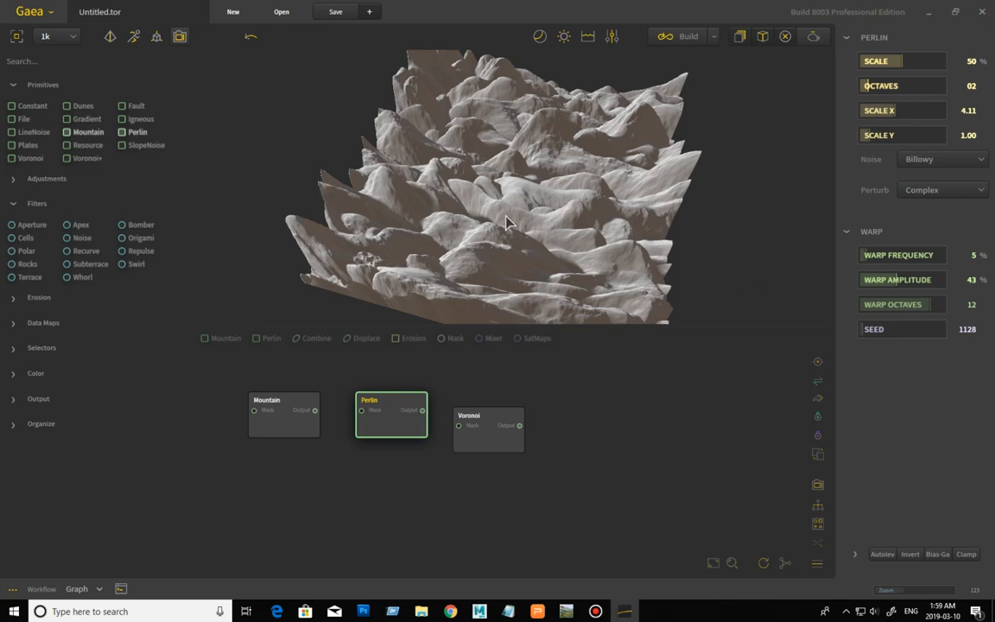
mouse_move(881, 114)
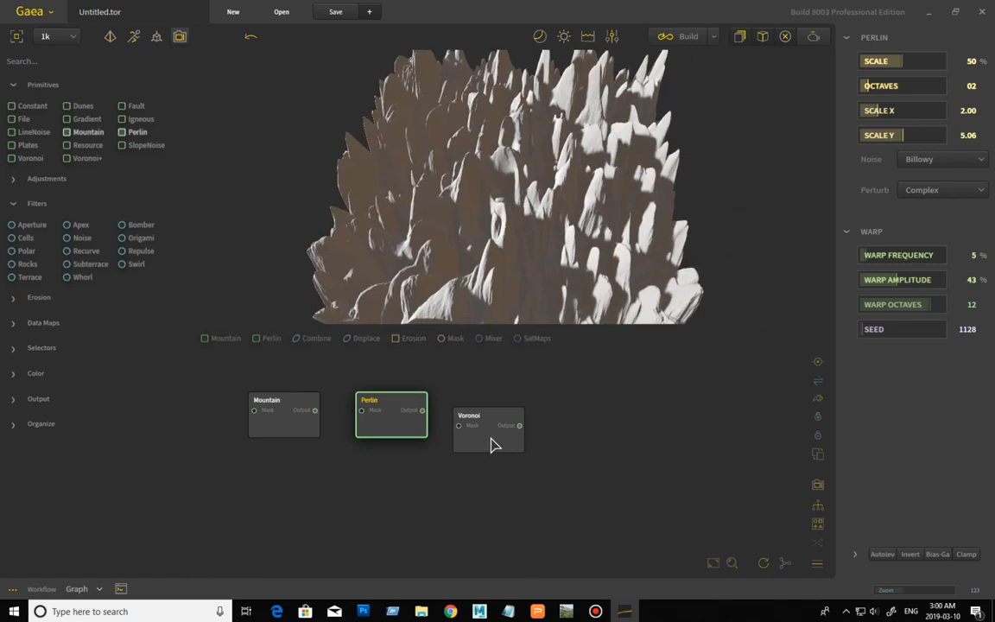
left_click(487, 429)
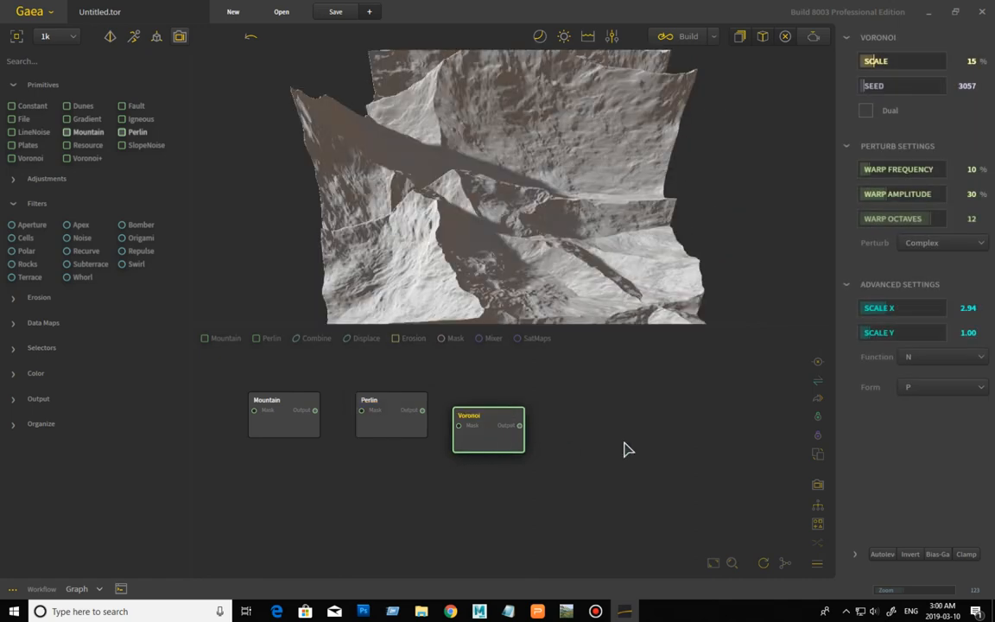
left_click(942, 358)
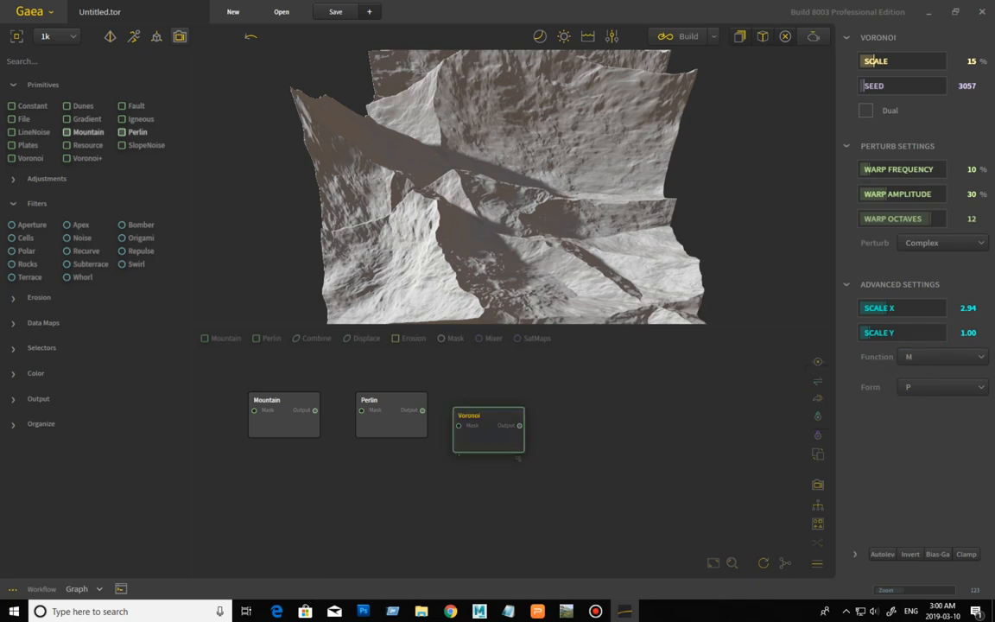
- Pick a different Voronoi function and cycle through several cell forms
left_click(941, 356)
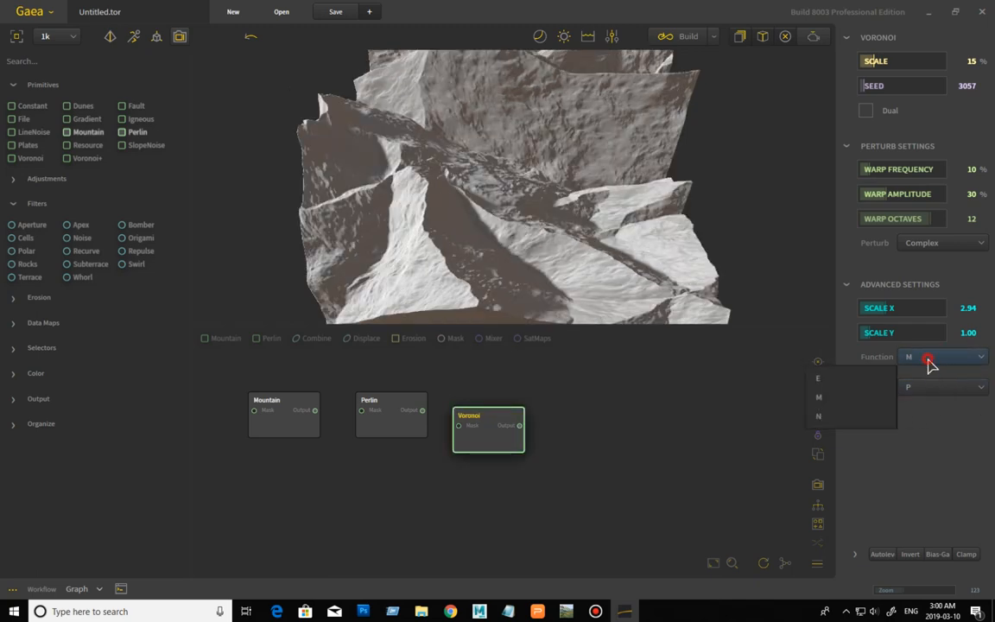
left_click(819, 417)
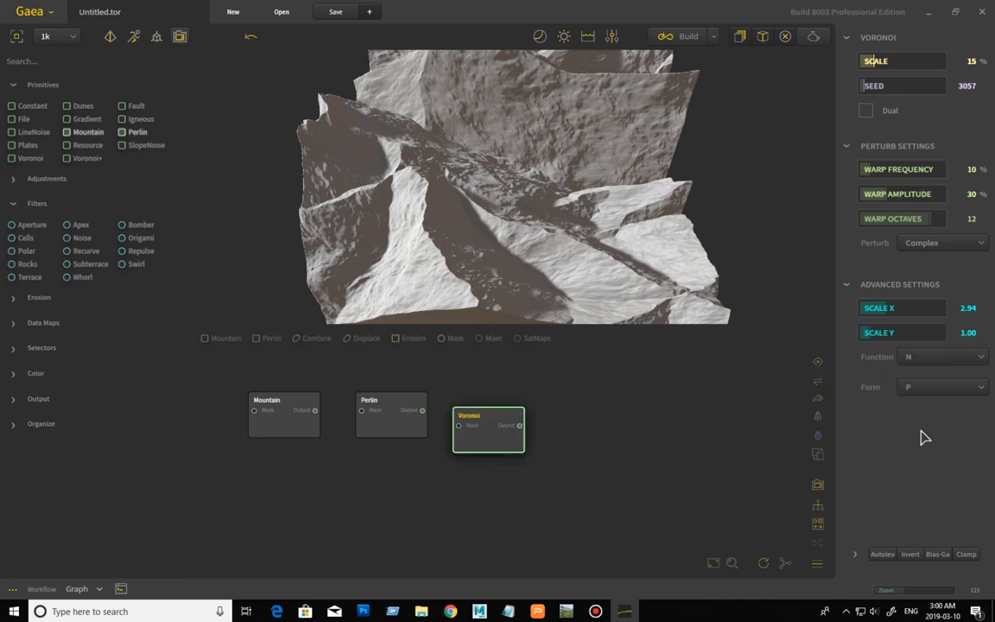
left_click(944, 356)
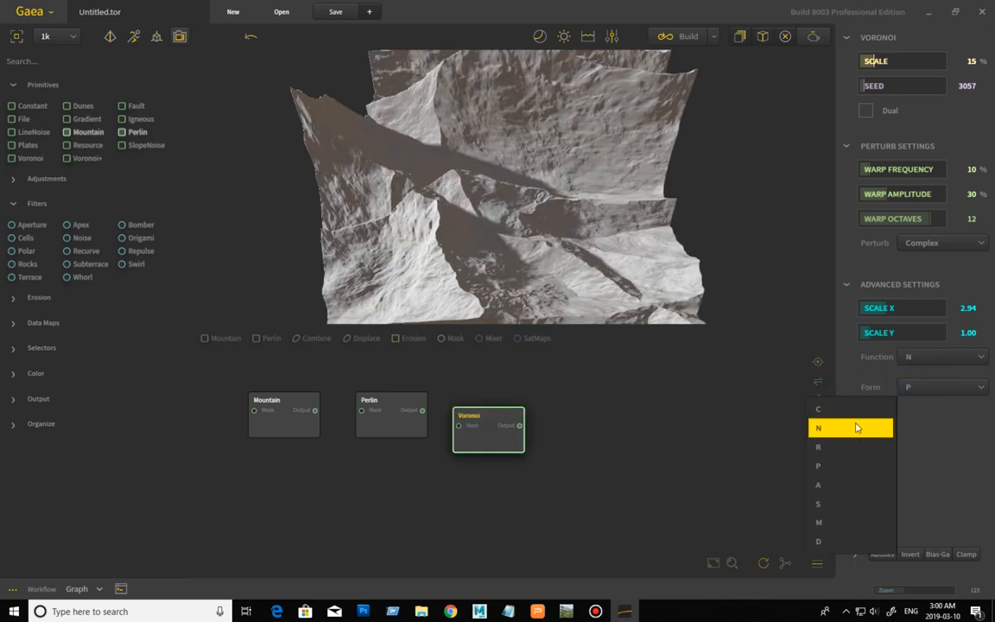
left_click(819, 408)
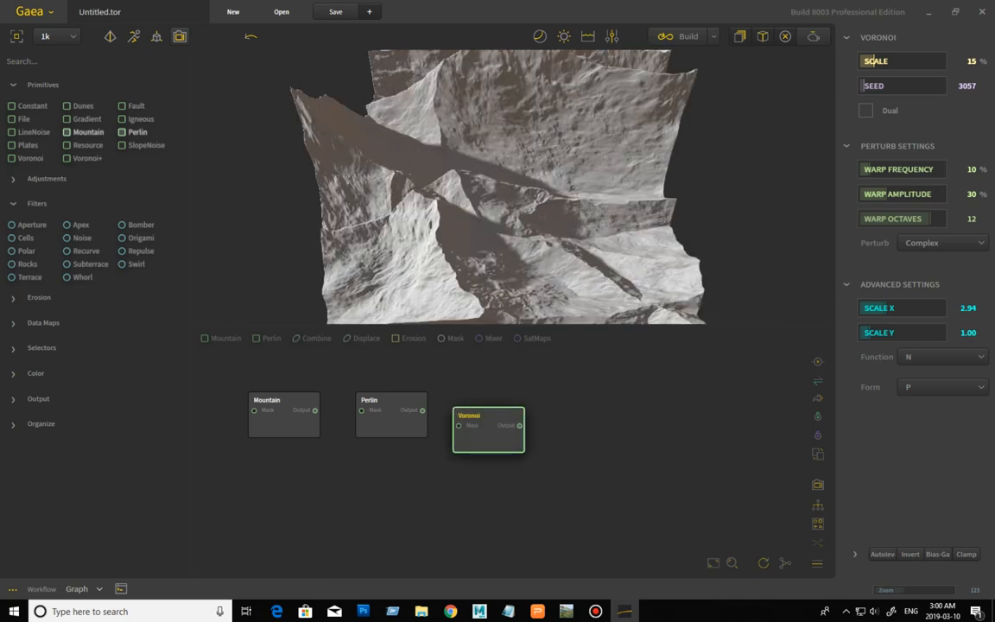
left_click(942, 387)
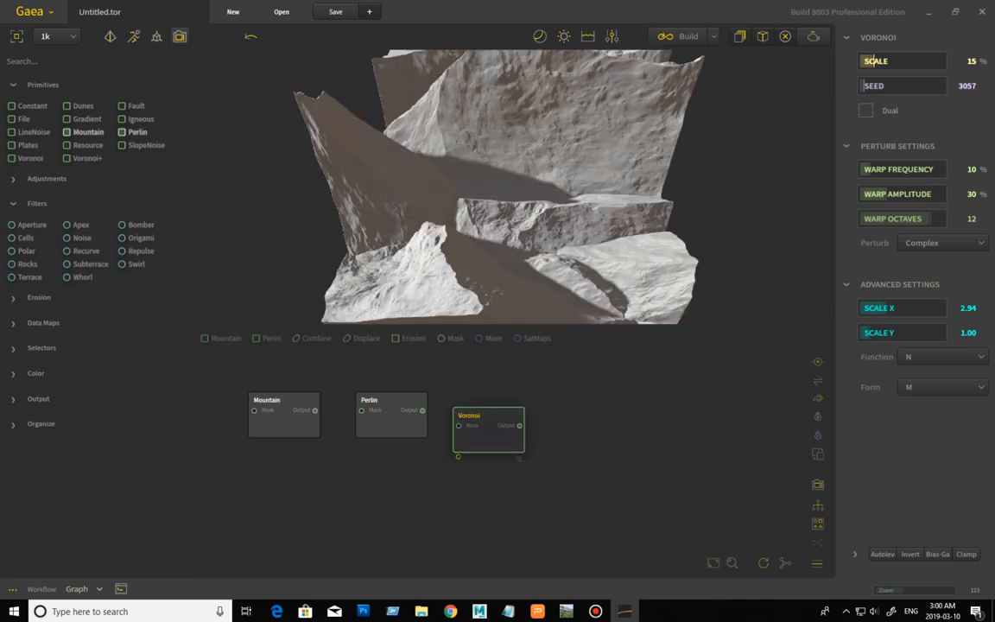
left_click(943, 387)
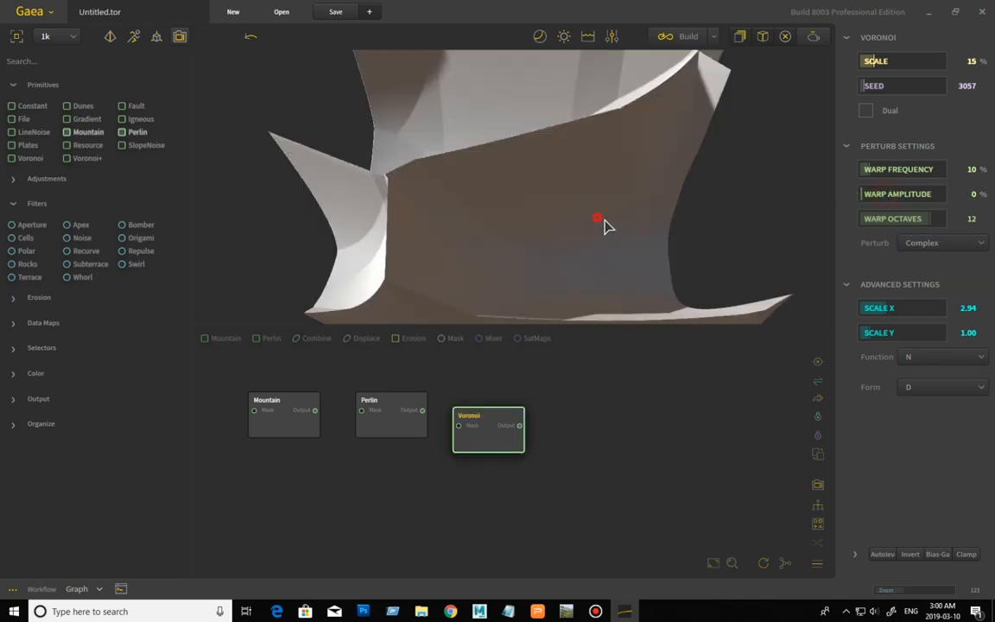
- Raise the Voronoi scale to 35% and try further cell forms for spiky peaks
left_click_drag(598, 216, 619, 227)
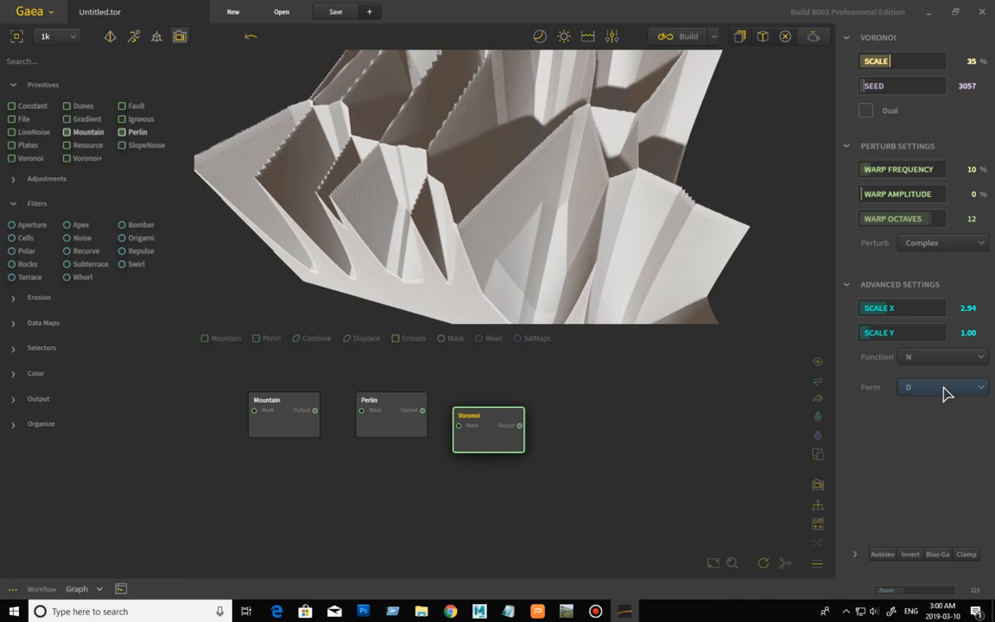
left_click(944, 387)
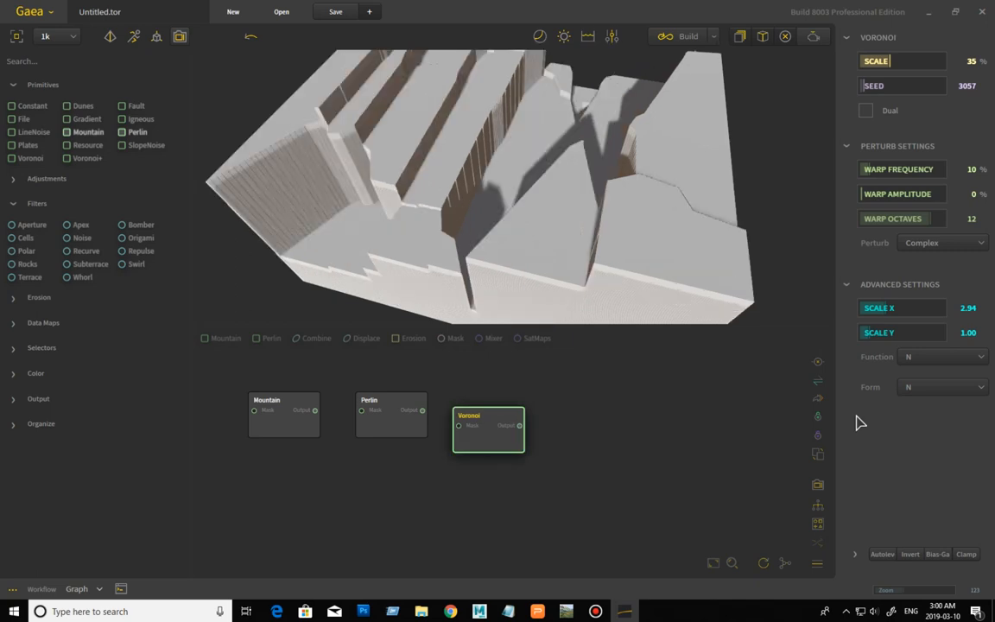
left_click(943, 387)
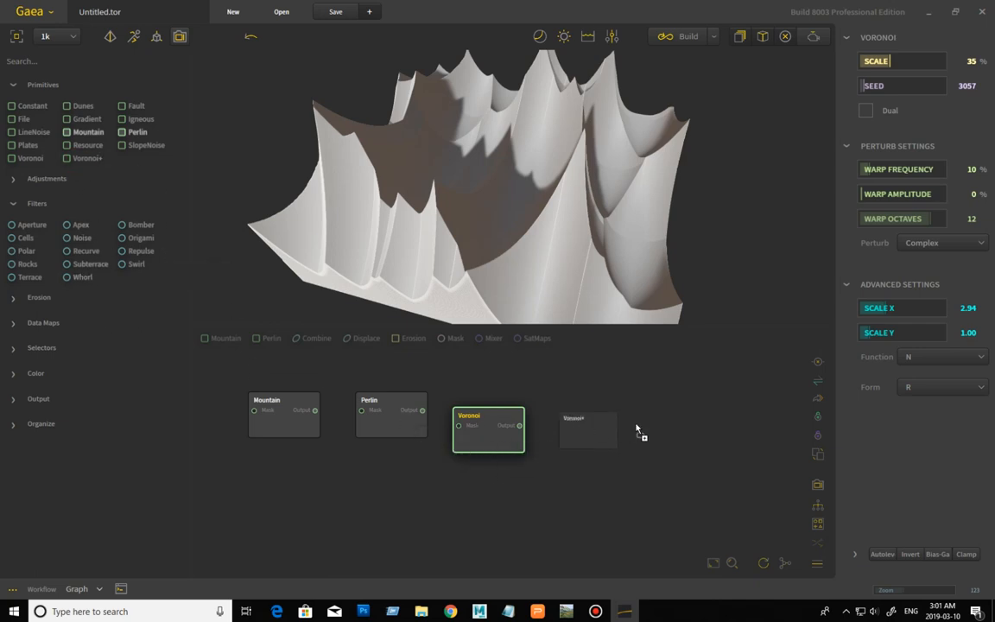
- Select the Voronoi+ node and enable noisy edges at 0.44 strength
left_click(588, 430)
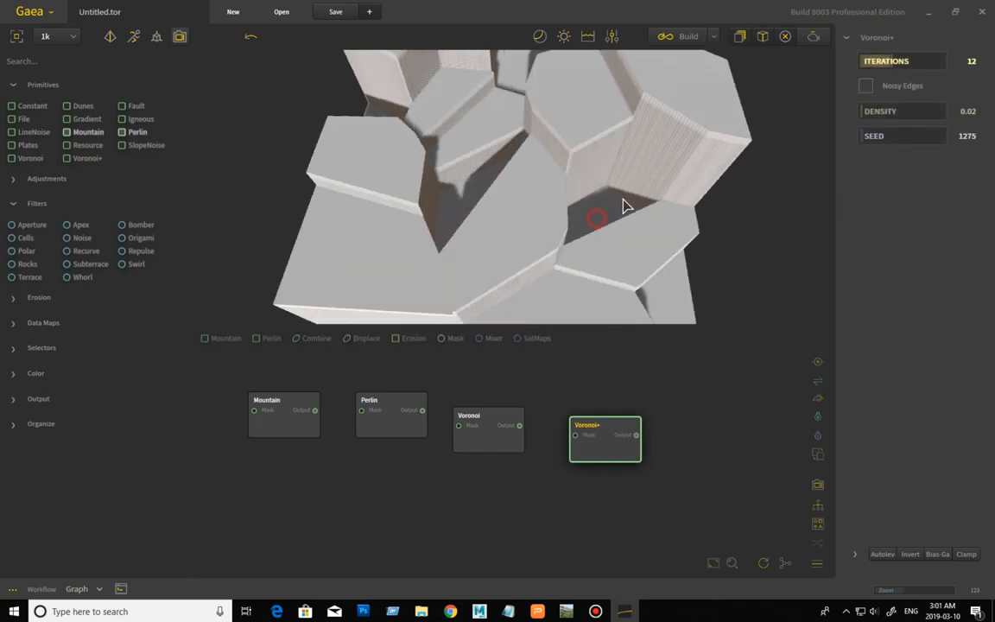
left_click(867, 86)
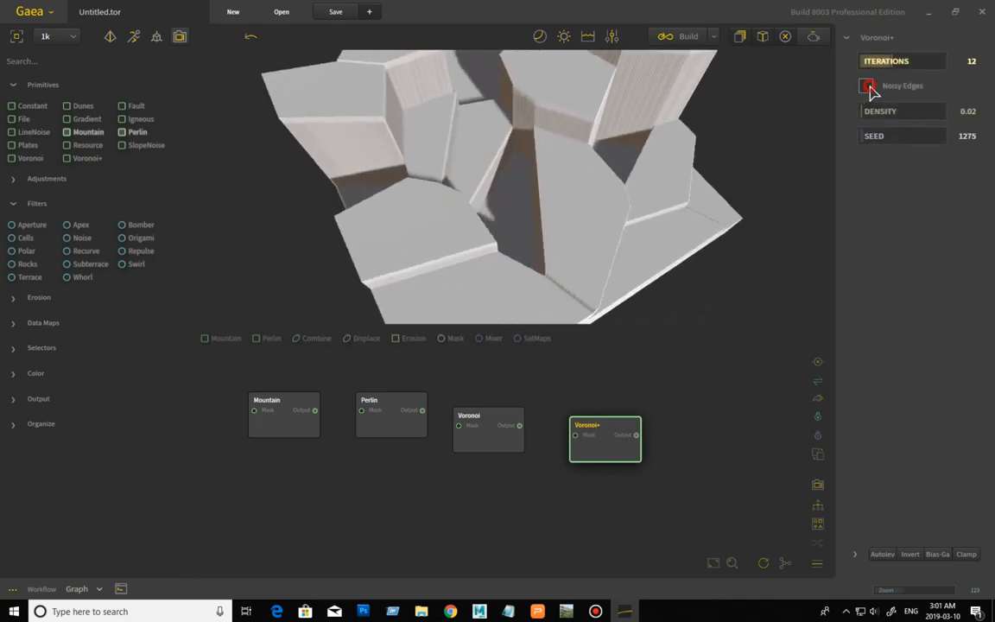
left_click(867, 86)
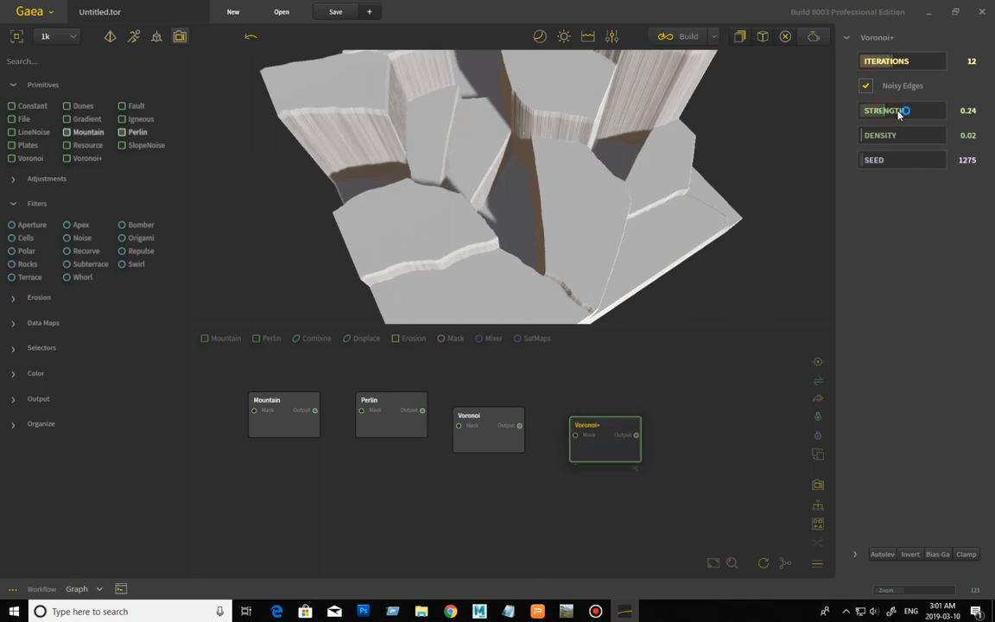
left_click_drag(890, 111, 912, 111)
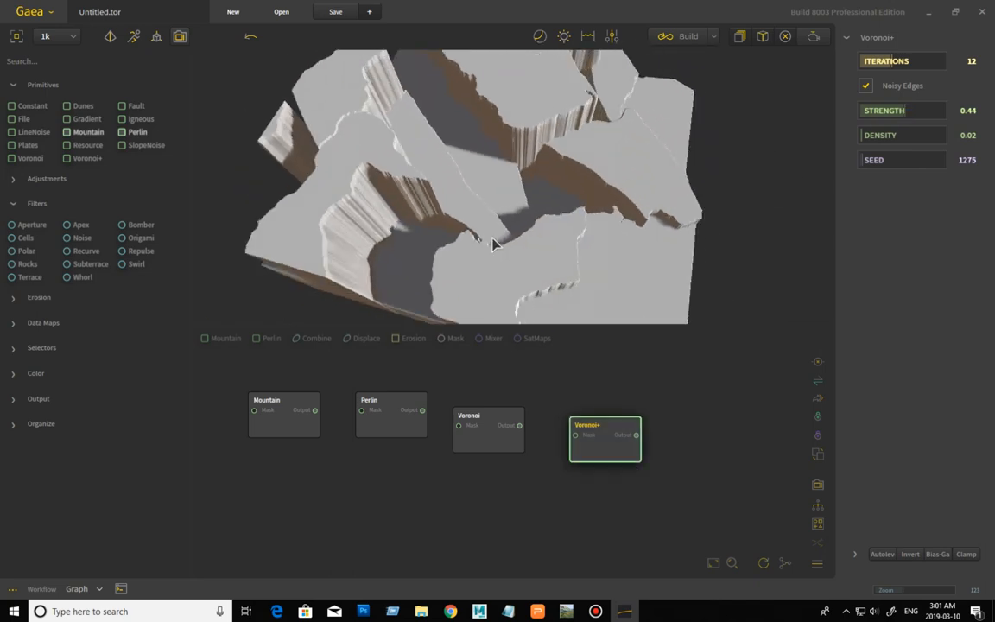
- Raise the Voronoi+ cell density to 0.20
left_click_drag(497, 246, 484, 249)
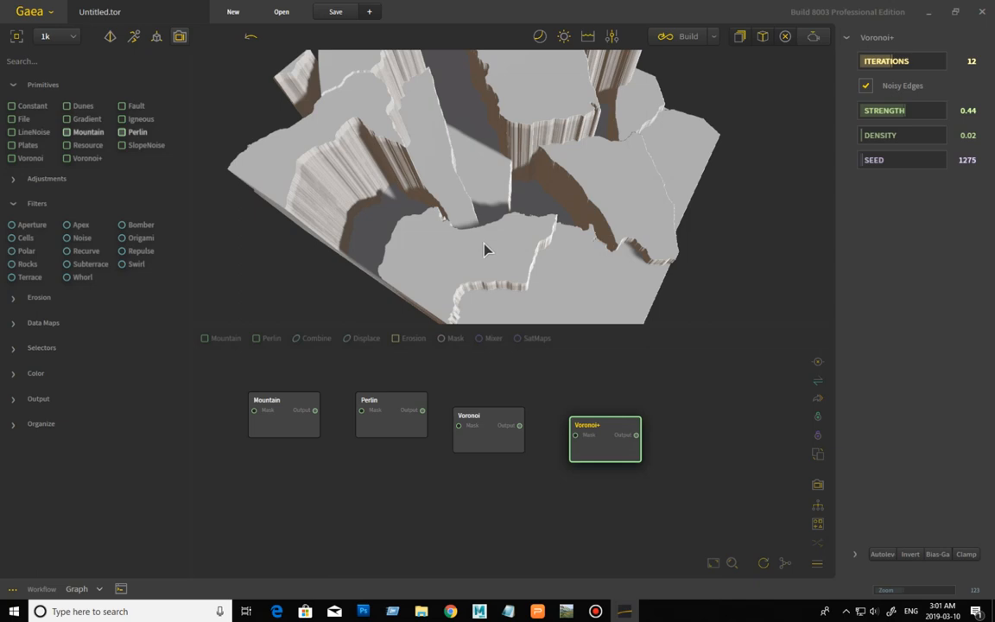
left_click_drag(902, 135, 913, 135)
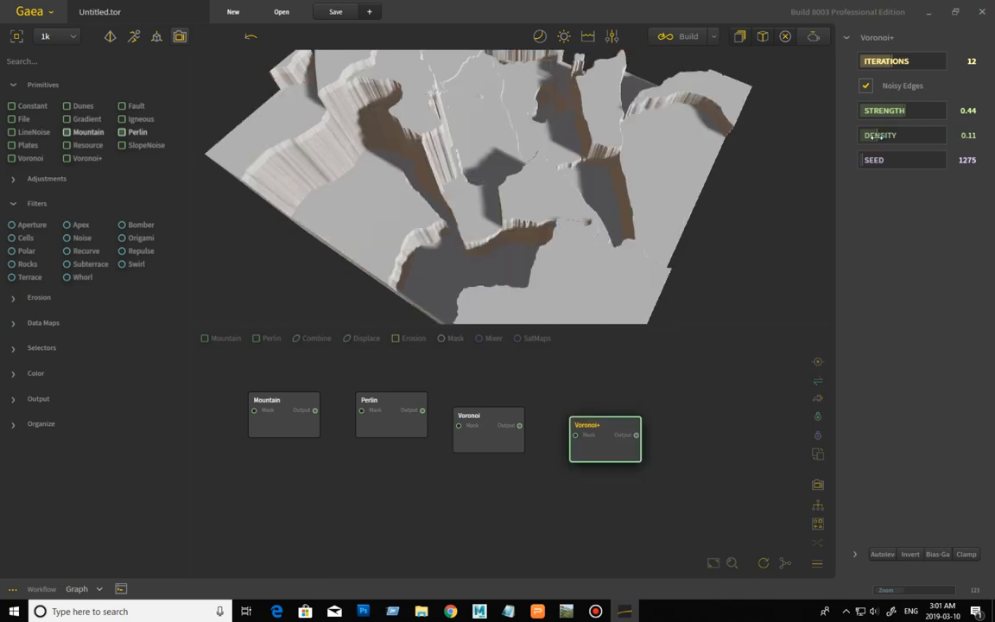
left_click_drag(881, 134, 907, 134)
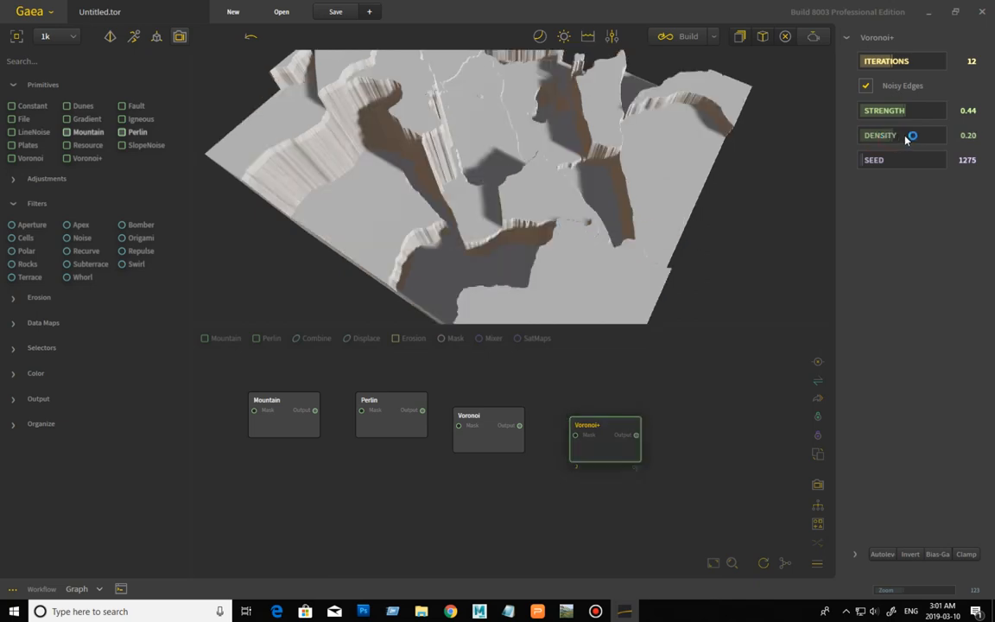
left_click_drag(902, 135, 930, 135)
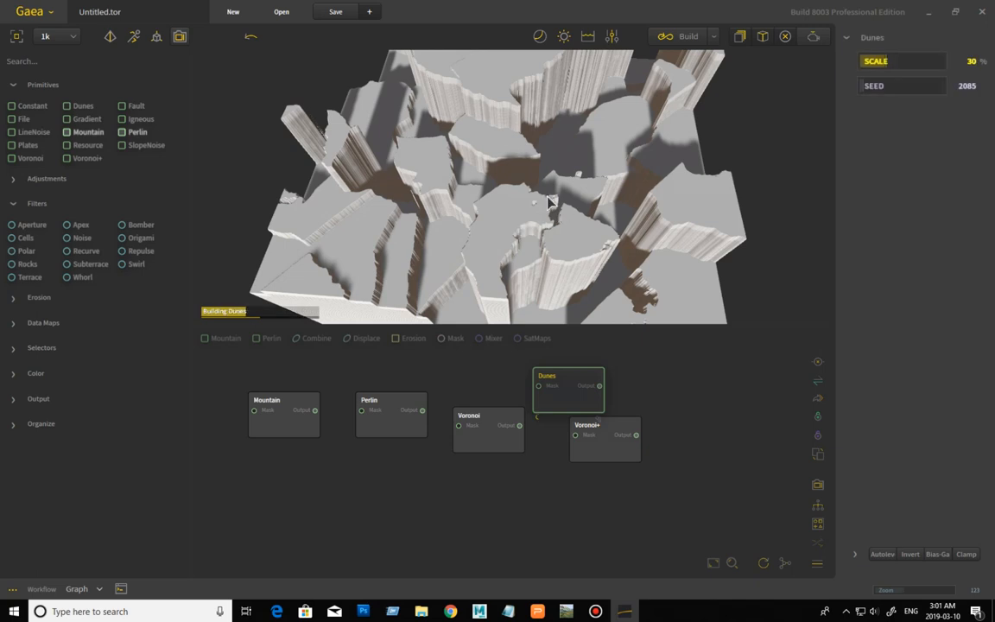
mouse_move(597, 214)
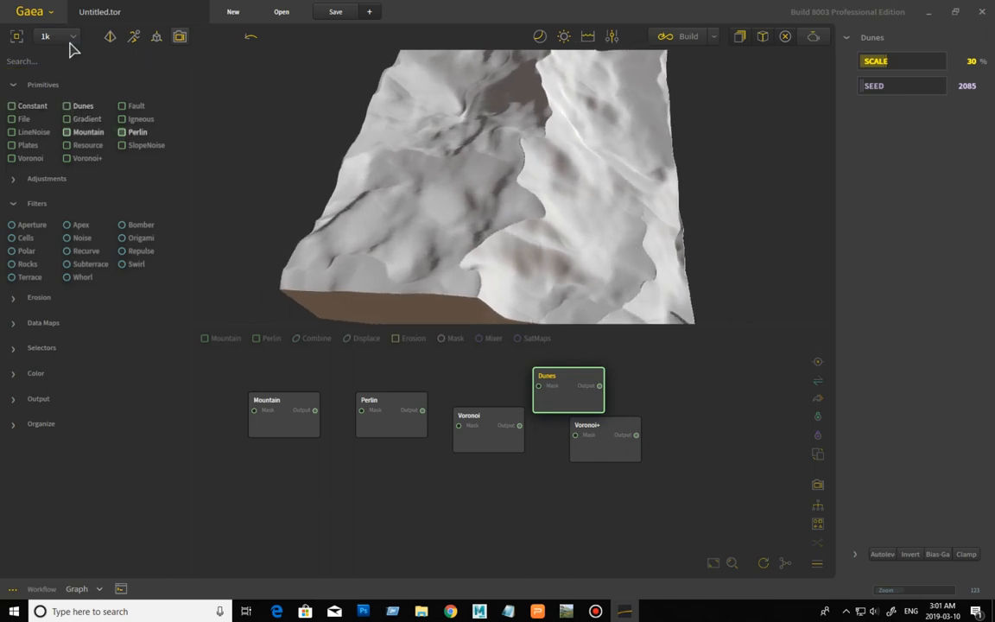
- Set the preview build resolution to 0.5k and raise the Dunes scale to 45%
left_click(53, 36)
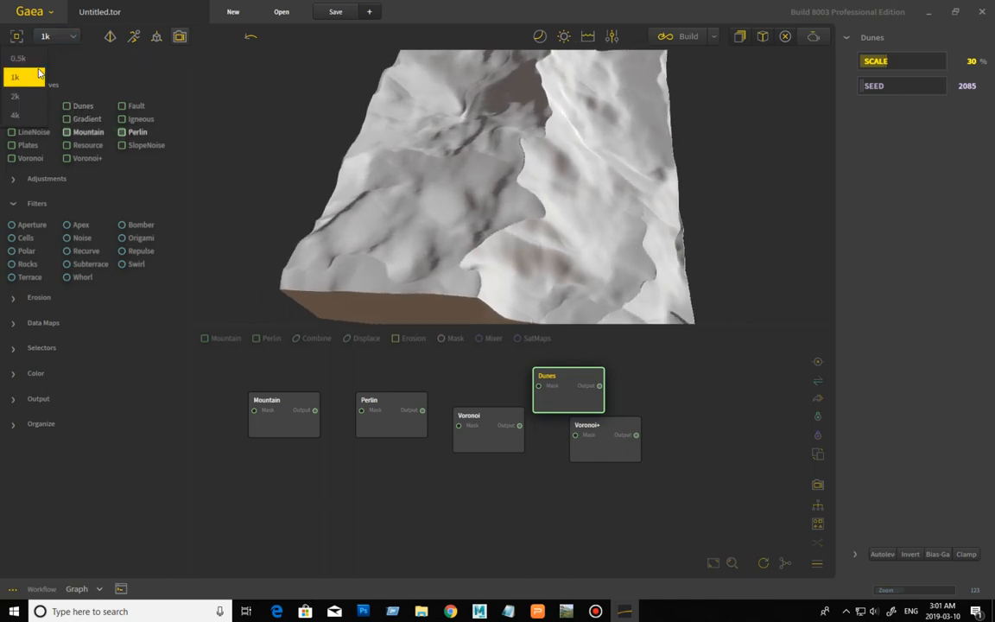
left_click(21, 59)
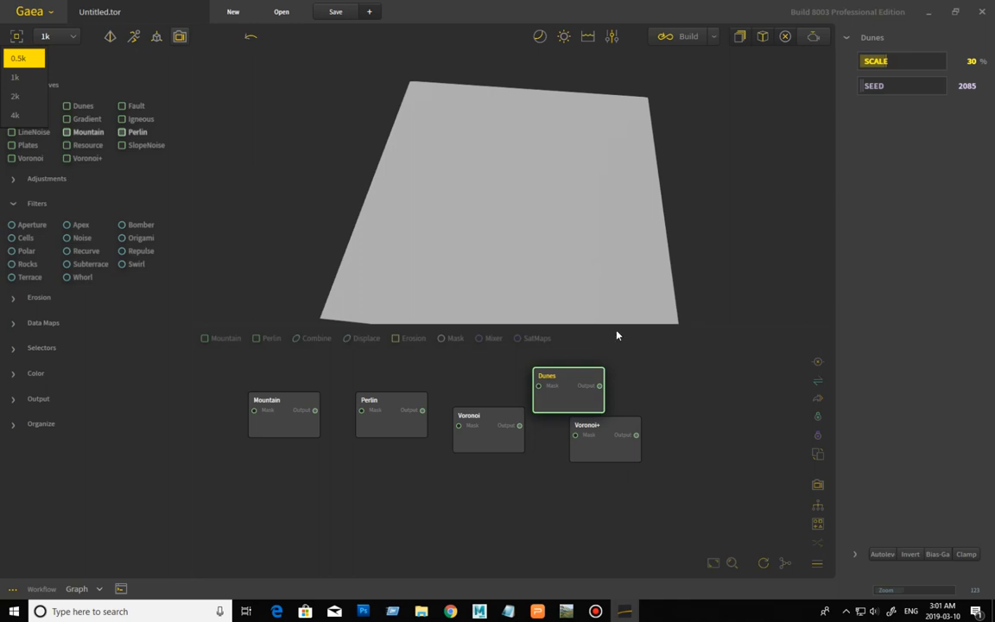
mouse_move(620, 362)
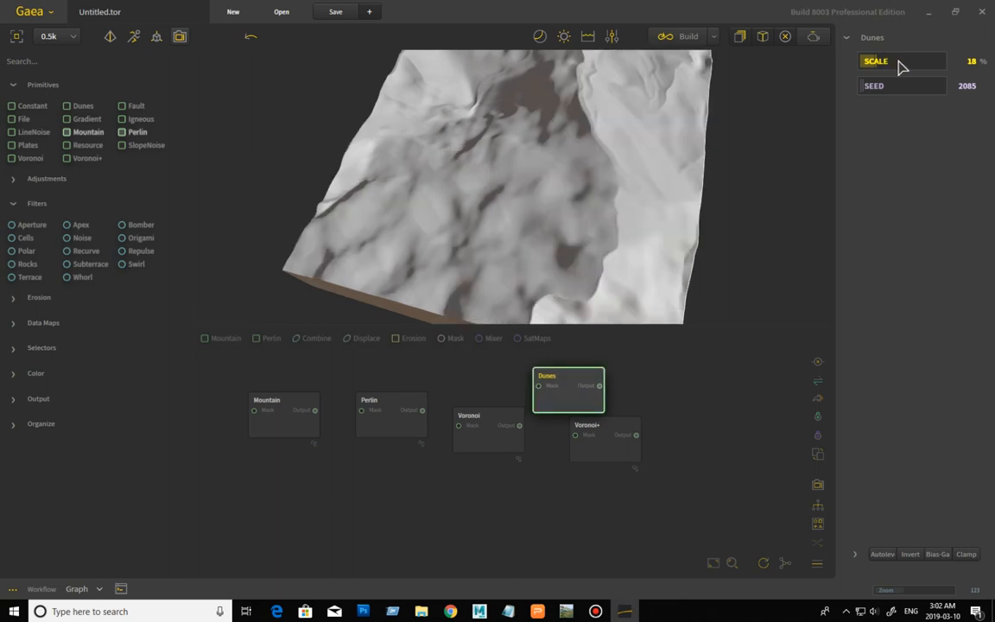
left_click_drag(874, 60, 916, 60)
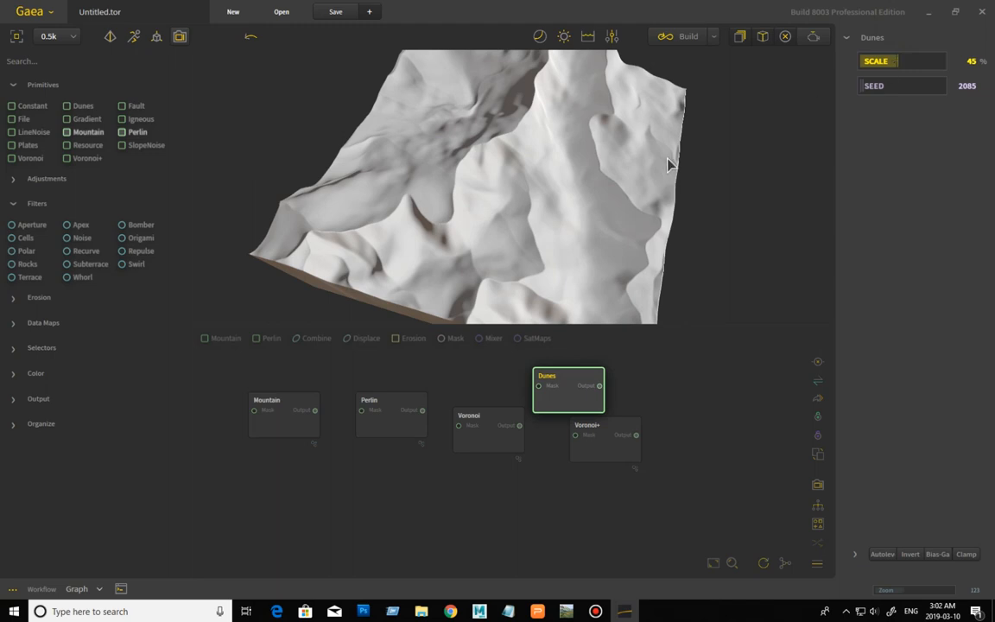
mouse_move(401, 150)
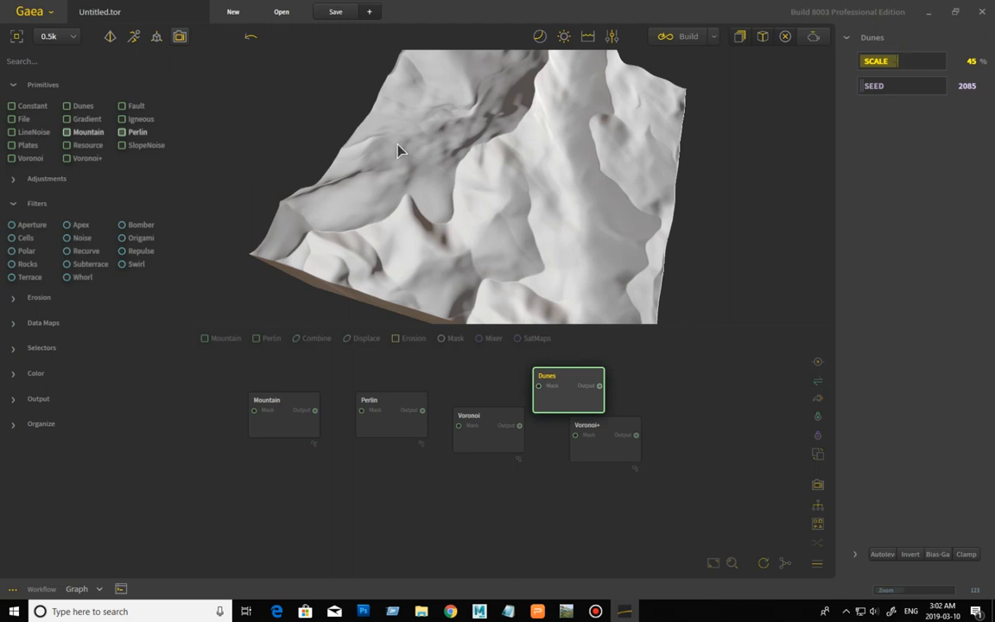
mouse_move(584, 339)
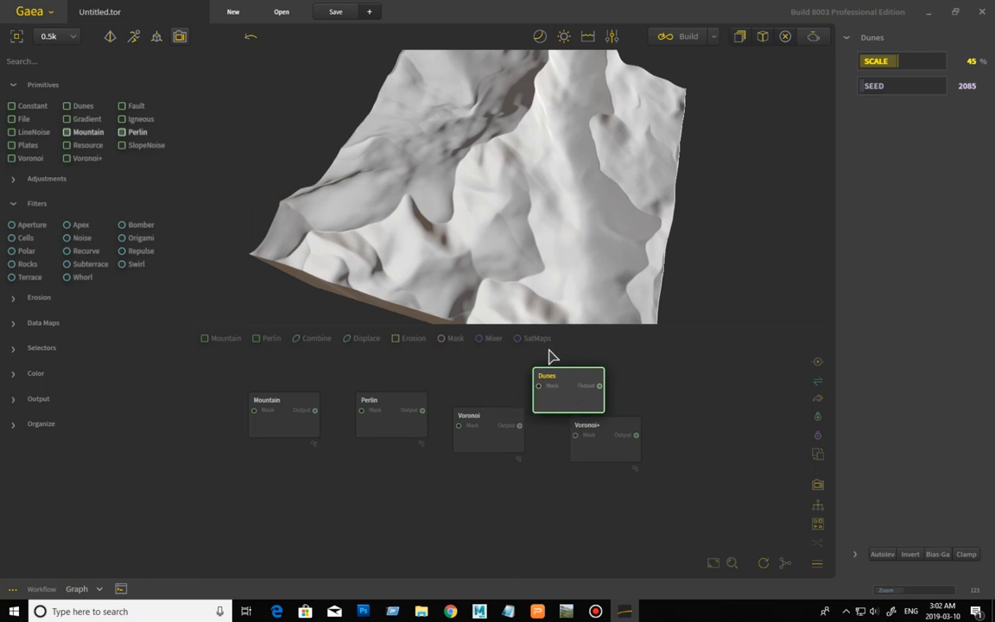
mouse_move(767, 249)
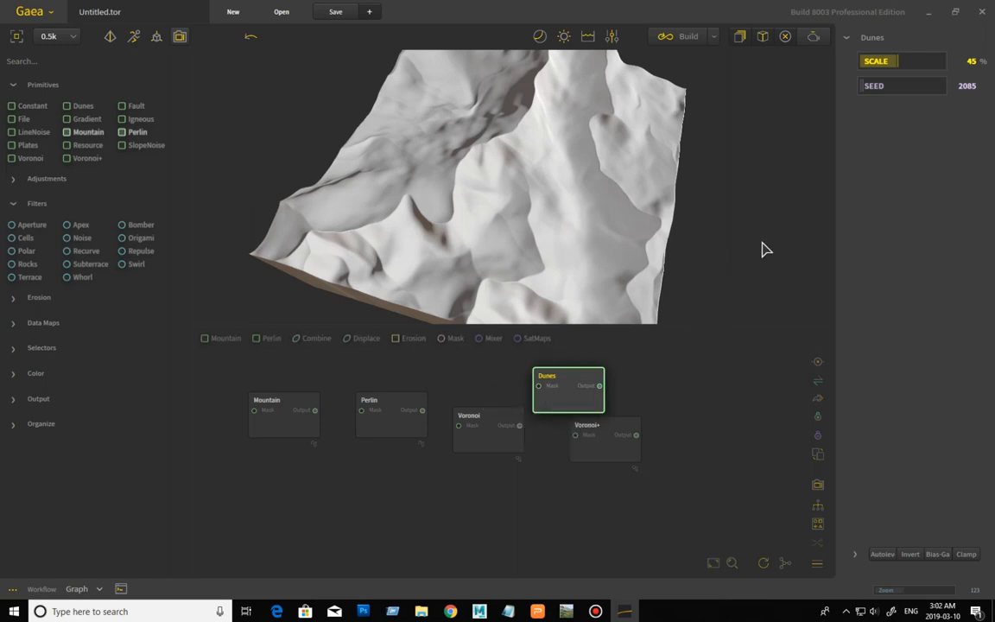
mouse_move(450, 200)
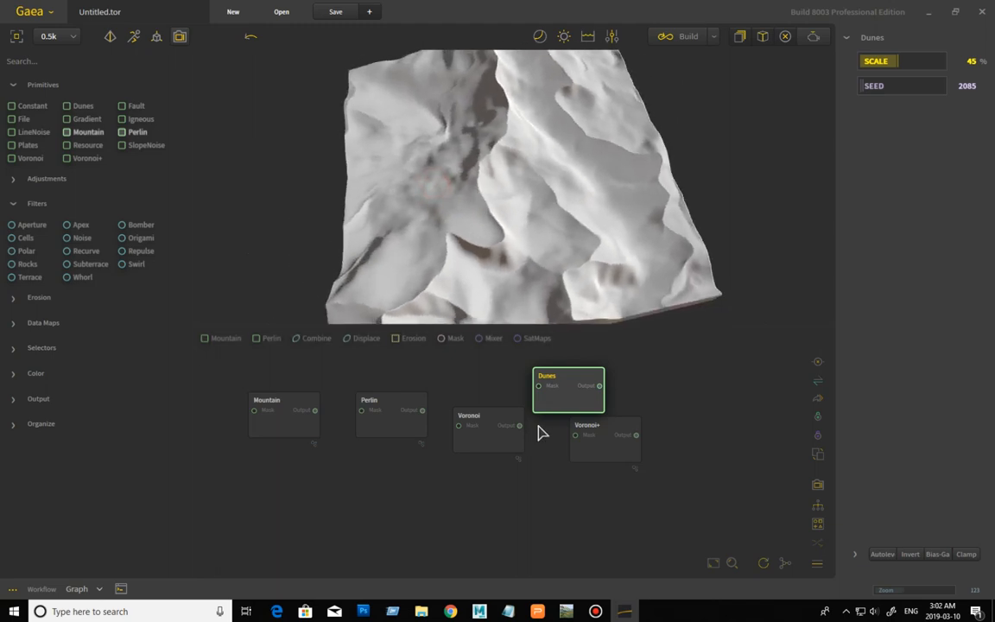
mouse_move(187, 176)
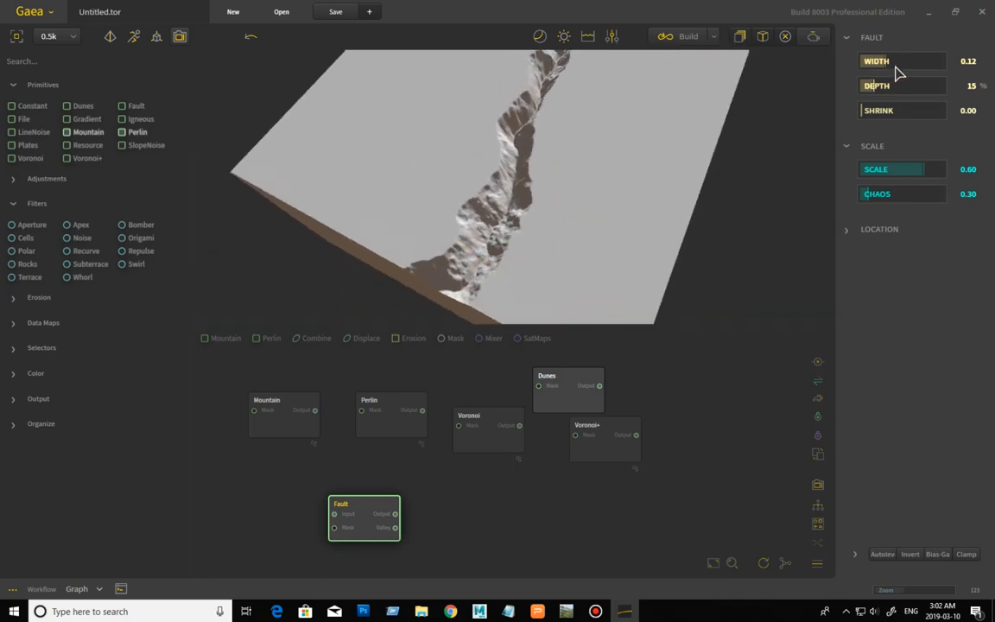
- Widen the fault to 0.23, lower depth to 15%, and try shrink values before returning it to zero
left_click_drag(902, 60, 924, 60)
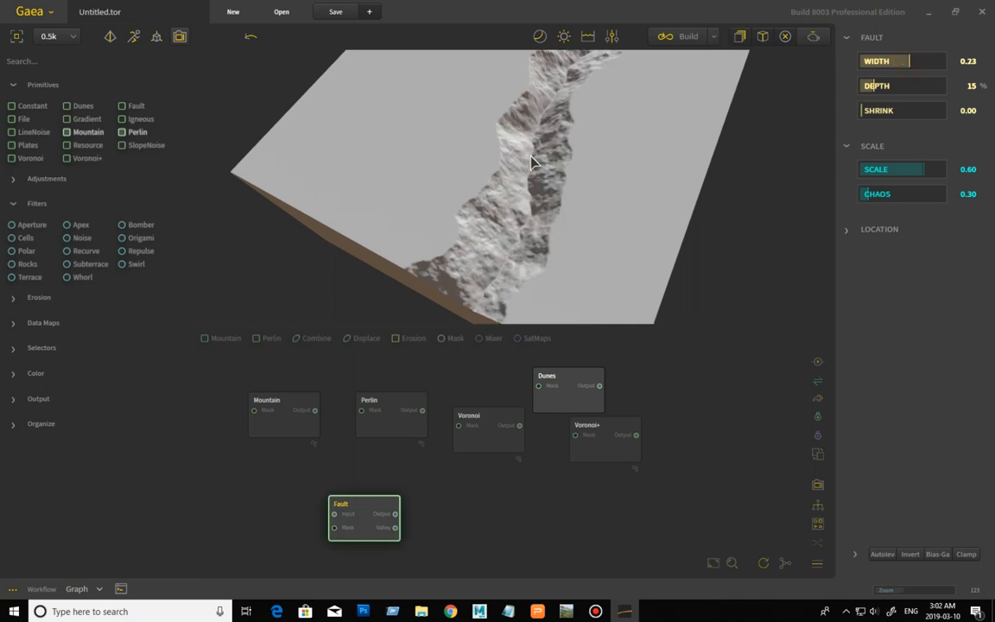
mouse_move(558, 147)
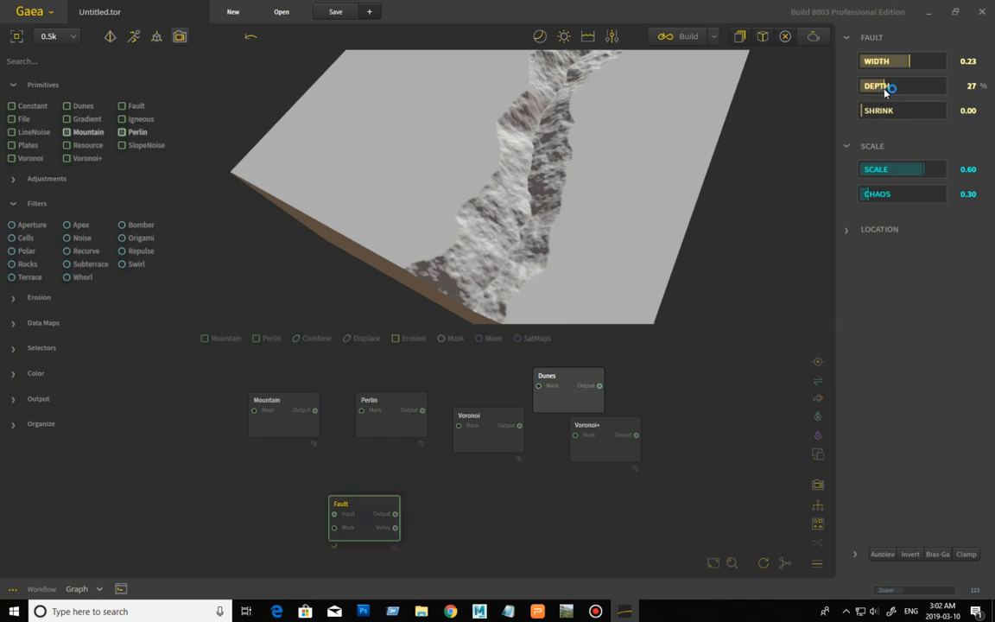
left_click_drag(898, 86, 864, 87)
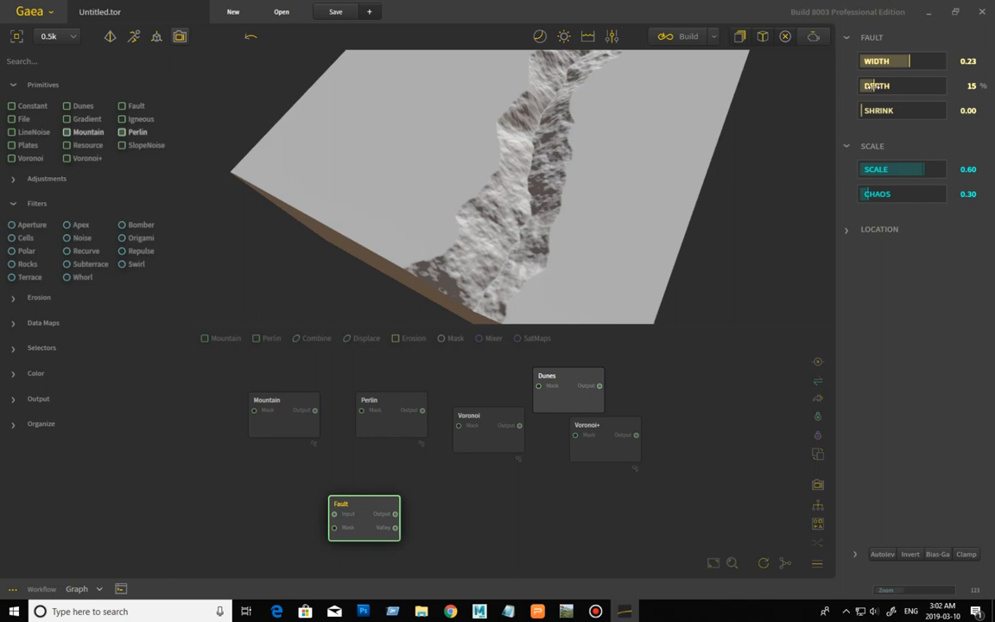
left_click_drag(873, 110, 902, 110)
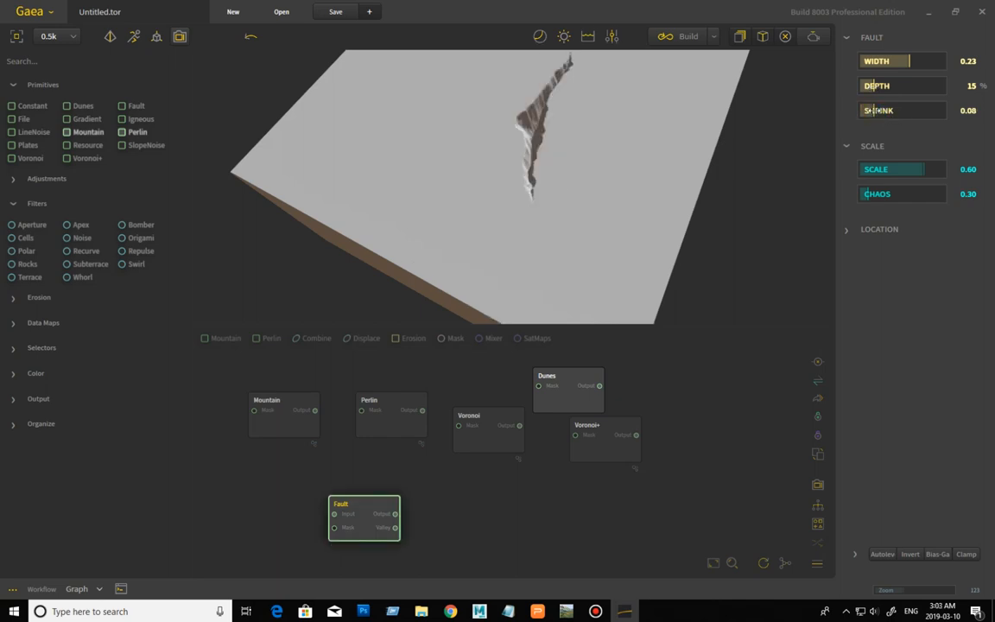
left_click_drag(899, 111, 916, 110)
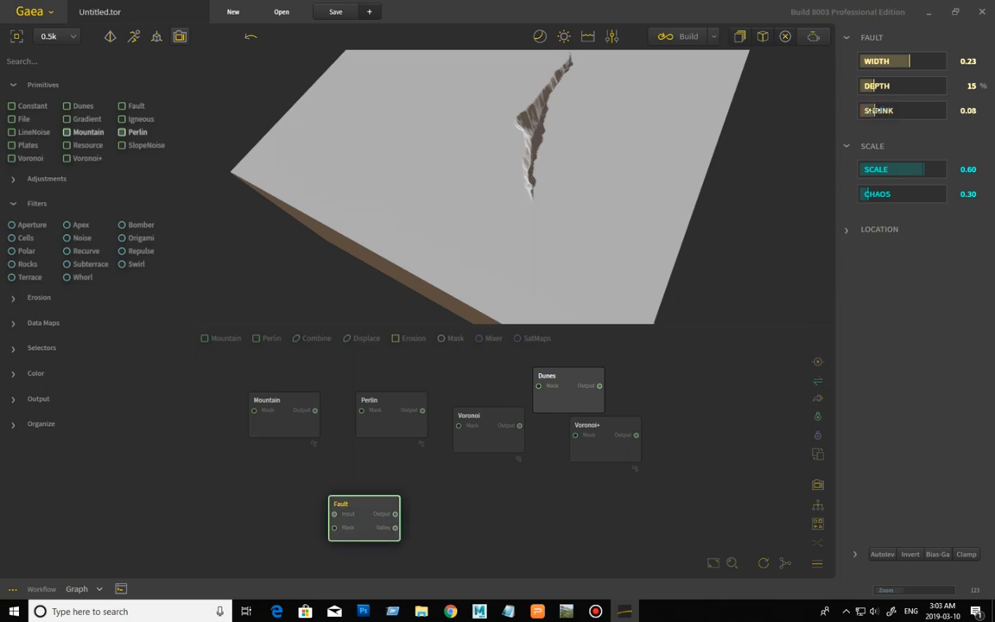
left_click_drag(873, 111, 900, 110)
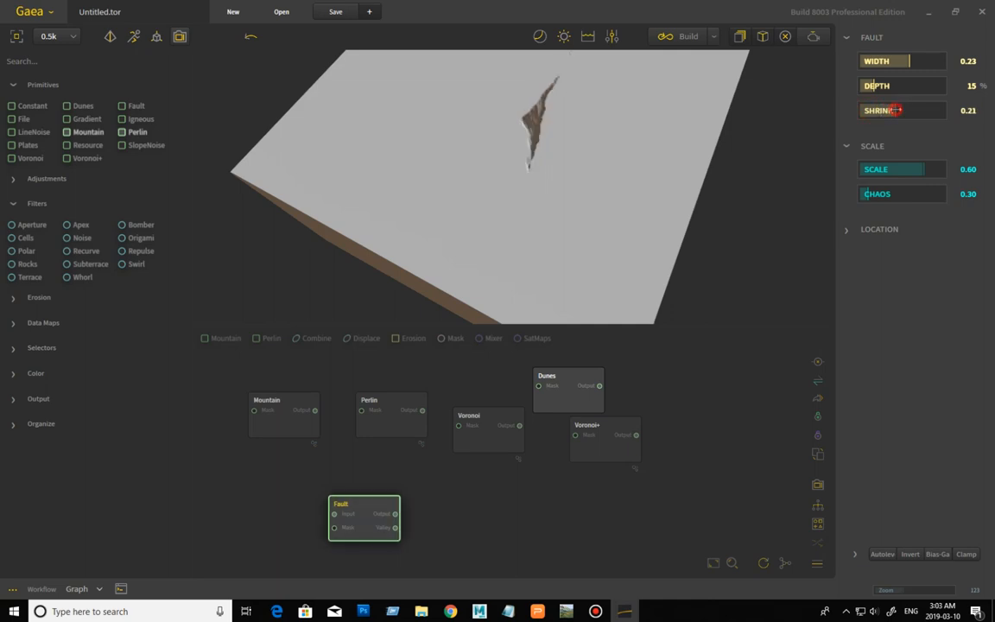
left_click_drag(898, 110, 914, 110)
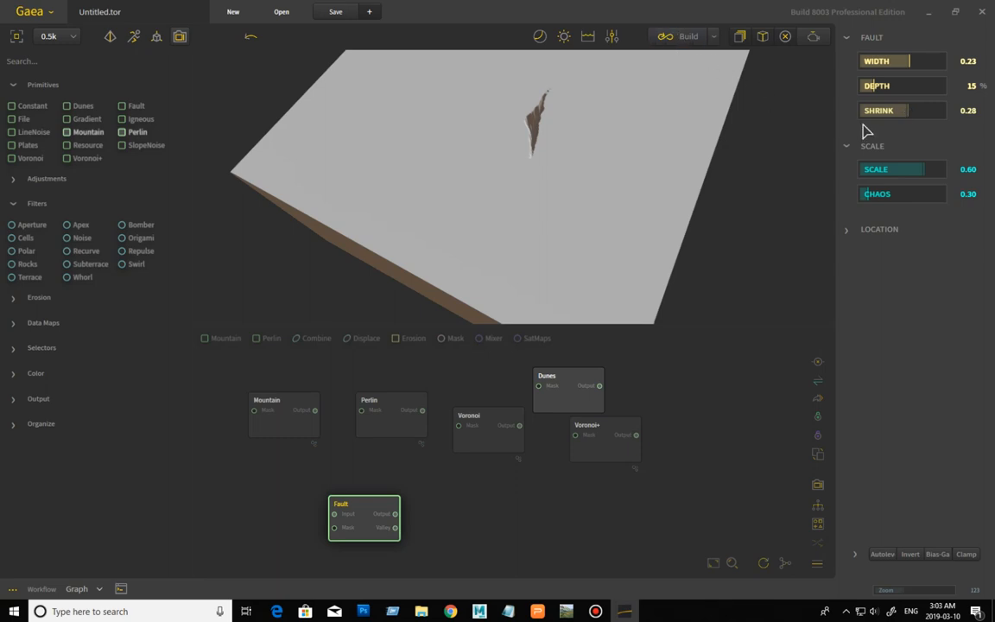
mouse_move(880, 124)
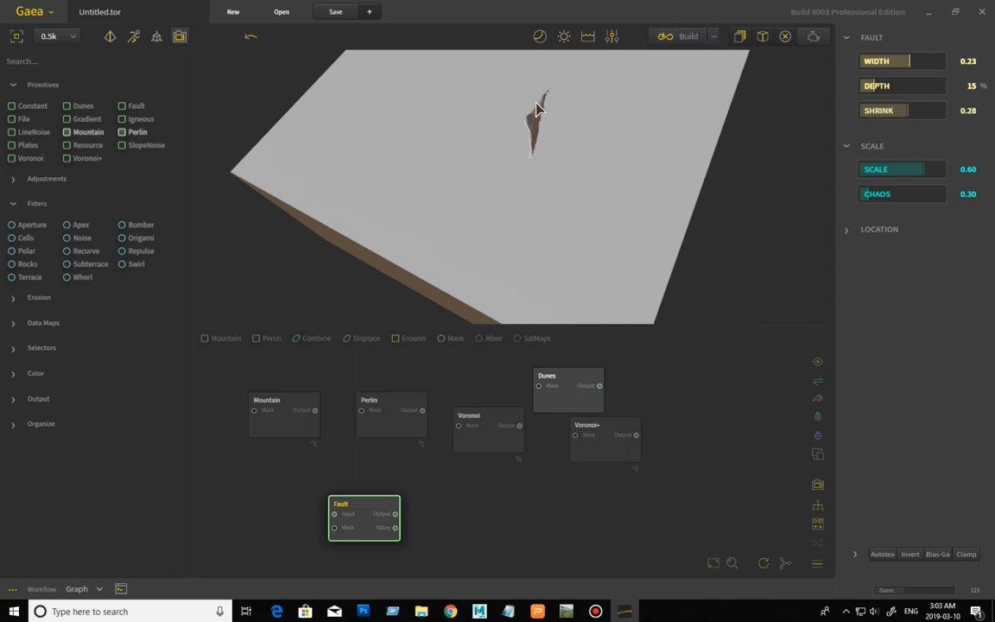
mouse_move(529, 266)
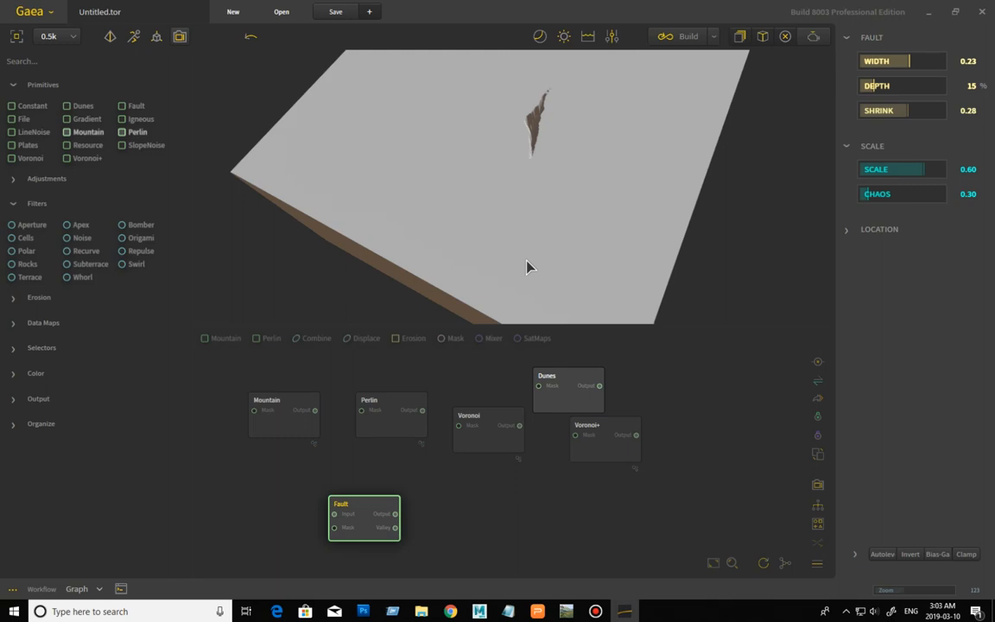
mouse_move(904, 110)
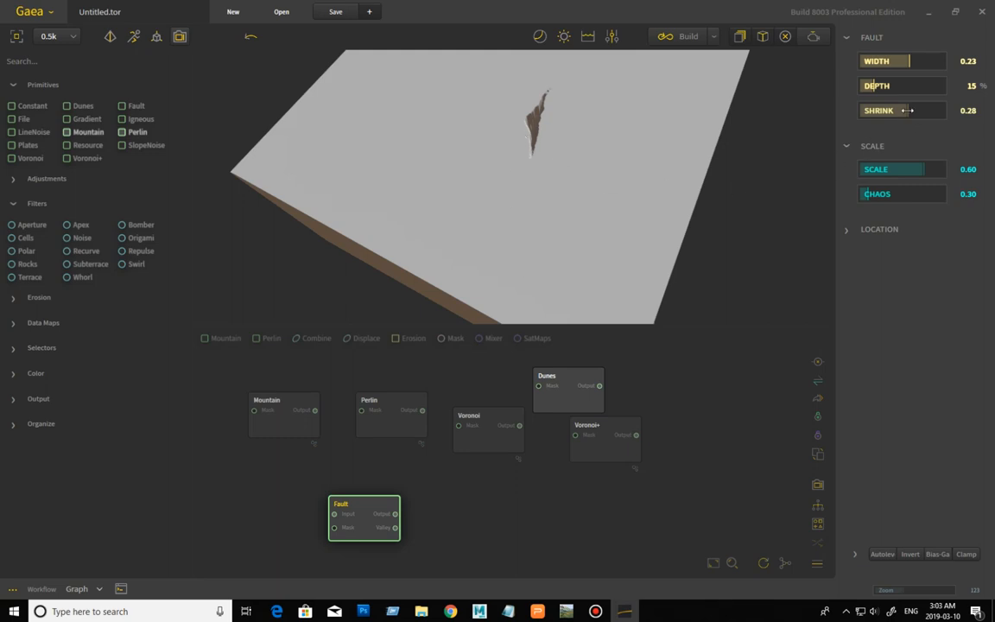
left_click_drag(908, 111, 898, 110)
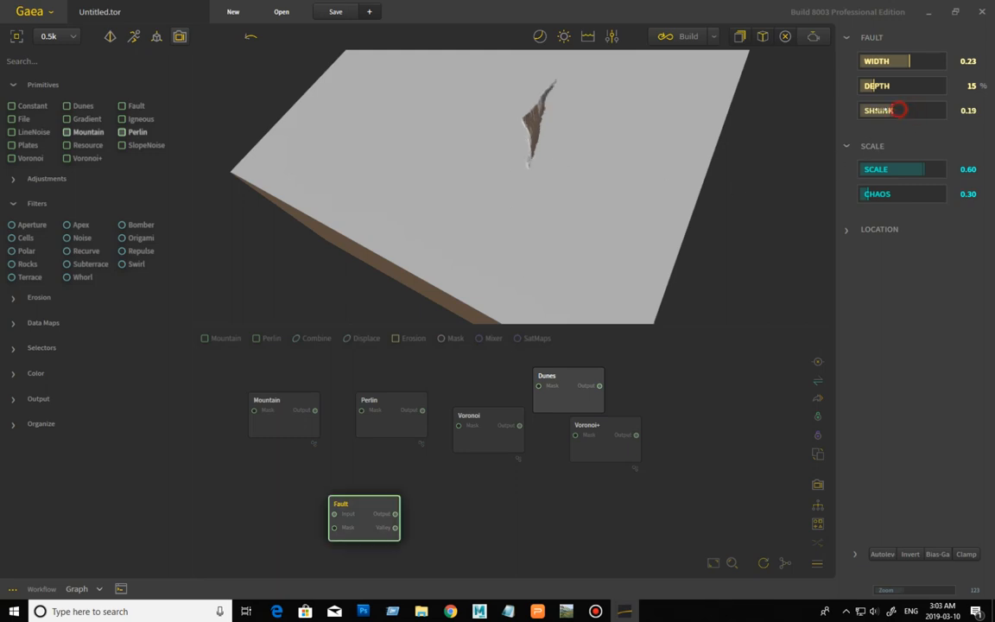
left_click_drag(902, 110, 871, 111)
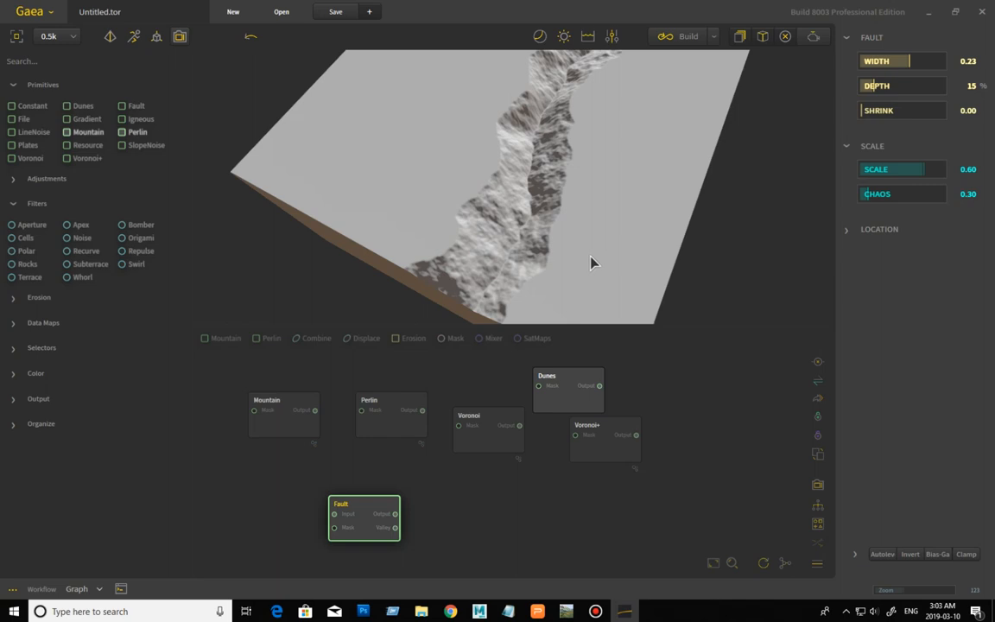
mouse_move(907, 211)
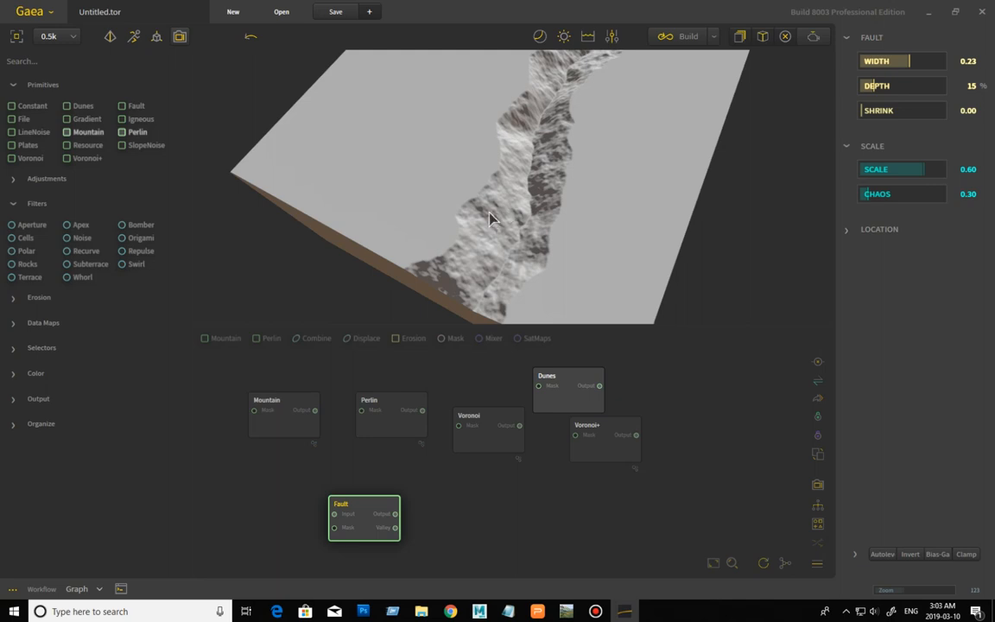
mouse_move(709, 151)
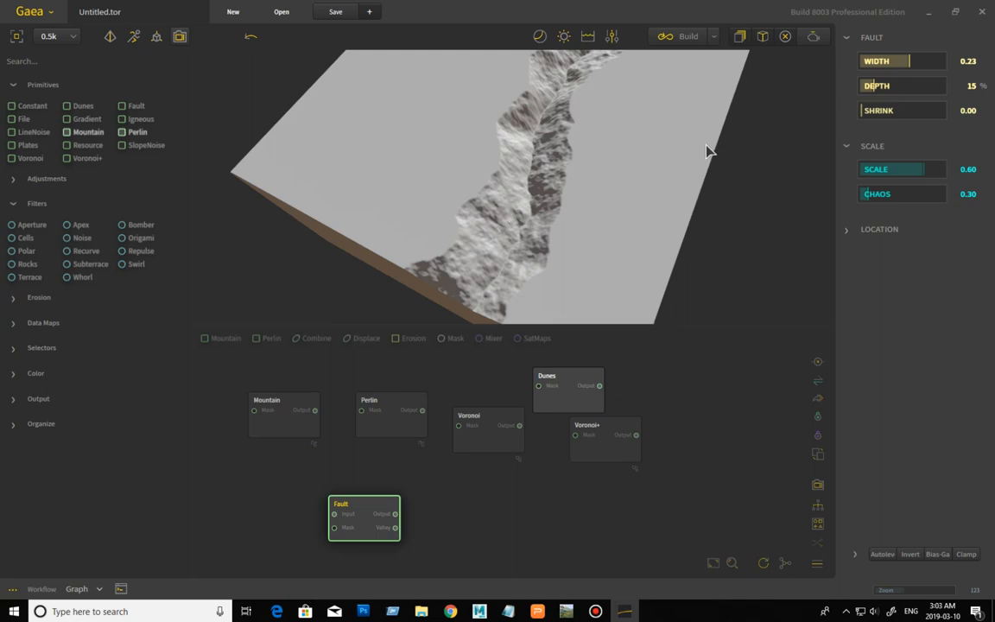
mouse_move(919, 176)
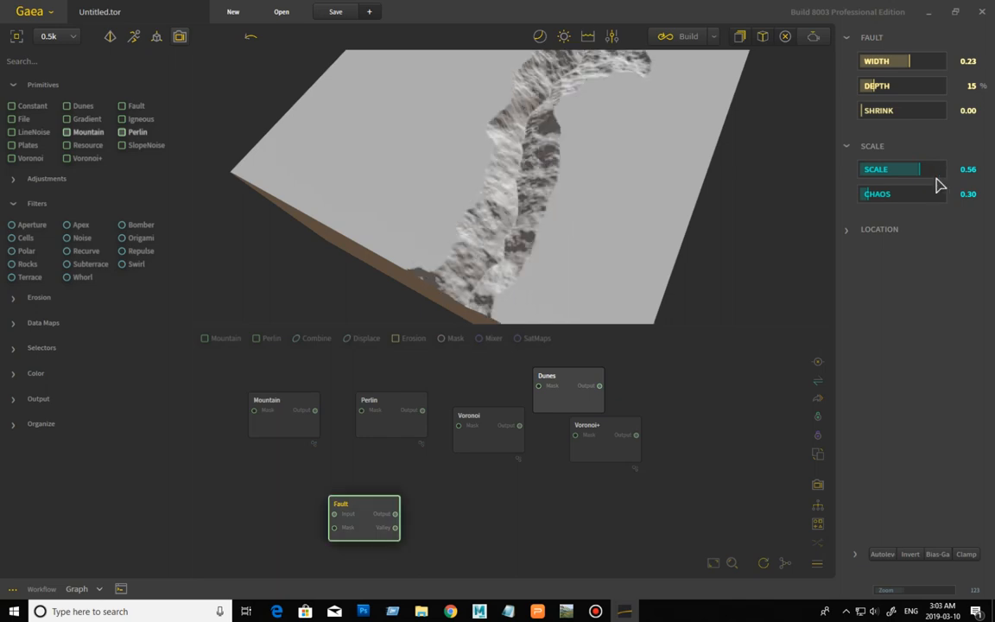
mouse_move(819, 211)
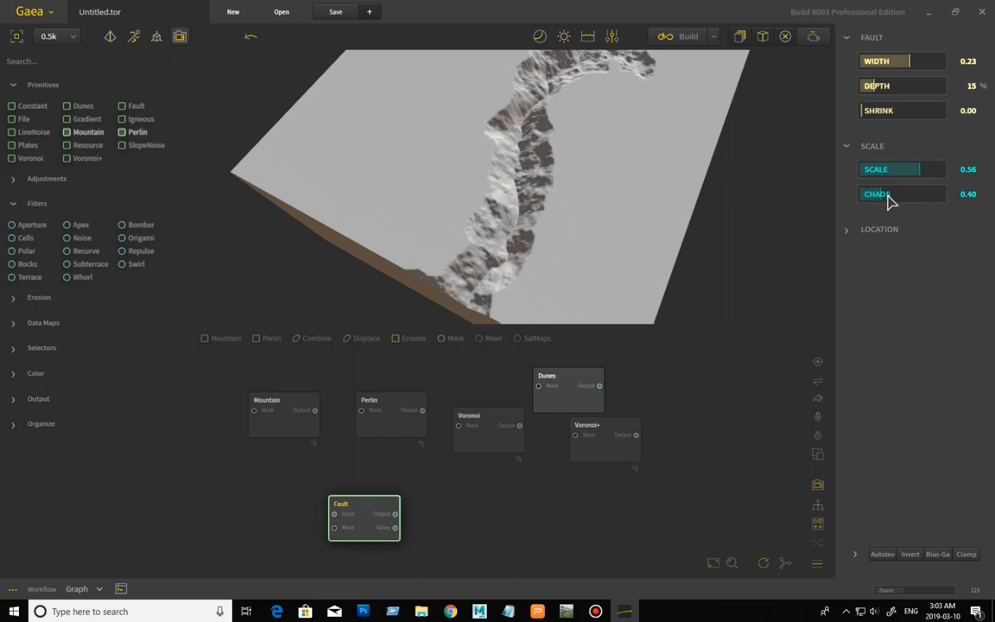
- Set the fault's chaos to 0.35 and its Y location to 43%
left_click_drag(902, 194, 916, 193)
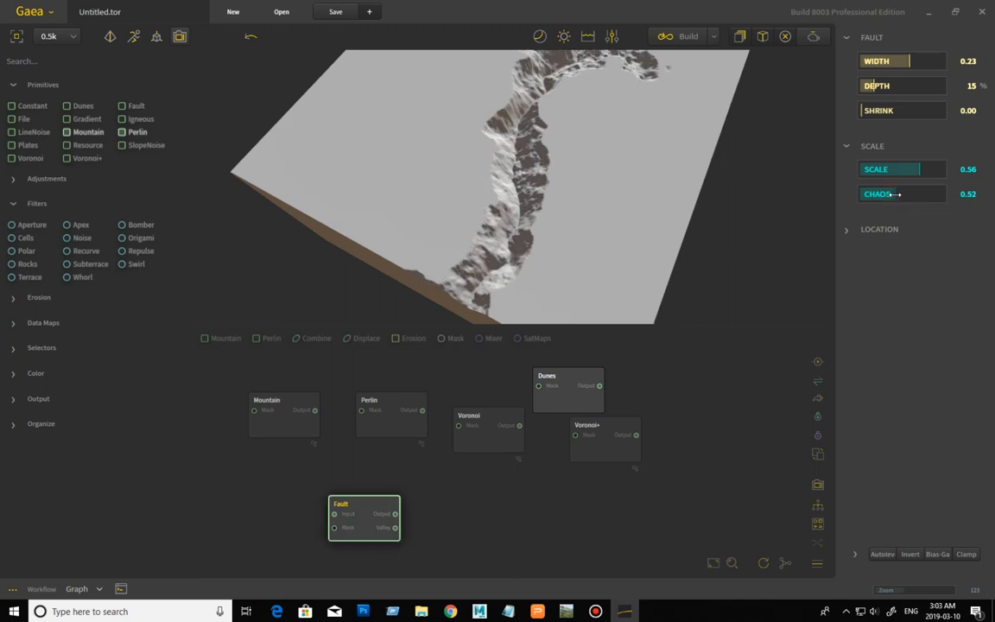
left_click_drag(899, 194, 872, 194)
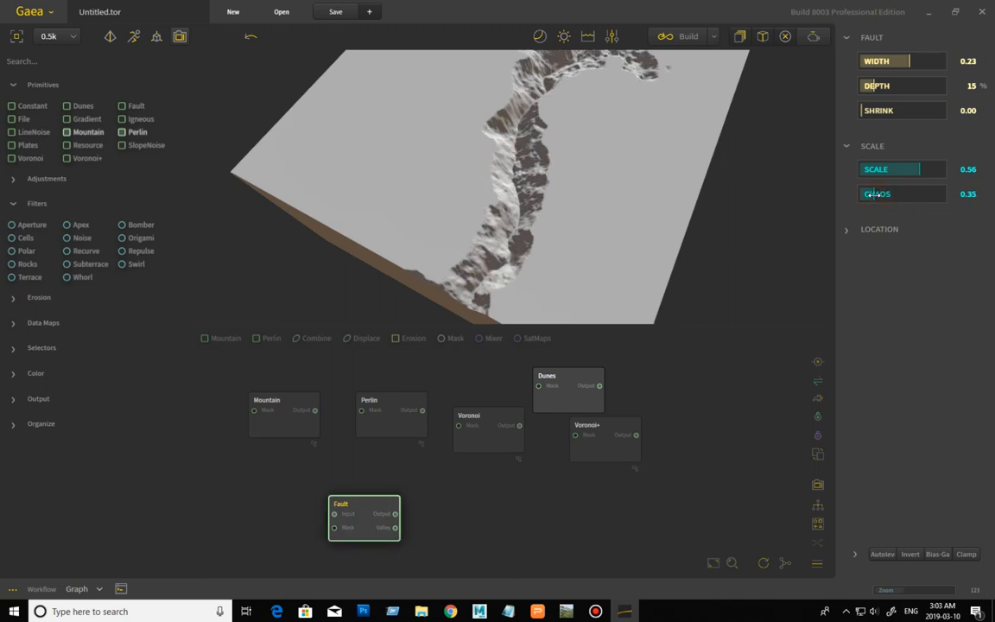
left_click(846, 228)
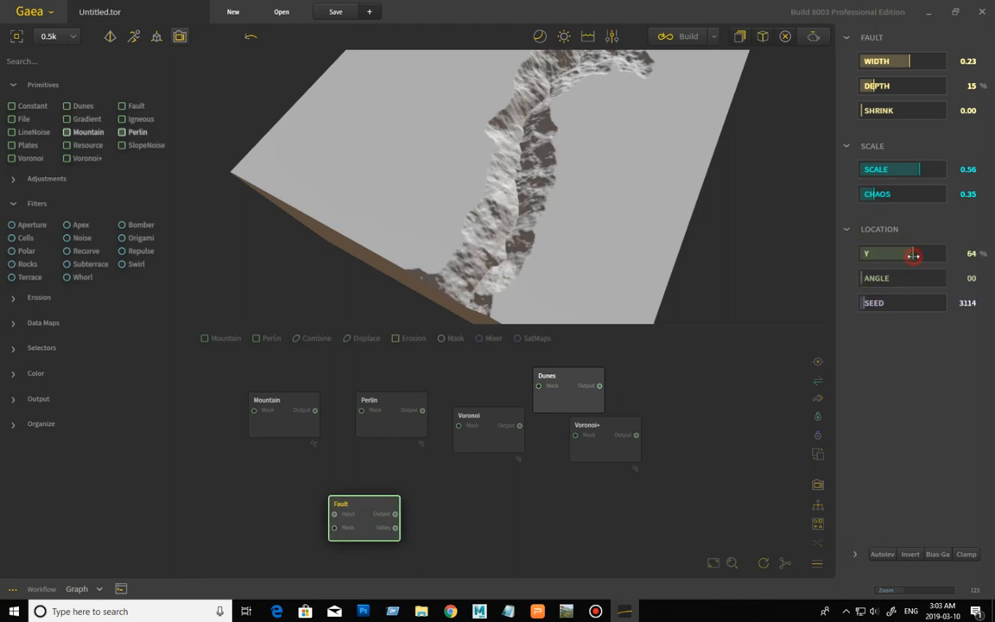
left_click_drag(914, 253, 912, 252)
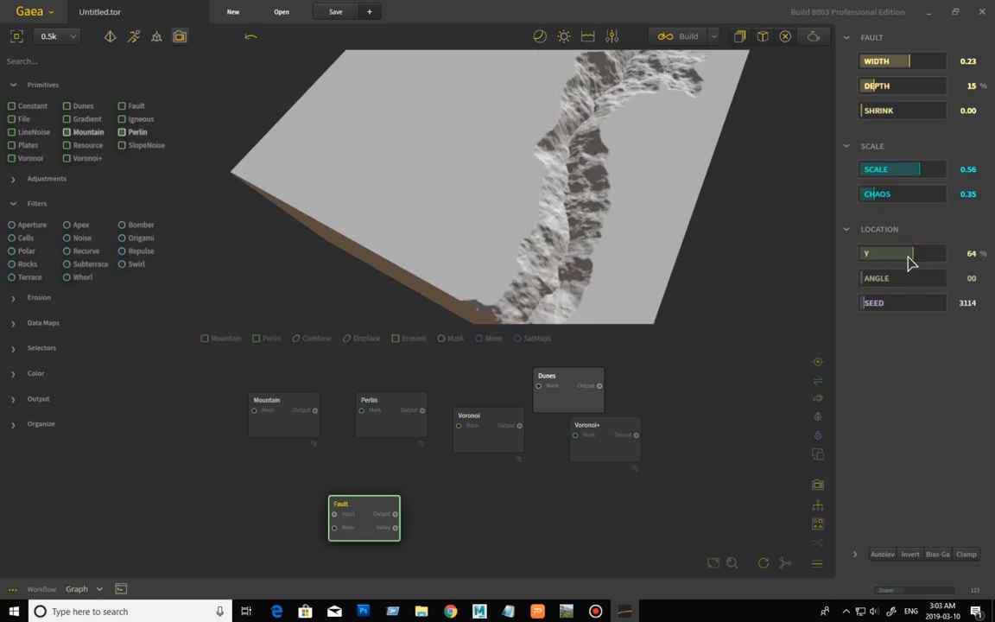
left_click_drag(907, 253, 890, 252)
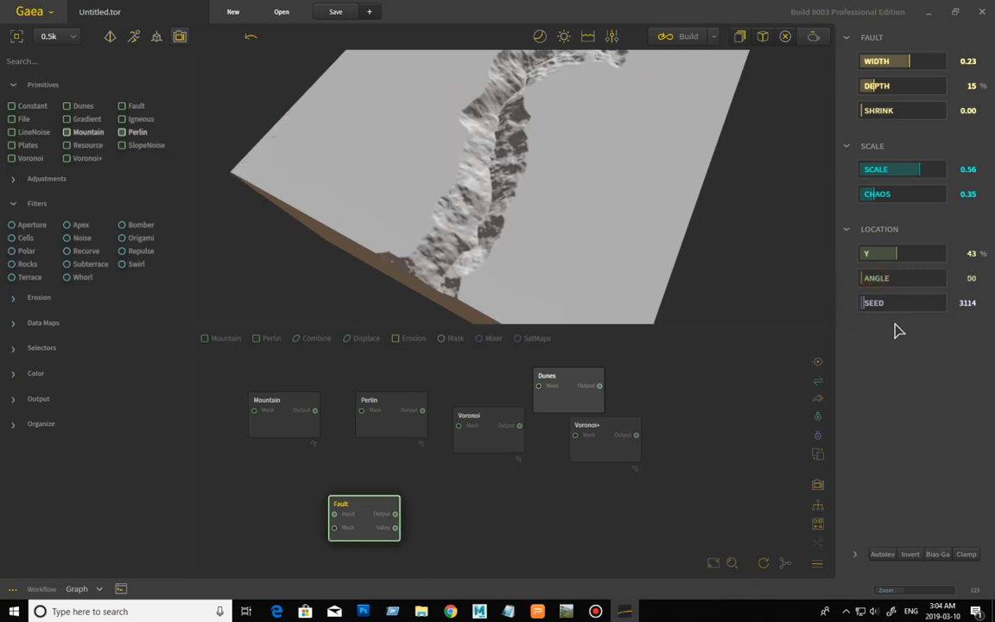
mouse_move(387, 502)
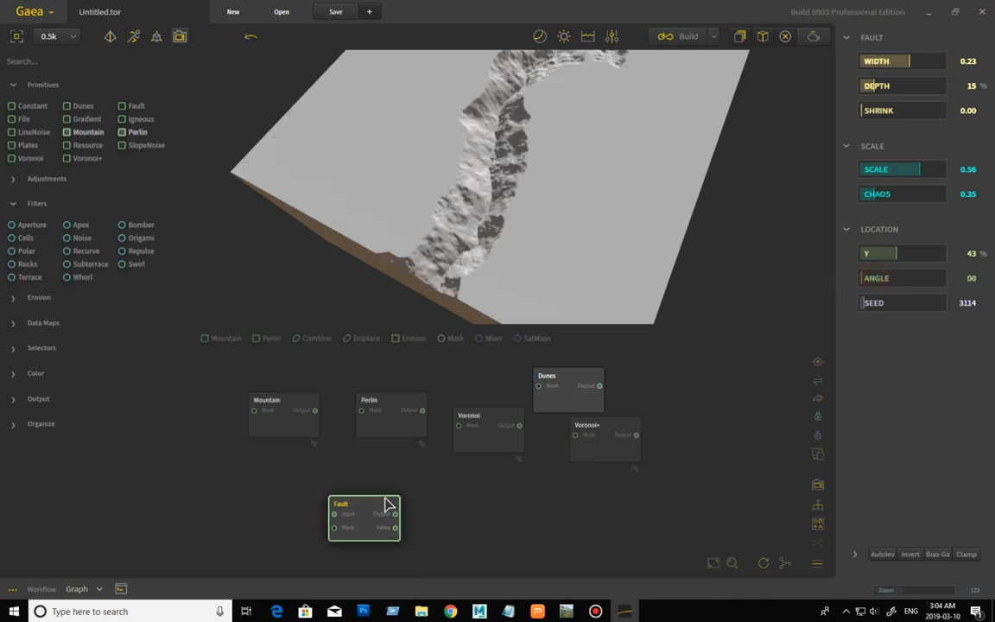
- Move the Fault node left within the graph
left_click_drag(363, 515, 318, 485)
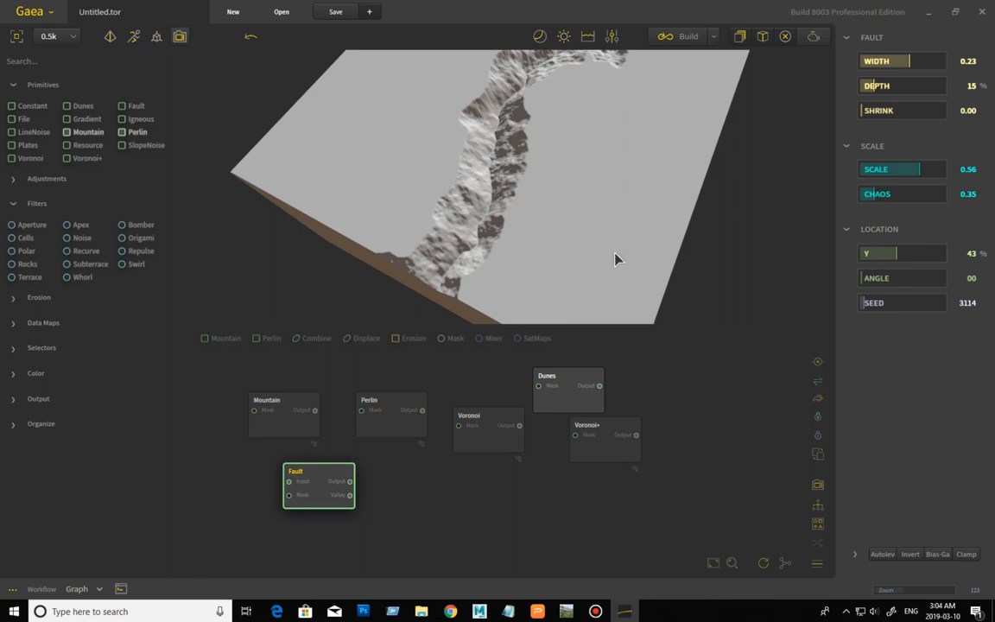
mouse_move(892, 326)
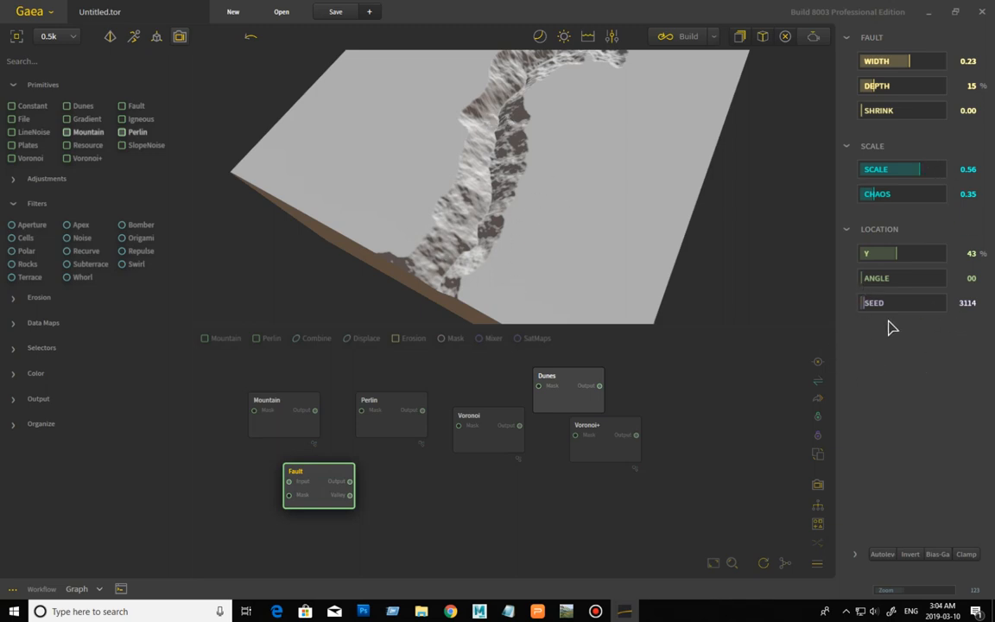
mouse_move(622, 373)
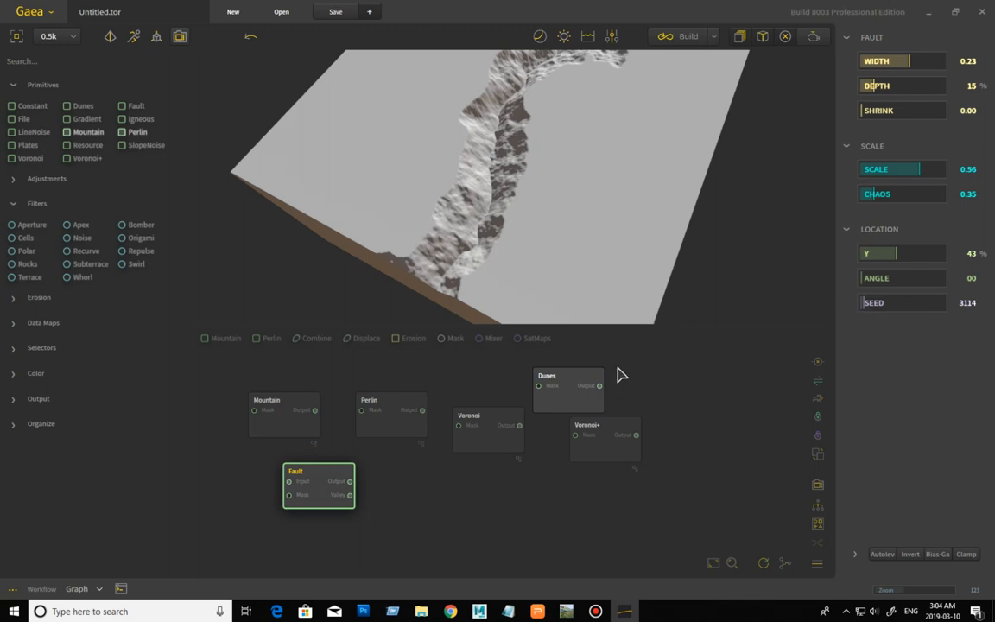
mouse_move(788, 574)
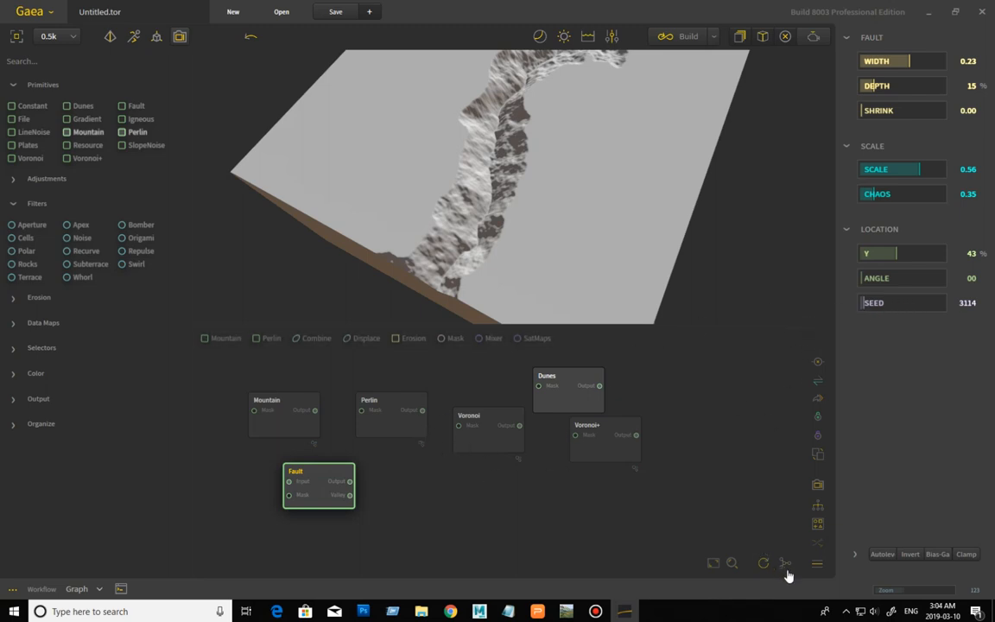
mouse_move(783, 567)
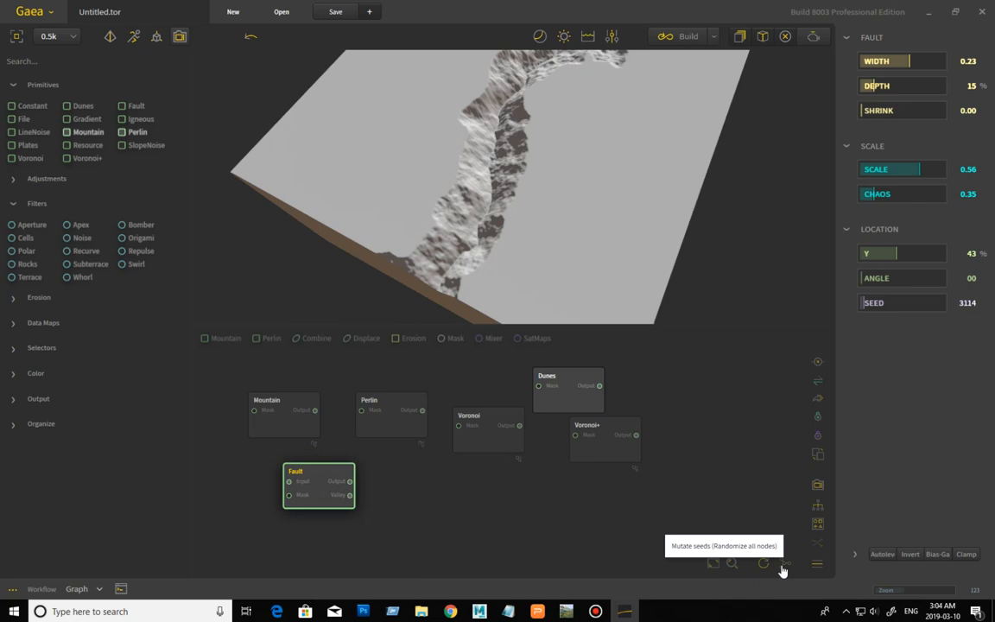
mouse_move(607, 398)
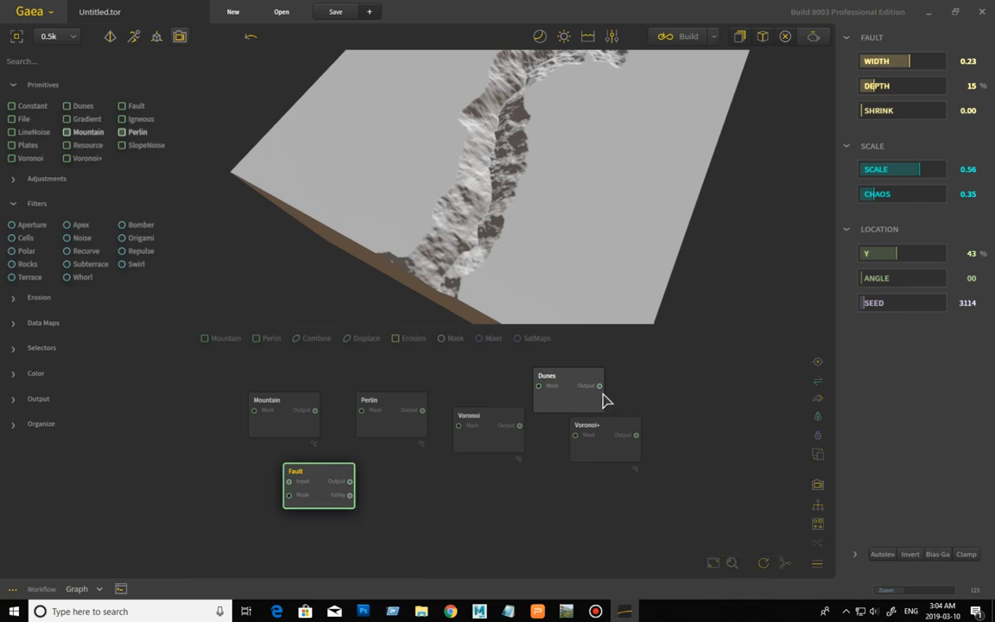
mouse_move(562, 420)
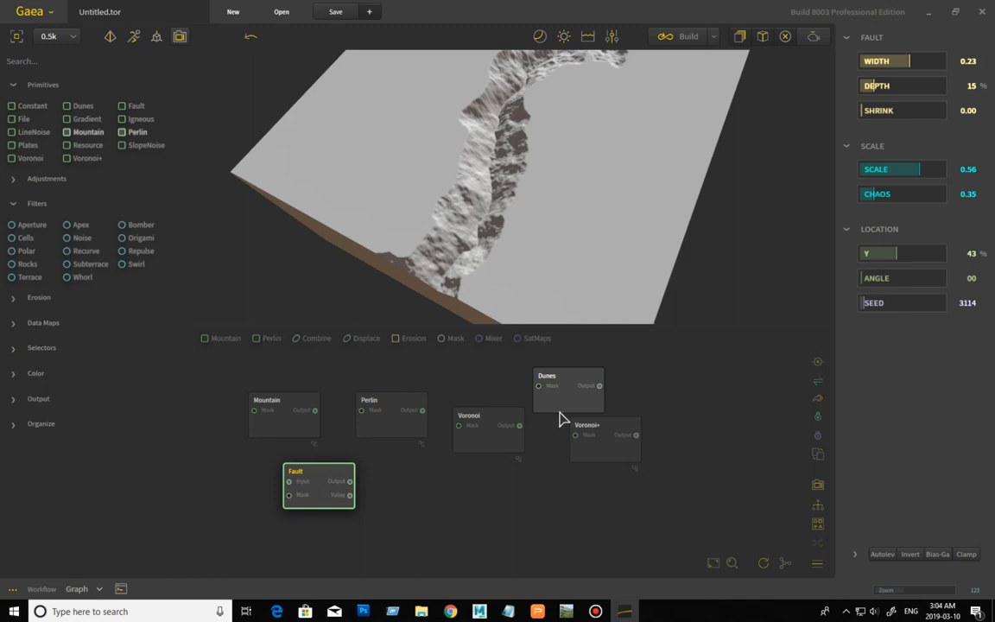
mouse_move(676, 417)
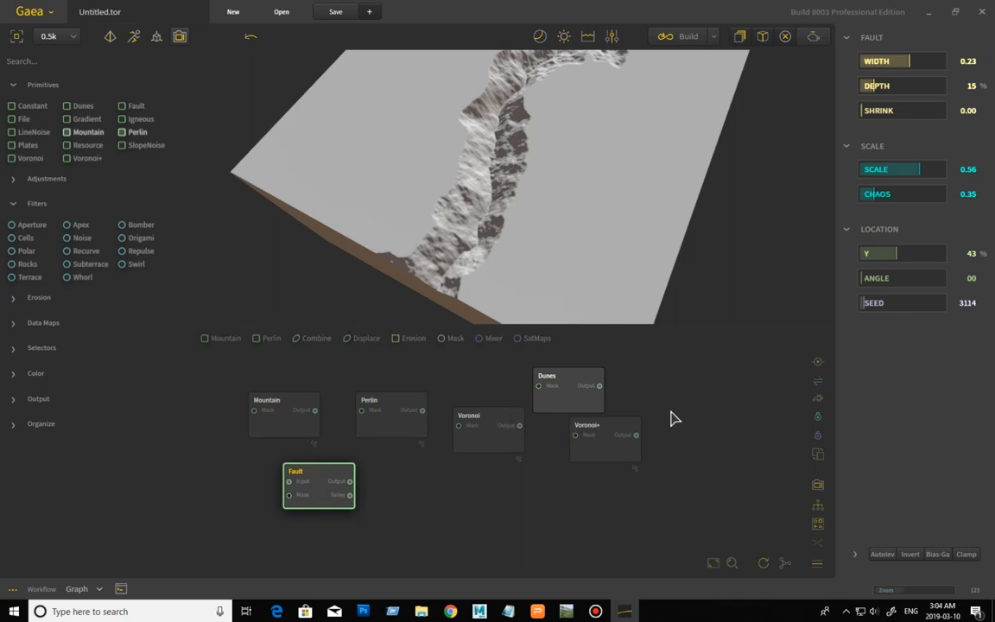
mouse_move(677, 408)
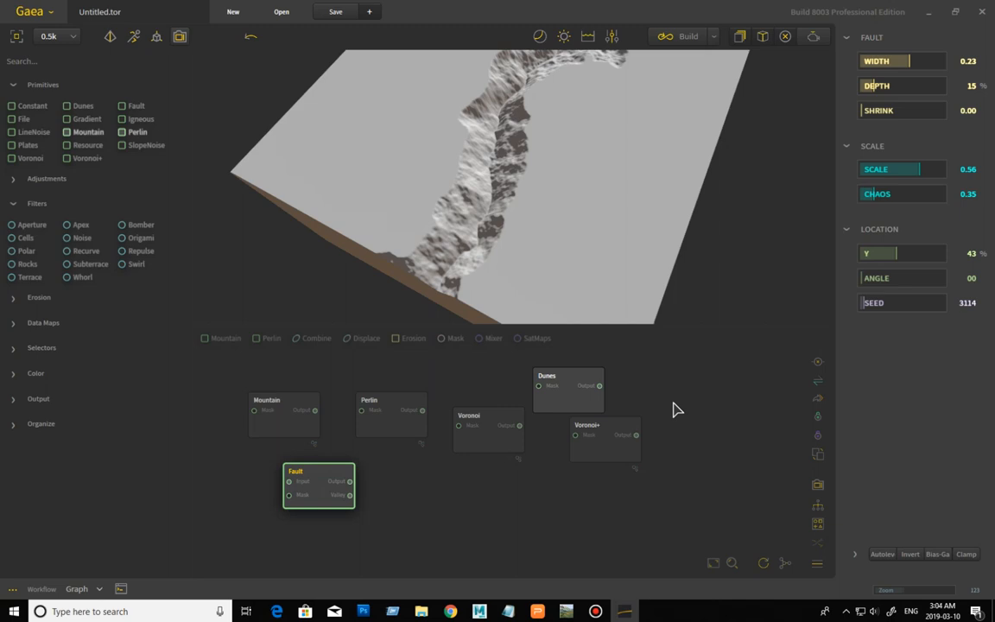
mouse_move(733, 507)
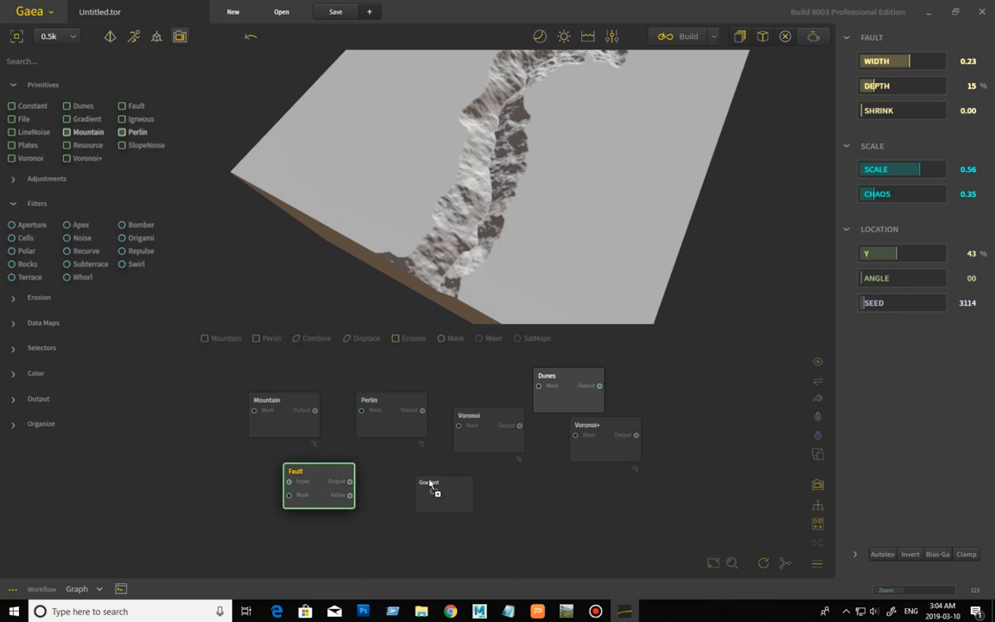
- Drop a Gradient node into the graph and try its Radial and Helix types
left_click(442, 494)
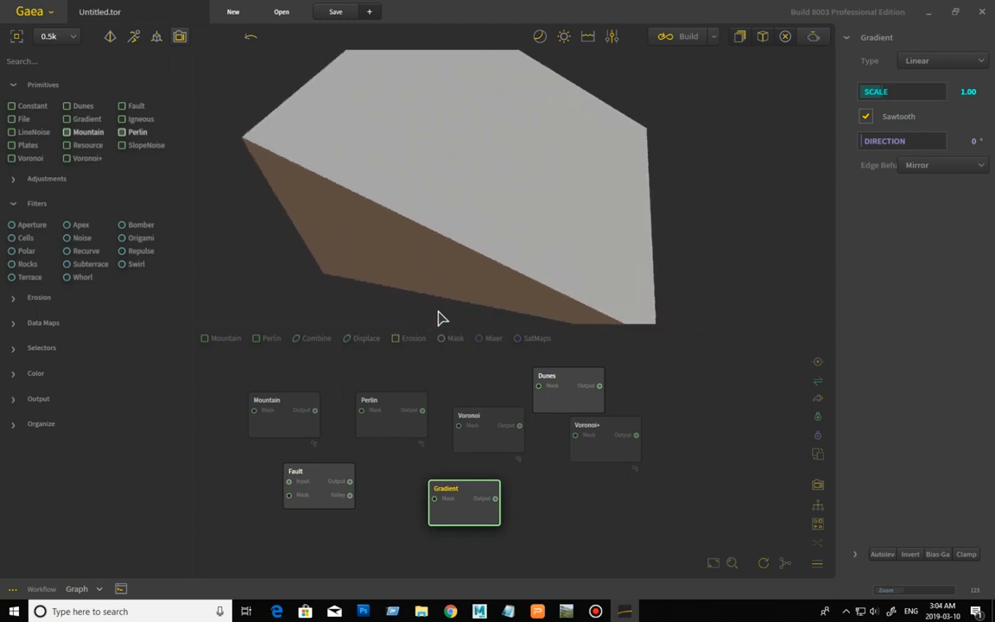
left_click(942, 60)
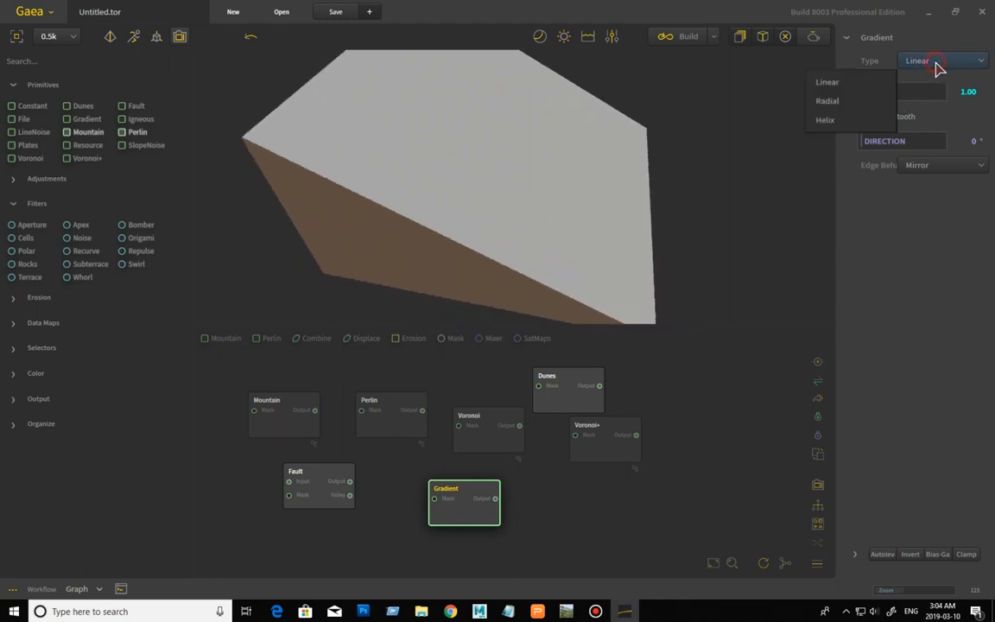
left_click(826, 100)
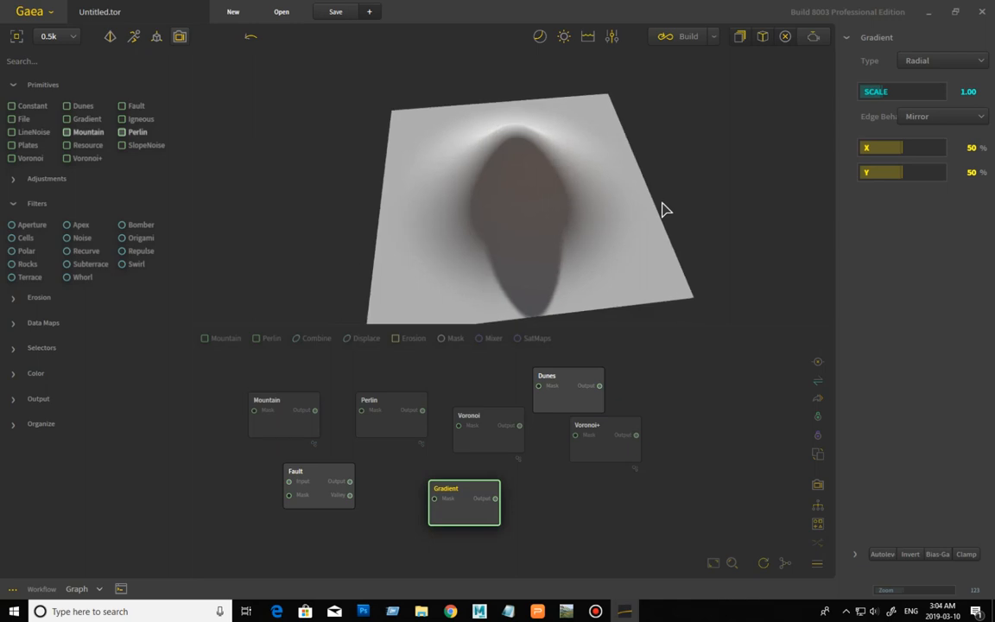
left_click(944, 59)
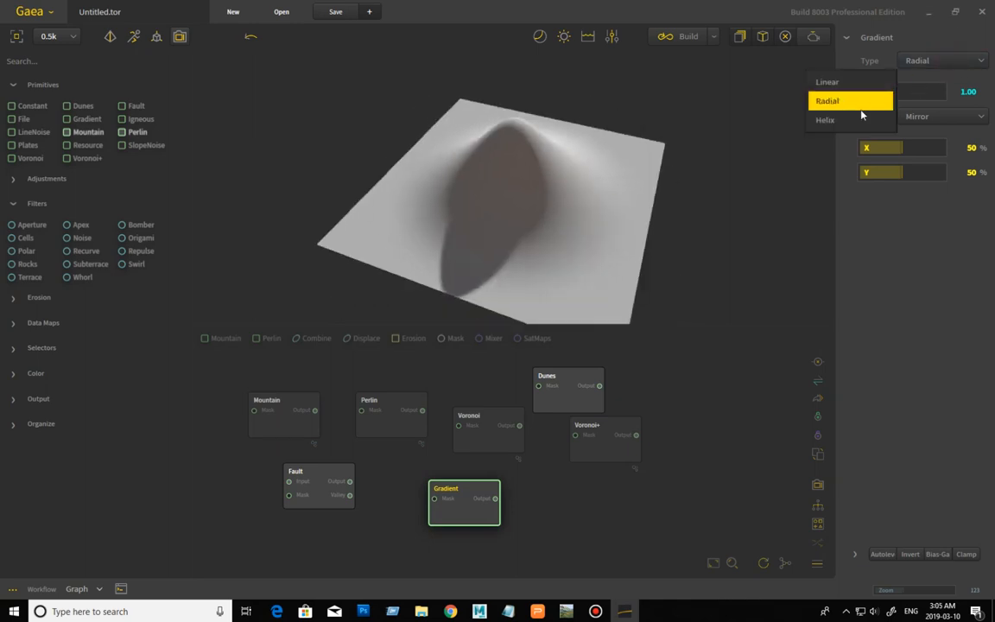
left_click(826, 119)
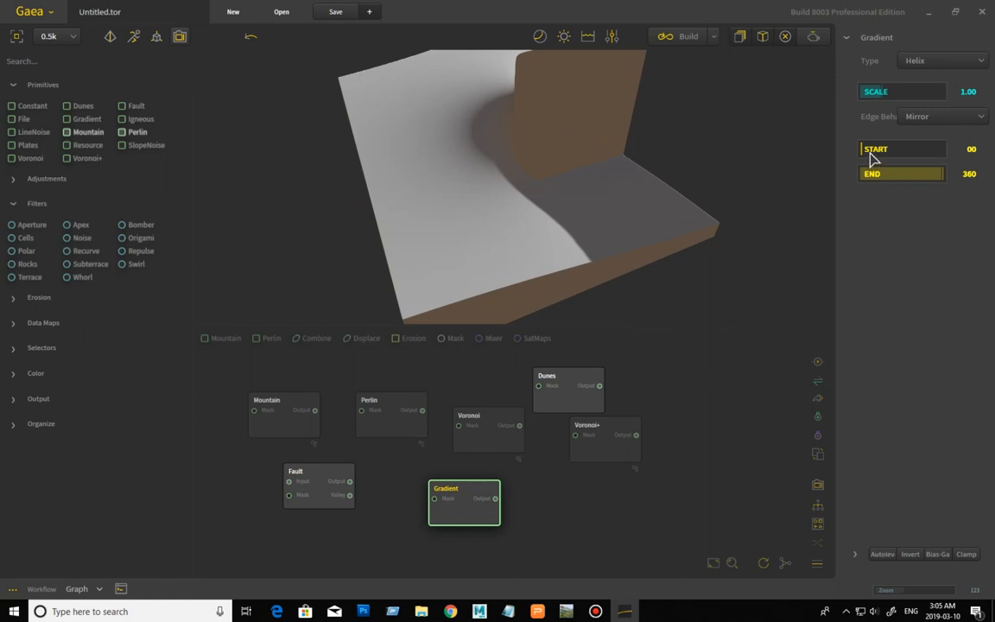
- Switch the gradient back to Radial and then return it to Linear
left_click(943, 62)
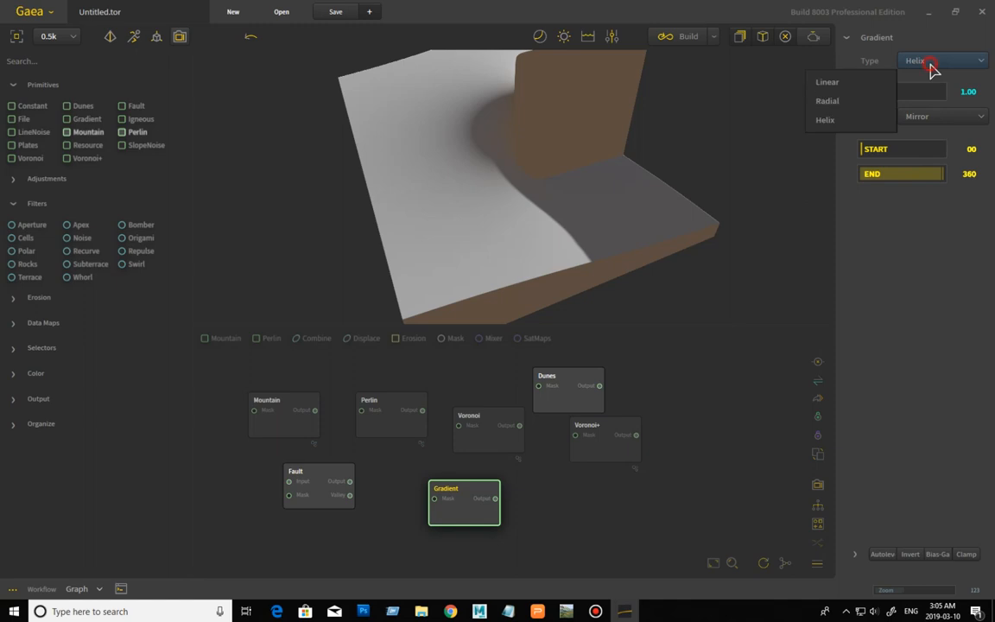
left_click(826, 100)
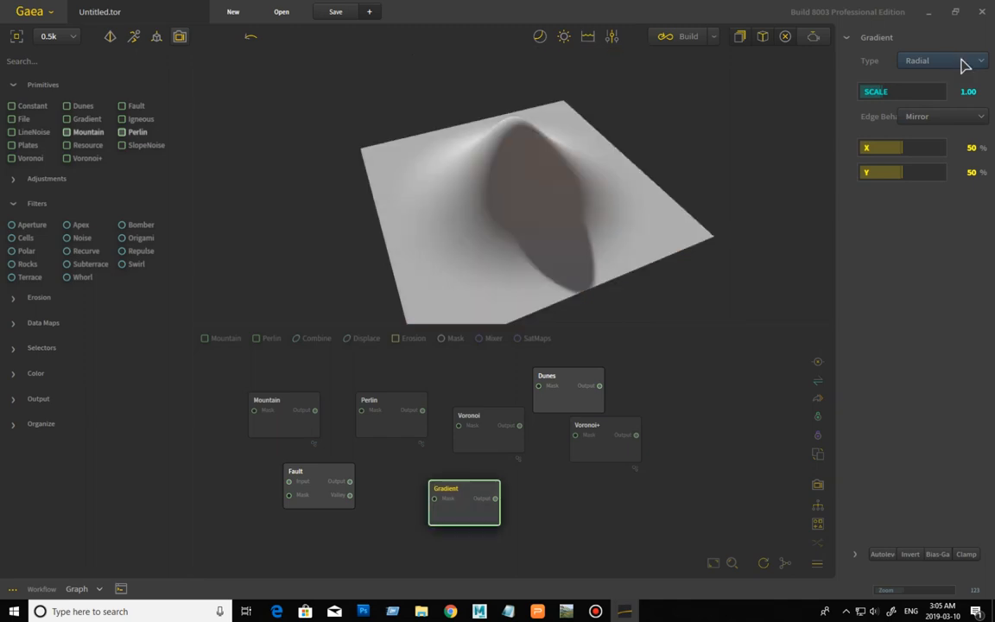
left_click(944, 60)
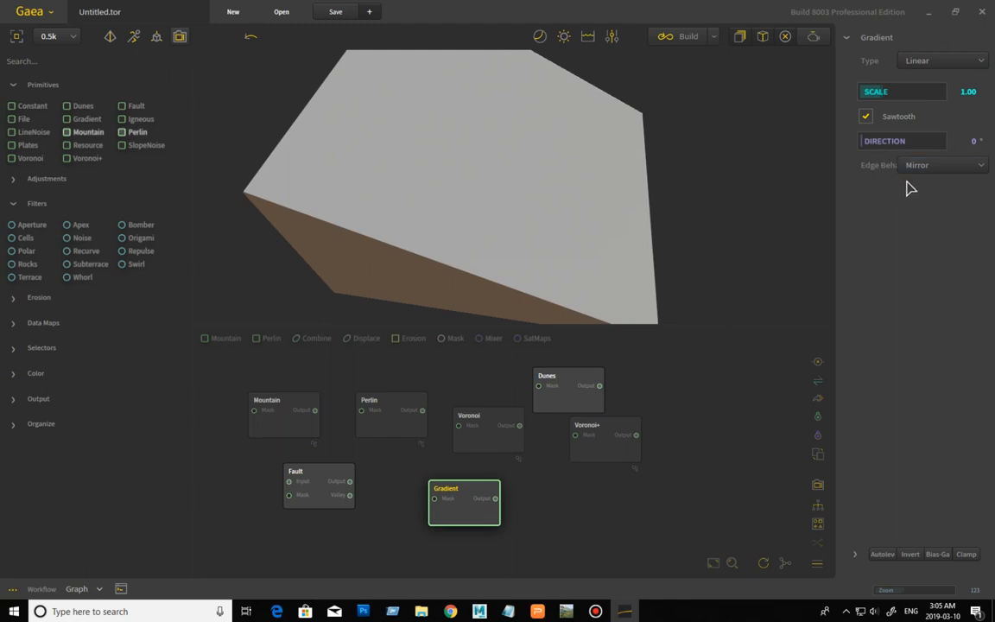
mouse_move(821, 223)
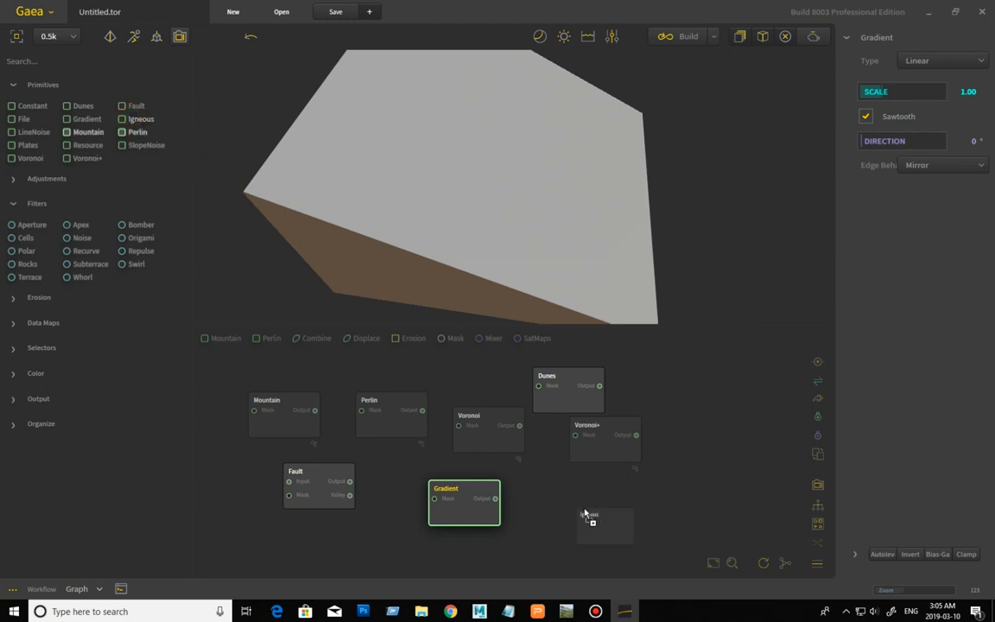
mouse_move(631, 523)
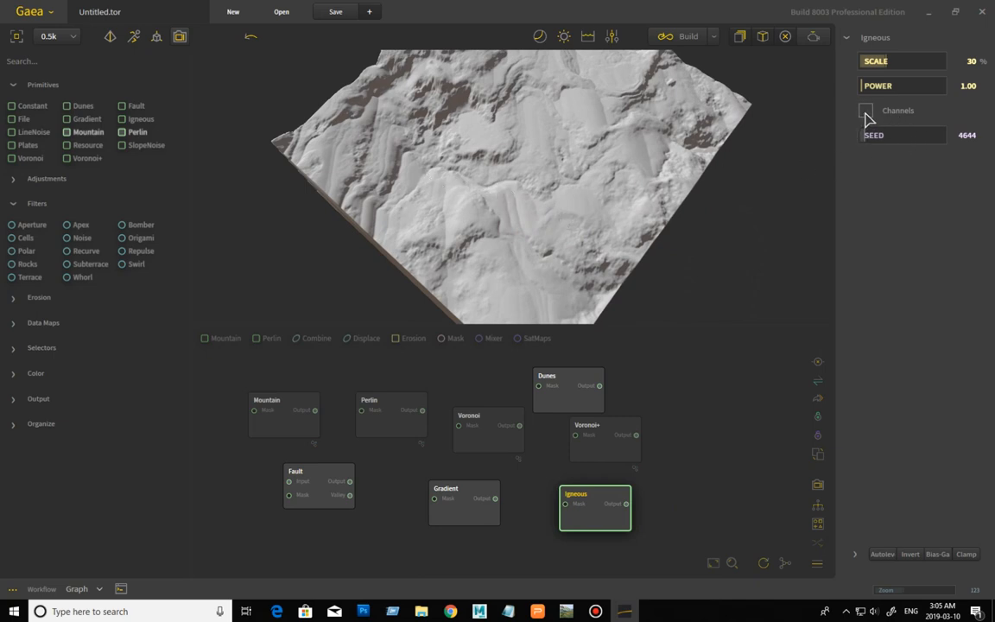
- Toggle the Igneous Channels option on and off and raise its scale to 72%
left_click(866, 111)
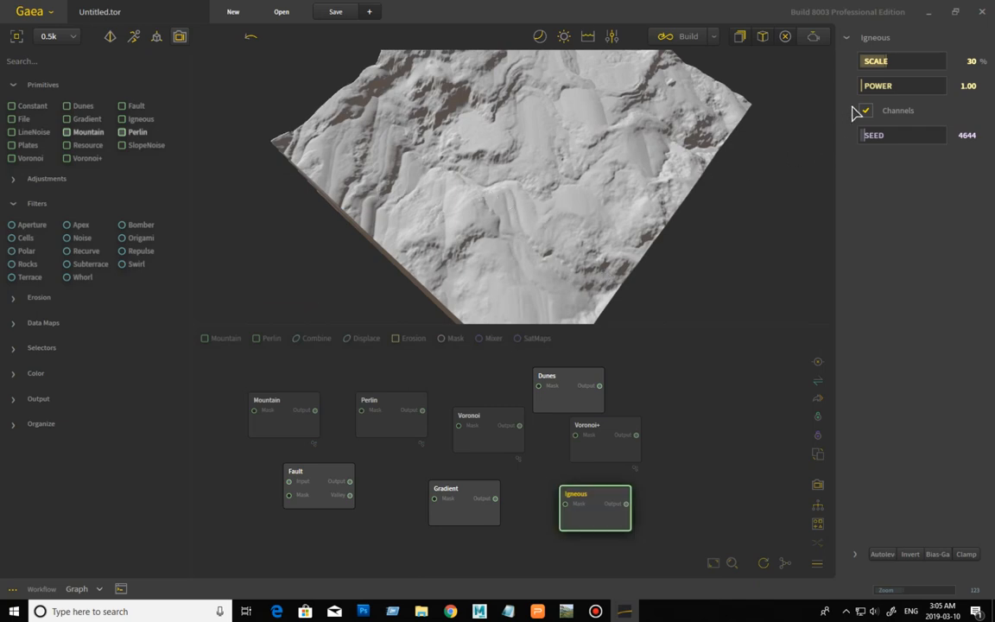
left_click(864, 110)
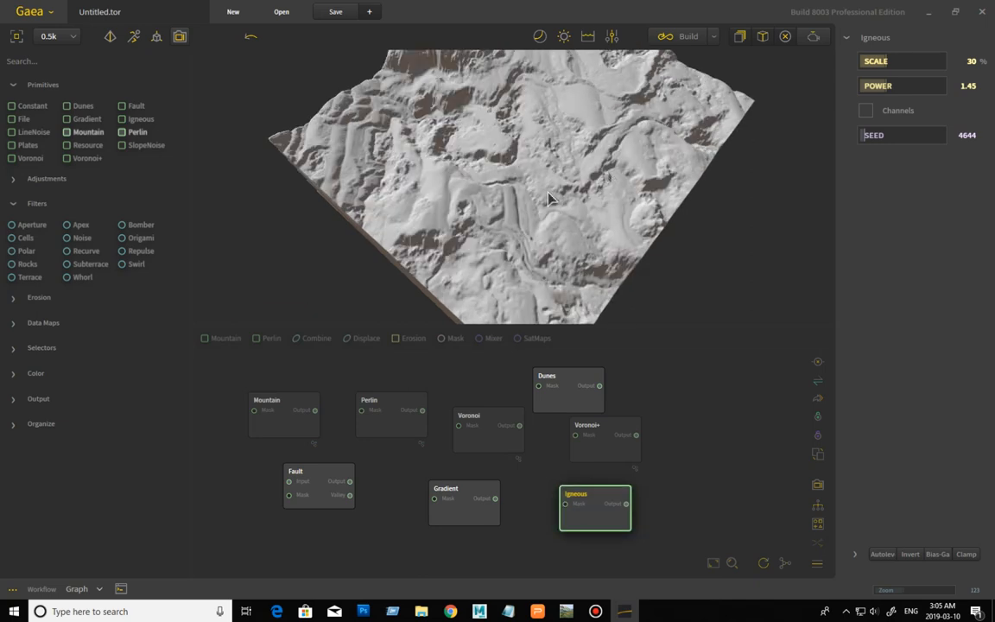
mouse_move(907, 90)
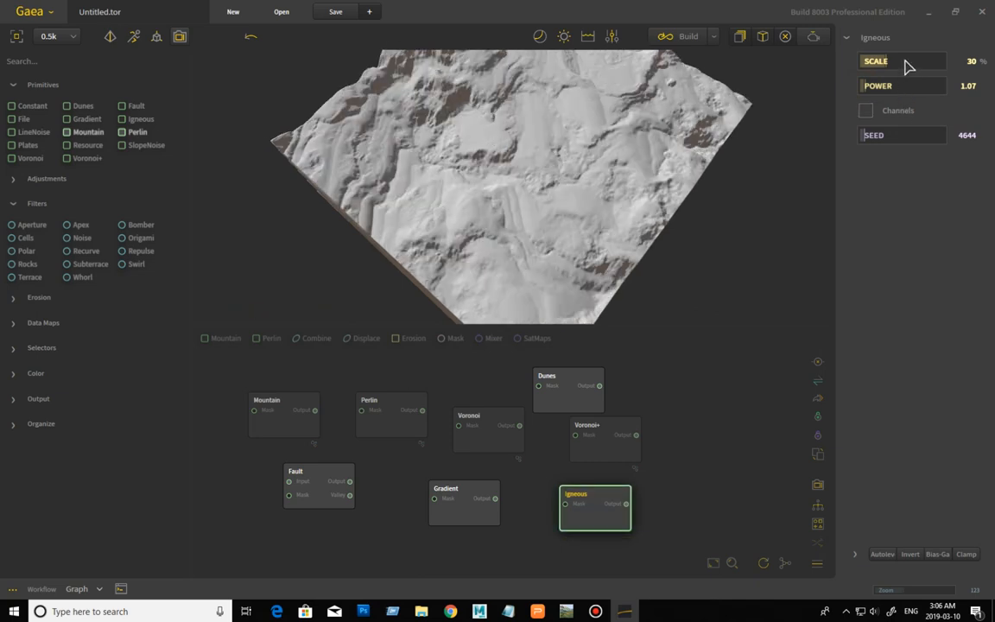
left_click_drag(902, 60, 925, 60)
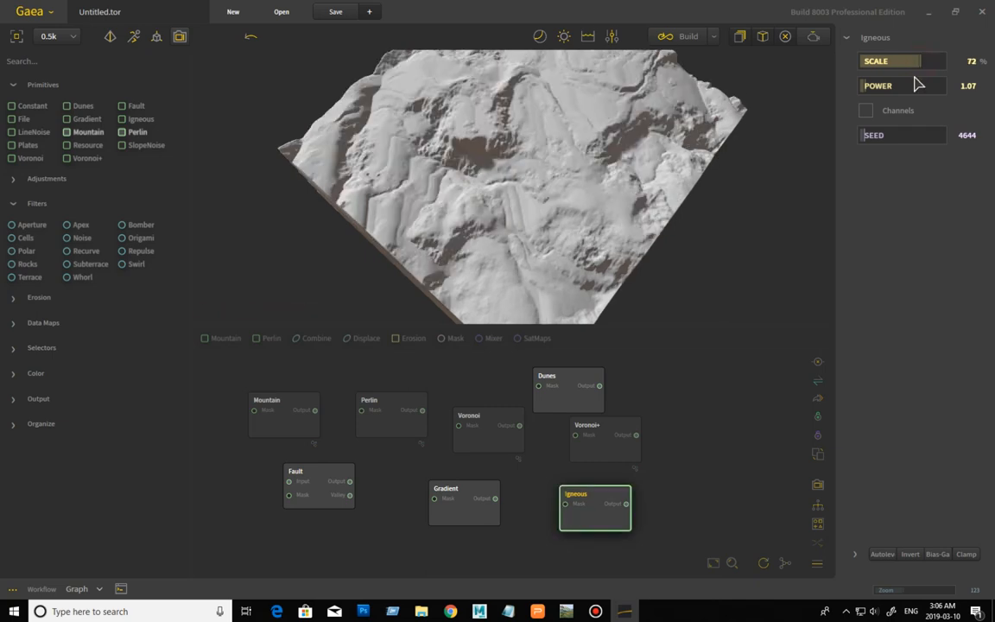
left_click(895, 62)
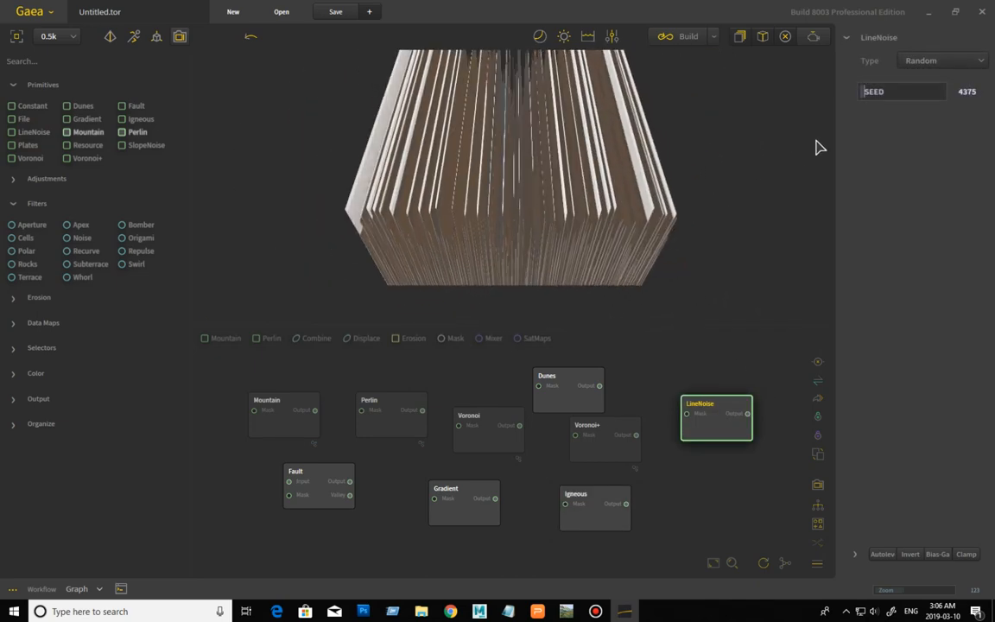
- Cycle the LineNoise type through Gaussian, Poisson, Impulse and Uniform, ending back on Random
left_click(947, 61)
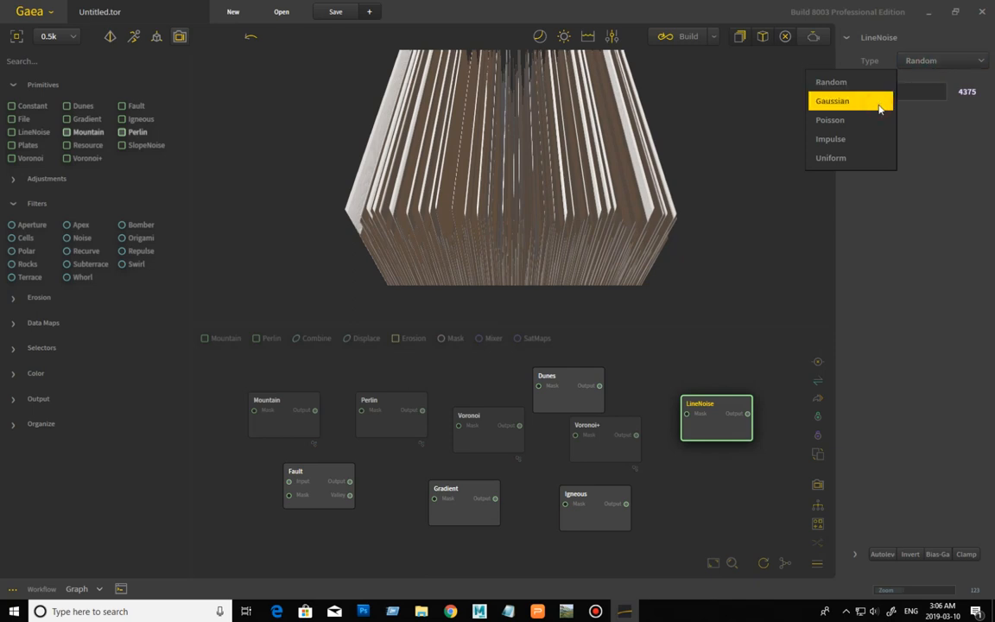
left_click(832, 100)
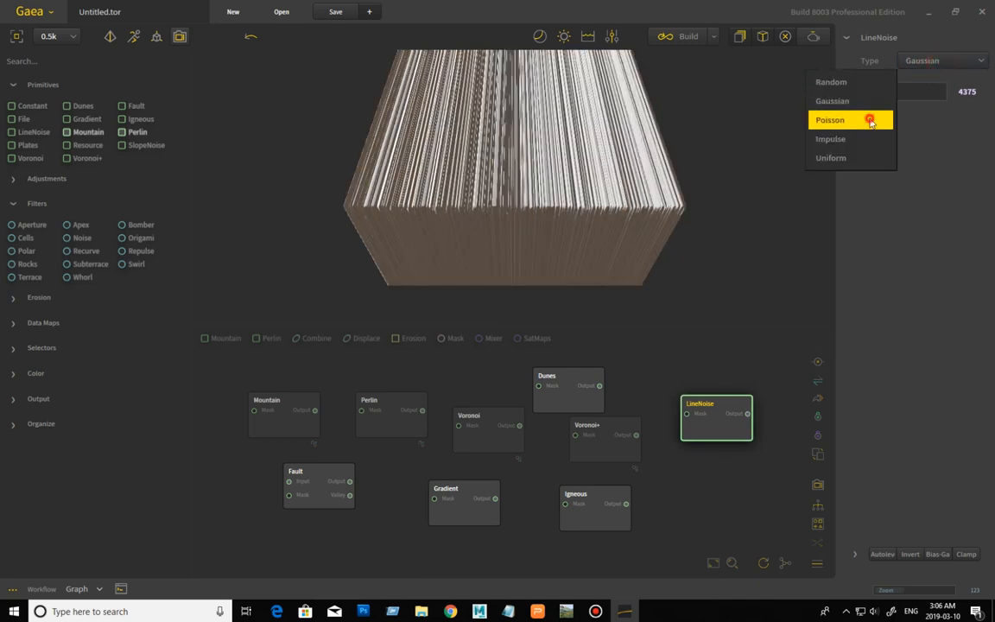
left_click(843, 119)
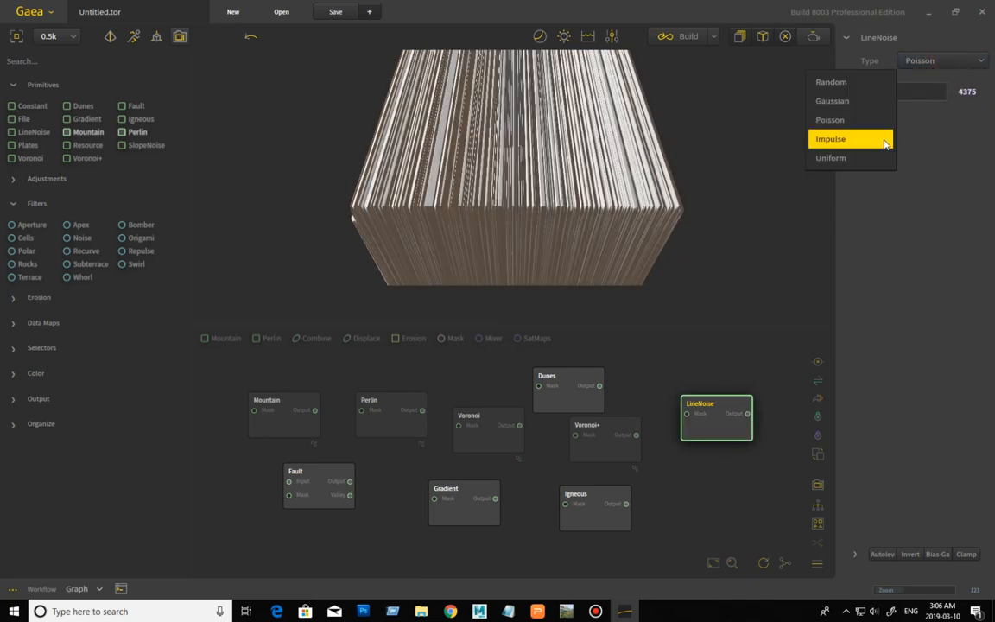
left_click(830, 138)
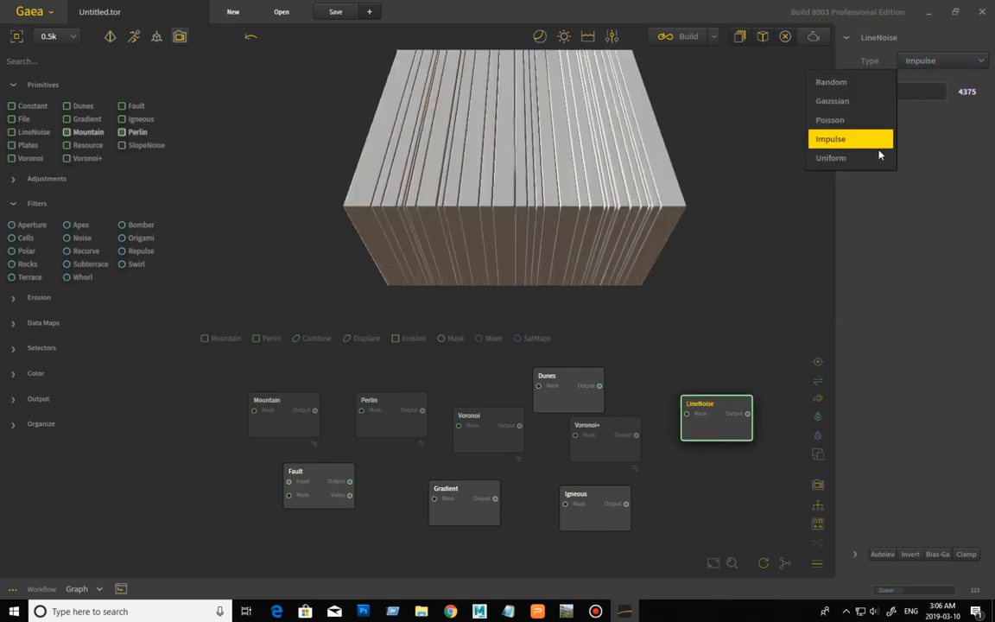
left_click(830, 159)
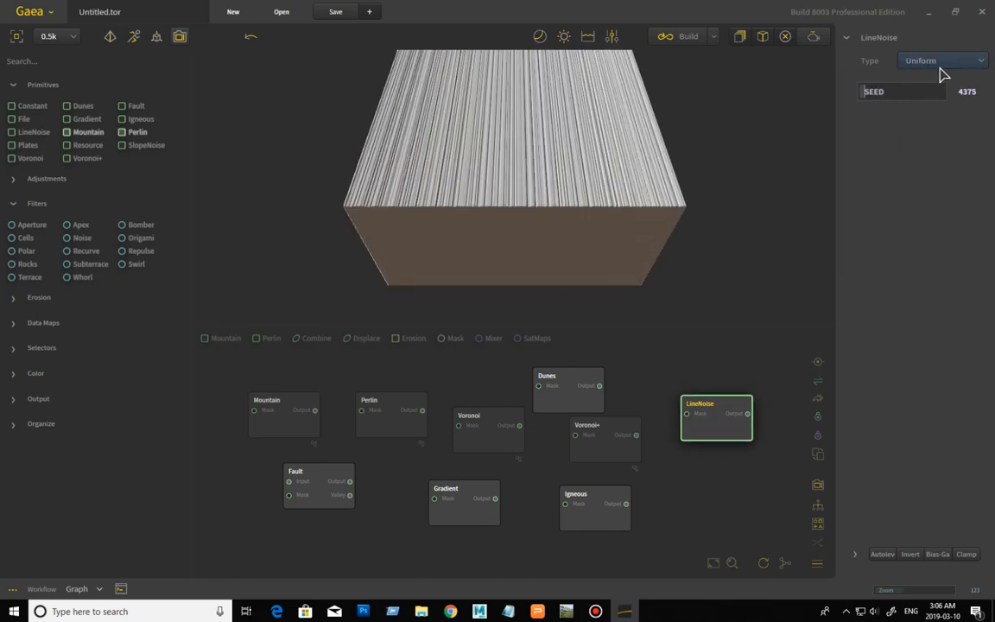
left_click(942, 59)
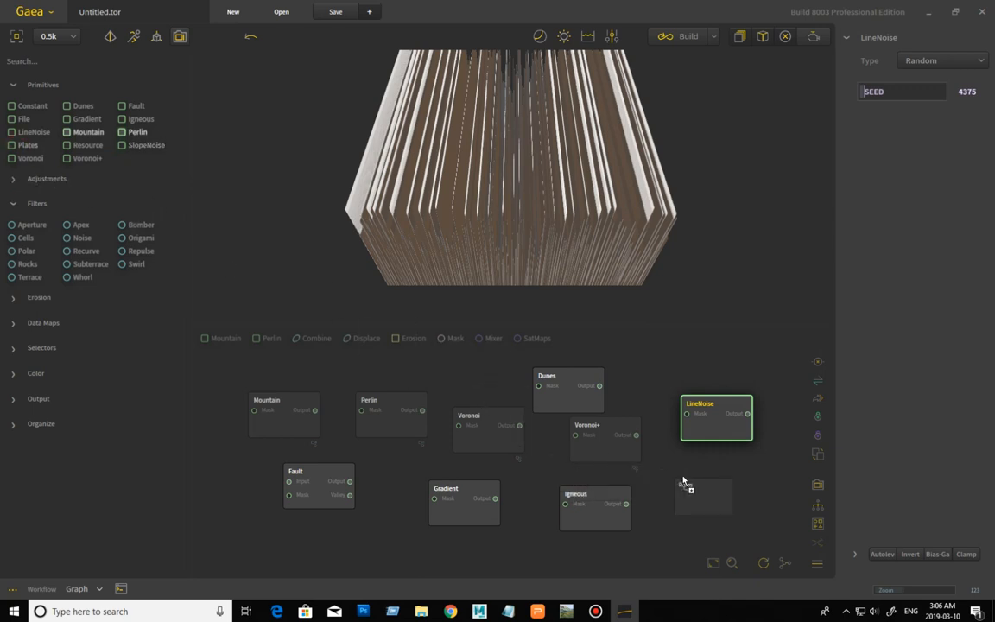
- Drop a Plates node and toggle Slant and Inverse on and off, leaving both off
left_click(701, 494)
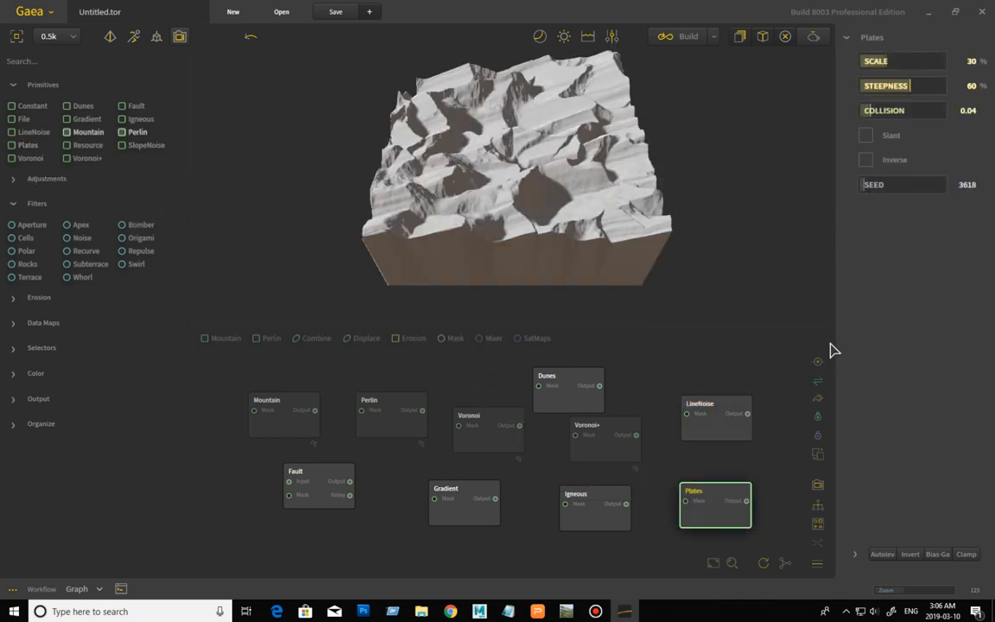
left_click(866, 135)
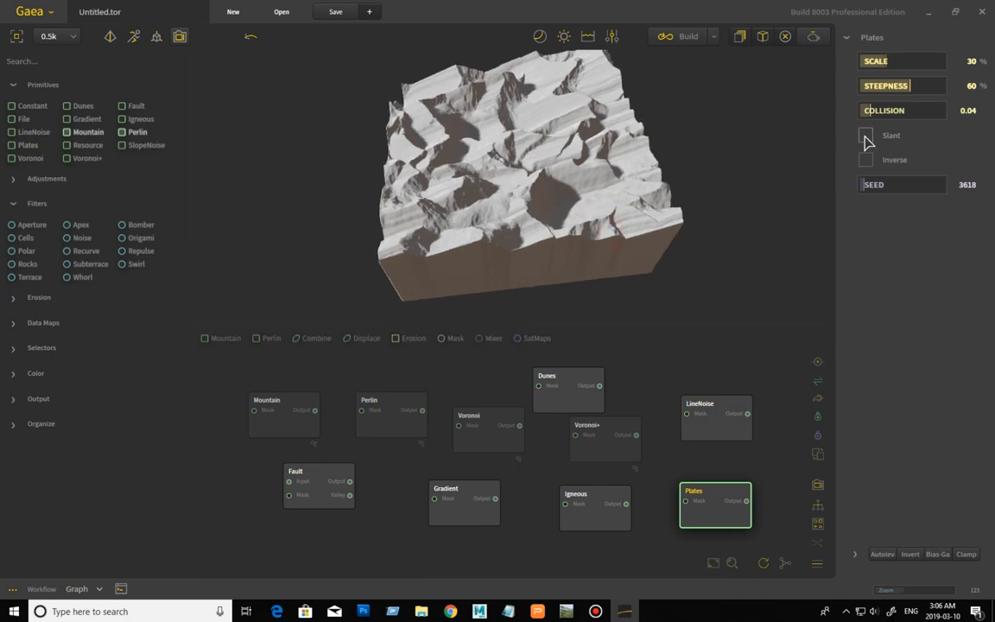
left_click(868, 135)
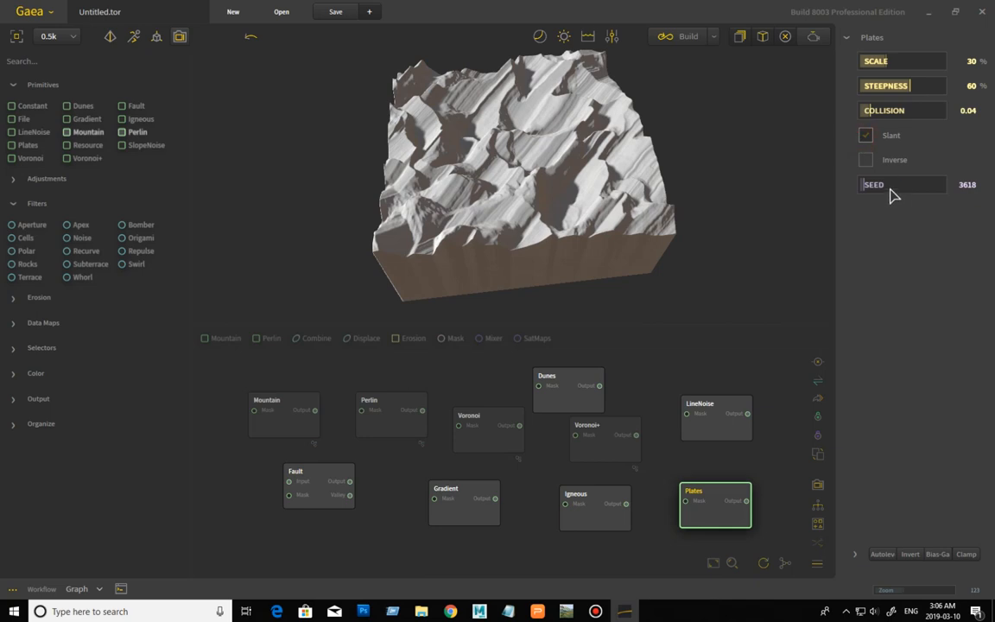
left_click(866, 134)
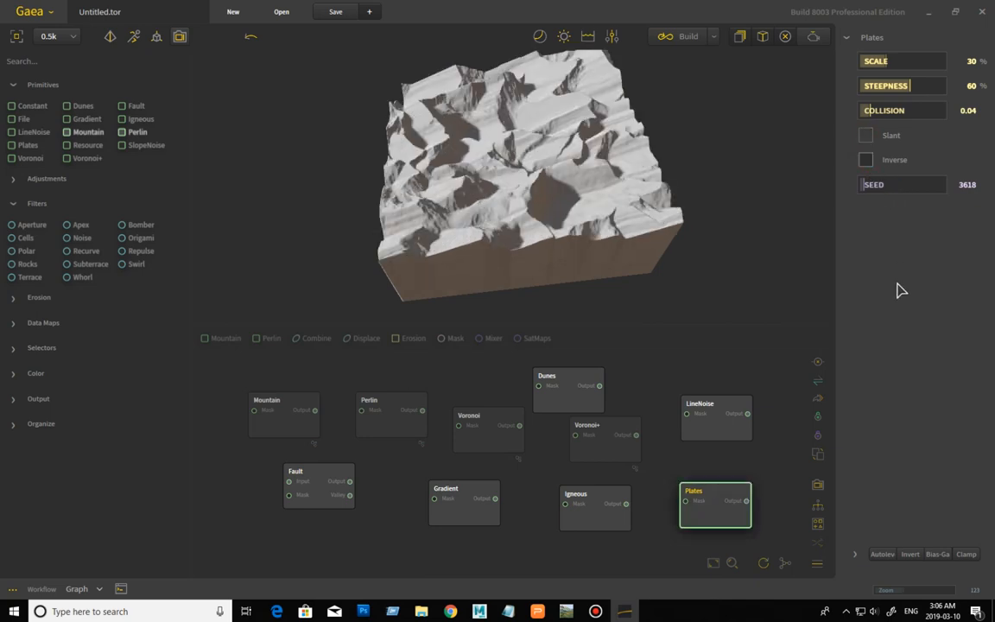
left_click(865, 159)
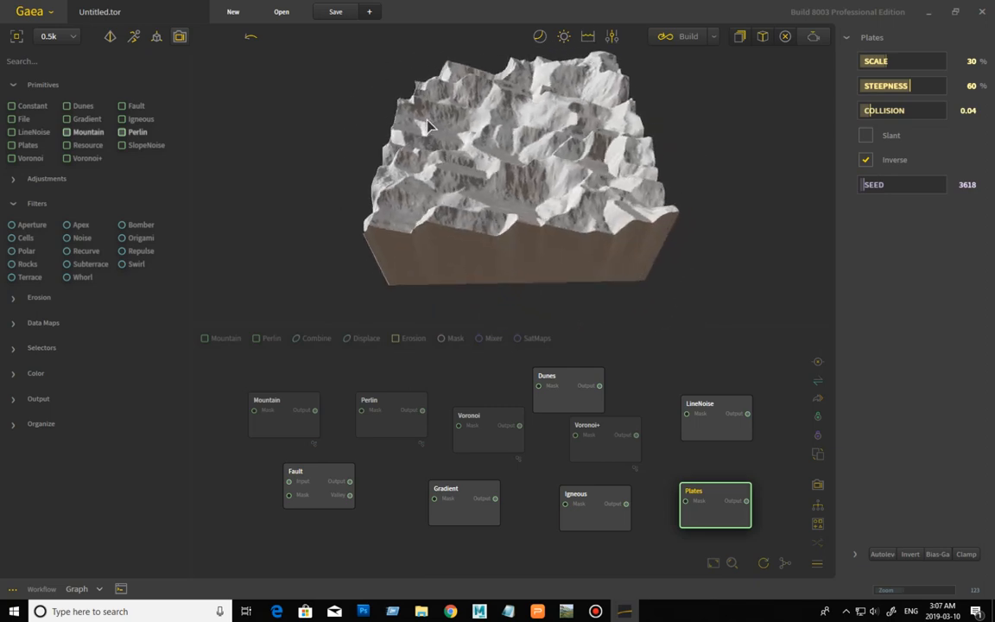
left_click(866, 159)
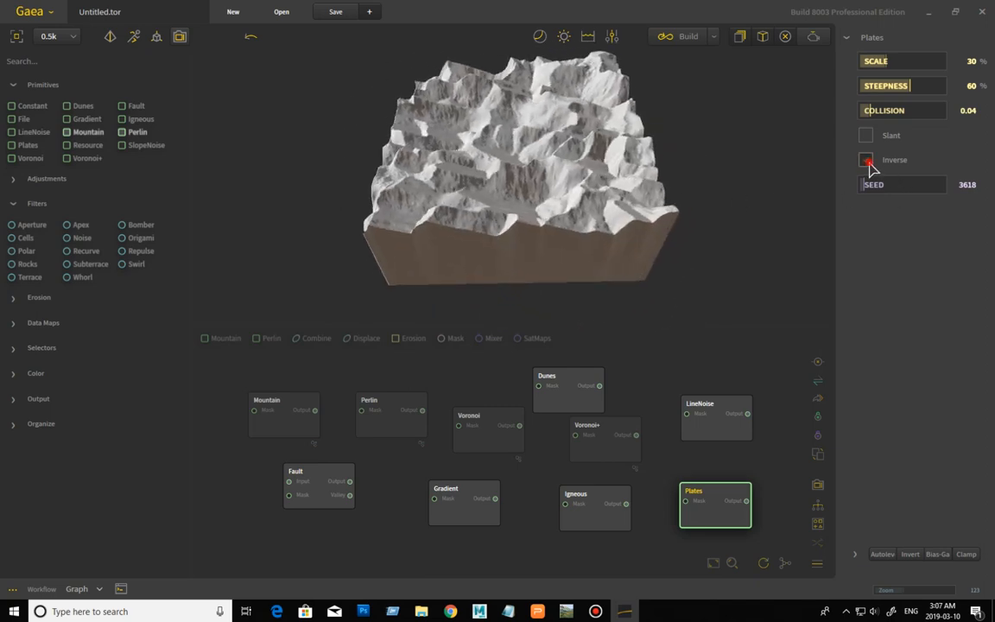
left_click(866, 159)
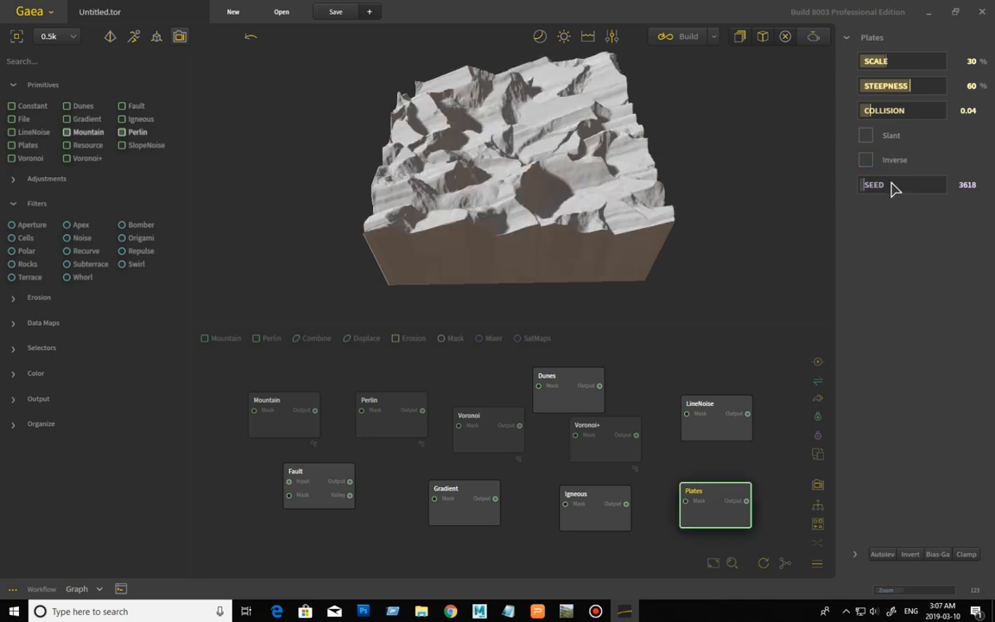
mouse_move(892, 85)
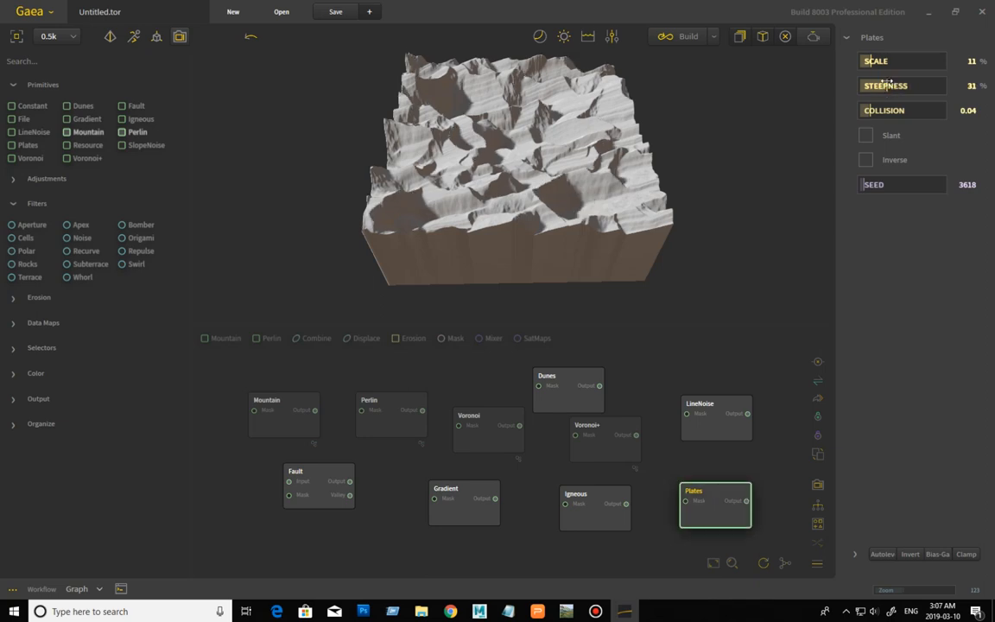
- Raise the Plates steepness to 65
left_click_drag(902, 87, 878, 86)
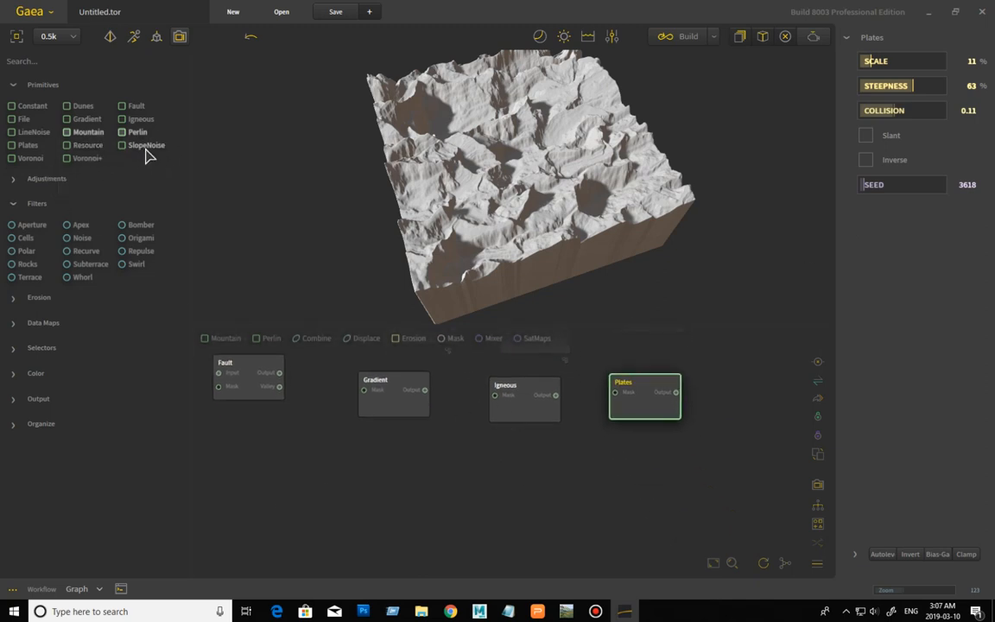
- Add a SlopeNoise node and lower its scale to 42
left_click_drag(145, 145, 275, 439)
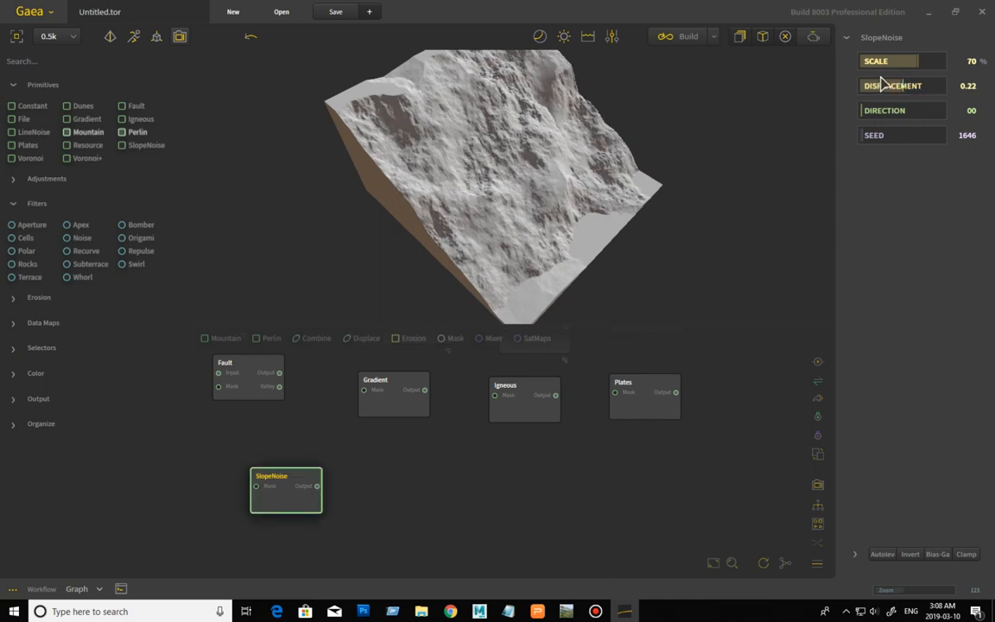
left_click_drag(890, 61, 864, 60)
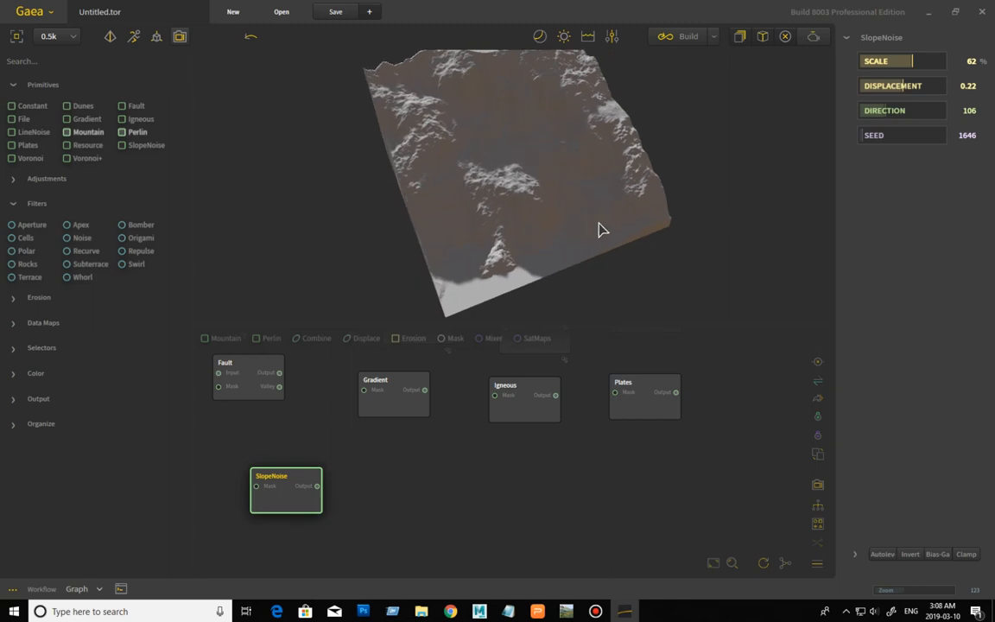
mouse_move(59, 209)
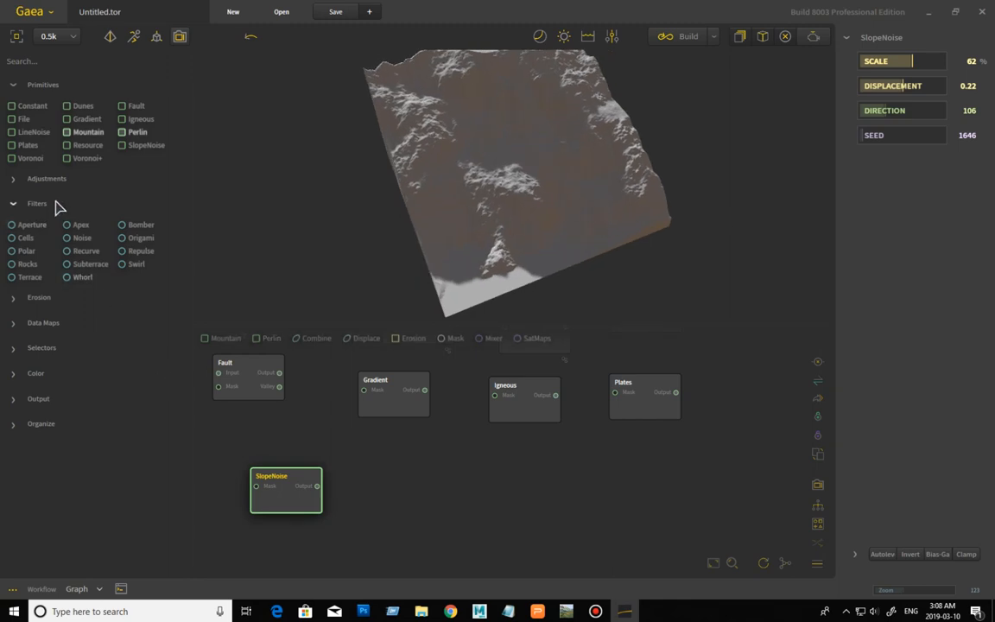
mouse_move(33, 176)
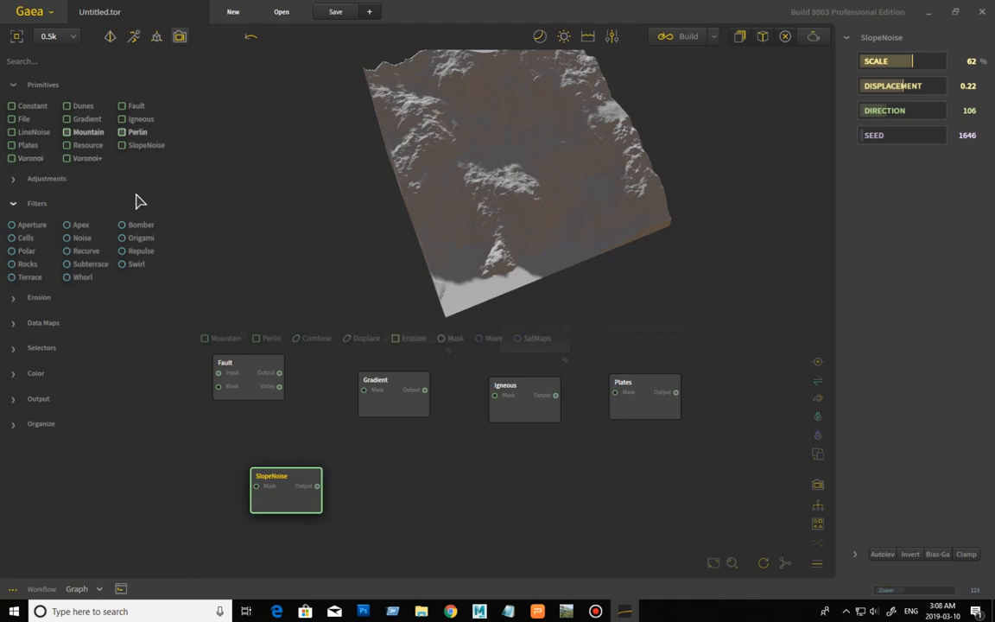
mouse_move(138, 199)
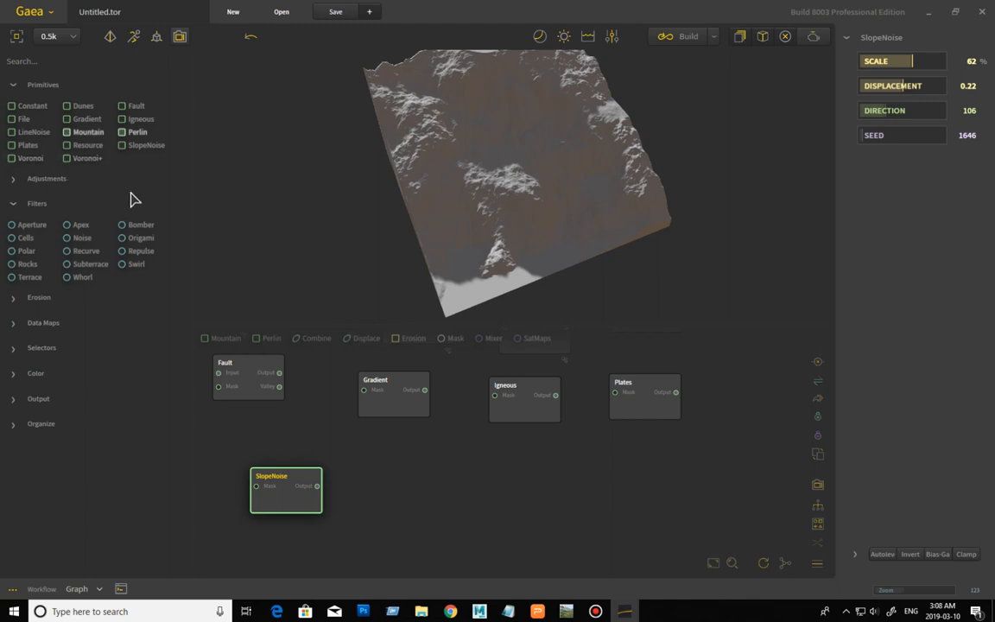
mouse_move(45, 134)
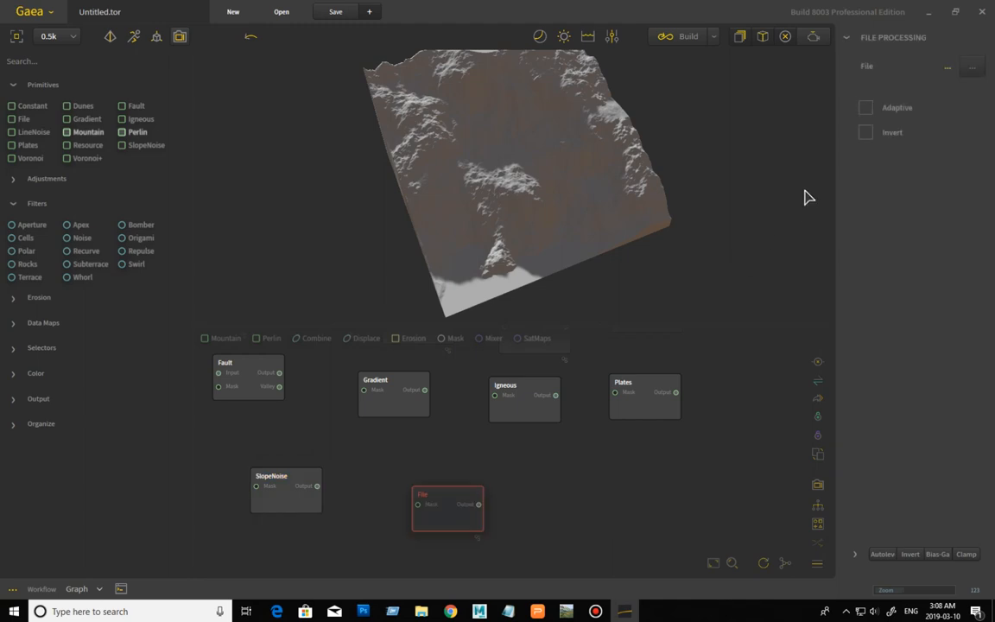
mouse_move(973, 66)
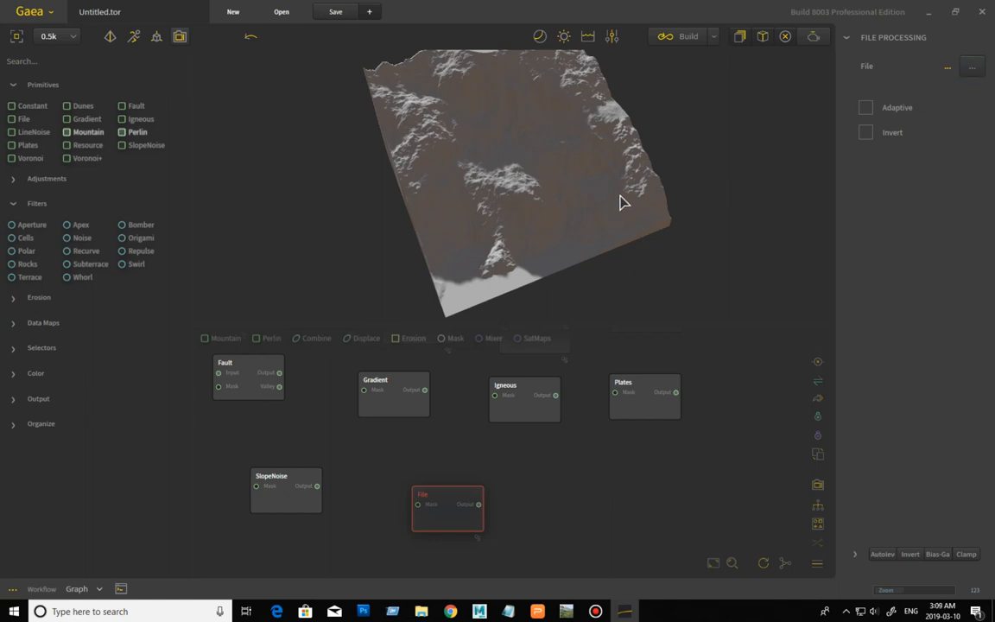
- Orbit the terrain preview of the new File node
left_click_drag(622, 204, 653, 228)
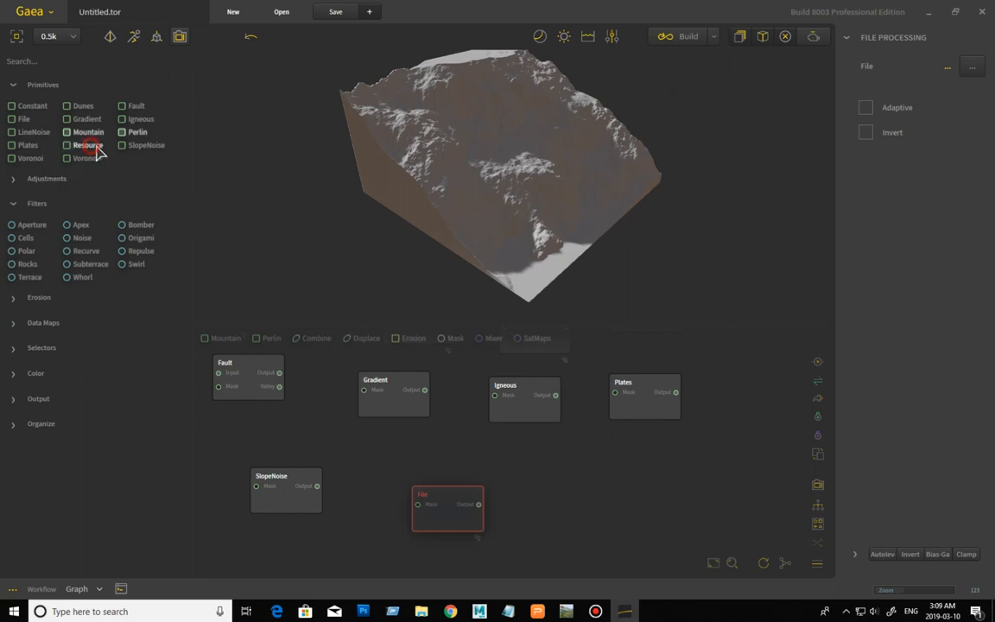
- Add a Resource node, check its empty Resource Manager and close it
left_click_drag(86, 145, 570, 491)
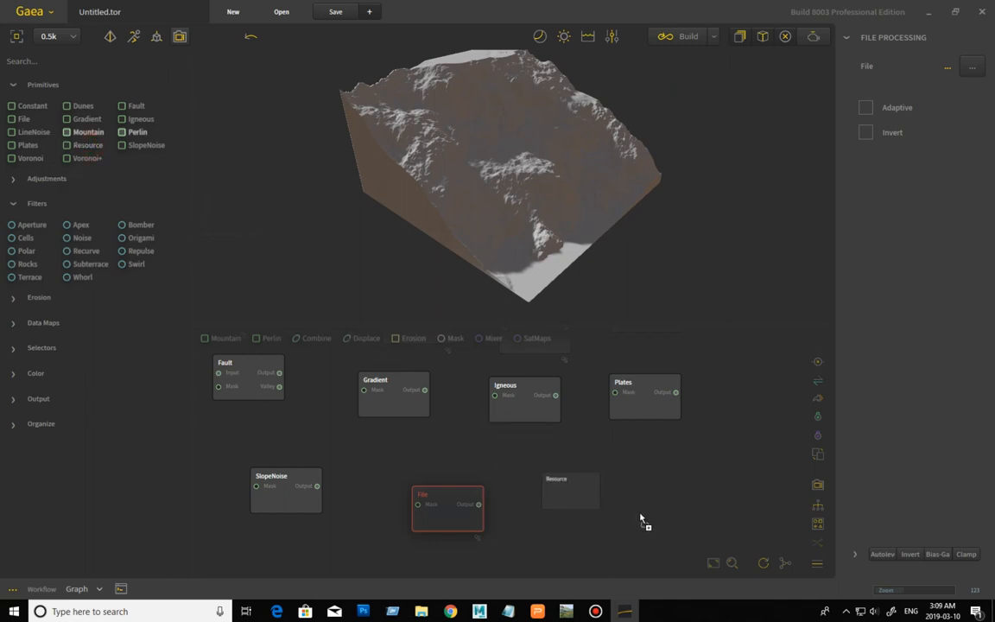
left_click(571, 487)
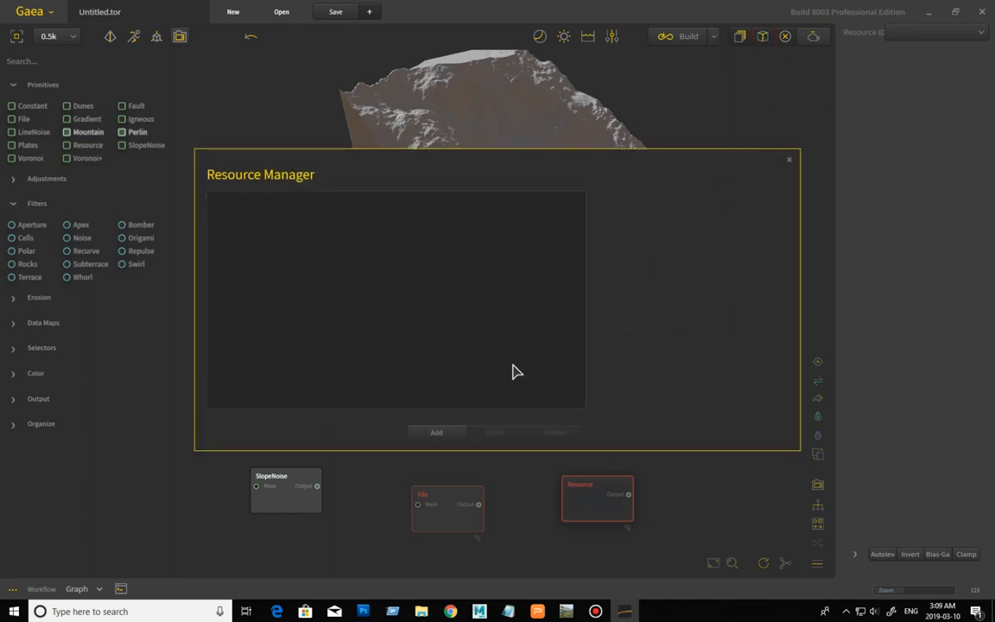
mouse_move(383, 297)
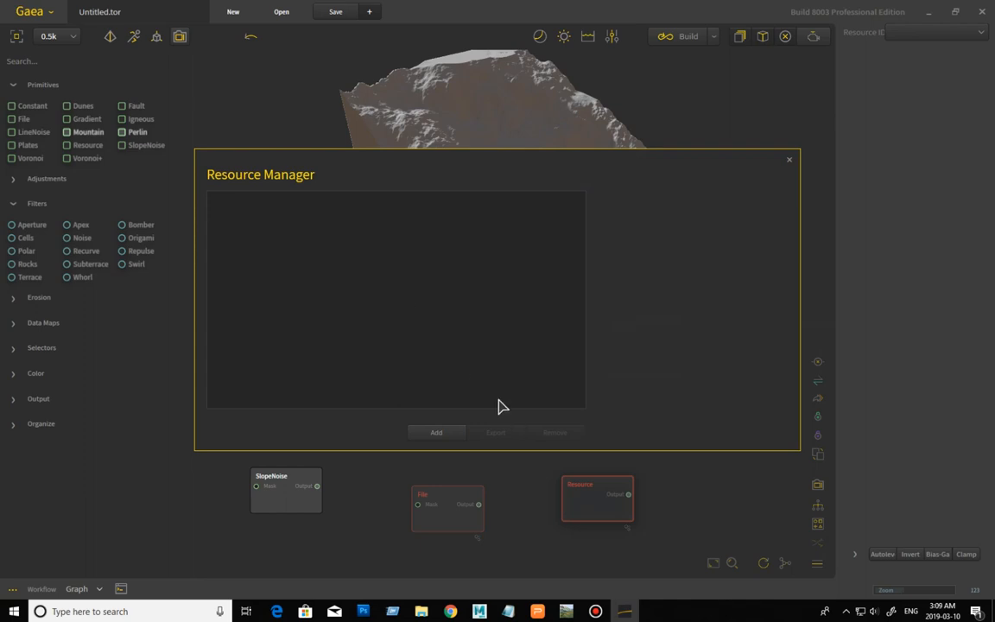
mouse_move(508, 290)
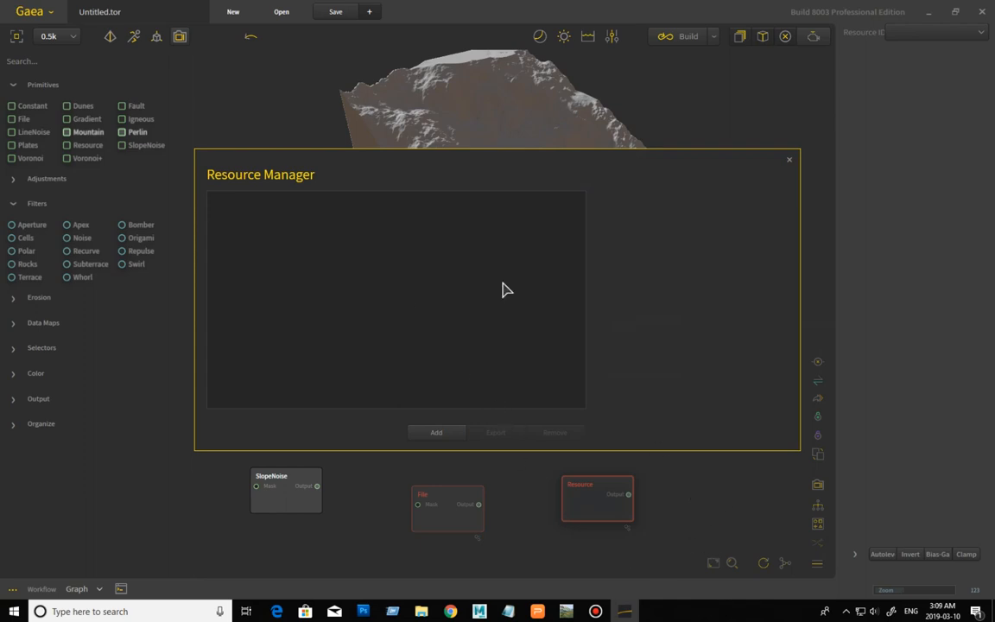
mouse_move(373, 266)
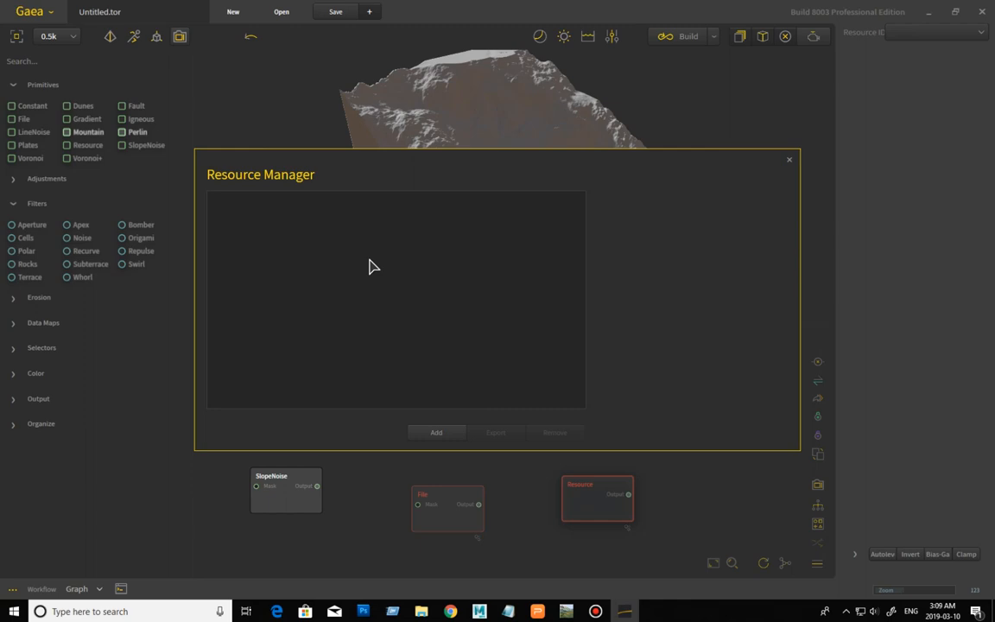
mouse_move(525, 358)
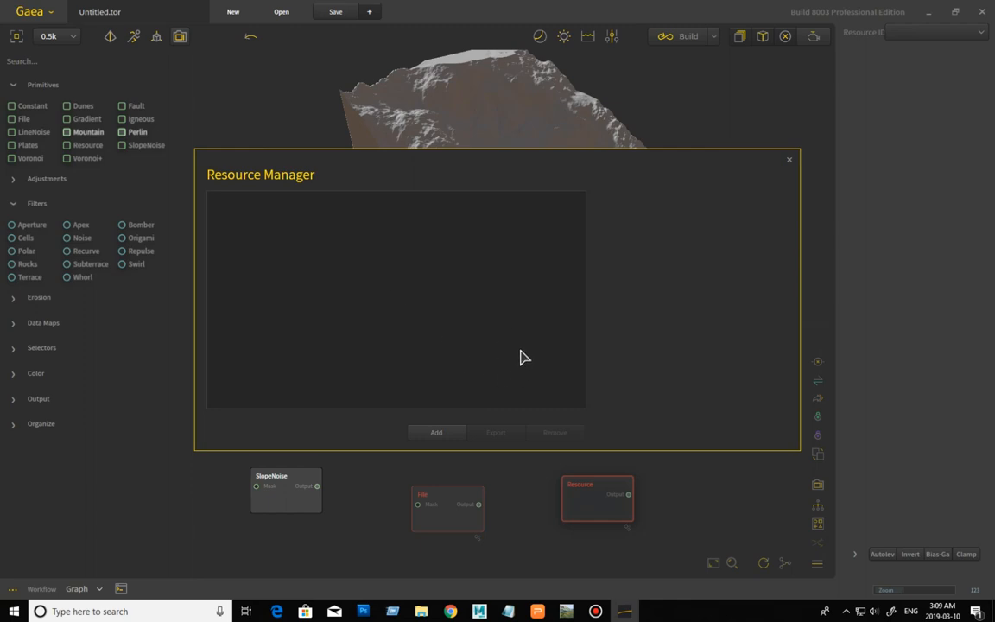
mouse_move(785, 163)
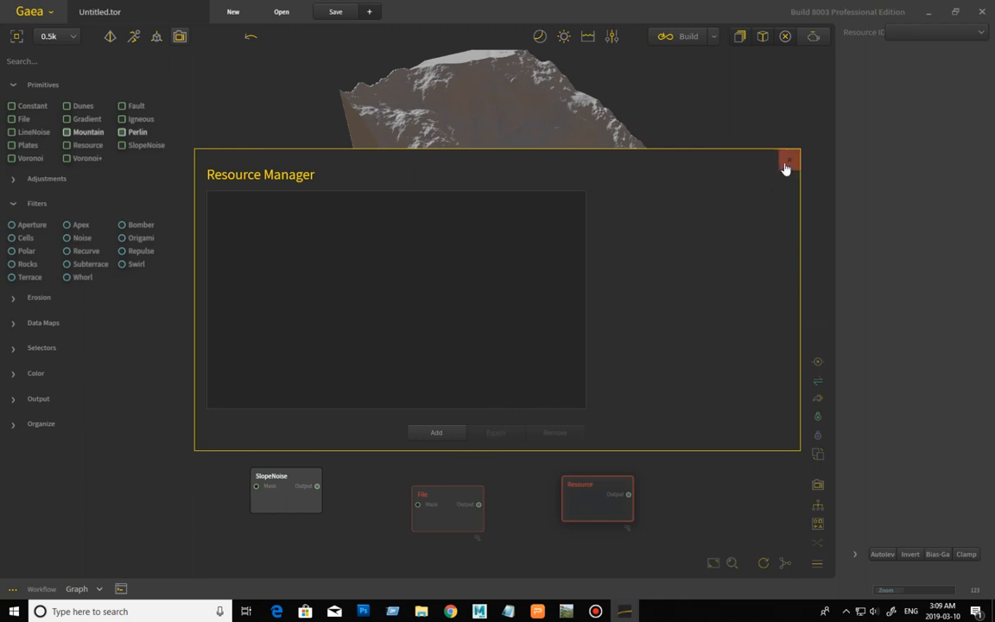
left_click(785, 163)
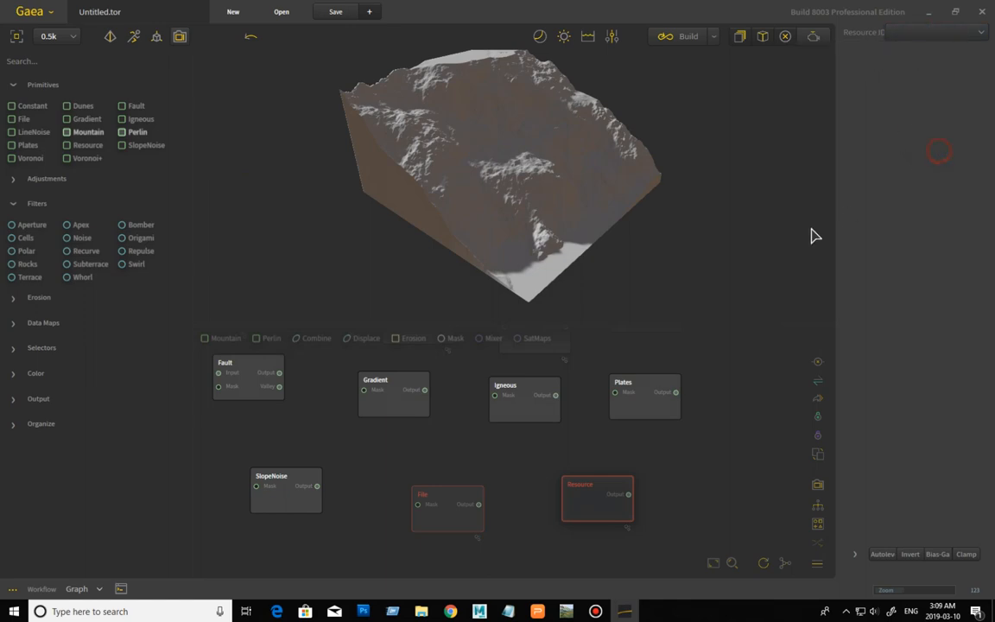
left_click_drag(598, 498, 570, 487)
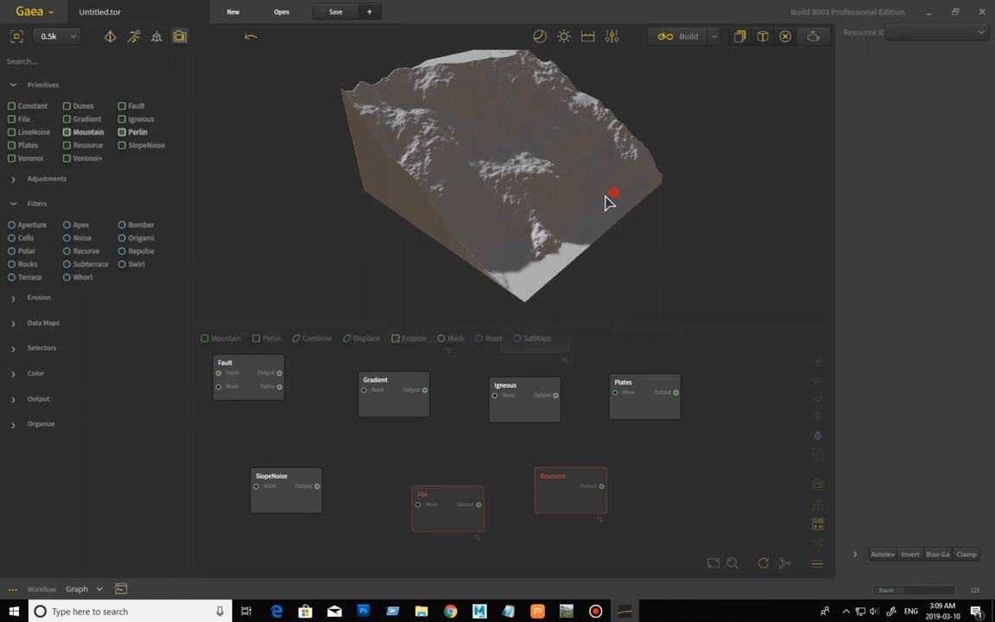
left_click_drag(613, 192, 518, 177)
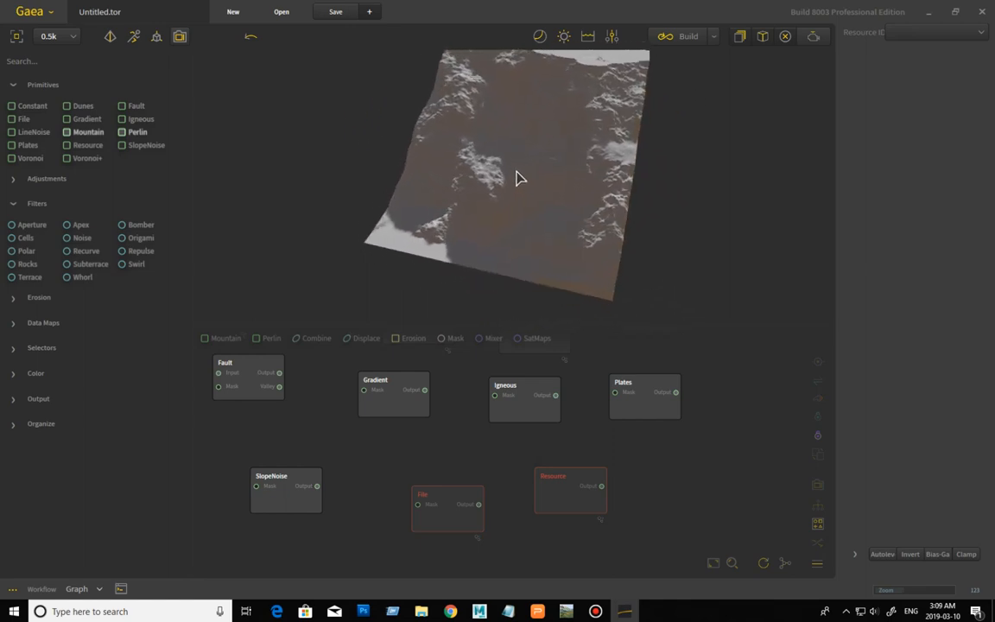
left_click_drag(518, 178, 665, 171)
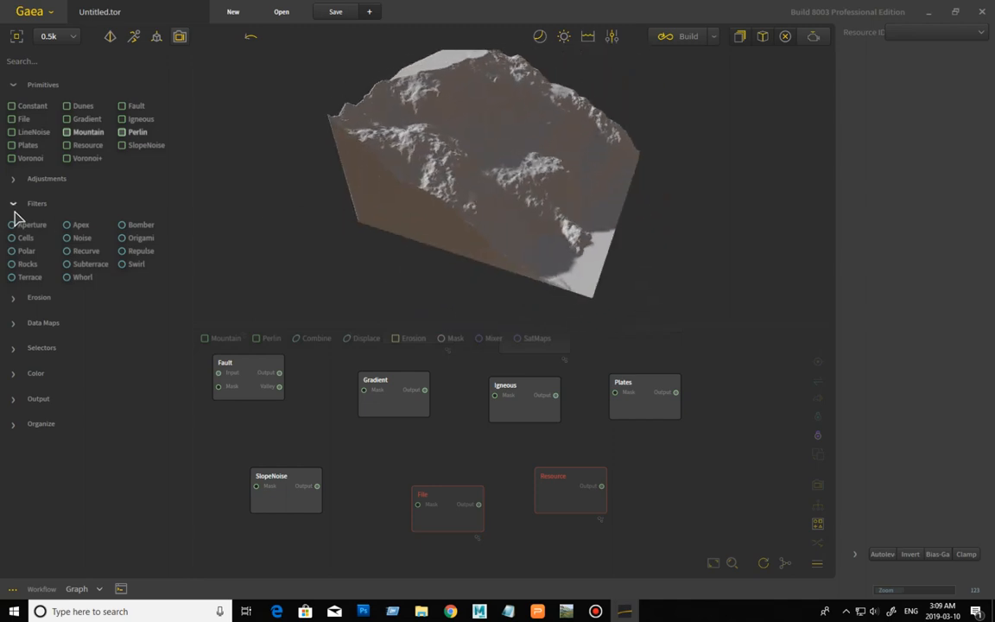
left_click(13, 204)
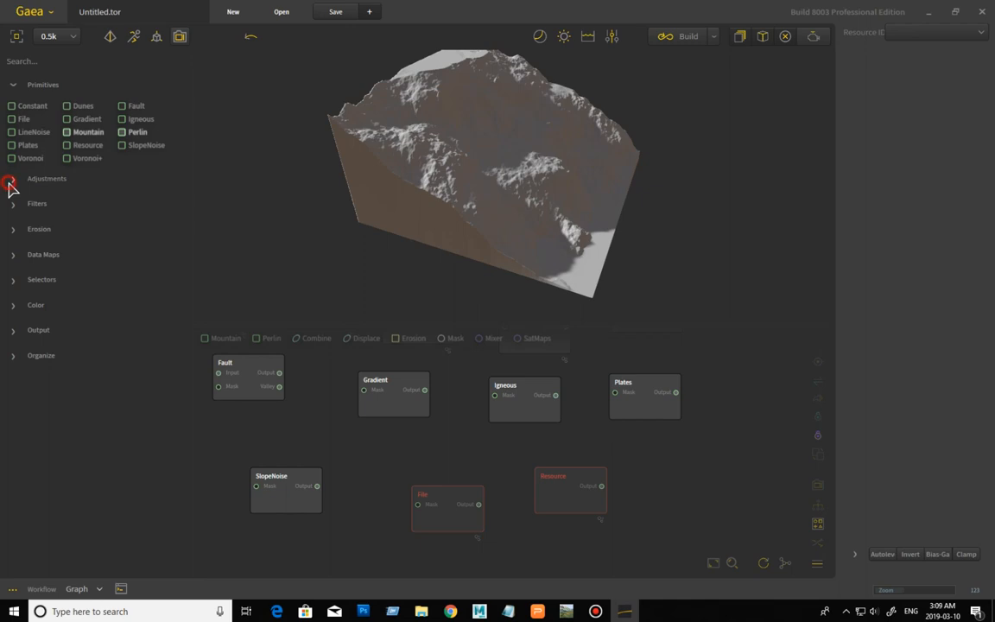
left_click(12, 178)
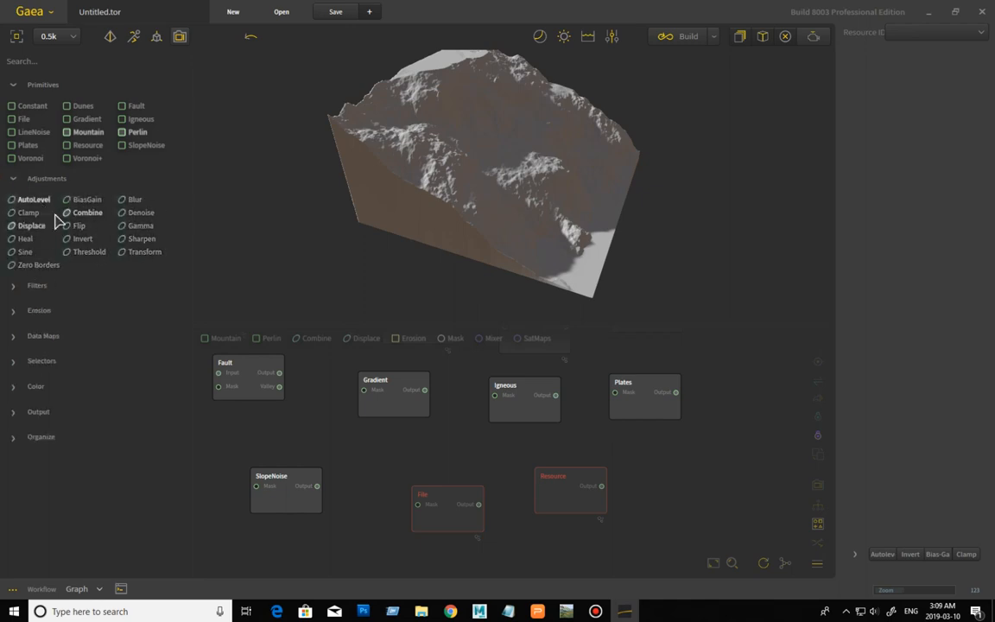
left_click(45, 178)
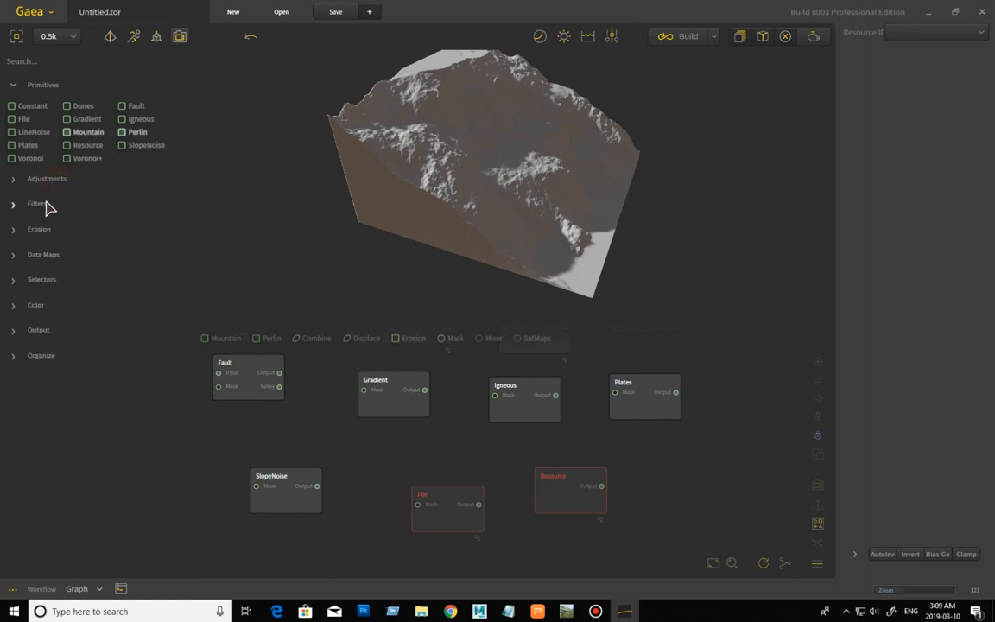
left_click(36, 204)
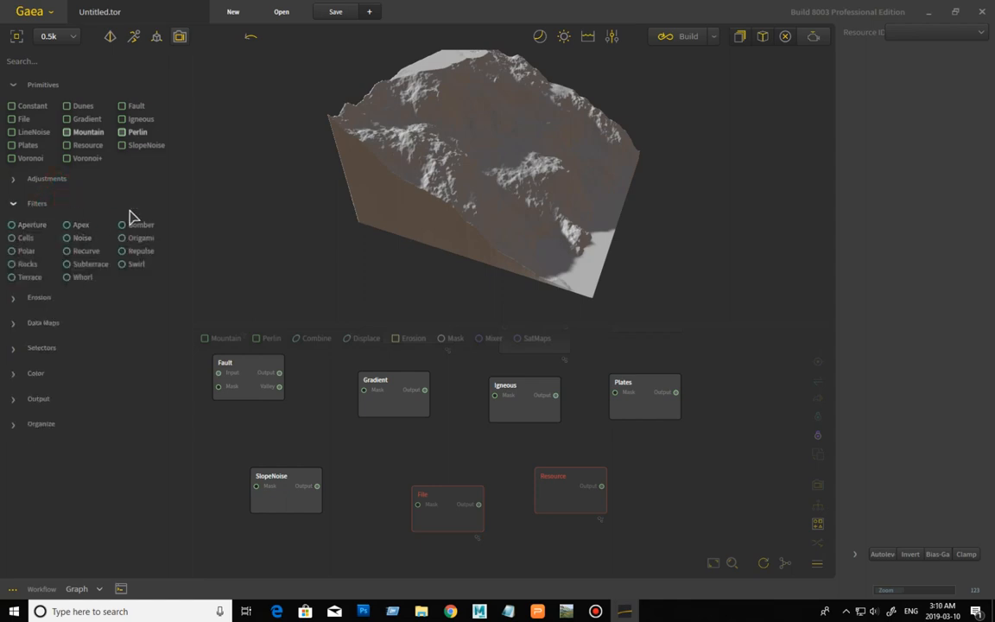
mouse_move(449, 228)
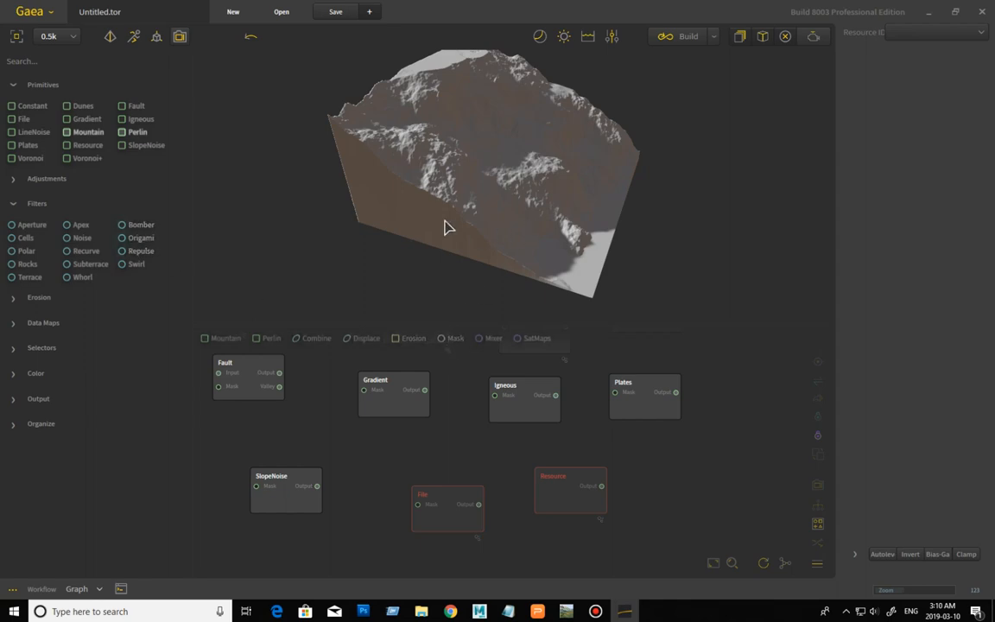
left_click(38, 204)
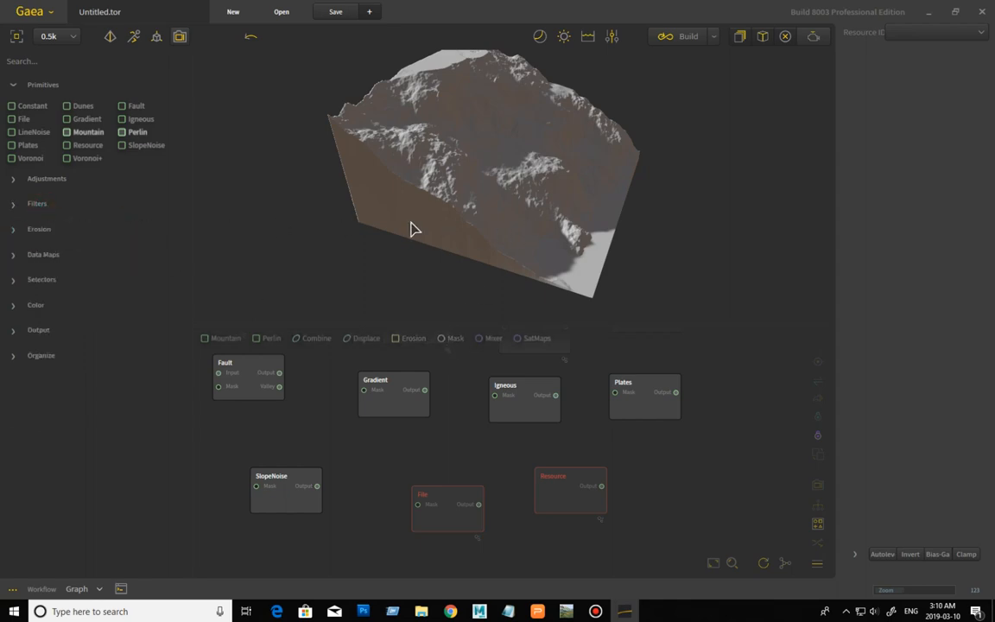